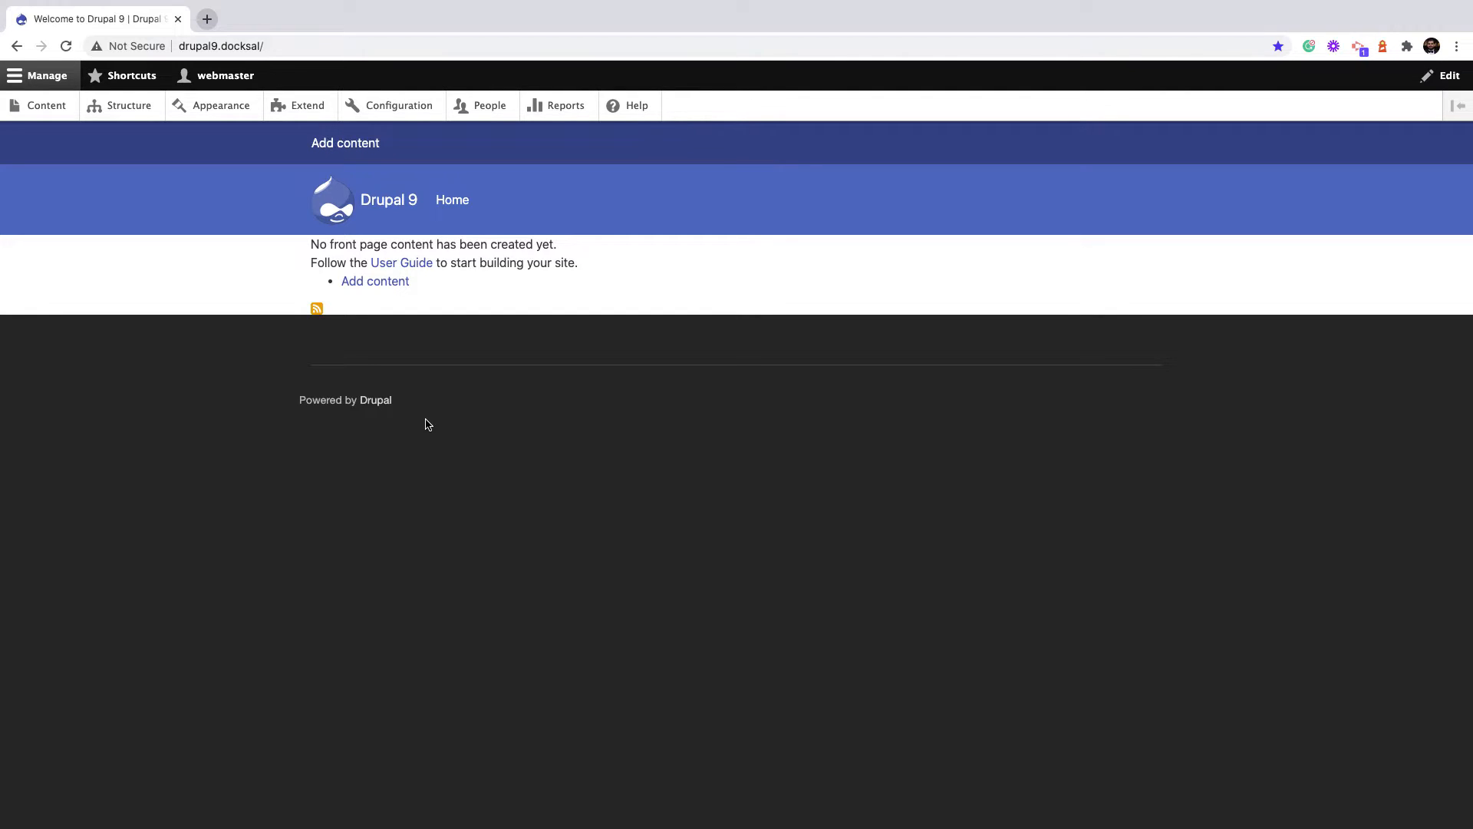
{"action": "mouse_move", "coordinate": [618, 394]}
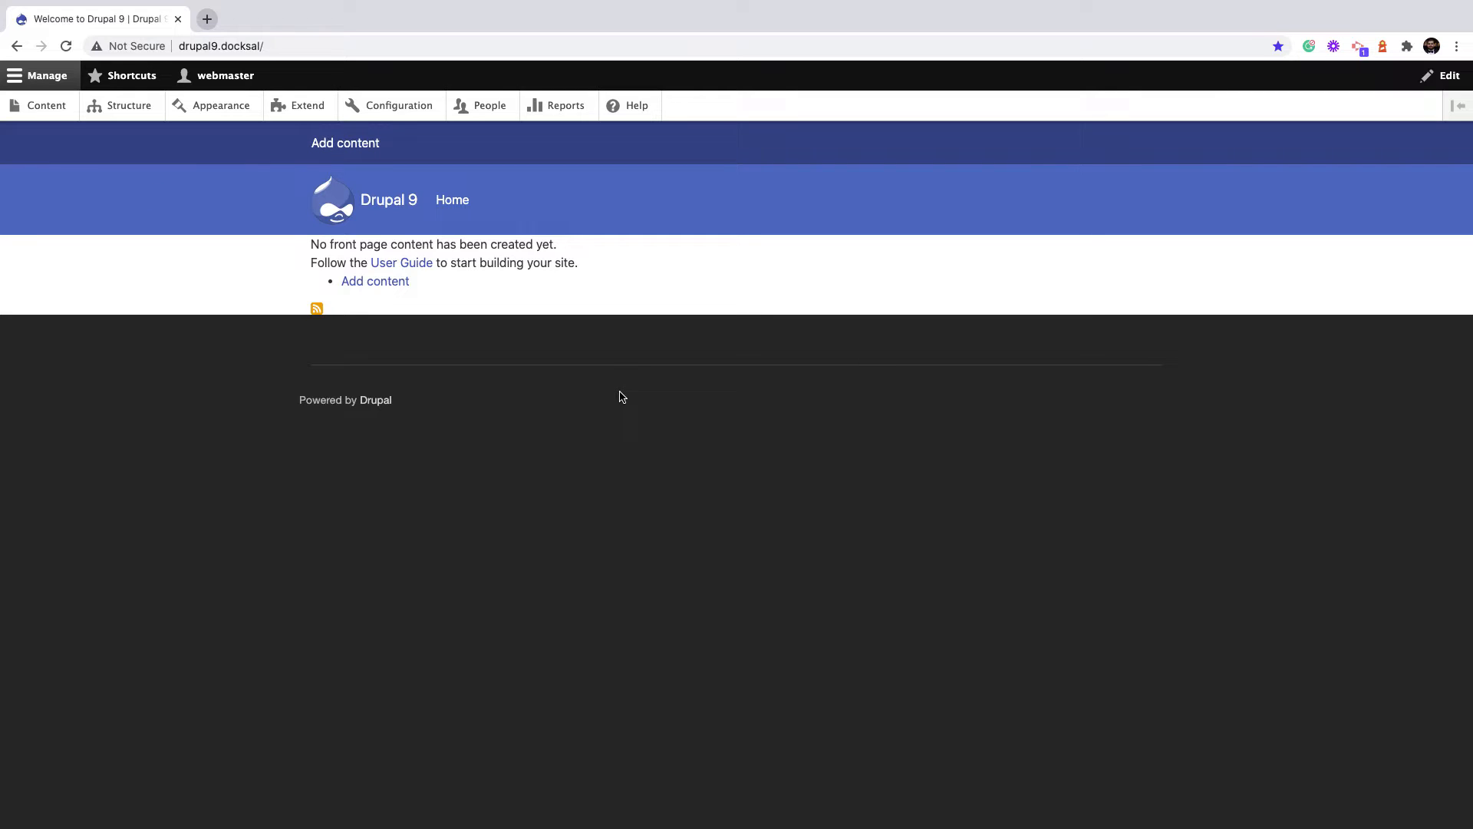
{"action": "mouse_move", "coordinate": [168, 161]}
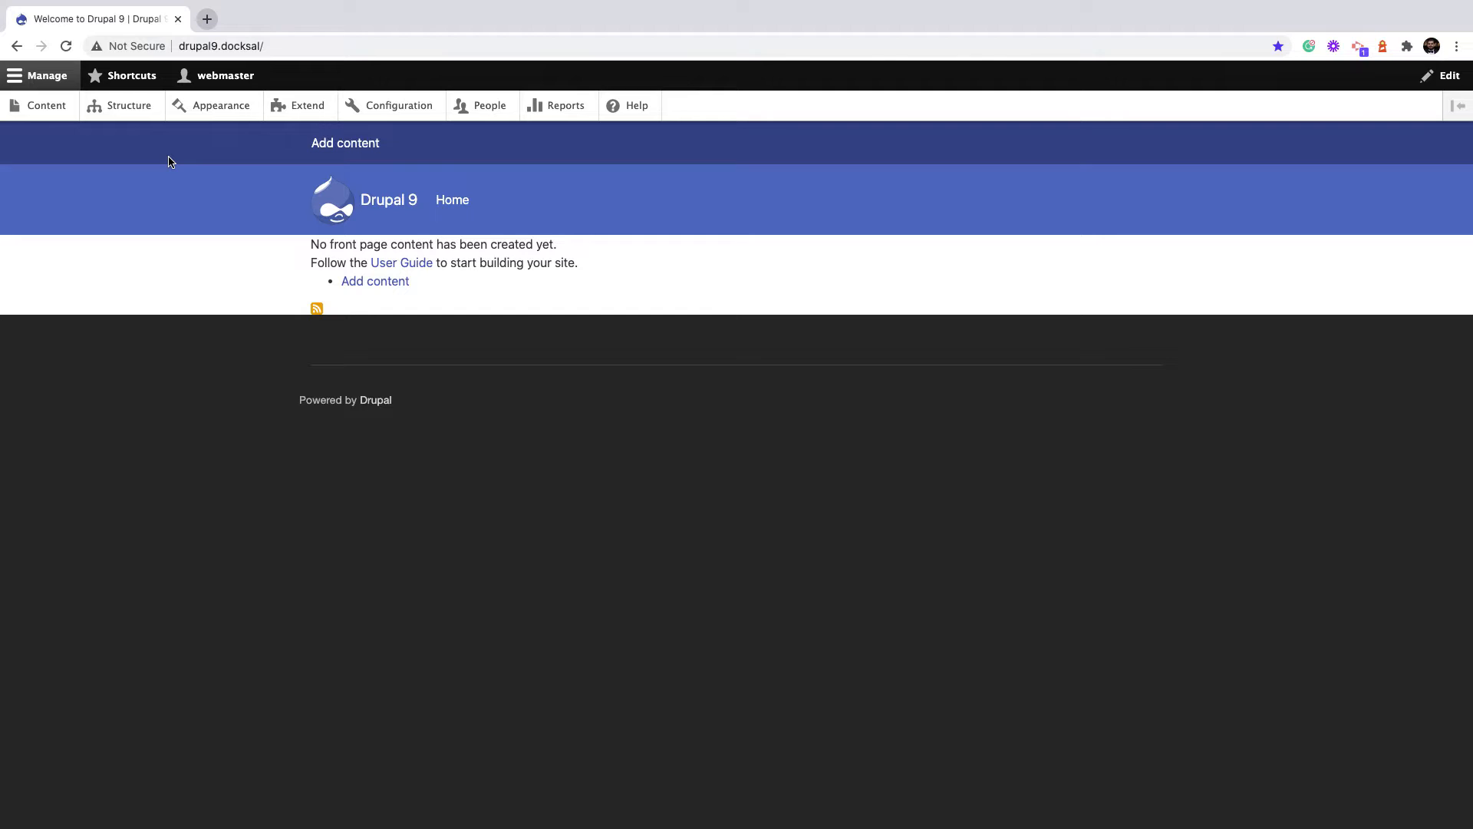
{"action": "mouse_move", "coordinate": [374, 282]}
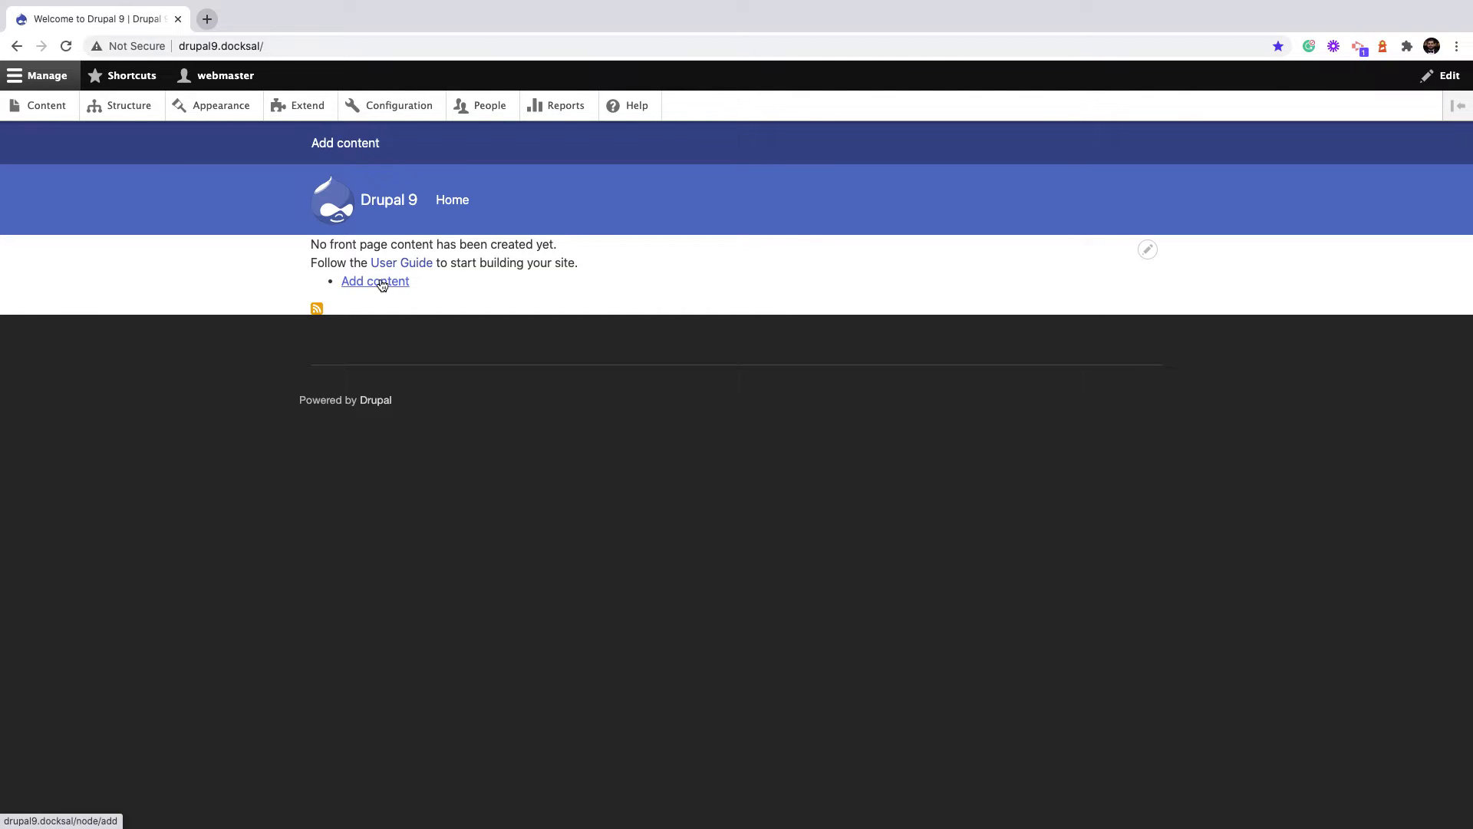
Add a Basic page titled TEST via Add content and save it
{"action": "left_click", "coordinate": [375, 281]}
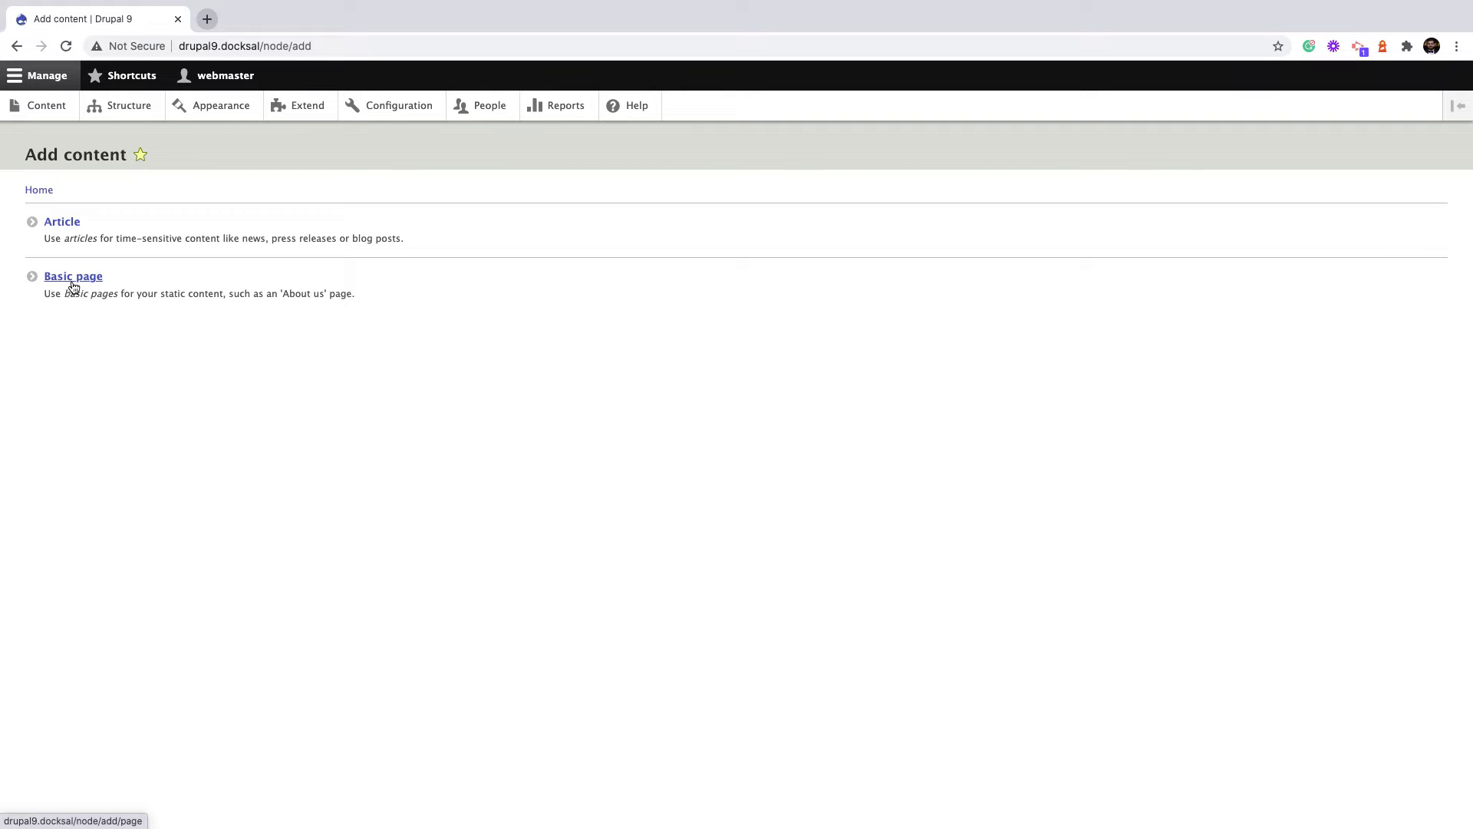
{"action": "left_click", "coordinate": [72, 275]}
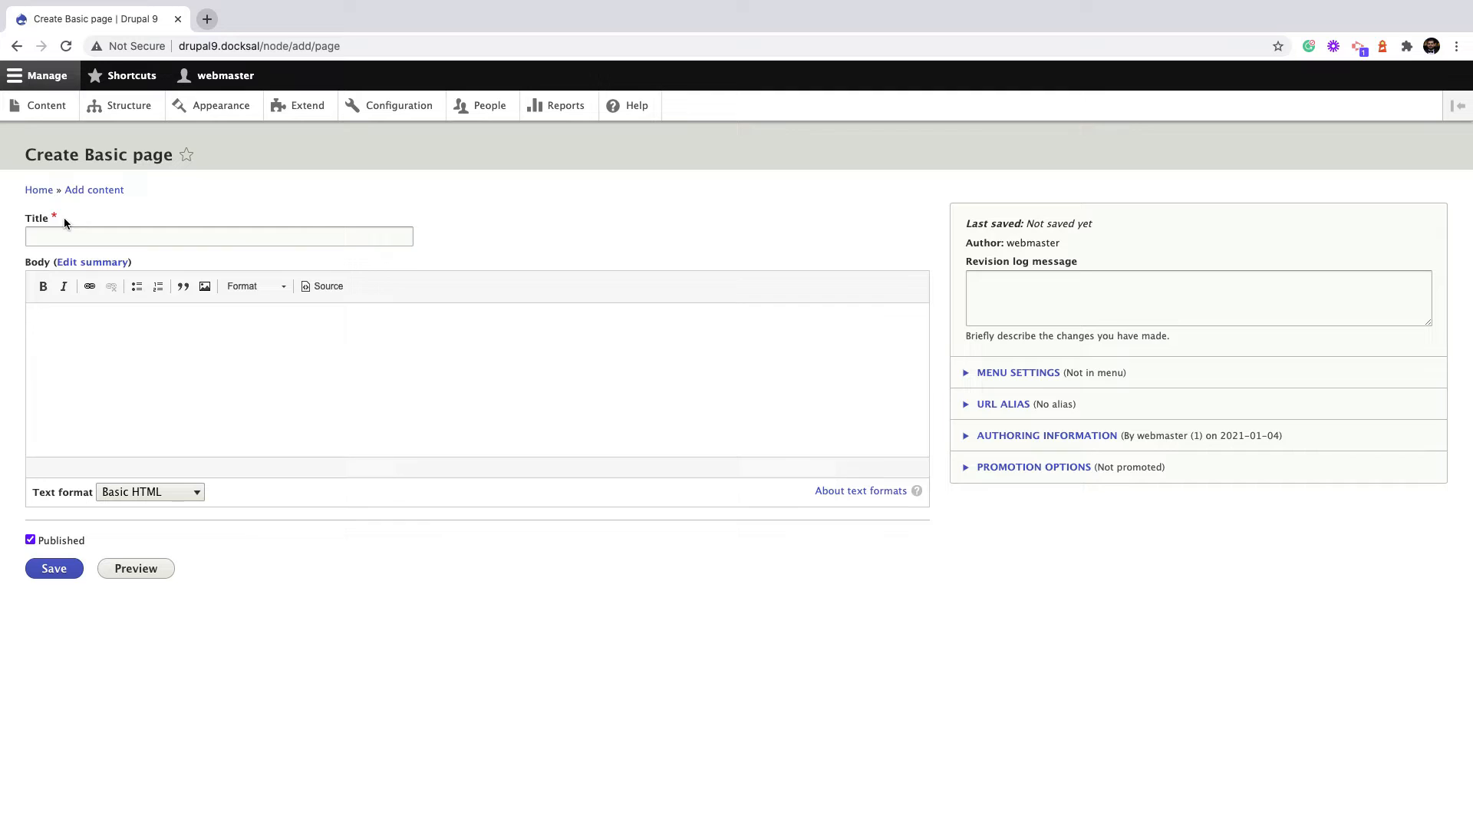
{"action": "type", "text": "TE"}
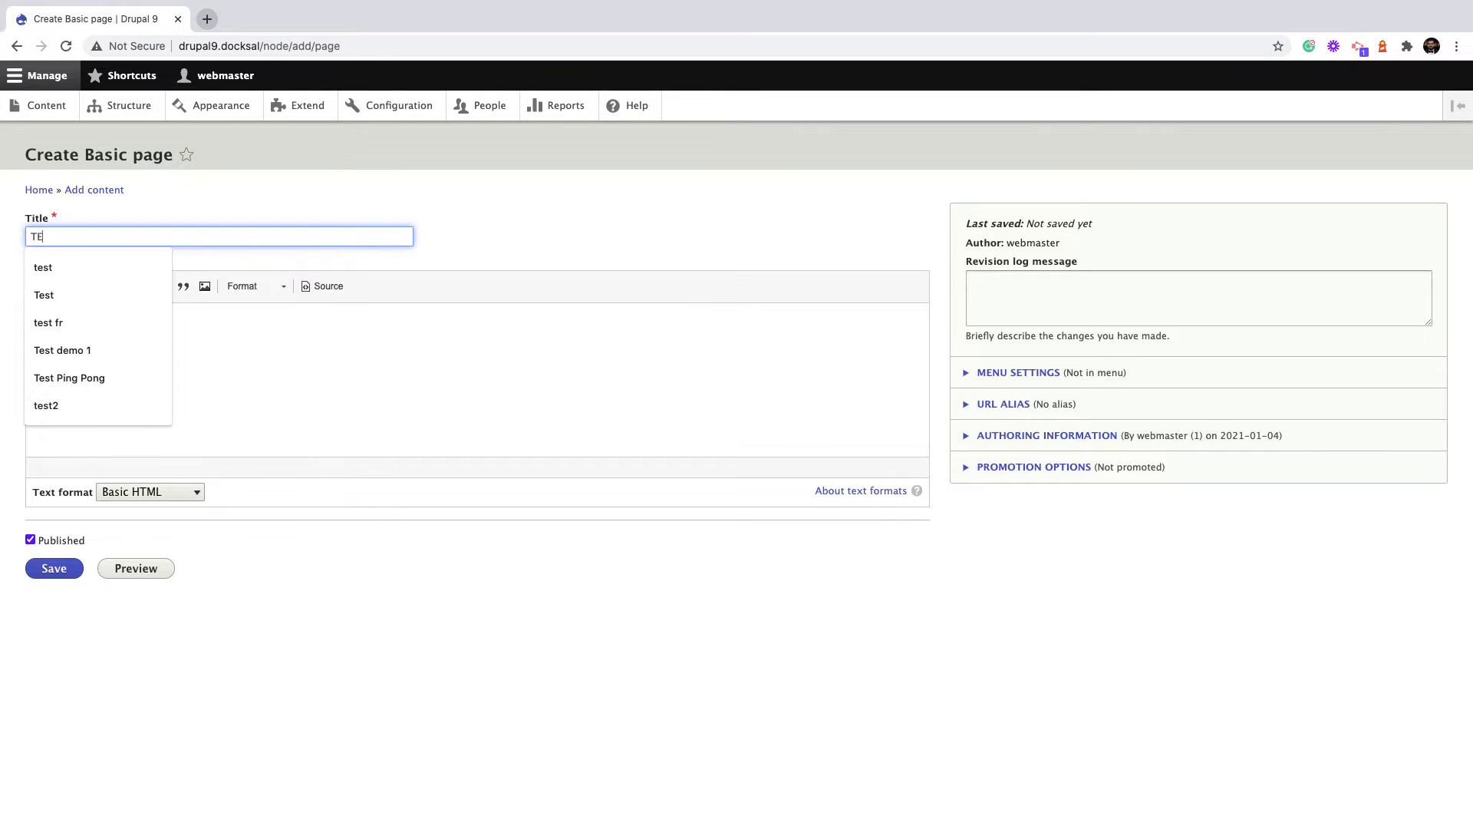
{"action": "type", "text": "ST"}
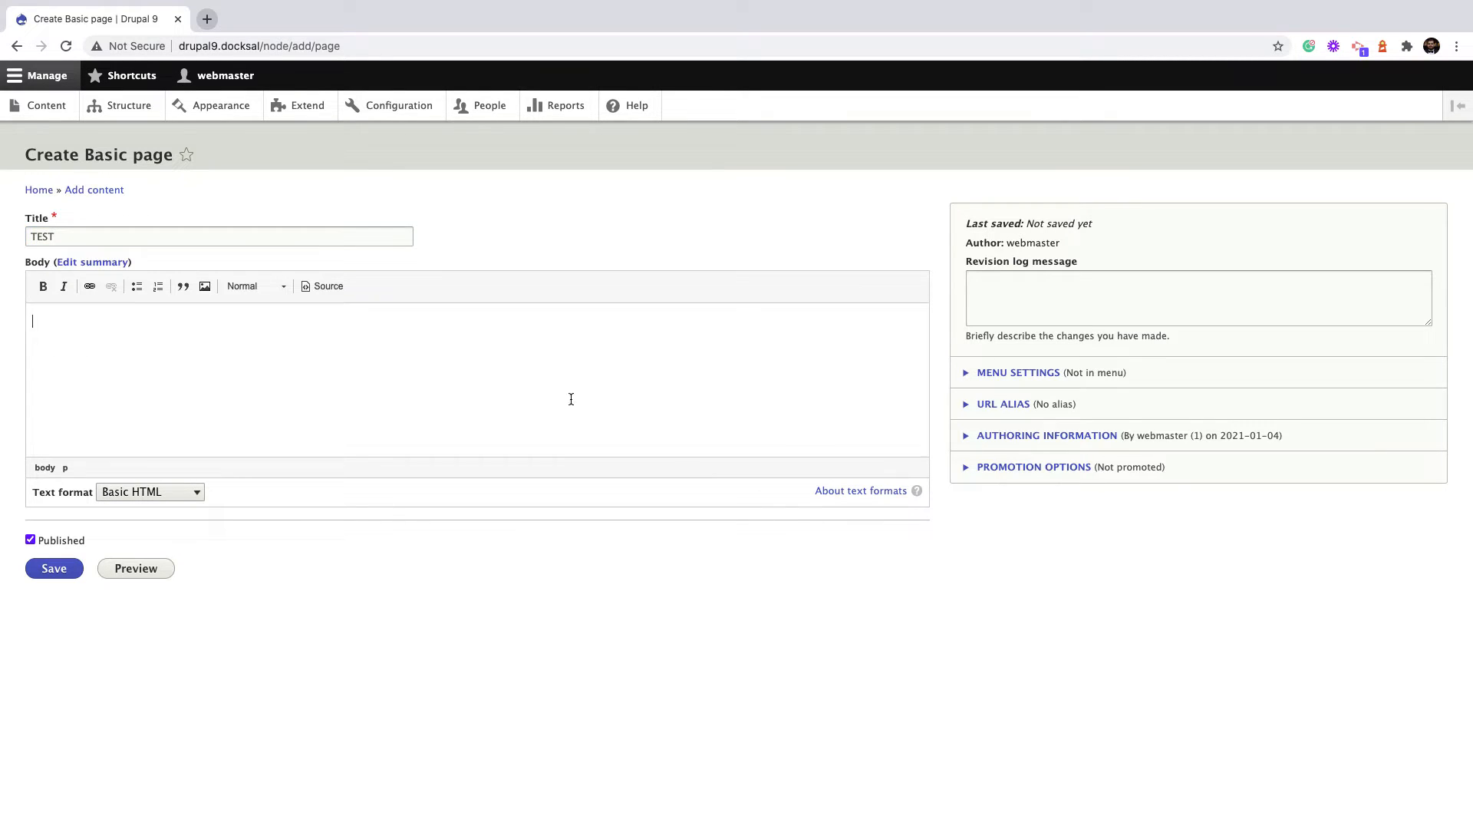
{"action": "left_click", "coordinate": [54, 568]}
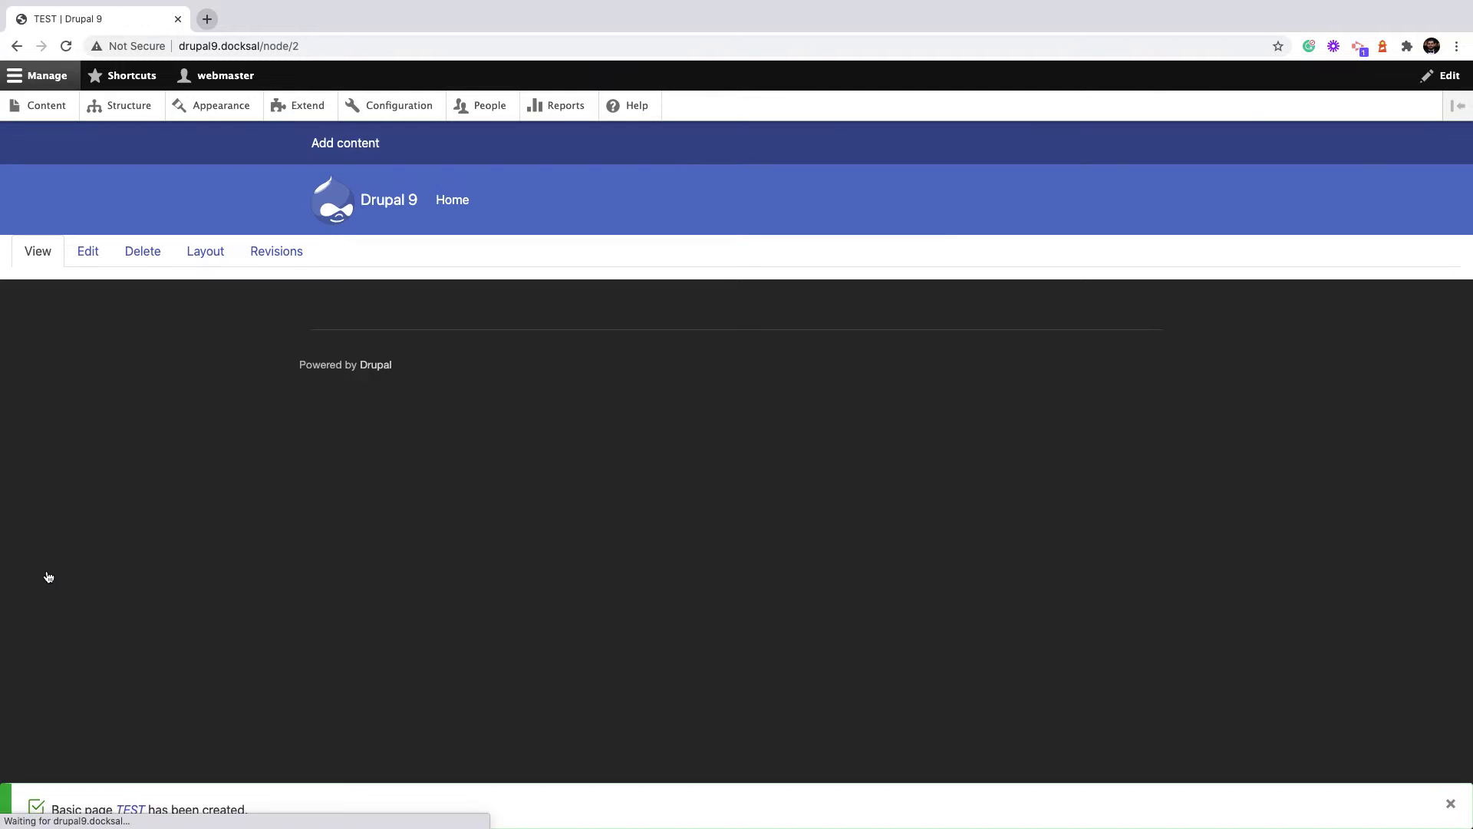
Switch to the TEST page's Layout view and reveal its single Body-field section
{"action": "left_click", "coordinate": [205, 250]}
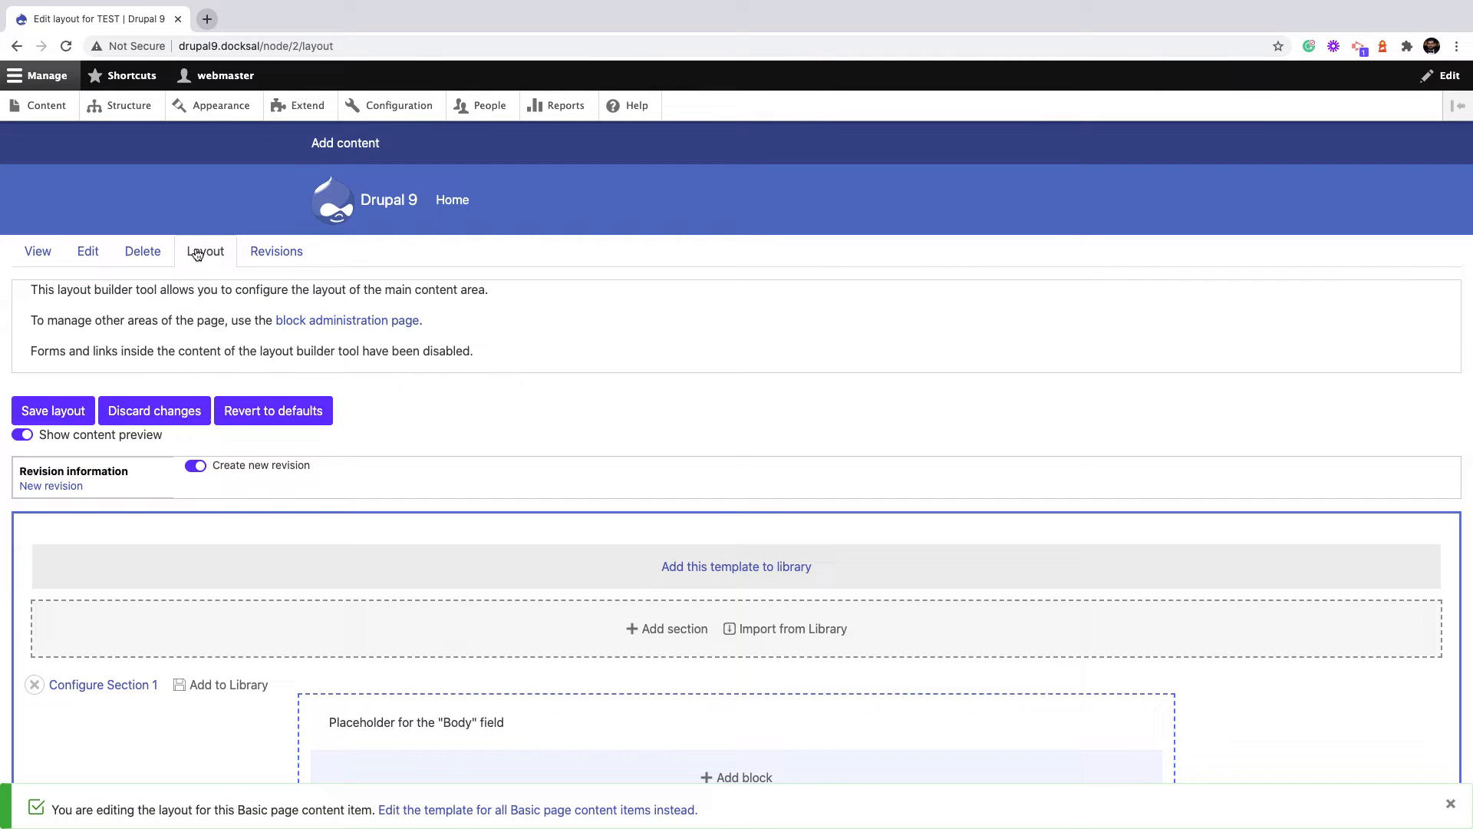
{"action": "scroll", "scroll_direction": "down", "scroll_amount": 3}
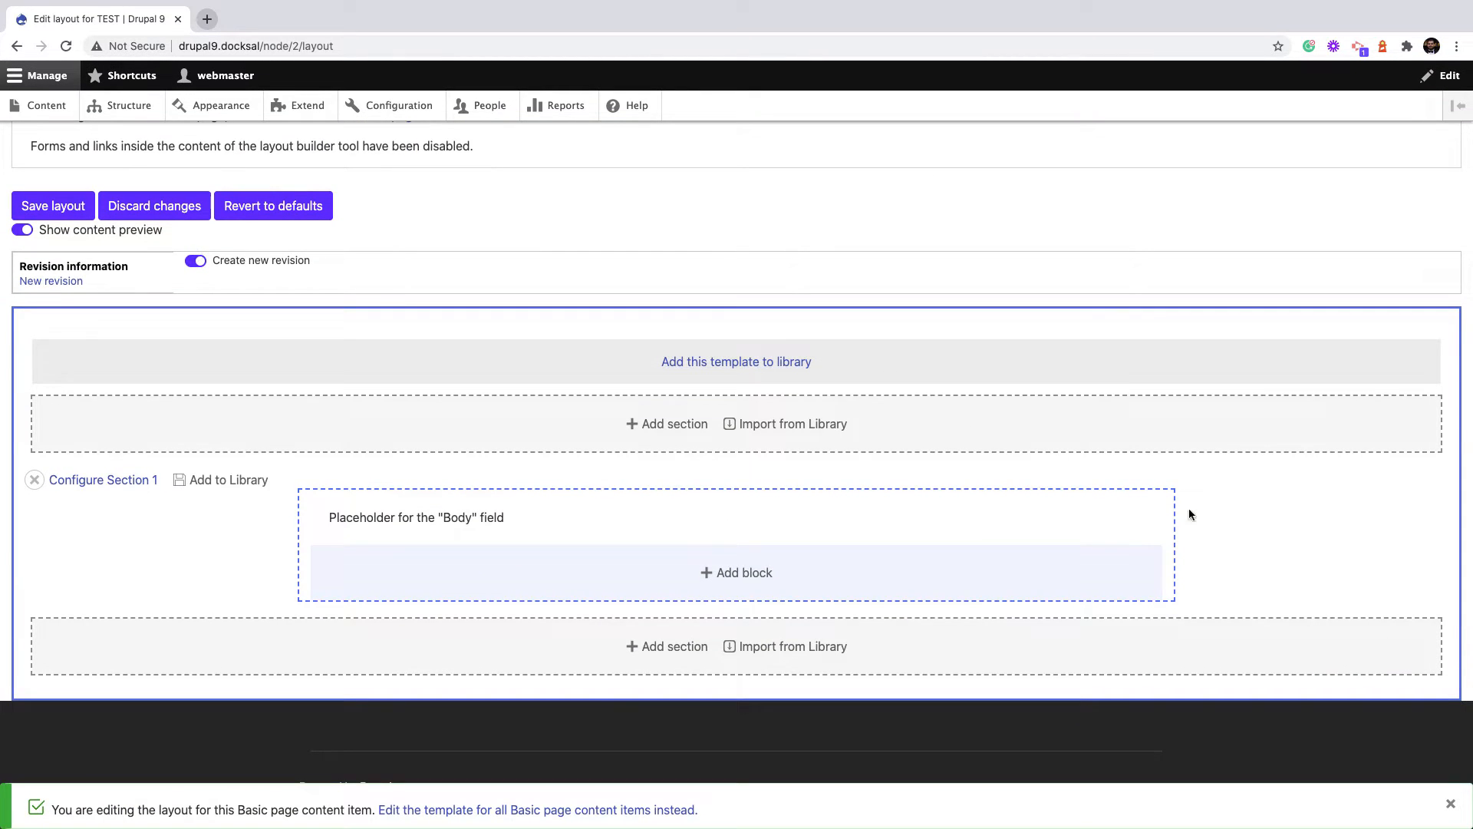
{"action": "left_click", "coordinate": [1450, 802]}
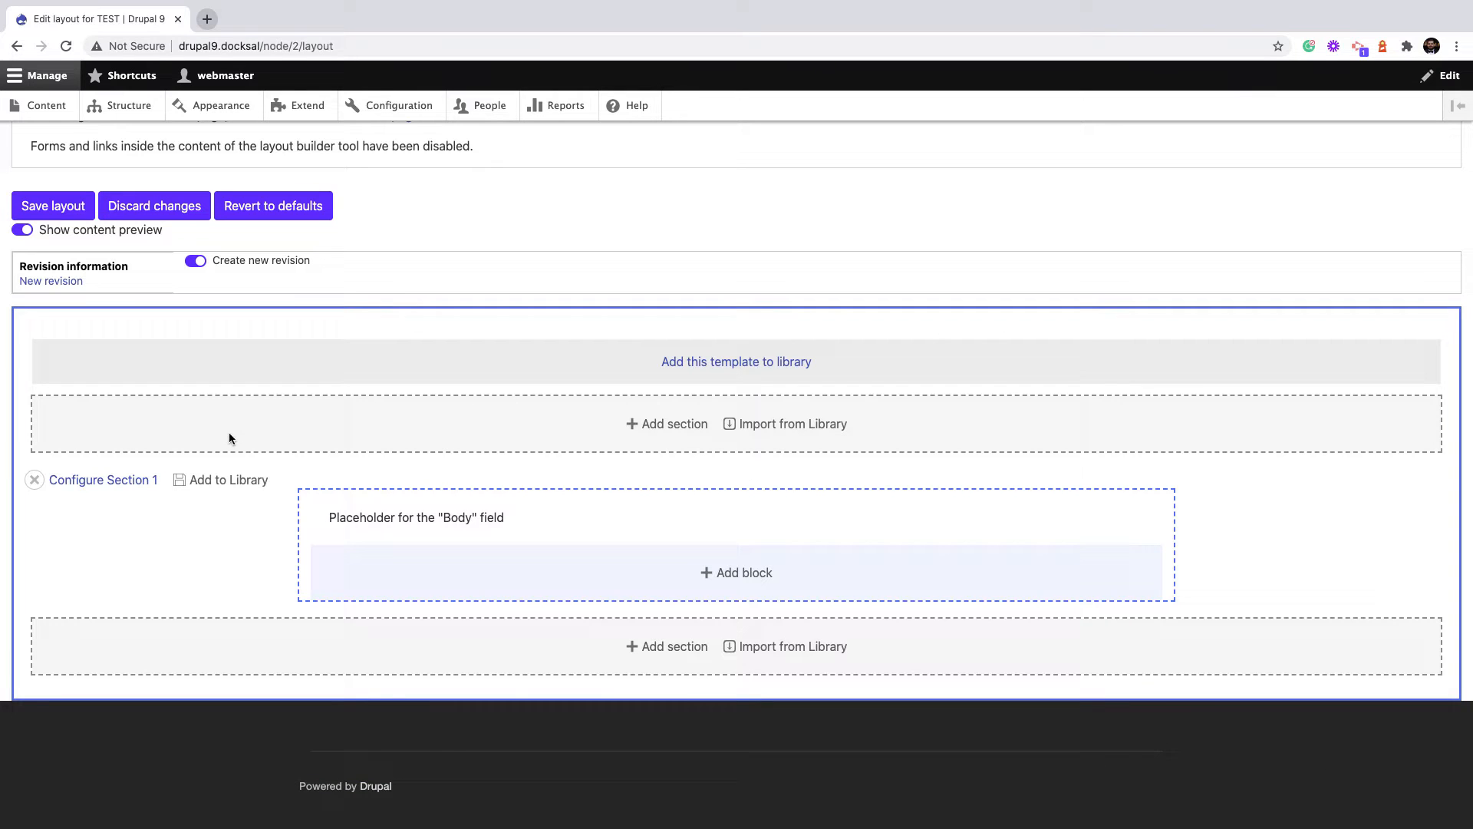
{"action": "mouse_move", "coordinate": [675, 424]}
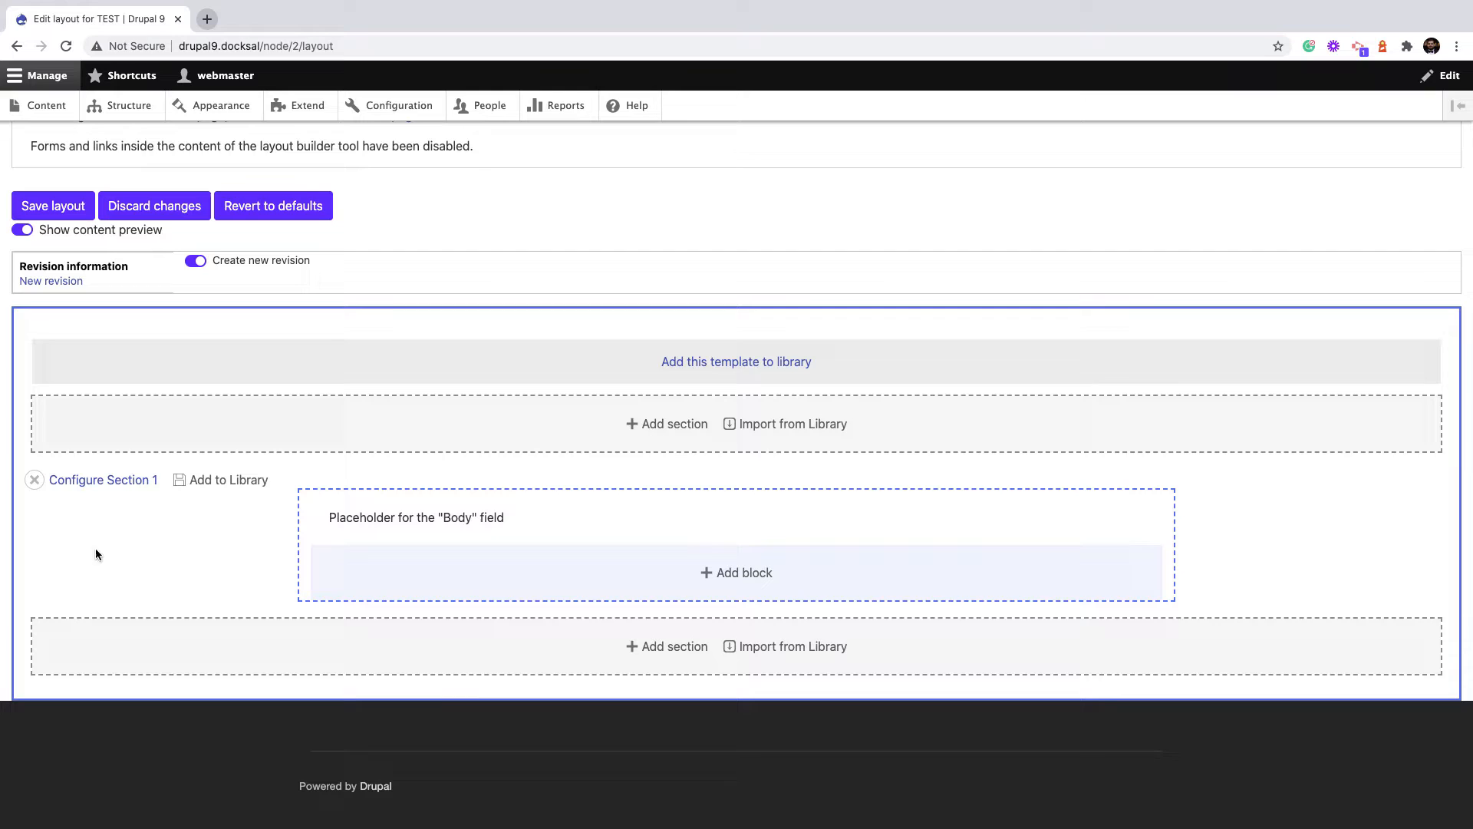
{"action": "mouse_move", "coordinate": [103, 478]}
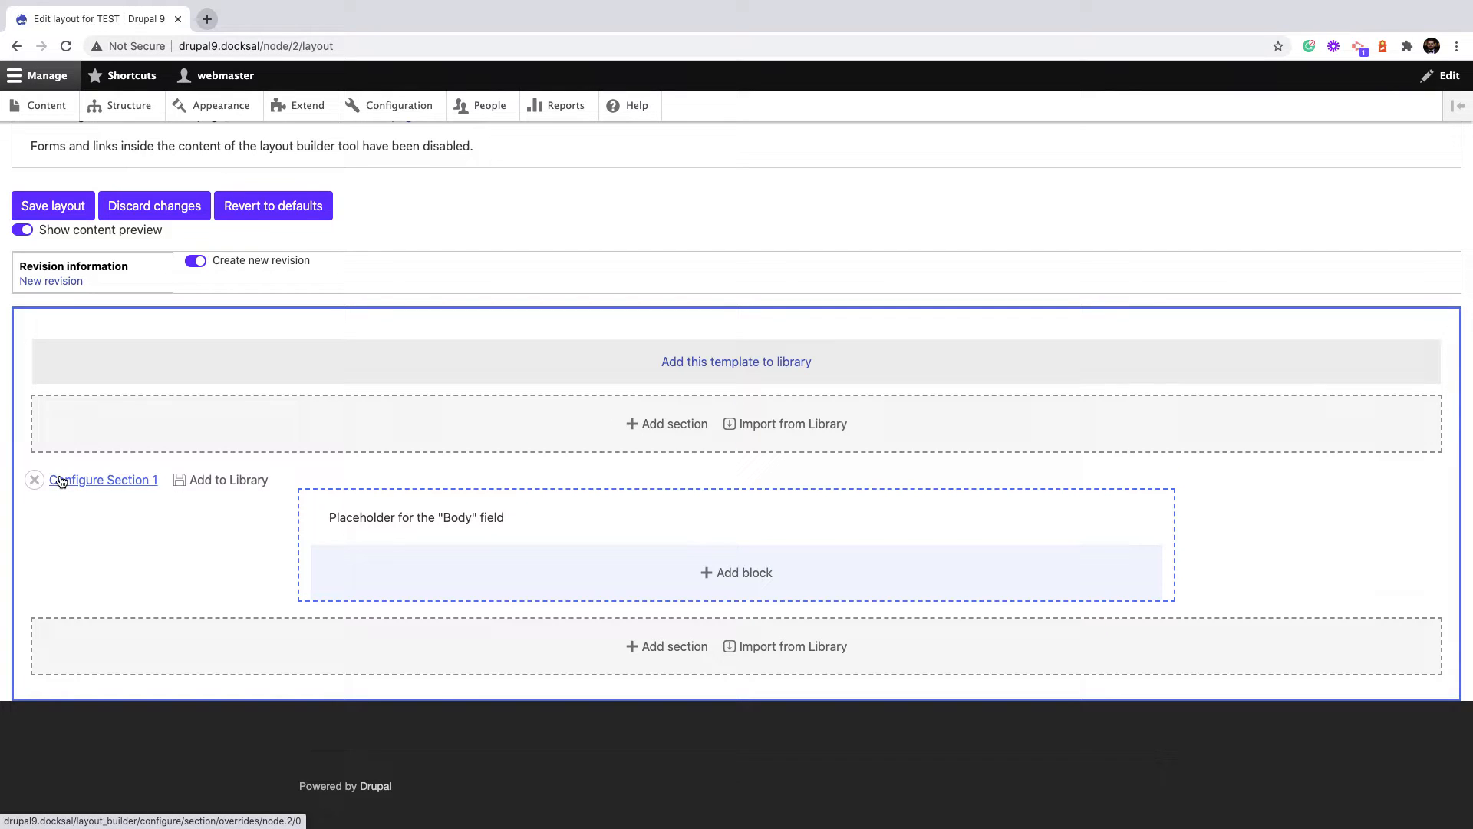
{"action": "mouse_move", "coordinate": [328, 433]}
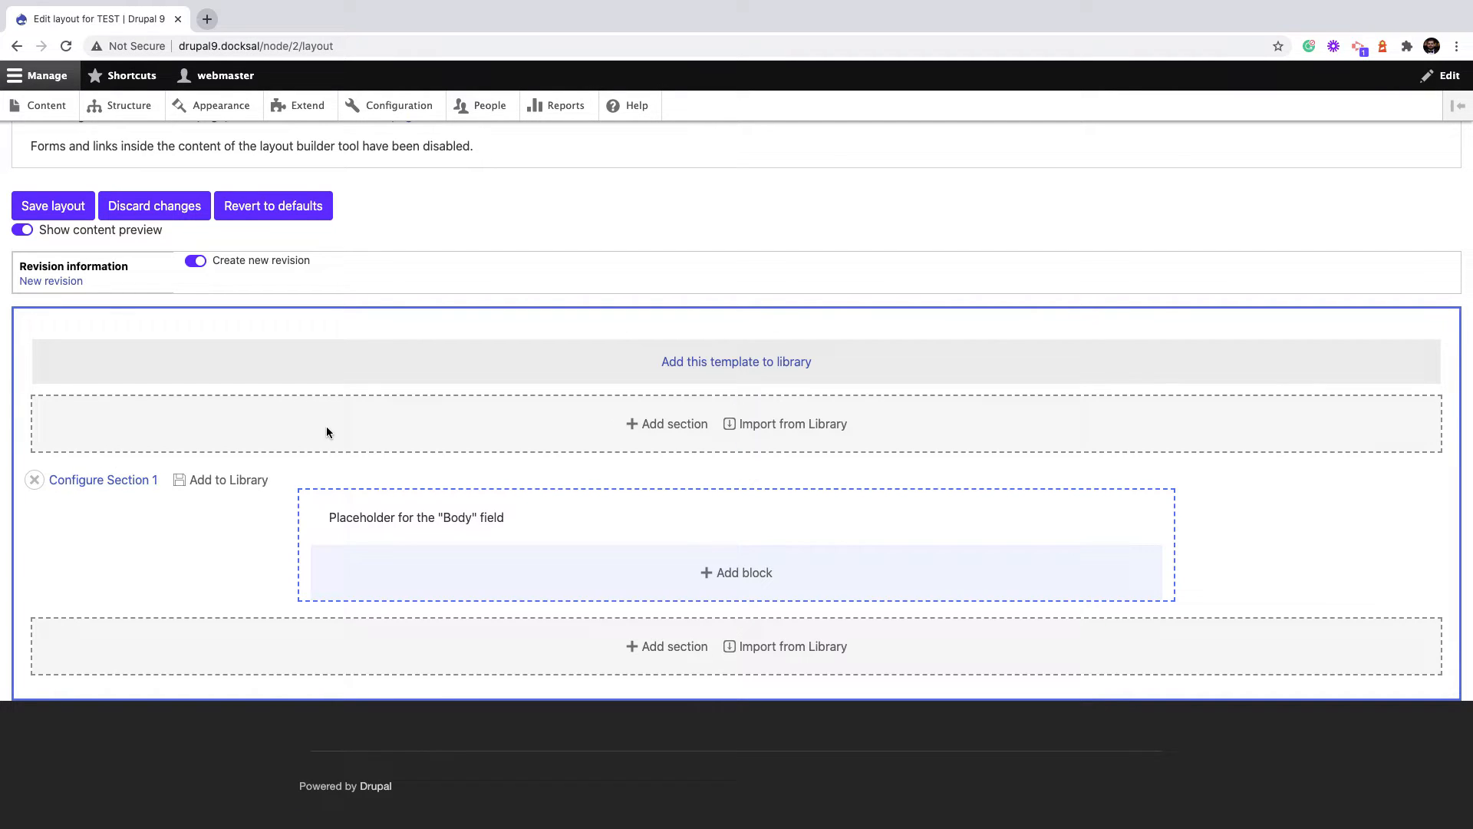
{"action": "mouse_move", "coordinate": [287, 430]}
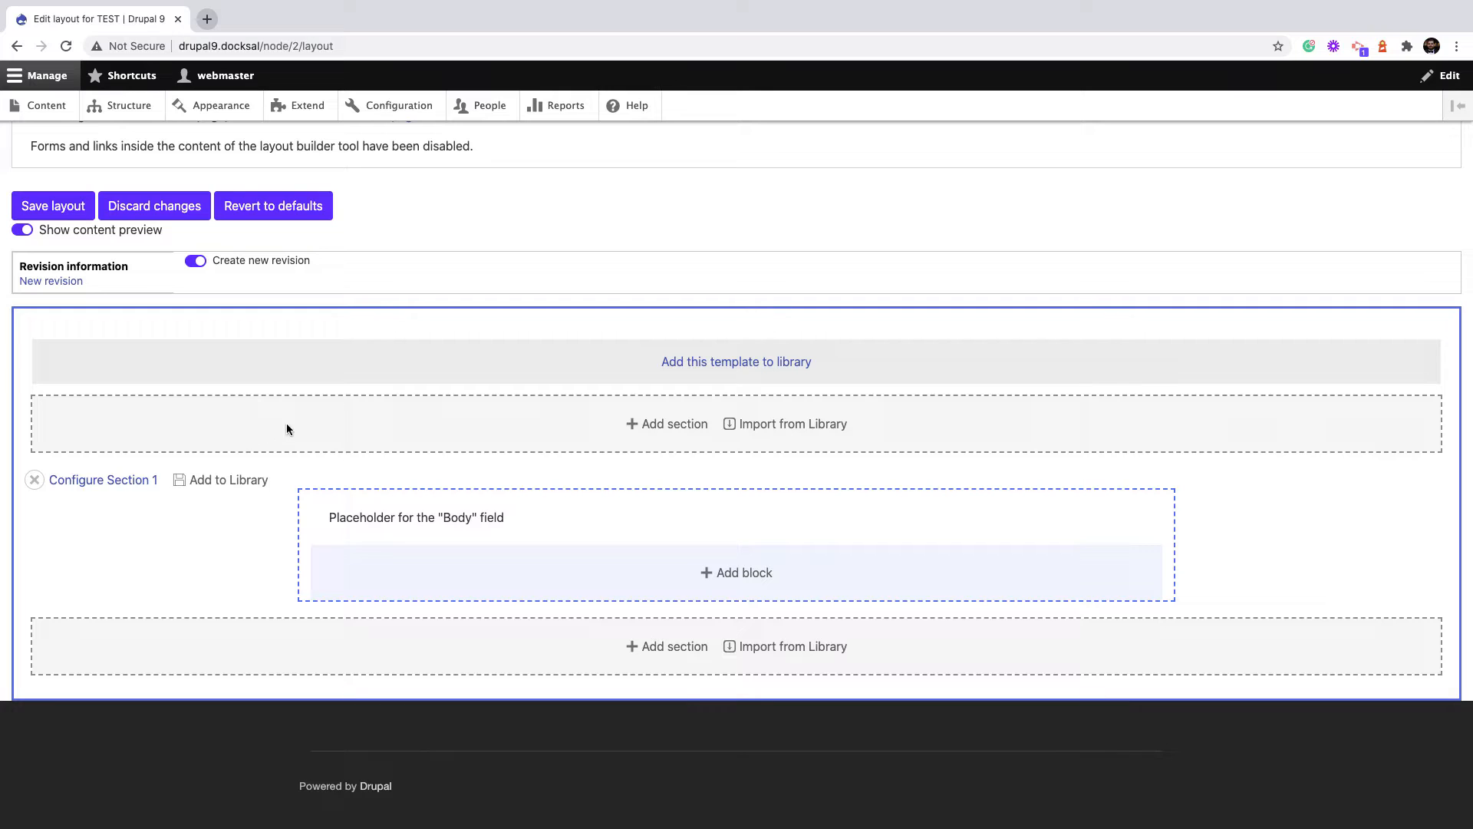
{"action": "mouse_move", "coordinate": [735, 362]}
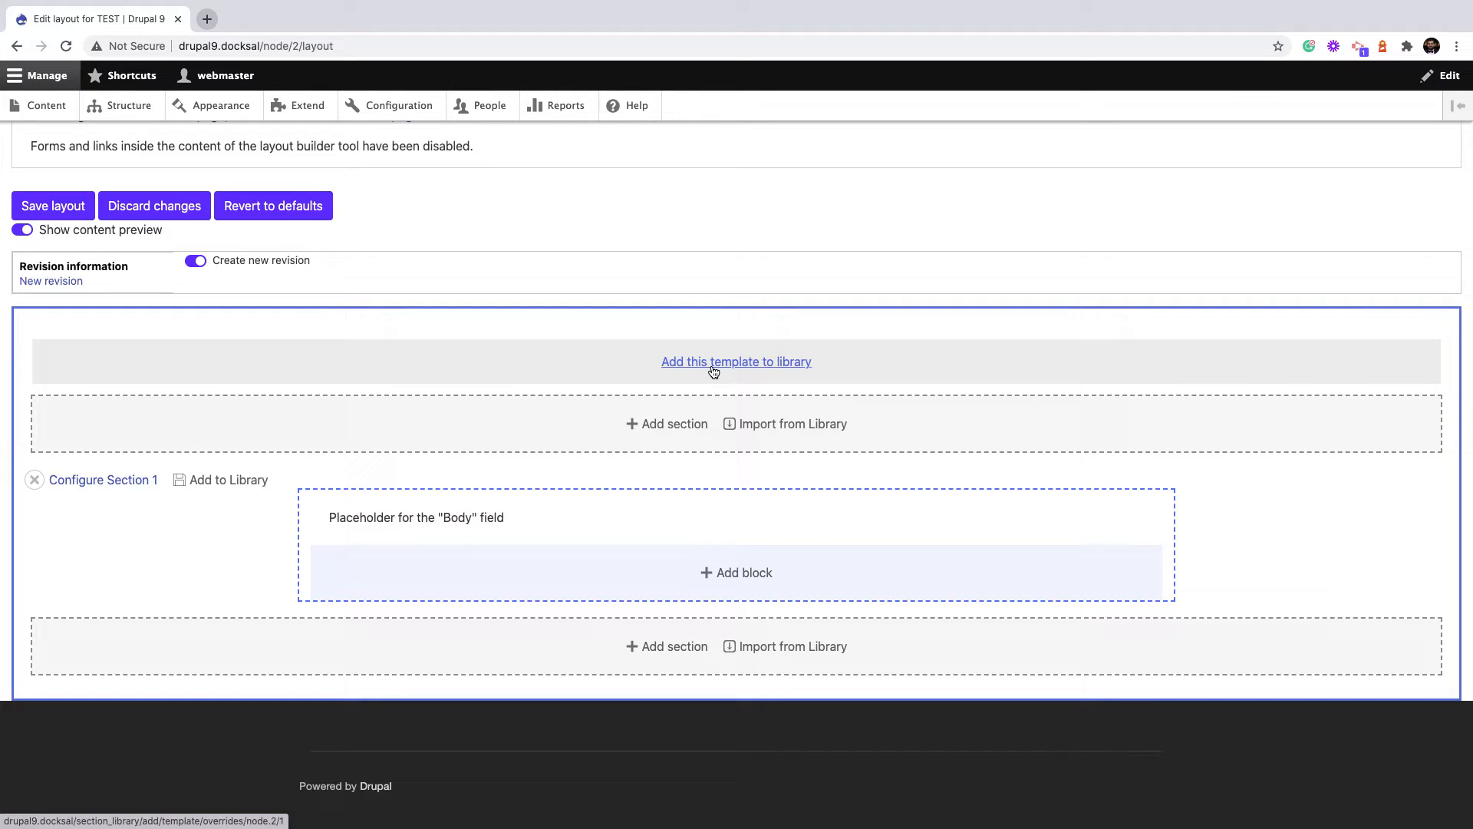
{"action": "mouse_move", "coordinate": [448, 366]}
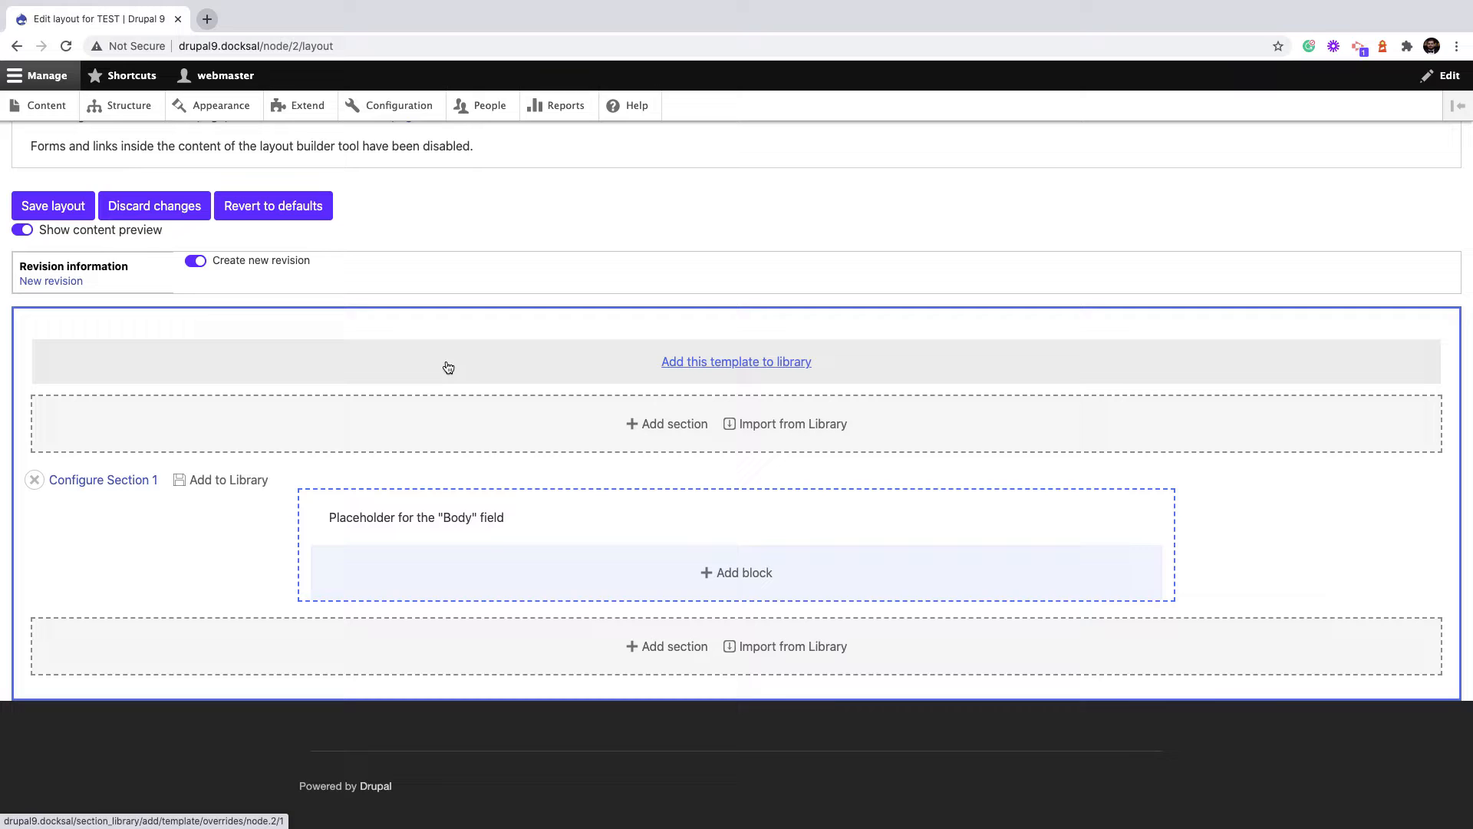
{"action": "mouse_move", "coordinate": [228, 478]}
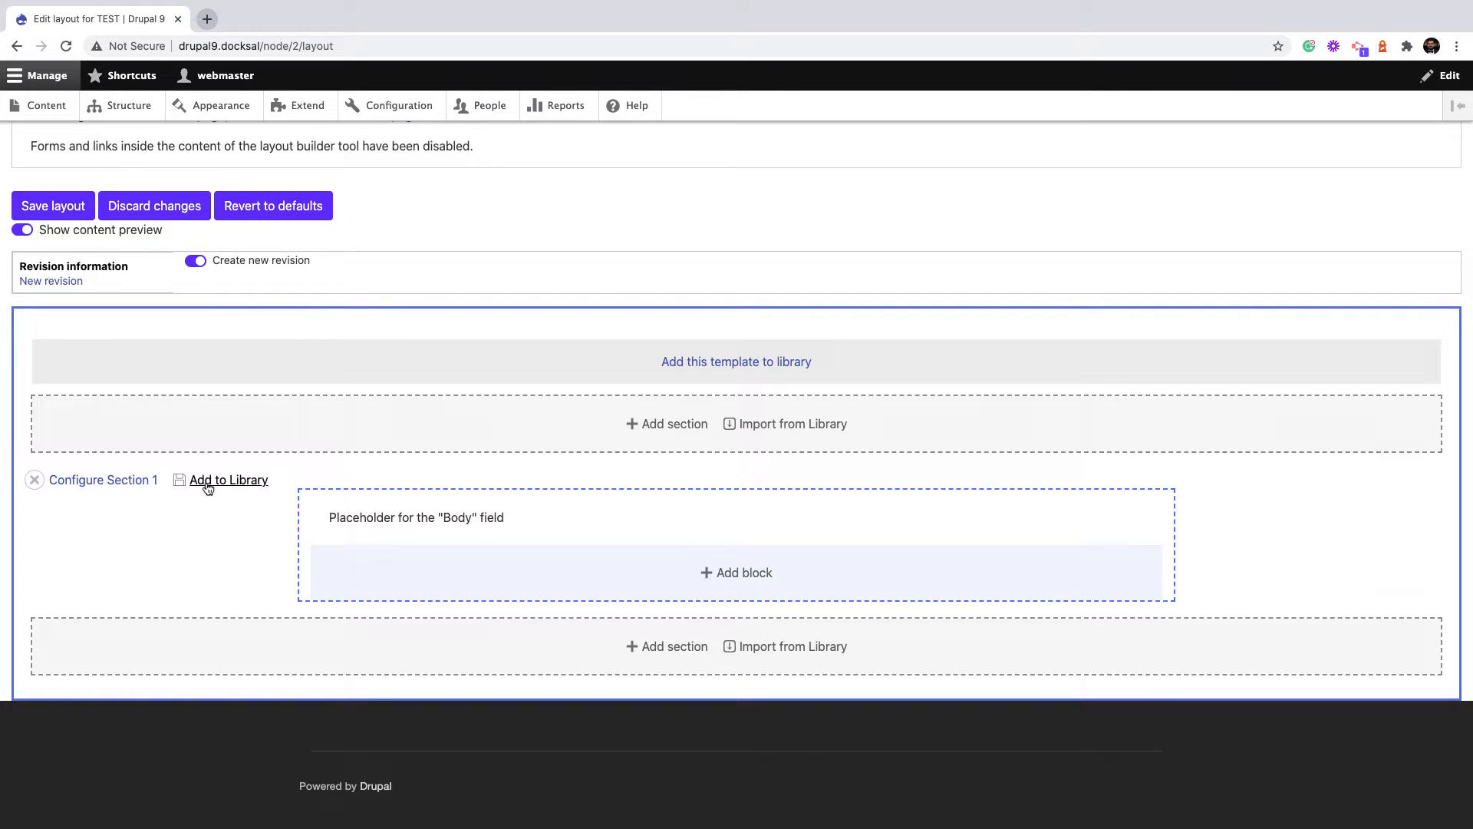
{"action": "mouse_move", "coordinate": [227, 481]}
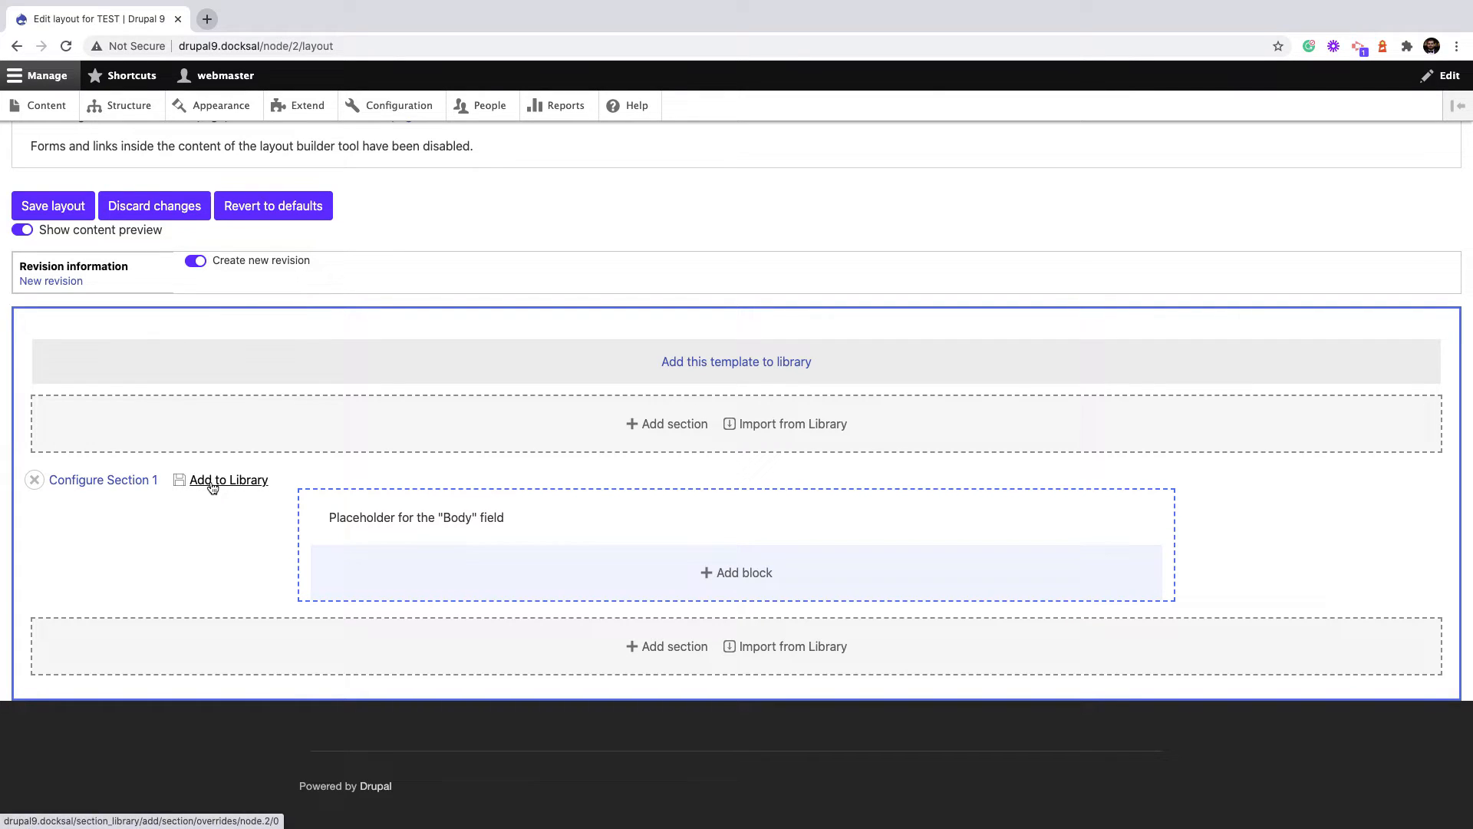
{"action": "mouse_move", "coordinate": [86, 509]}
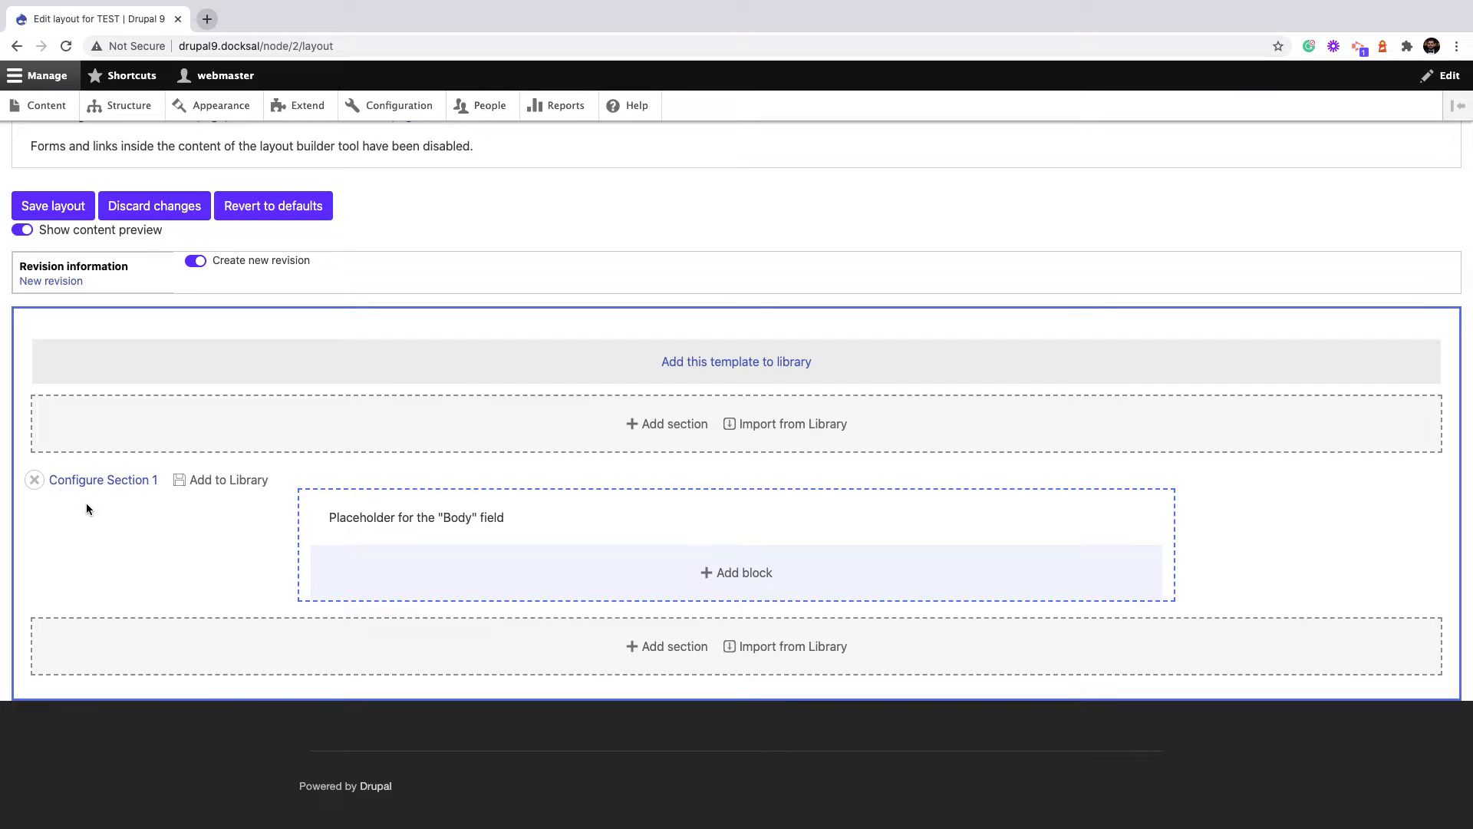
{"action": "mouse_move", "coordinate": [229, 480]}
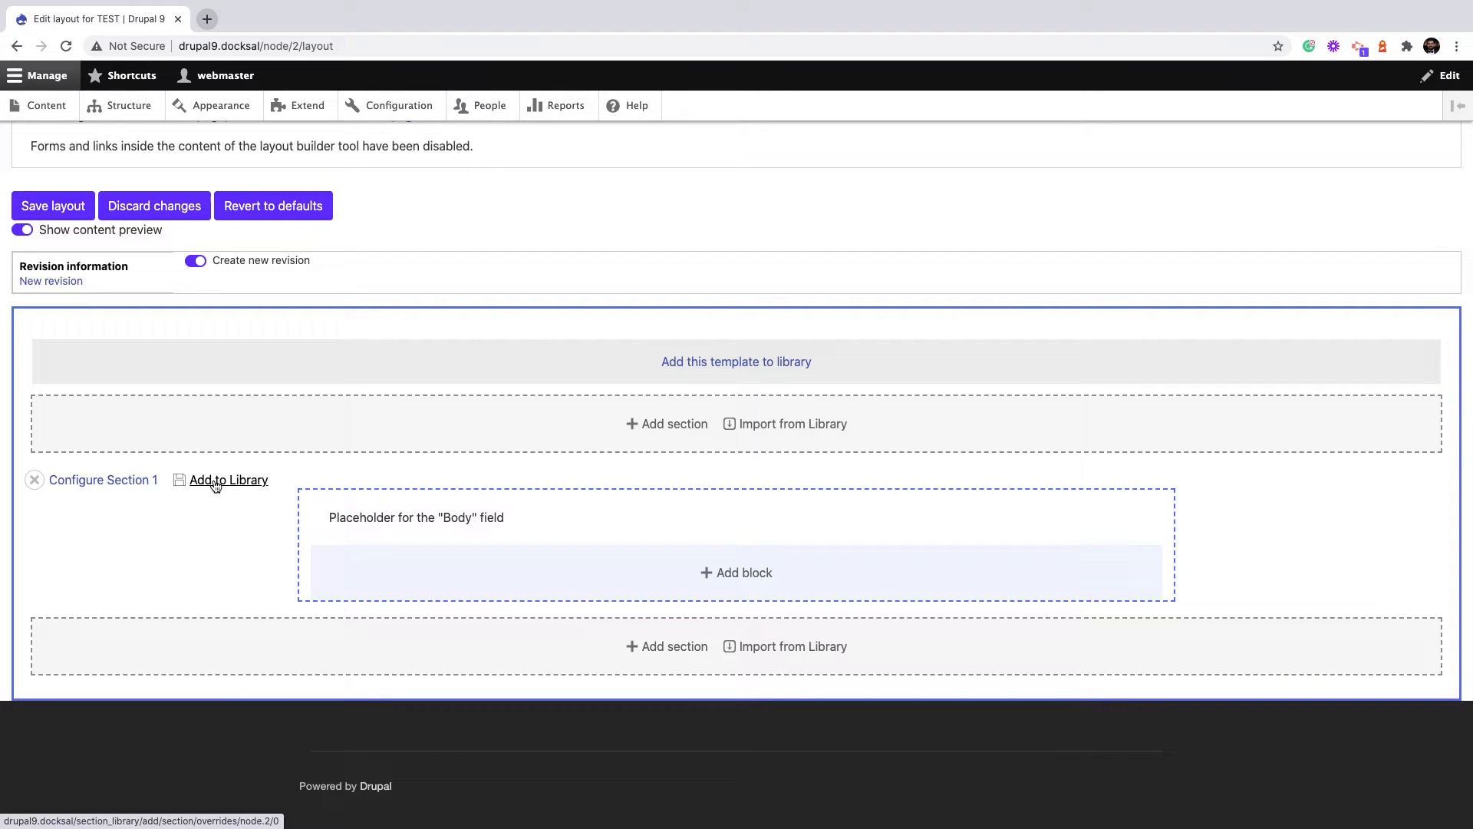
{"action": "mouse_move", "coordinate": [1329, 580]}
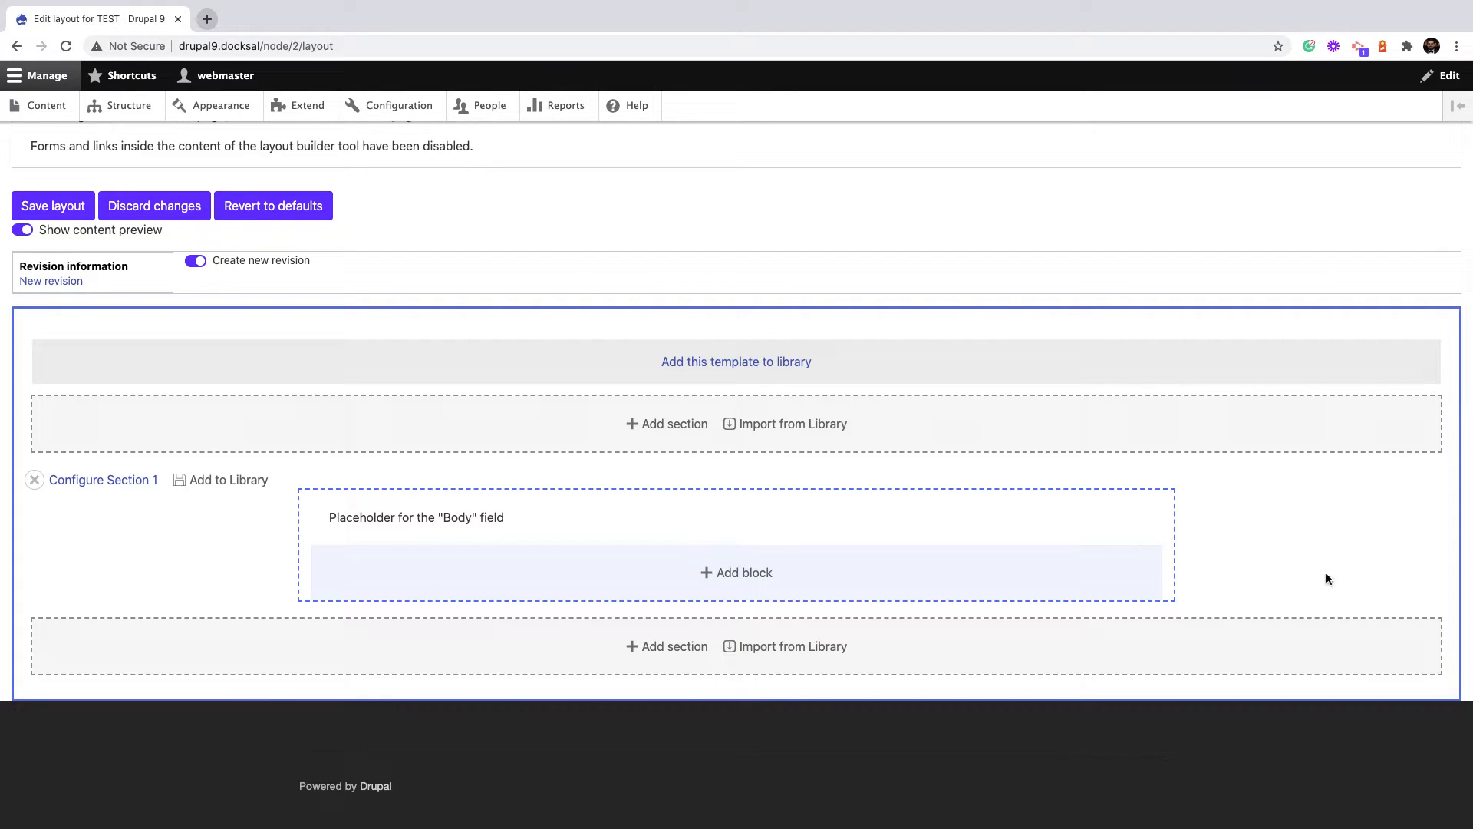
{"action": "mouse_move", "coordinate": [422, 470]}
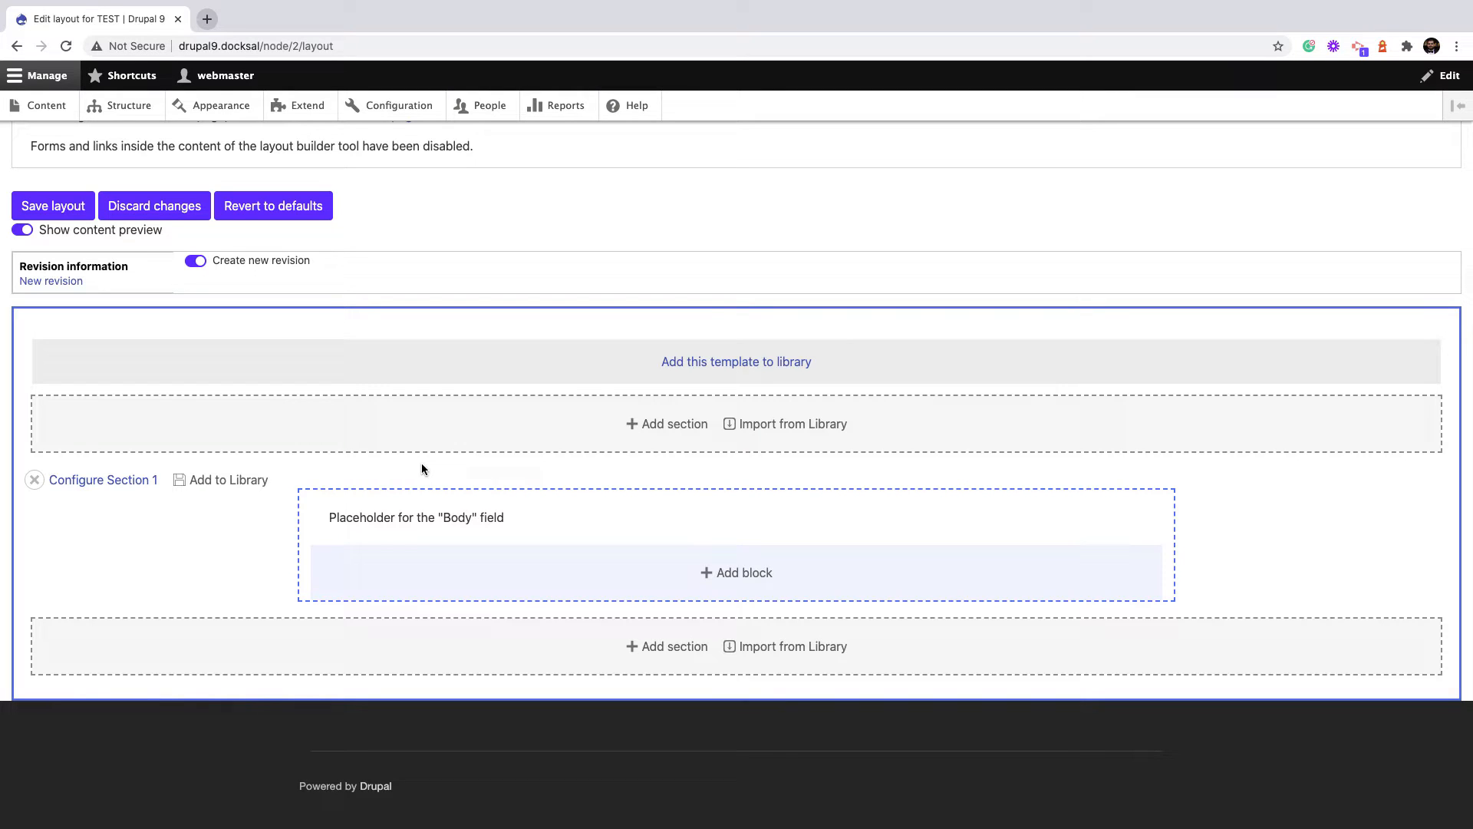
{"action": "mouse_move", "coordinate": [677, 439]}
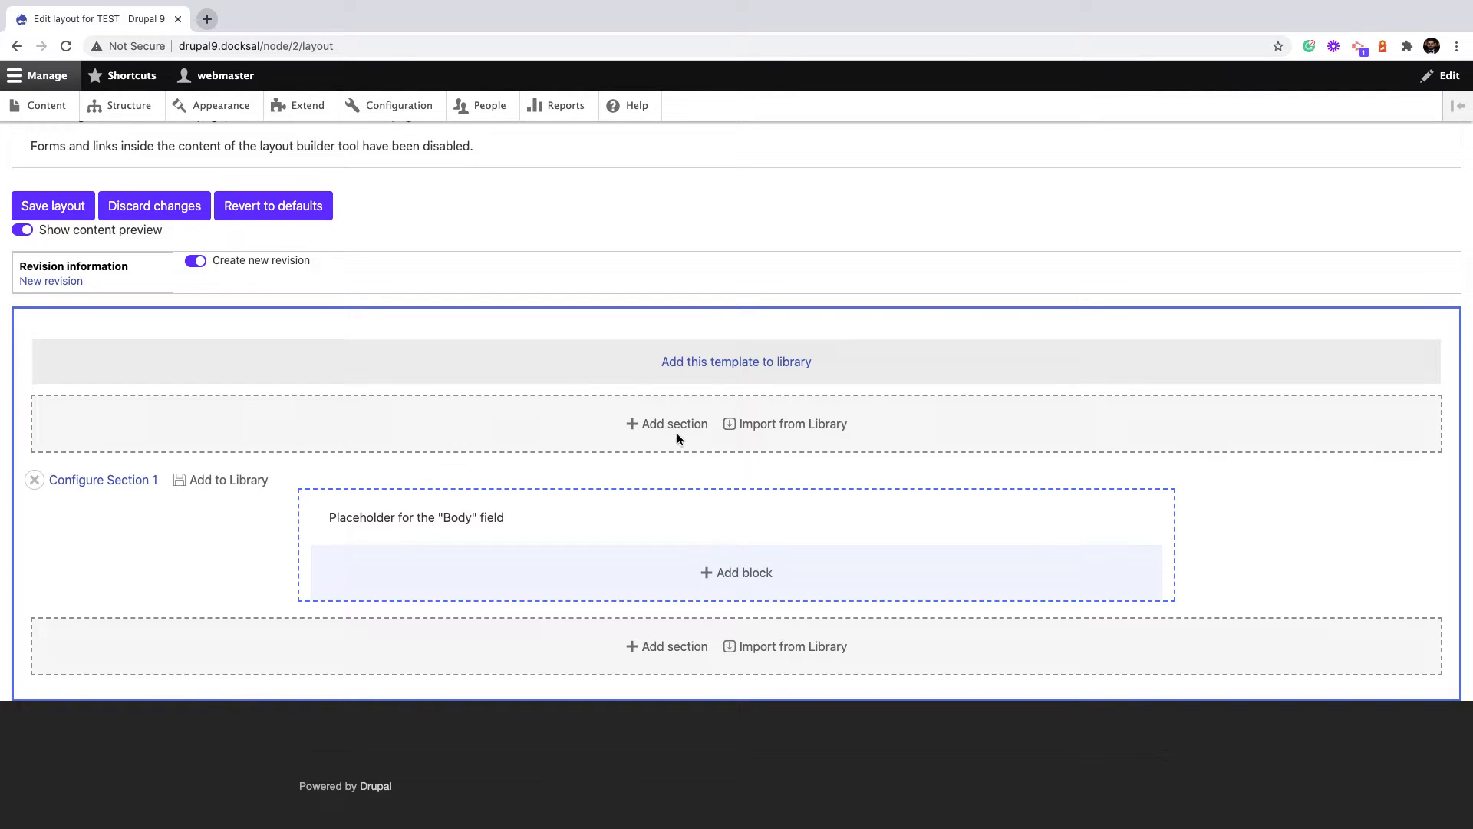
{"action": "mouse_move", "coordinate": [792, 423]}
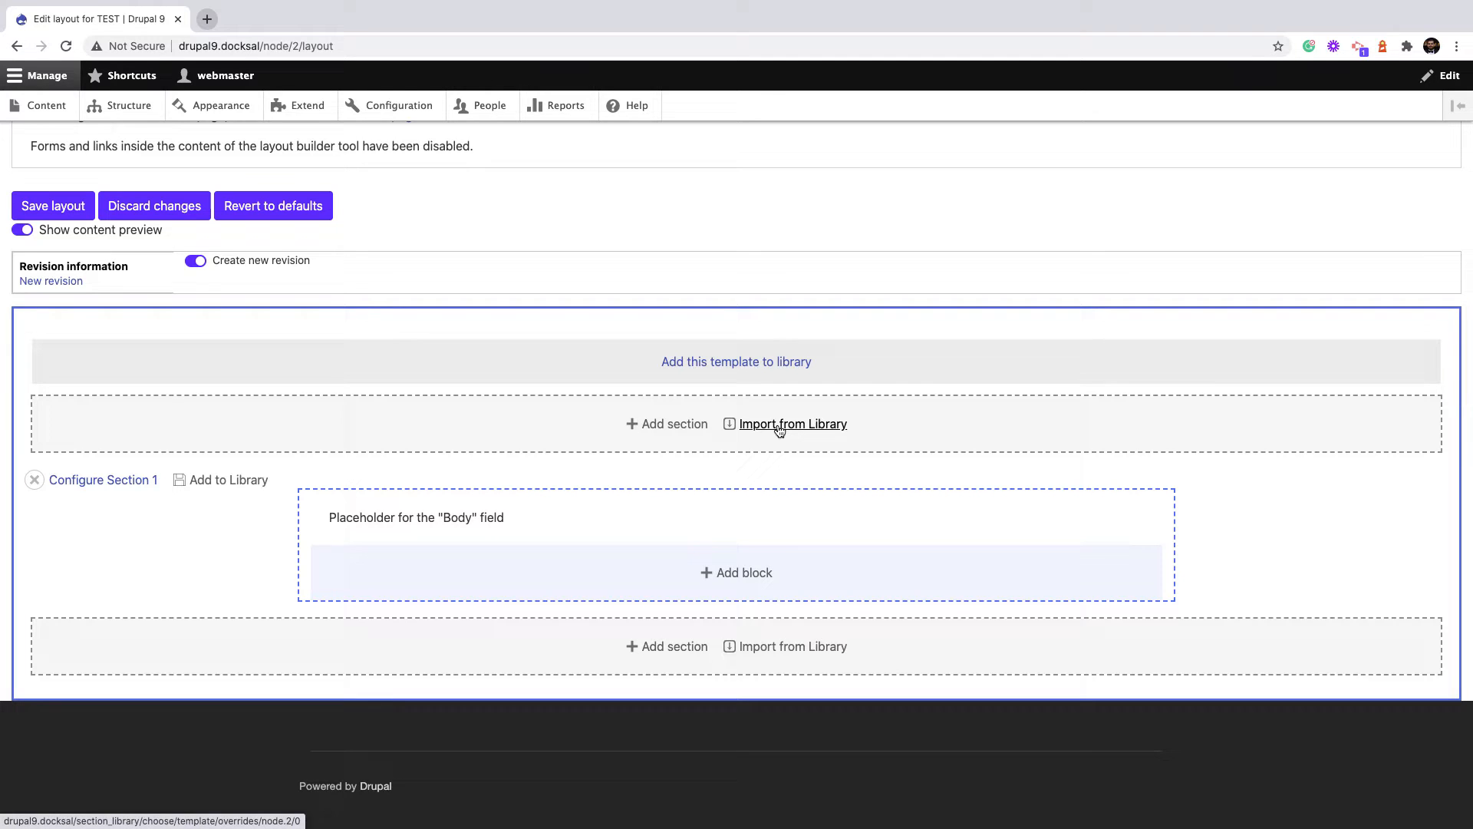
{"action": "mouse_move", "coordinate": [654, 391]}
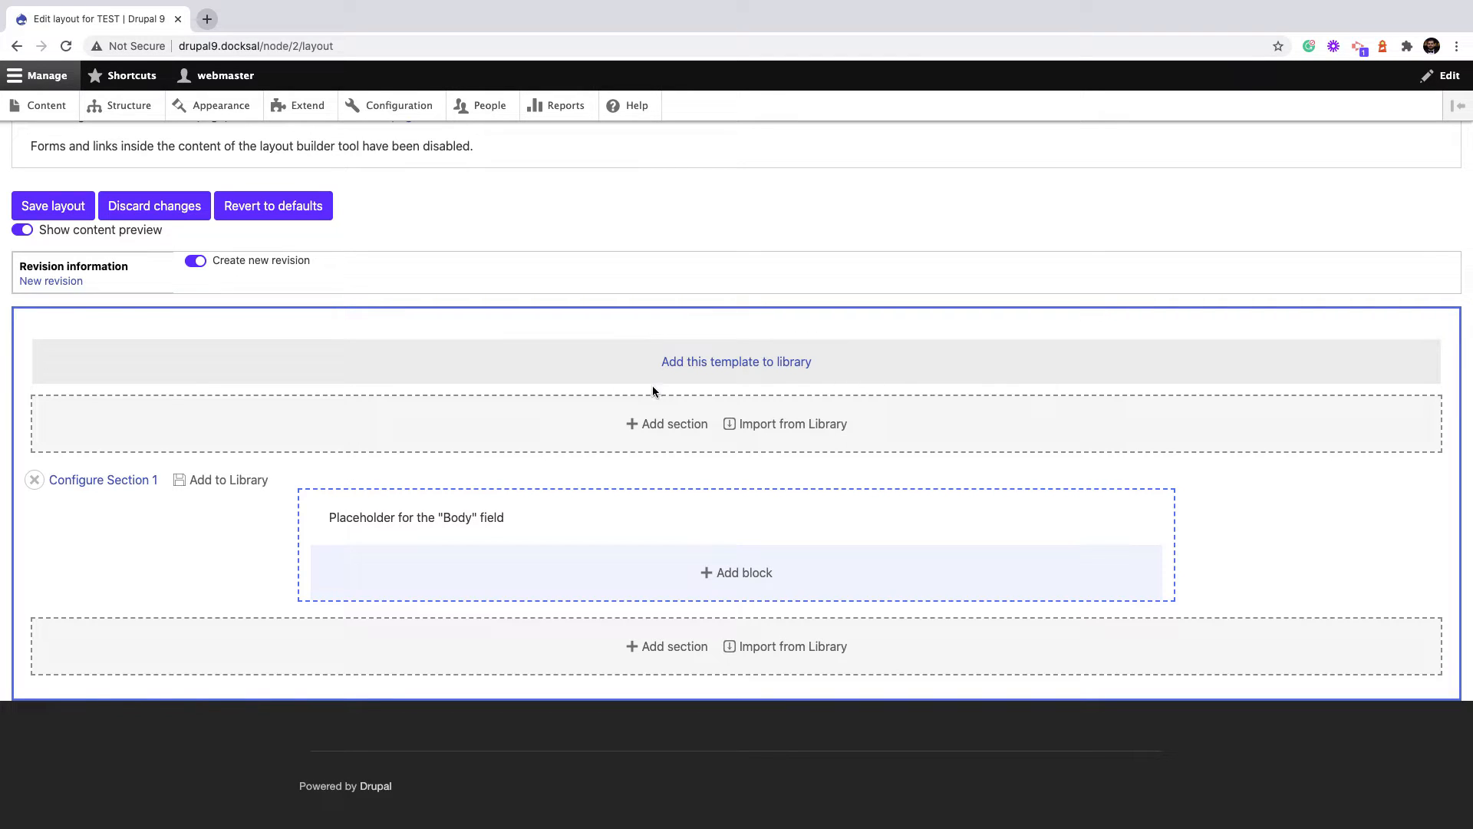
{"action": "mouse_move", "coordinate": [27, 512]}
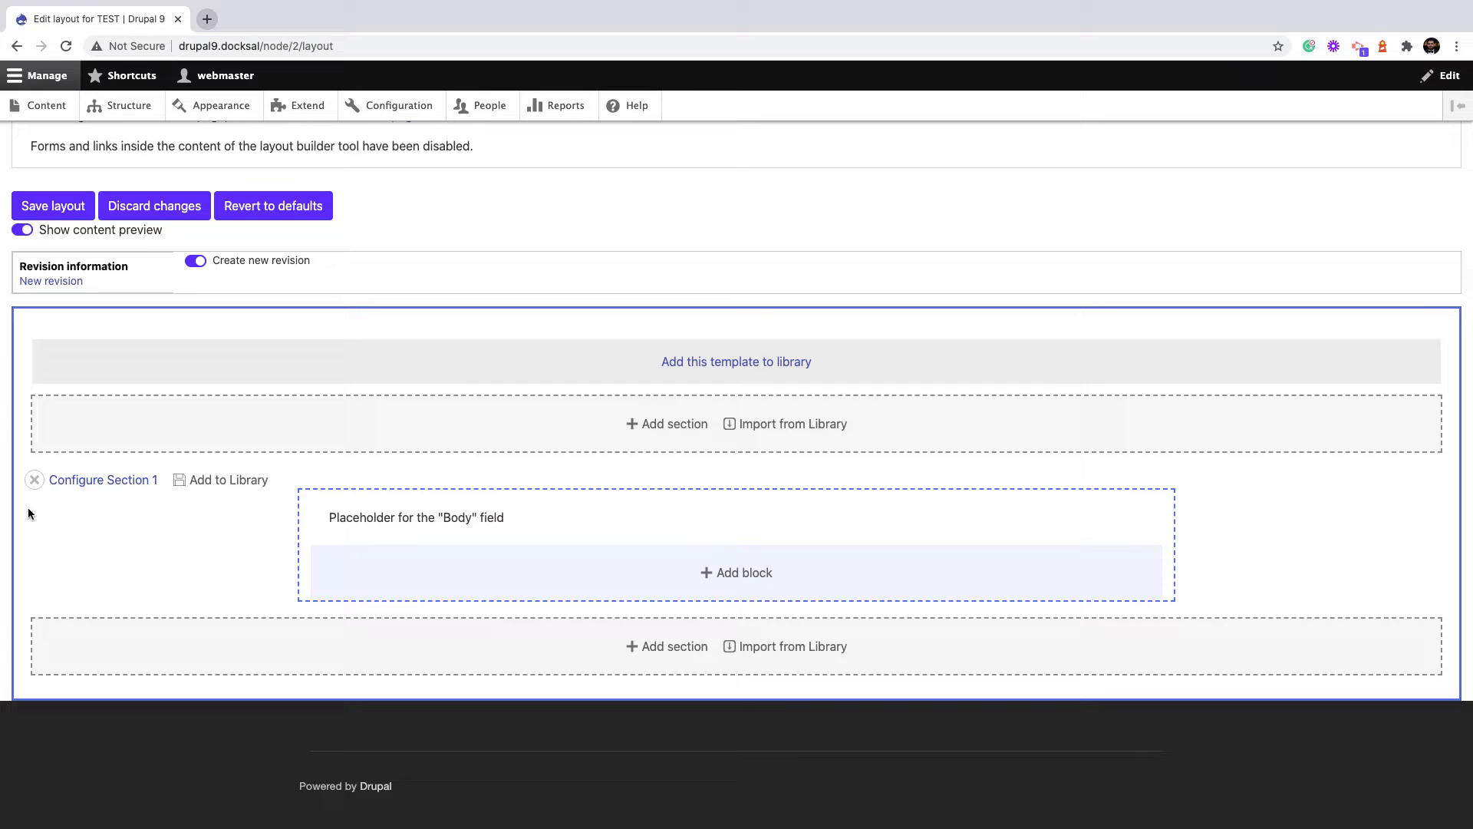
{"action": "mouse_move", "coordinate": [762, 447]}
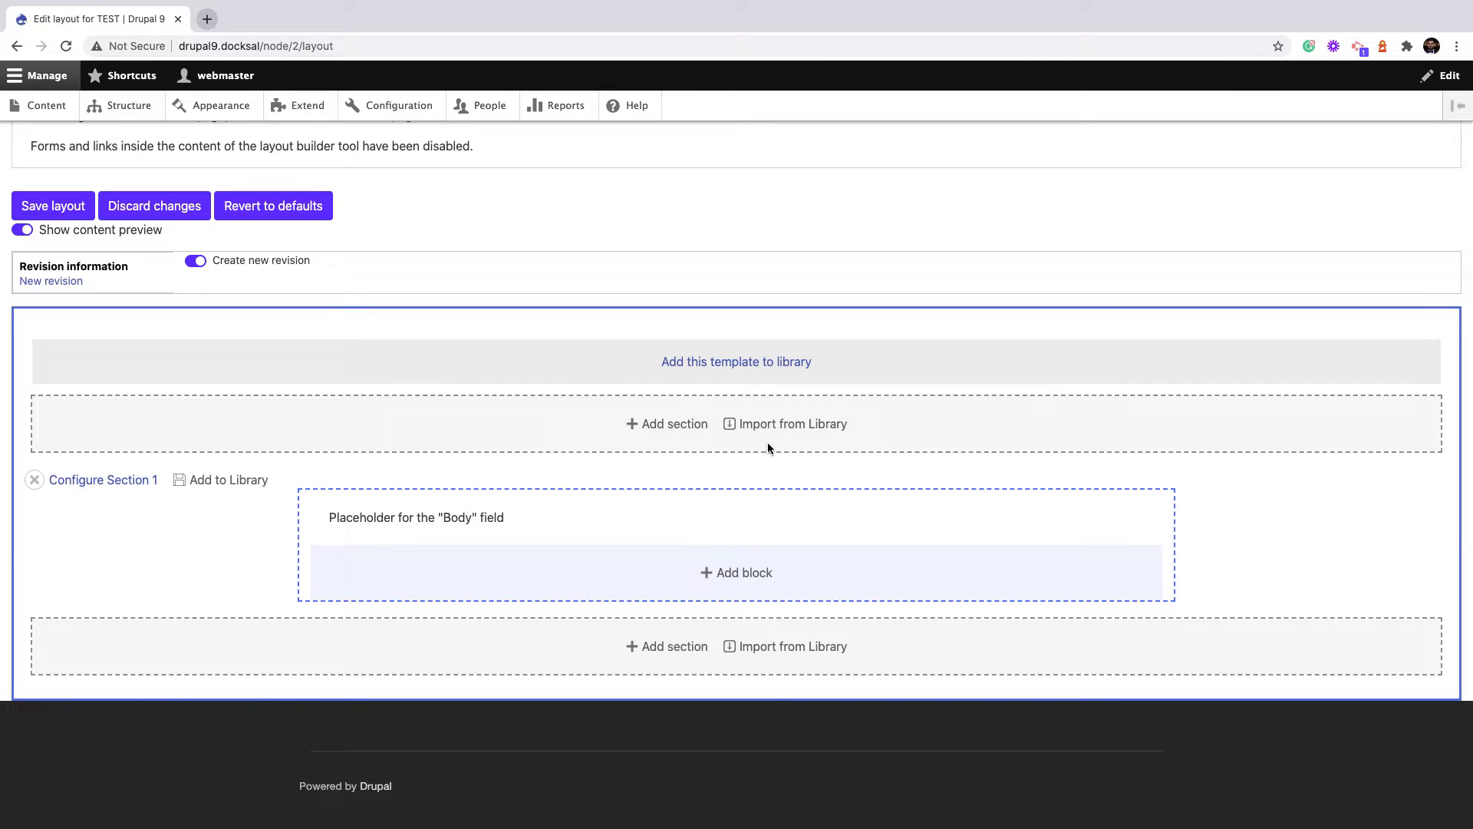
{"action": "mouse_move", "coordinate": [666, 646]}
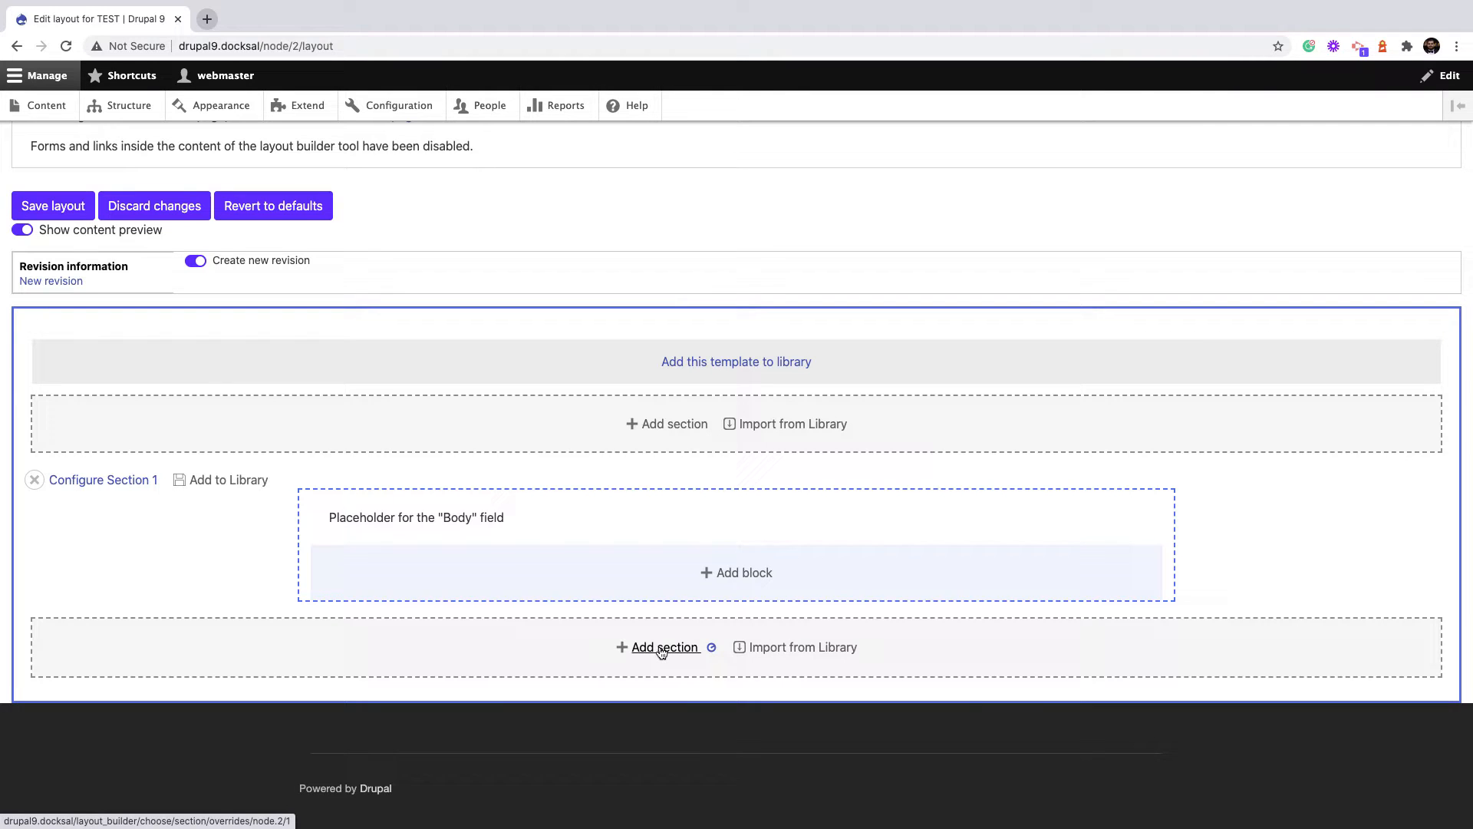
Add a second section below Body and give it a yellow background in its Style options
{"action": "left_click", "coordinate": [666, 646]}
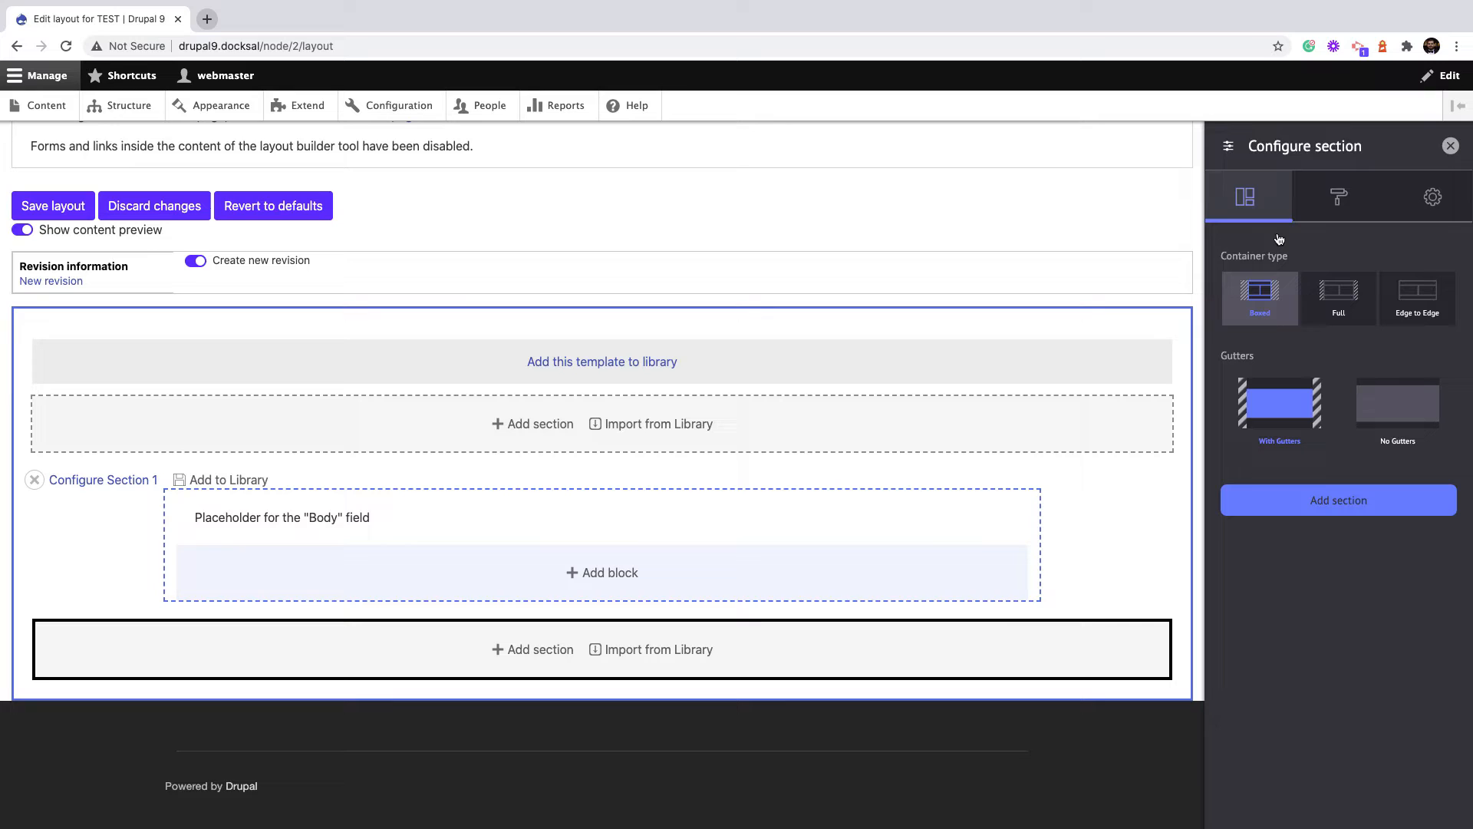
{"action": "left_click", "coordinate": [1338, 196]}
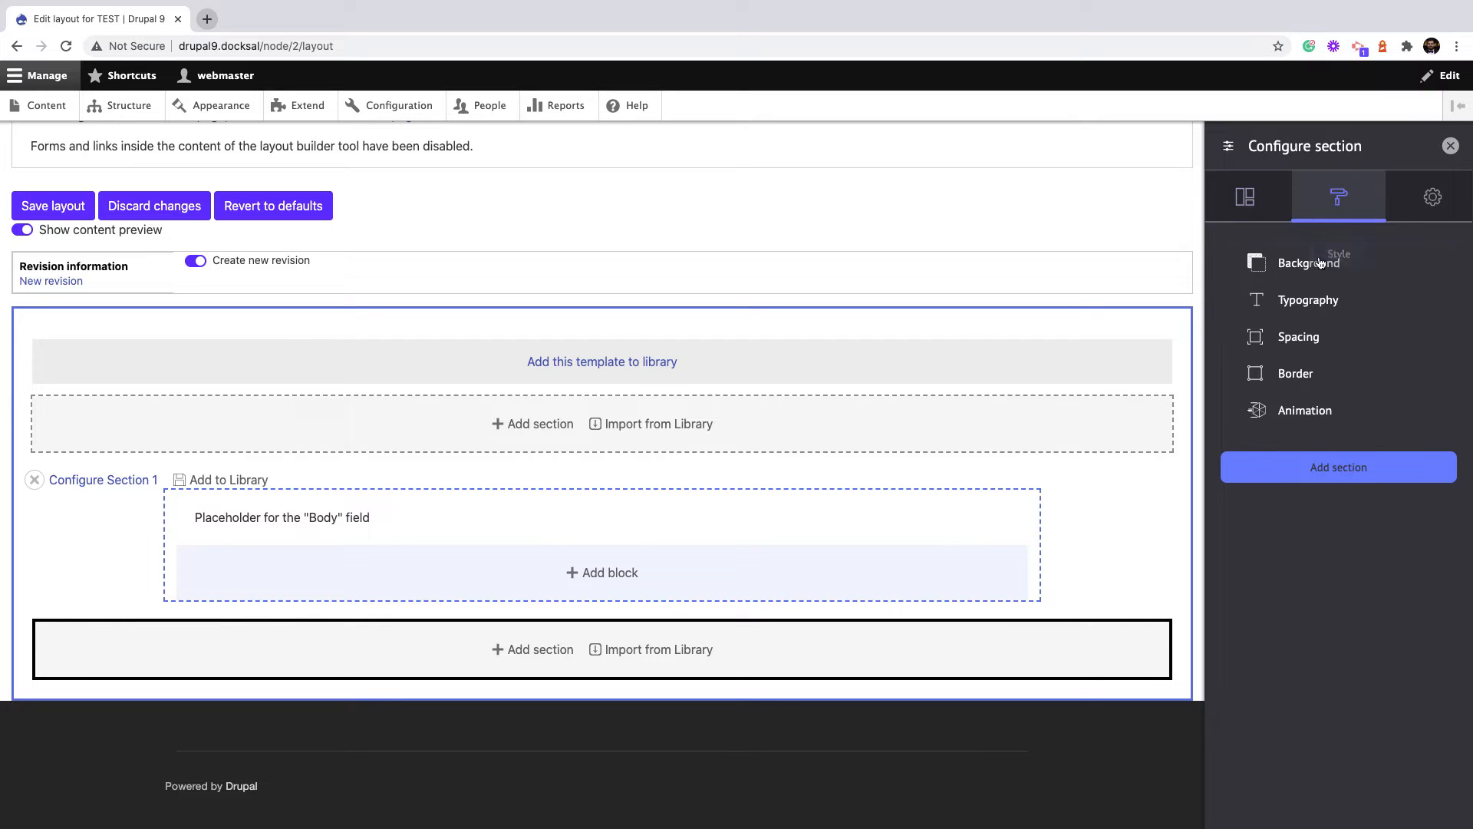
{"action": "left_click", "coordinate": [1309, 262]}
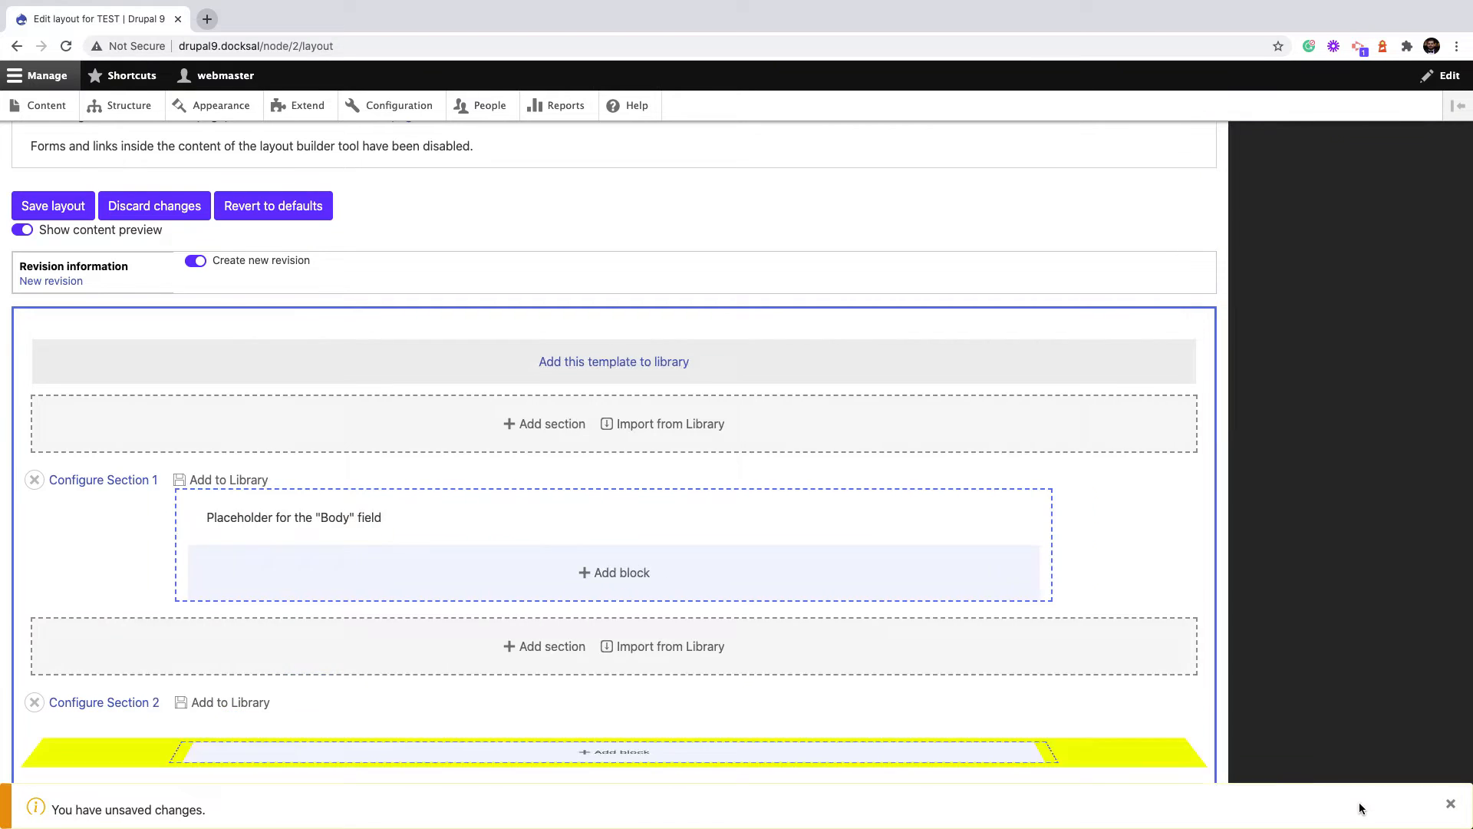
{"action": "scroll", "scroll_direction": "down", "scroll_amount": 3}
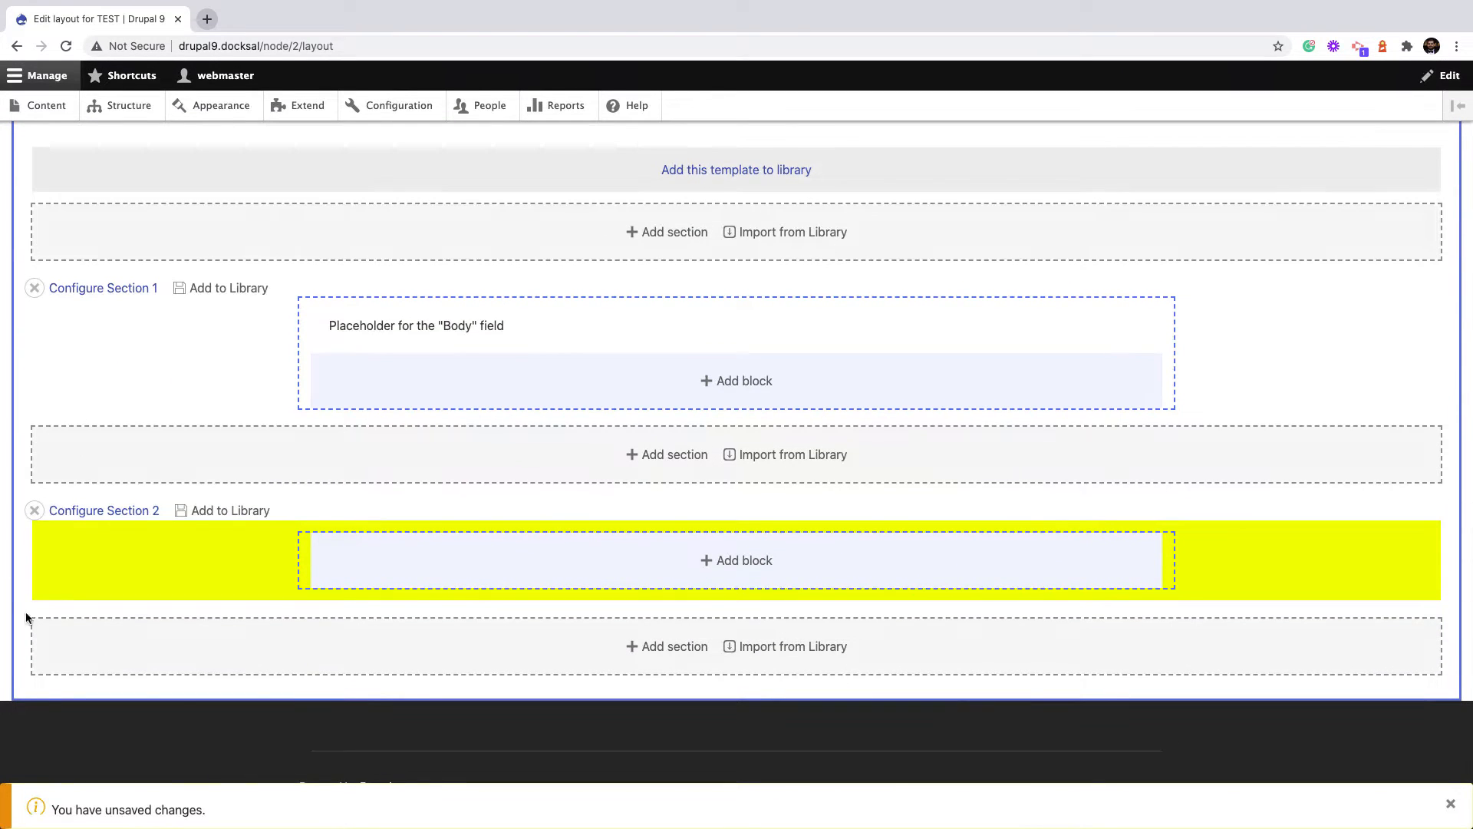
Start a new basic block in the yellow section and fetch Lorem Ipsum text from lipsum.com
{"action": "left_click", "coordinate": [735, 560]}
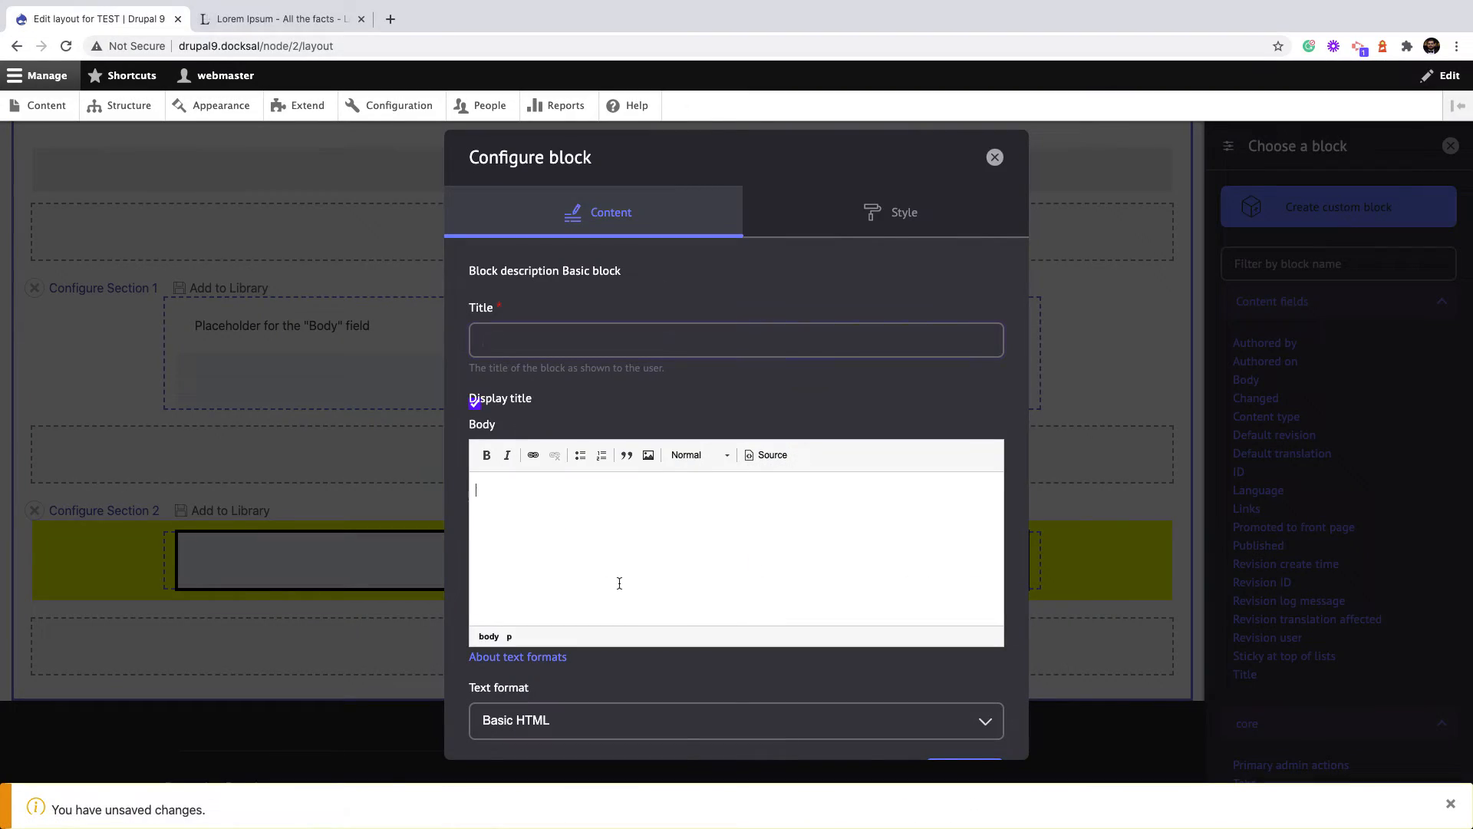
{"action": "left_click", "coordinate": [278, 18]}
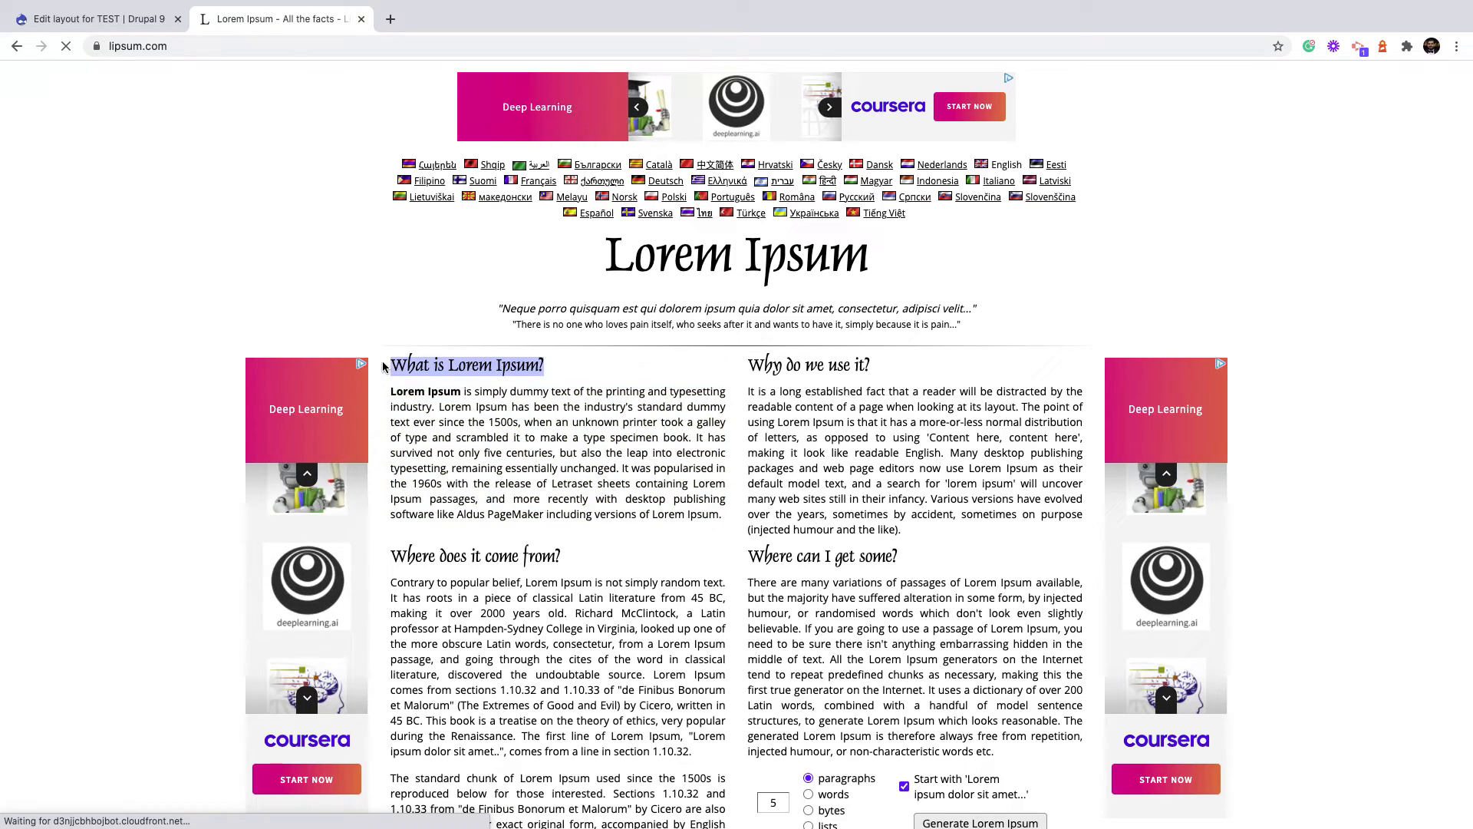
{"action": "left_click", "coordinate": [94, 19]}
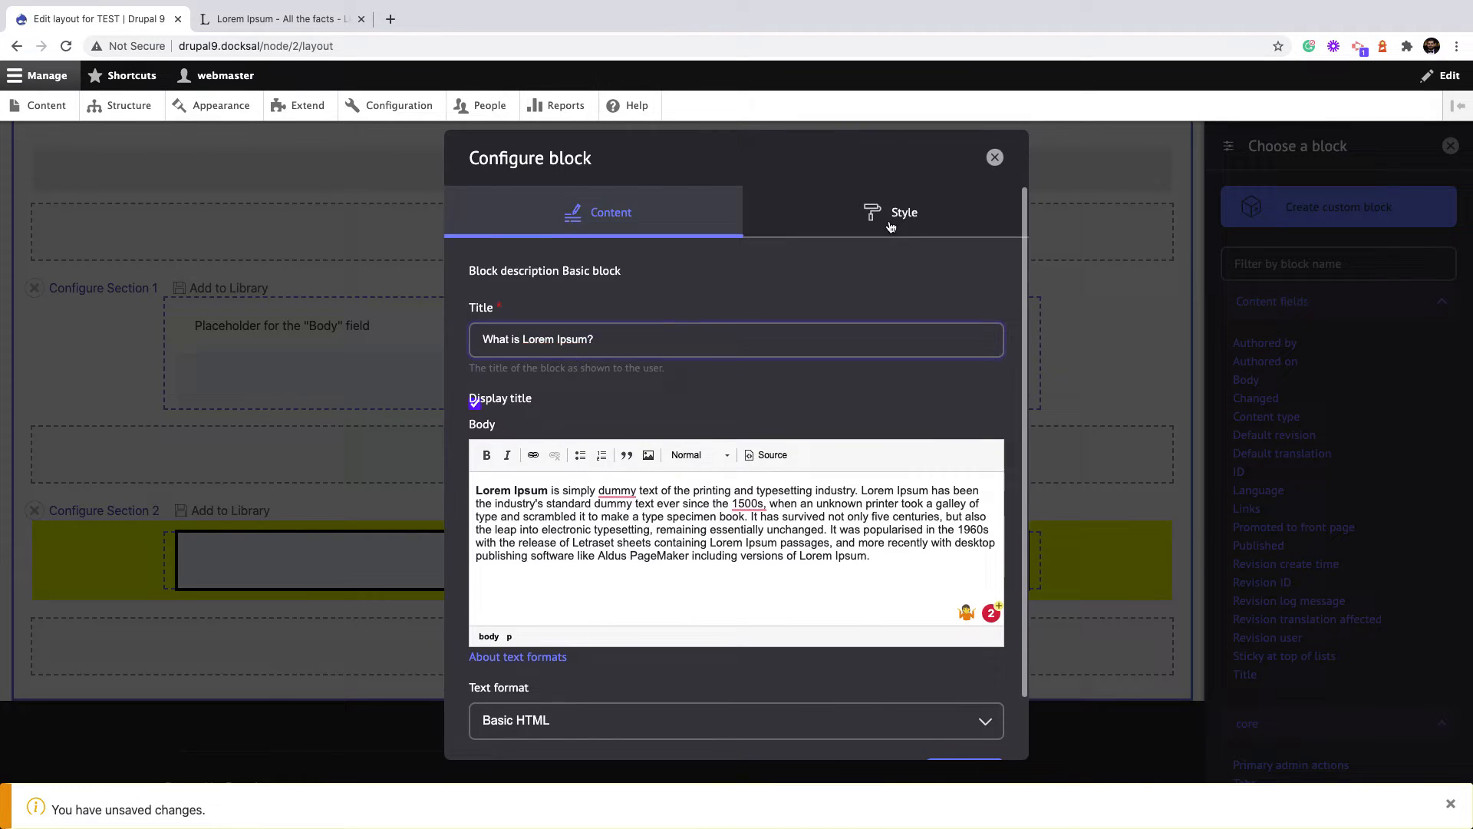
Enable Spacing padding on the block's Style and add the What is Lorem Ipsum? block
{"action": "left_click", "coordinate": [903, 211]}
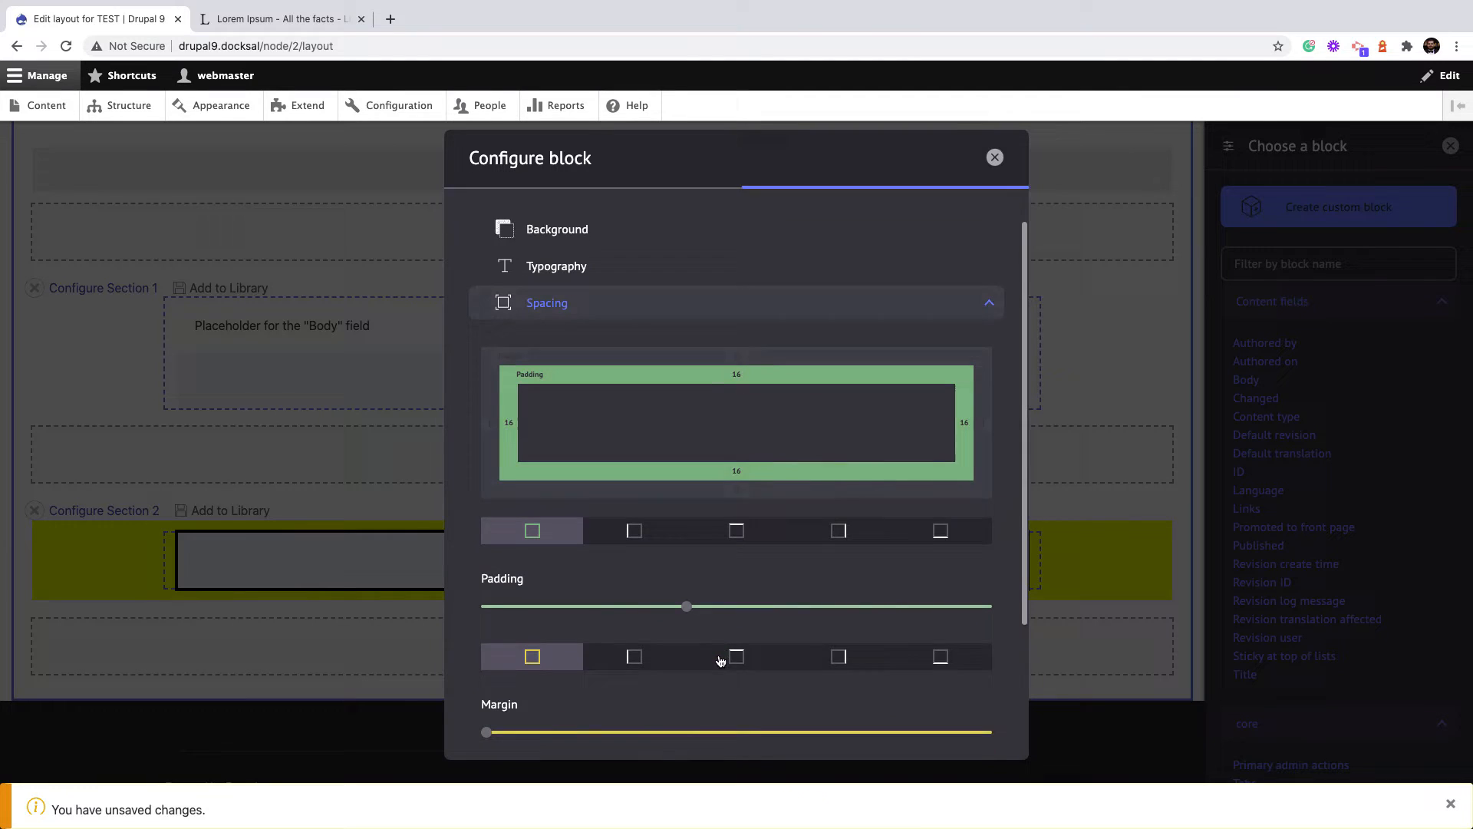
{"action": "scroll", "scroll_direction": "down", "scroll_amount": 3}
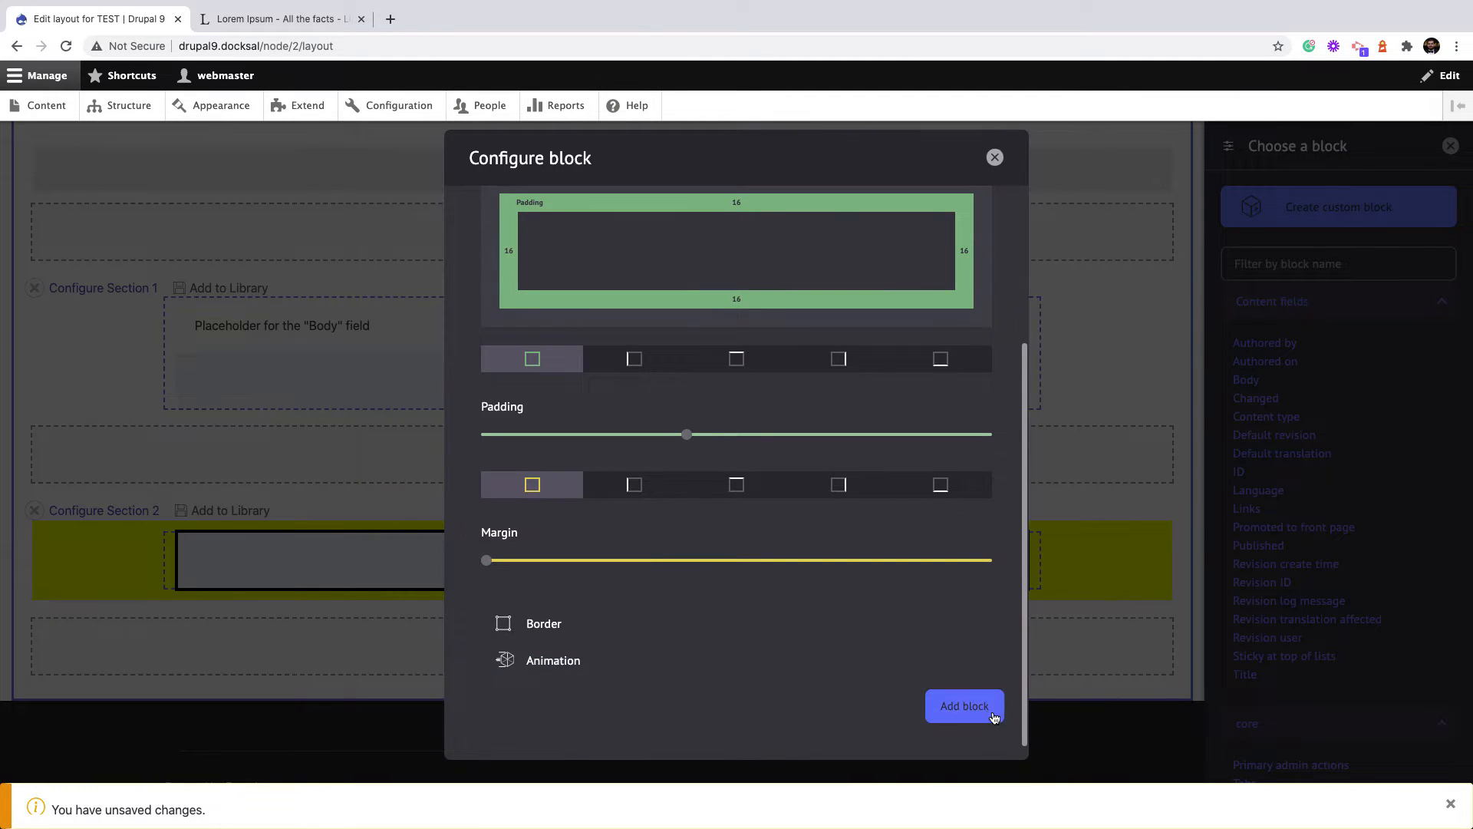
{"action": "left_click", "coordinate": [964, 706]}
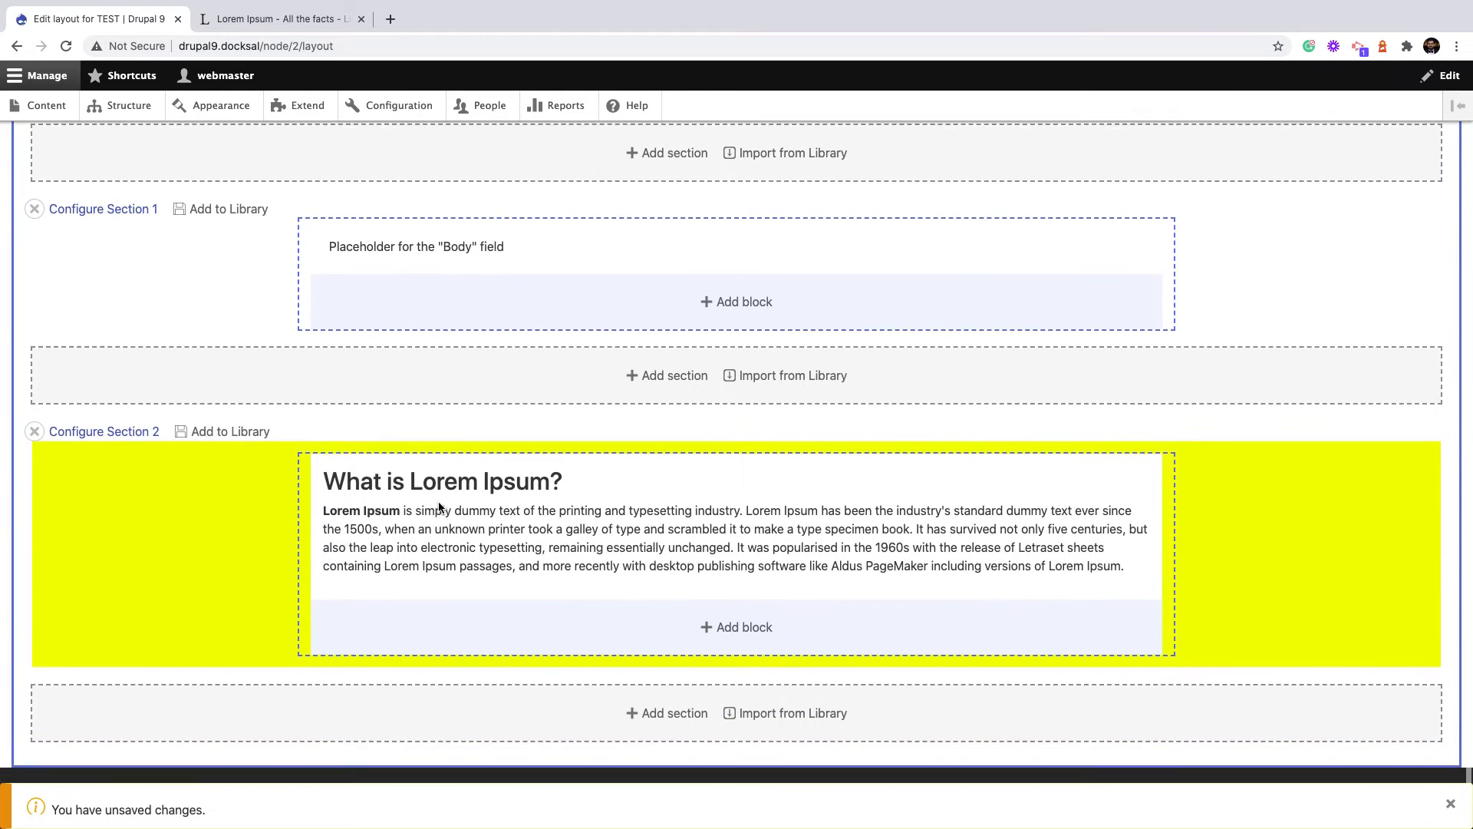
Save the layout so TEST shows the yellow Lorem Ipsum section, then head back to Layout
{"action": "scroll", "scroll_direction": "up", "scroll_amount": 3}
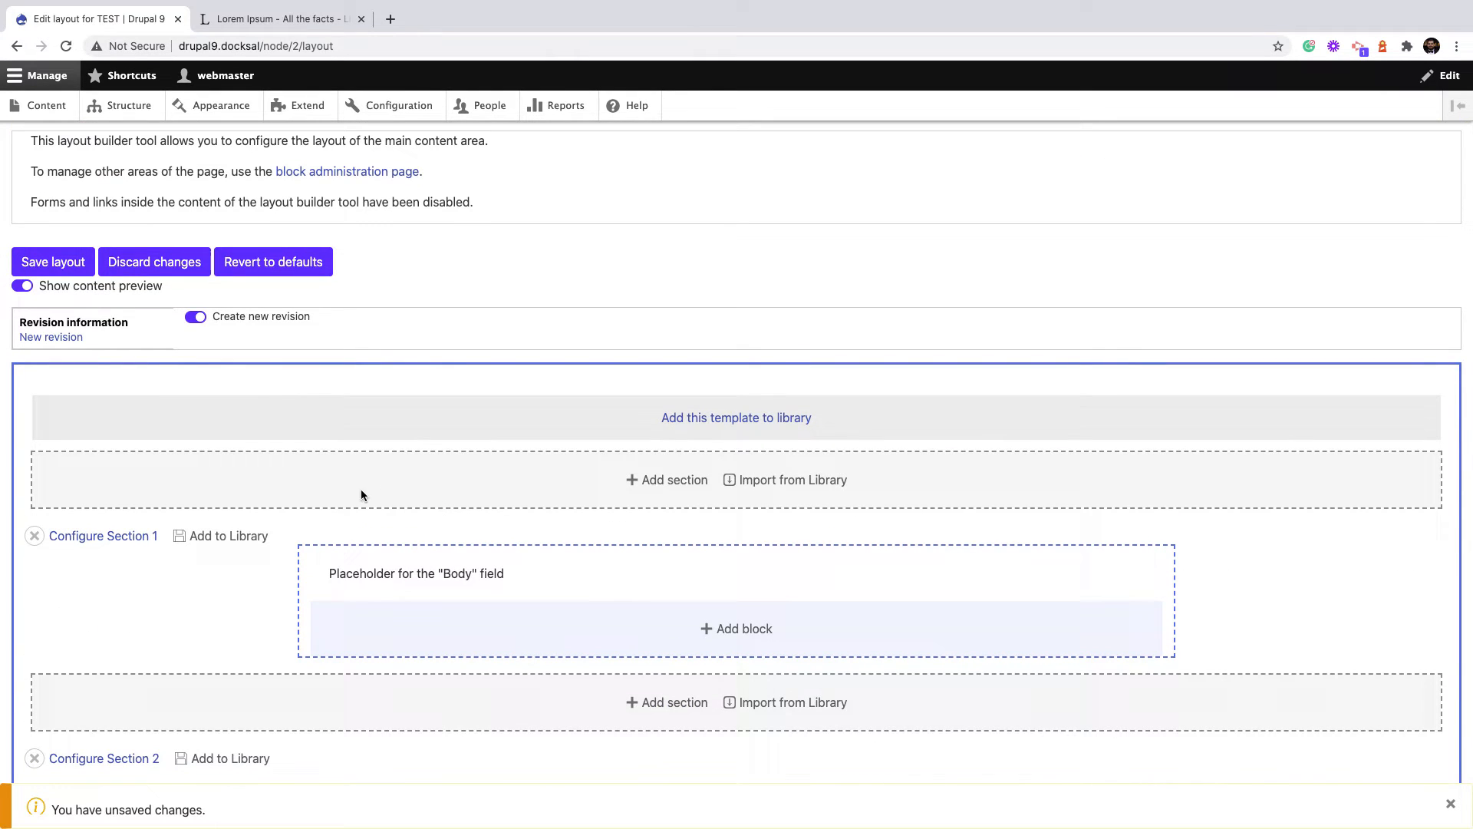
{"action": "left_click", "coordinate": [52, 261]}
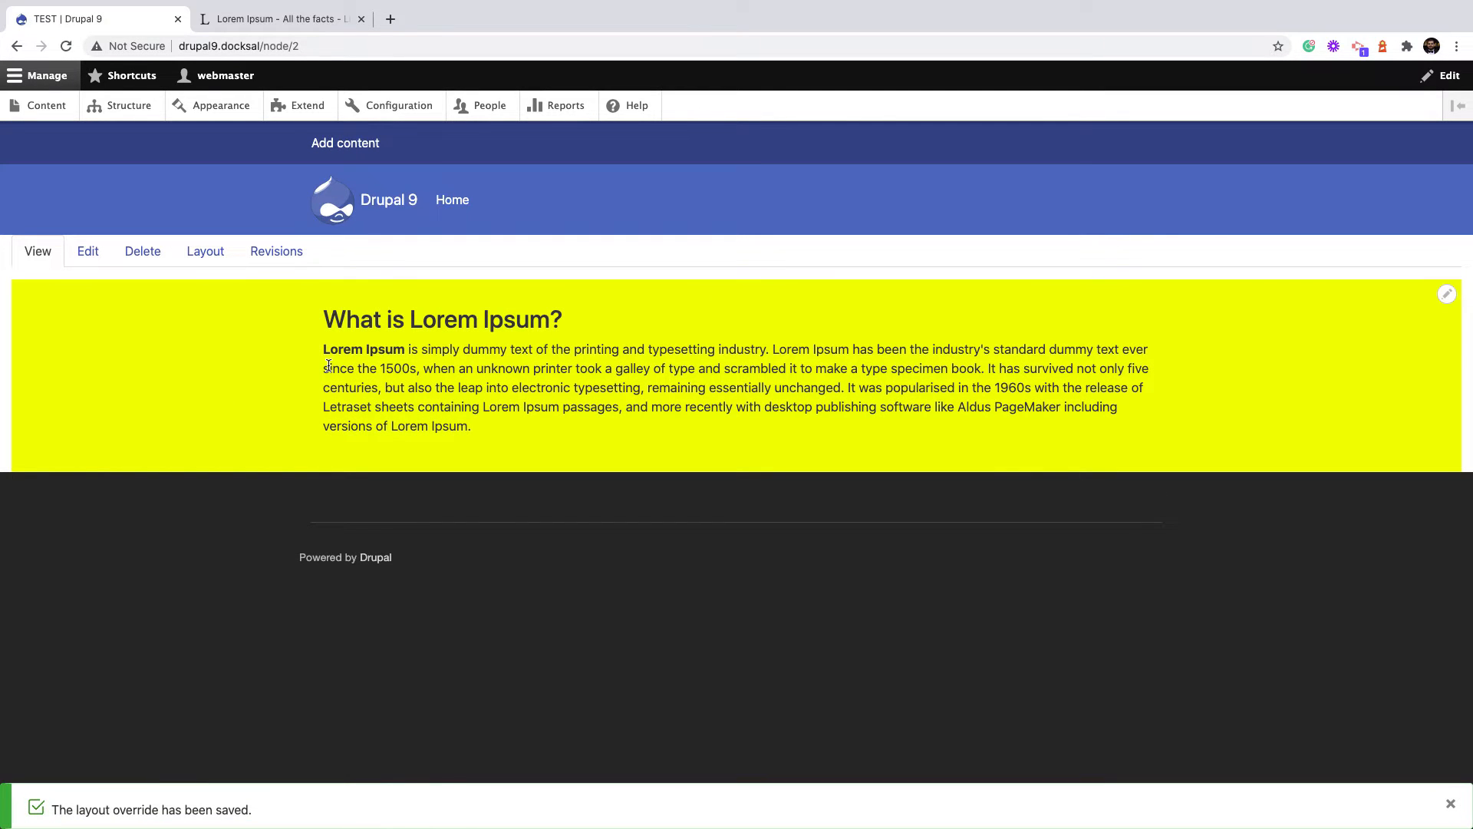
{"action": "left_click", "coordinate": [204, 250]}
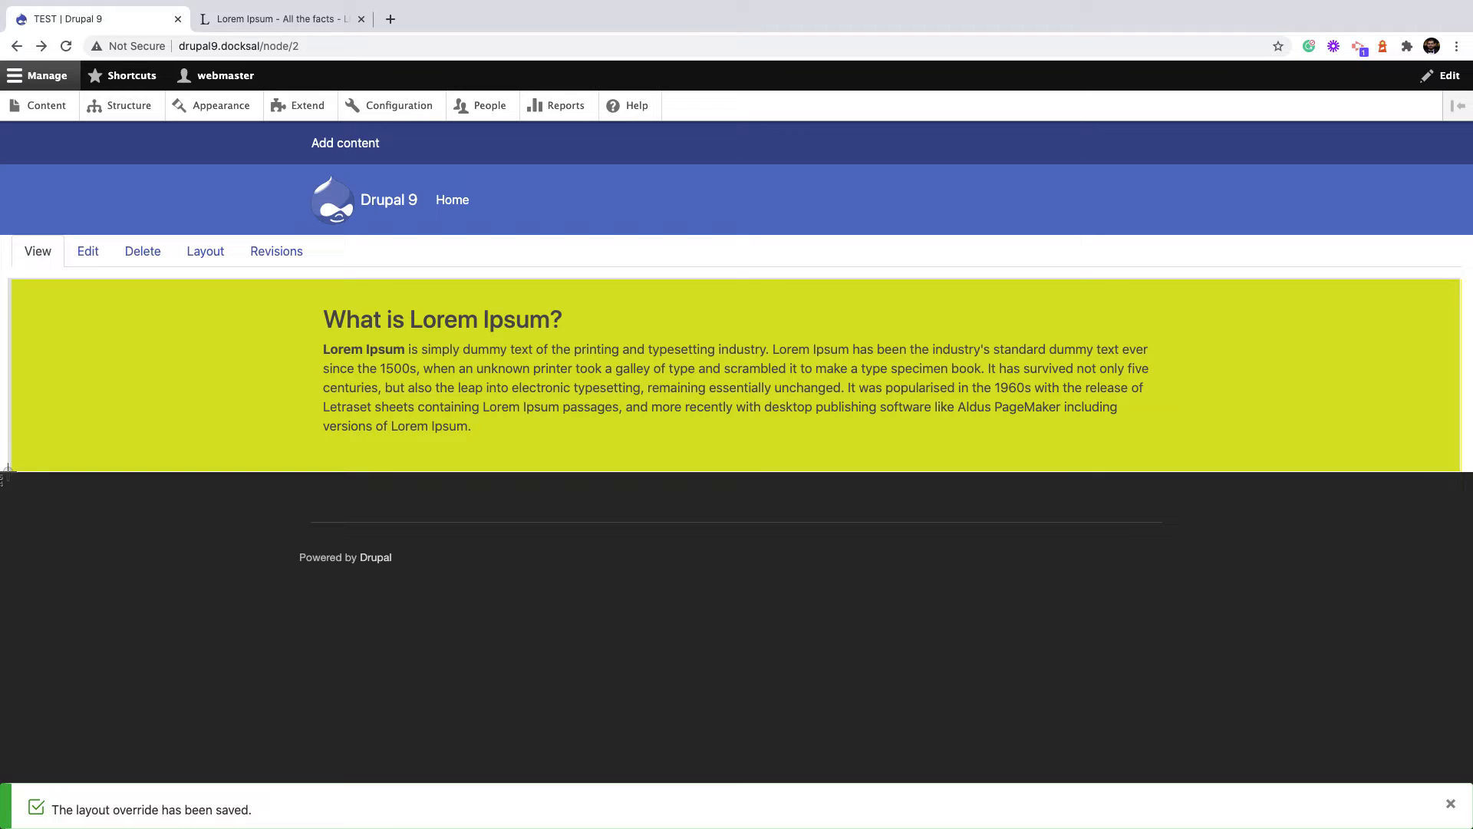
{"action": "left_click", "coordinate": [204, 250]}
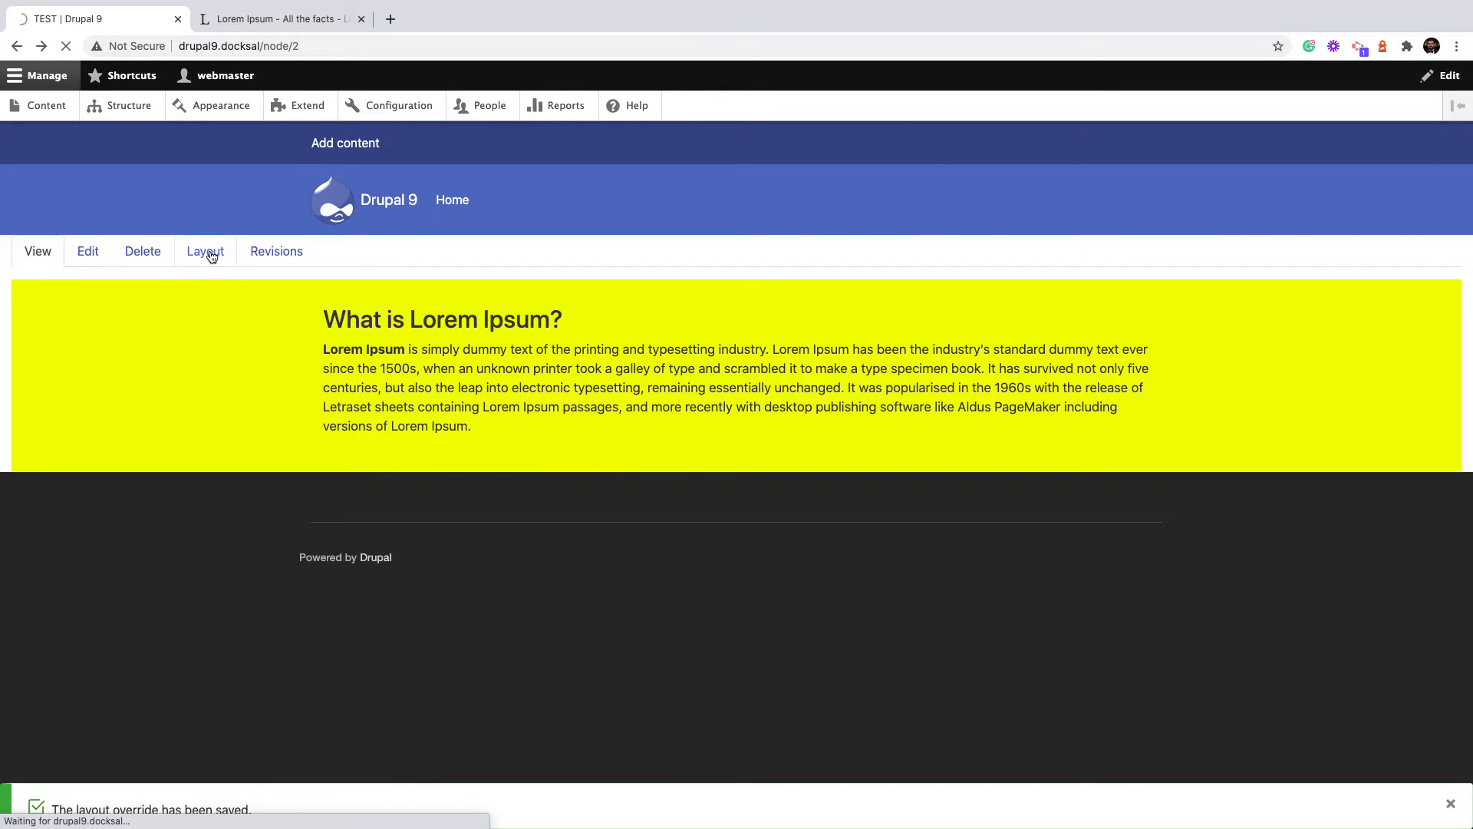
Add Section 2 to the library with a label beginning 'Yello' for the yellow section
{"action": "left_click", "coordinate": [204, 250]}
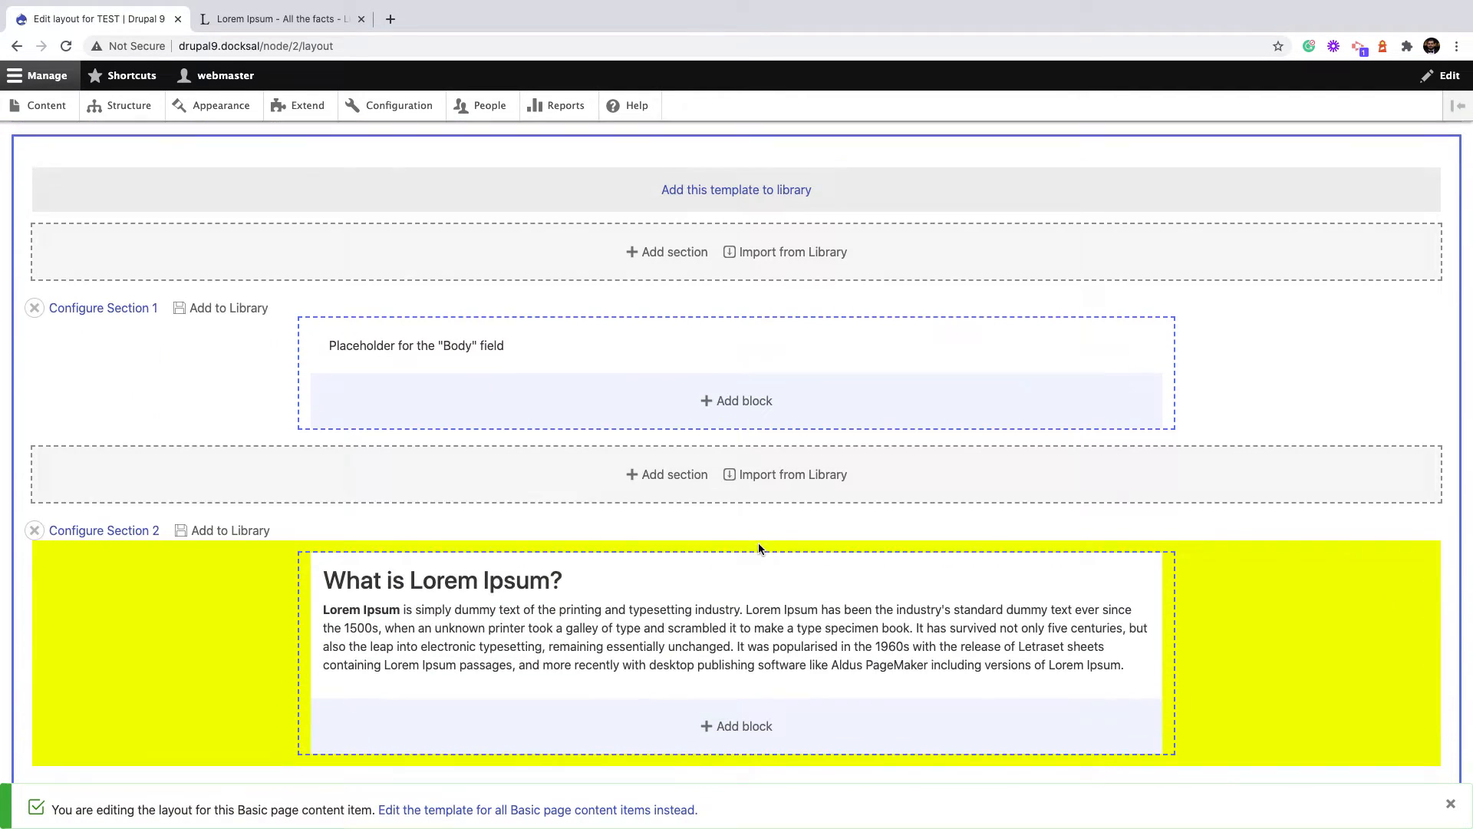
{"action": "scroll", "scroll_direction": "down", "scroll_amount": 3}
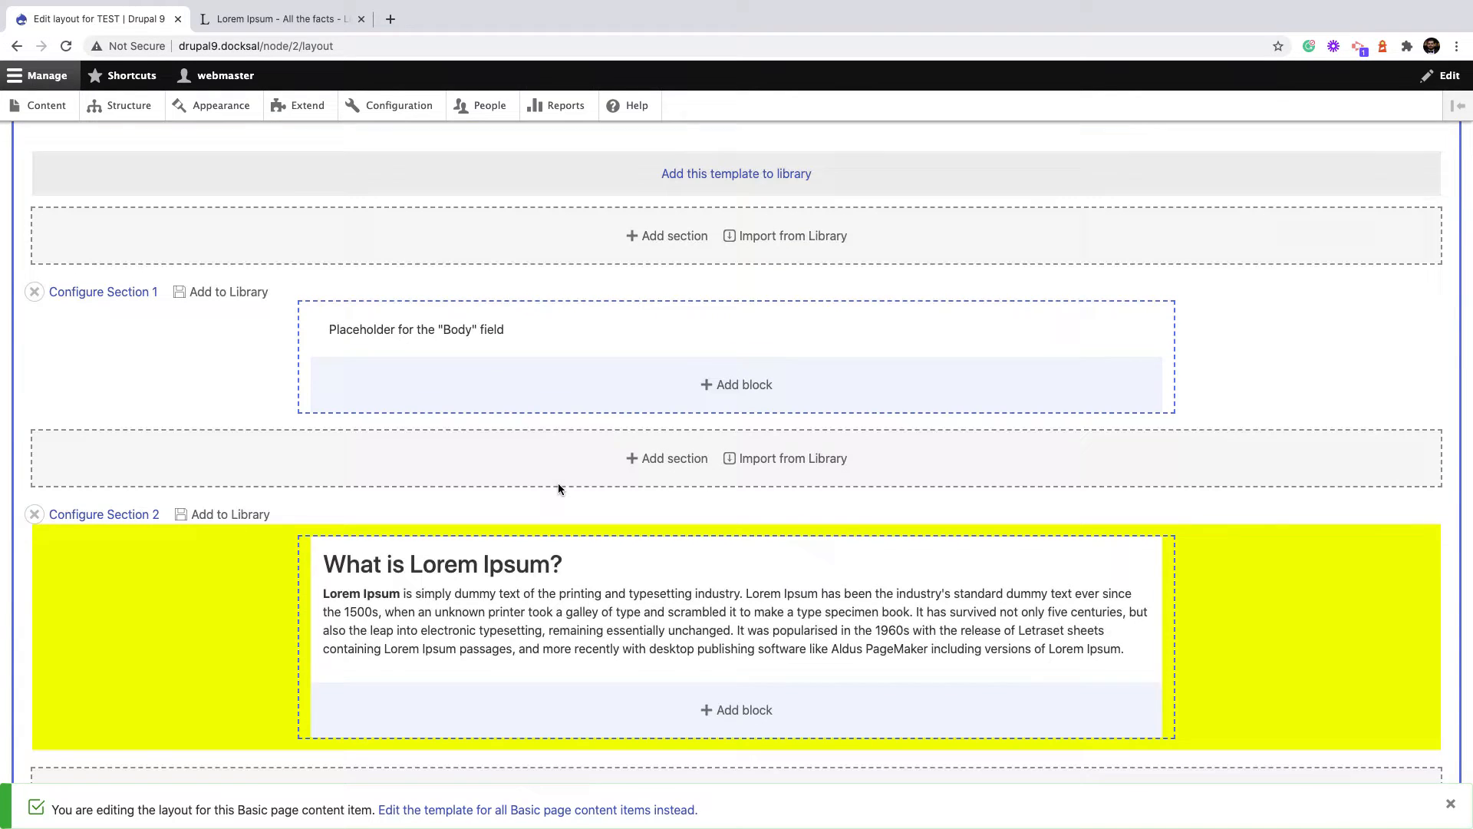
{"action": "scroll", "scroll_direction": "down", "scroll_amount": 3}
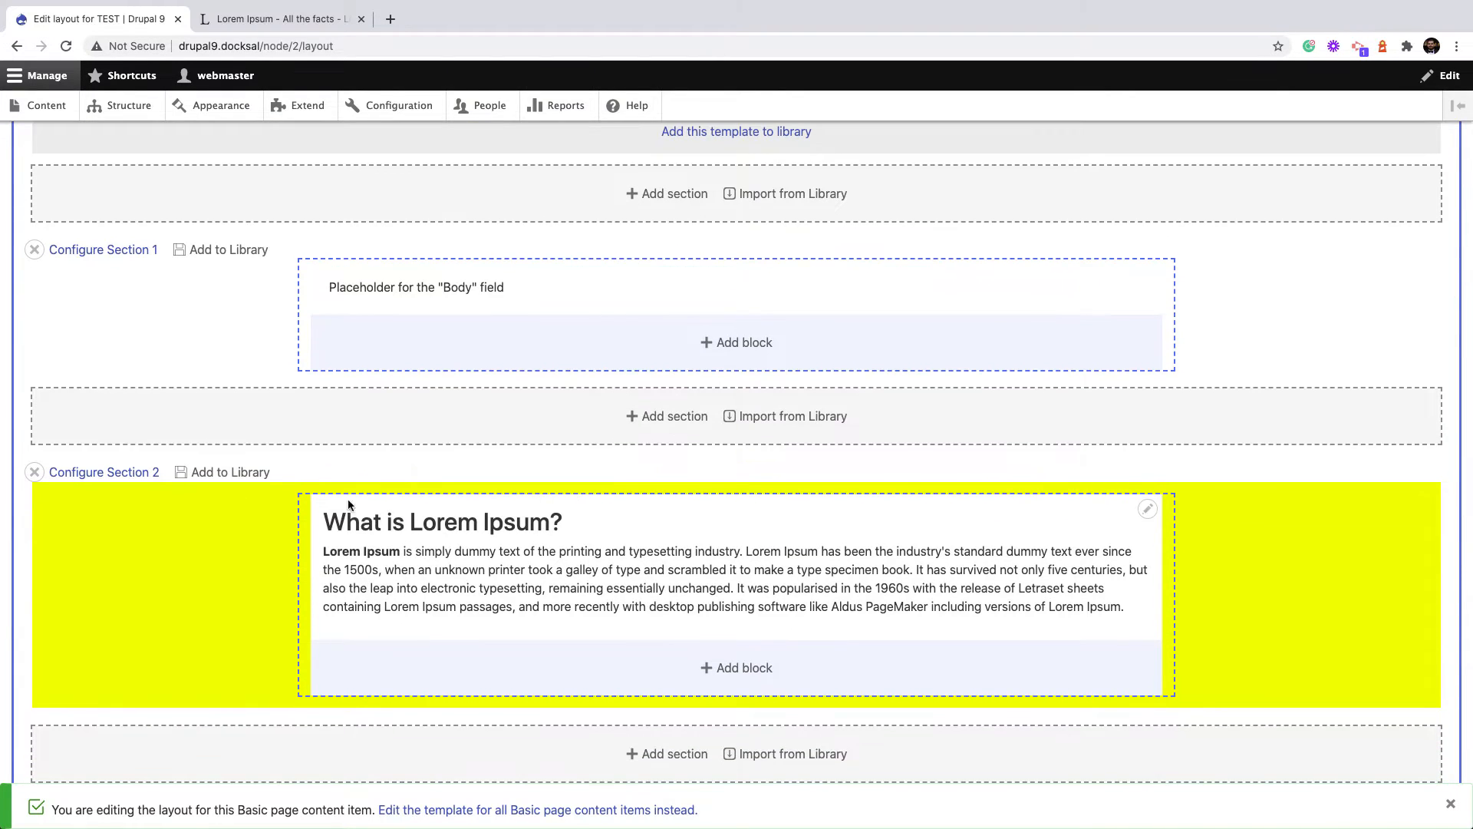
{"action": "left_click", "coordinate": [228, 471]}
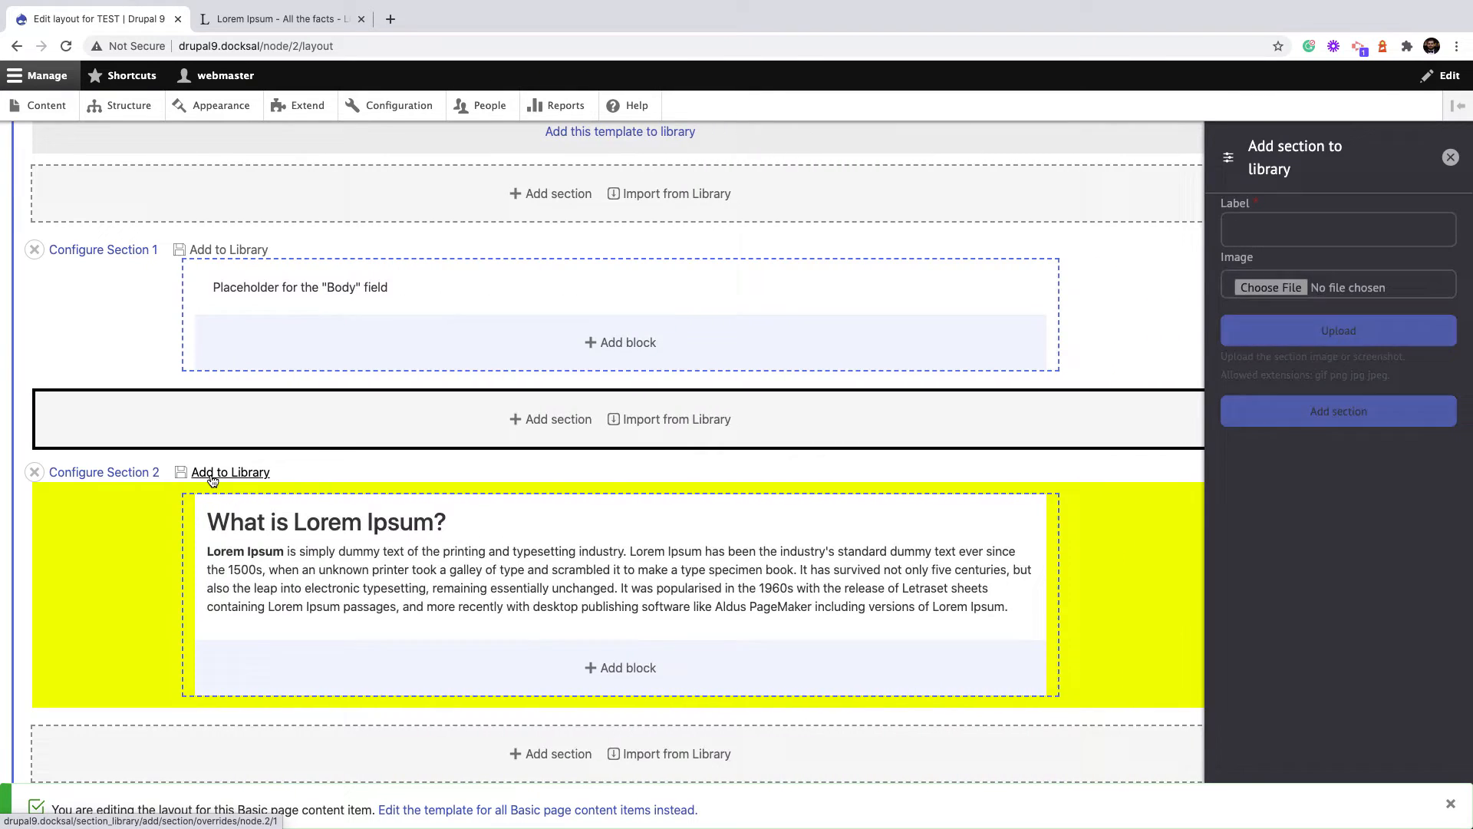
{"action": "left_click", "coordinate": [1333, 229]}
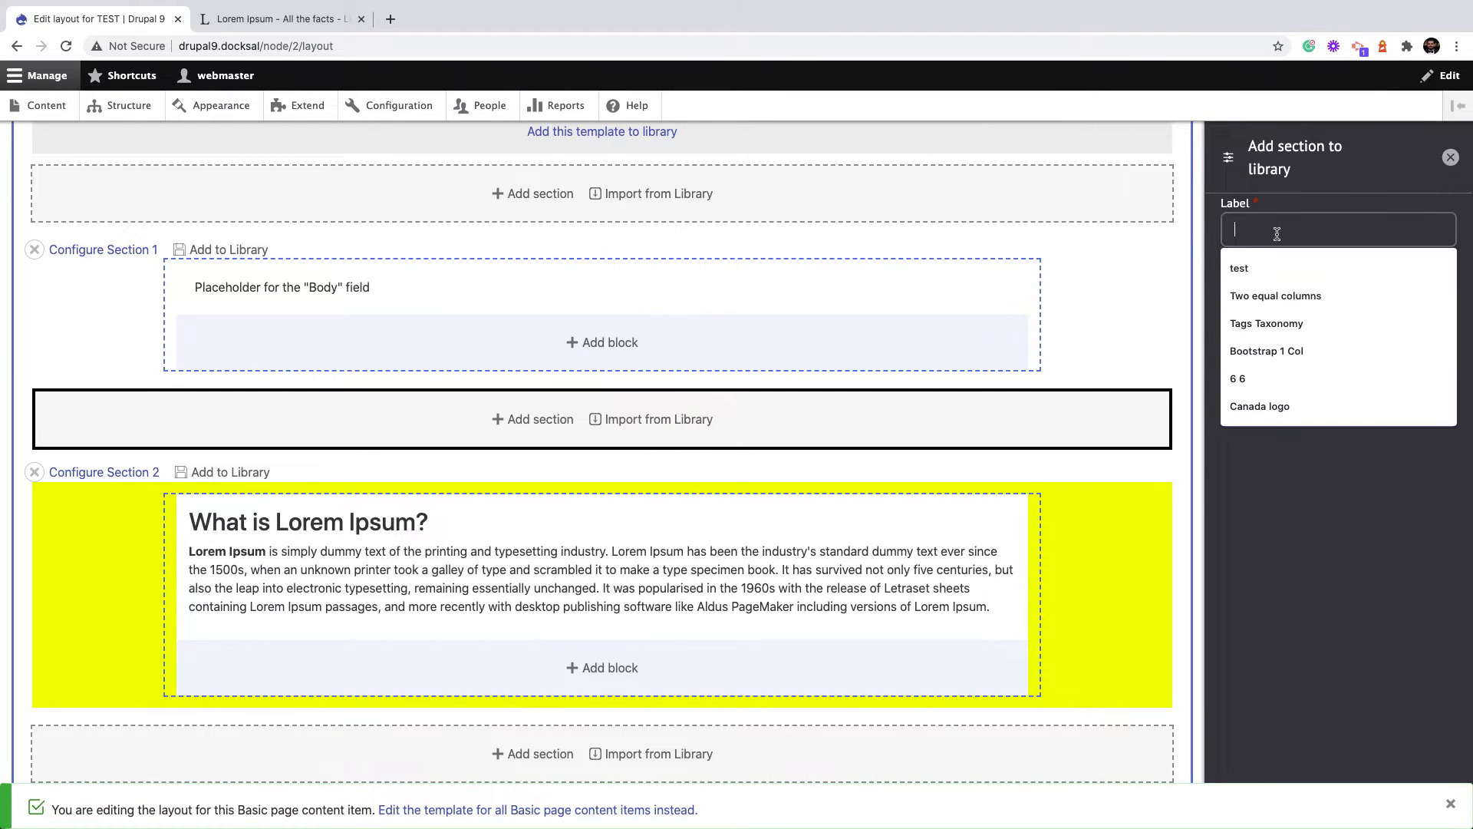
{"action": "type", "text": "Yello"}
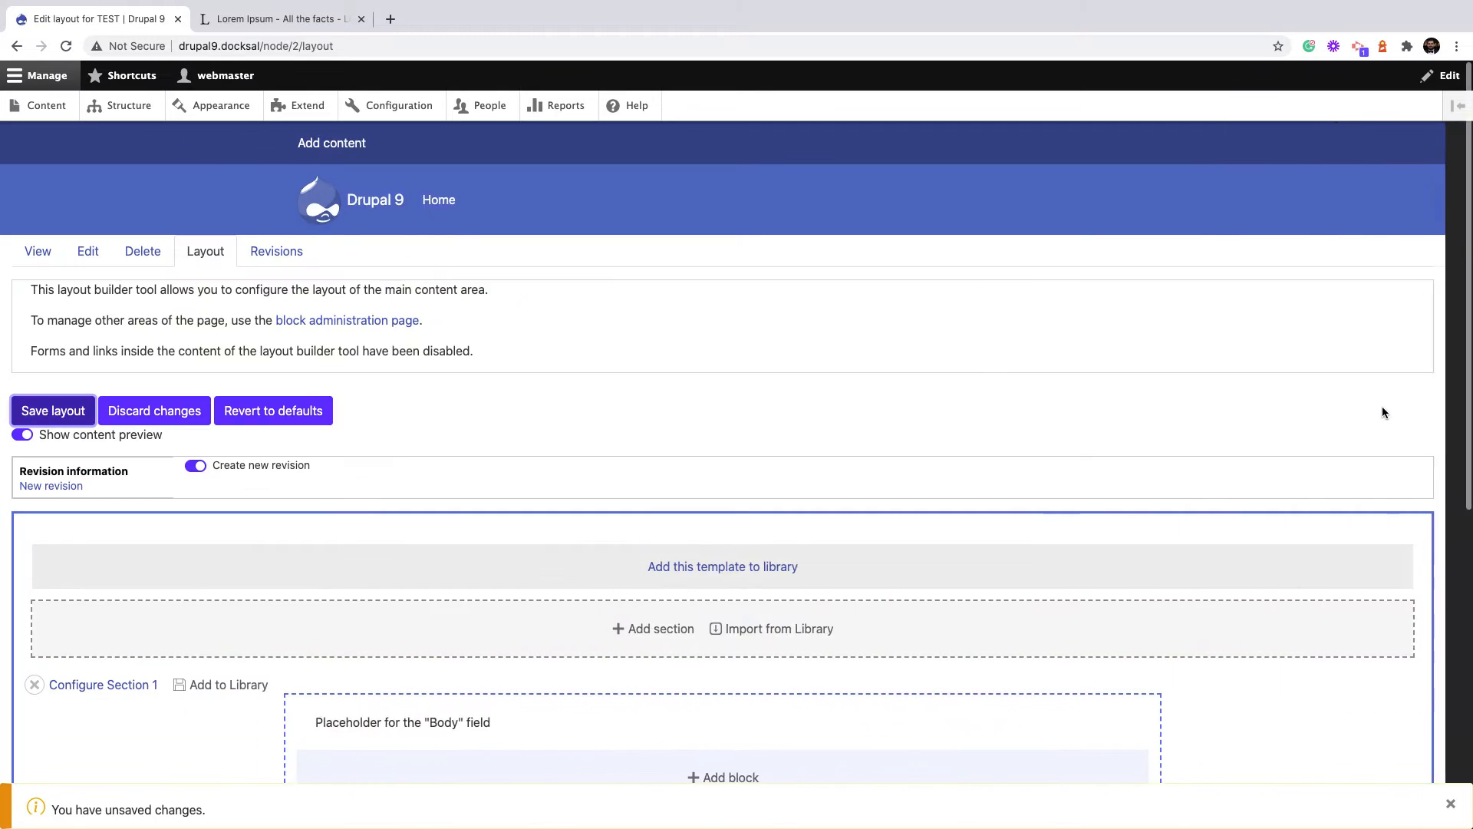
Import the 'Yellow section' template from the library as a third section
{"action": "scroll", "scroll_direction": "down", "scroll_amount": 3}
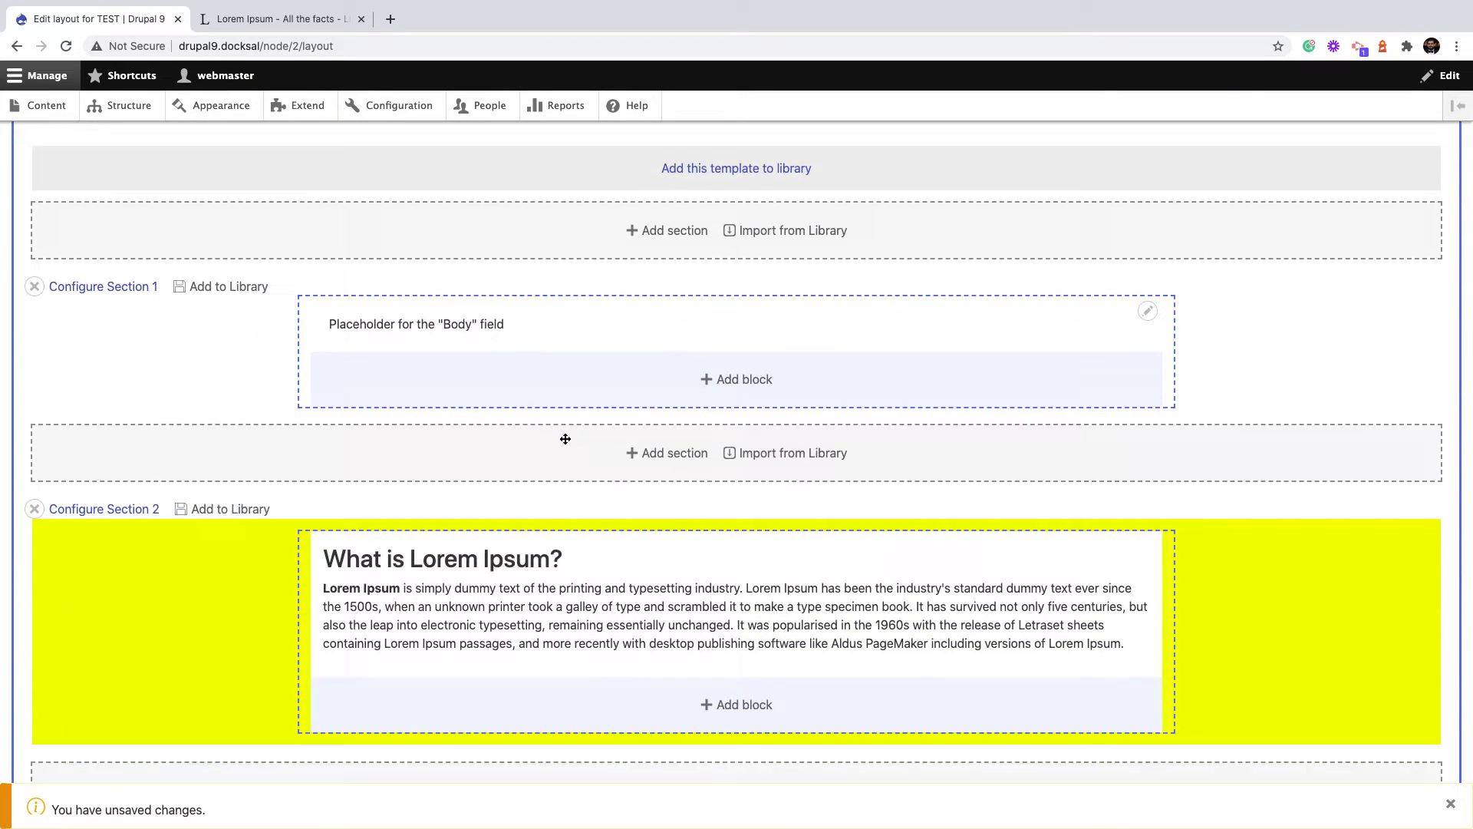
{"action": "scroll", "scroll_direction": "down", "scroll_amount": 3}
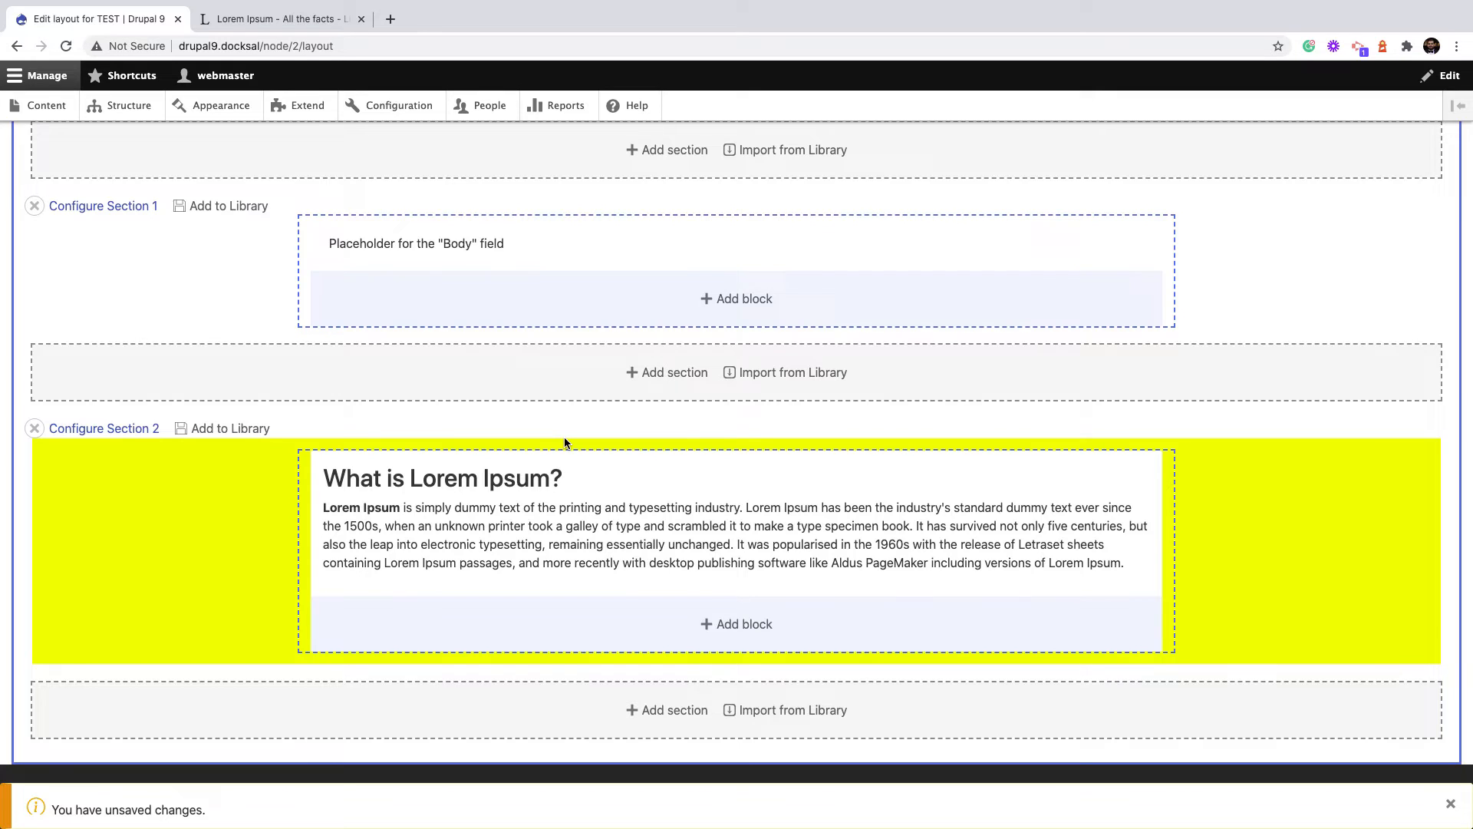
{"action": "mouse_move", "coordinate": [769, 664]}
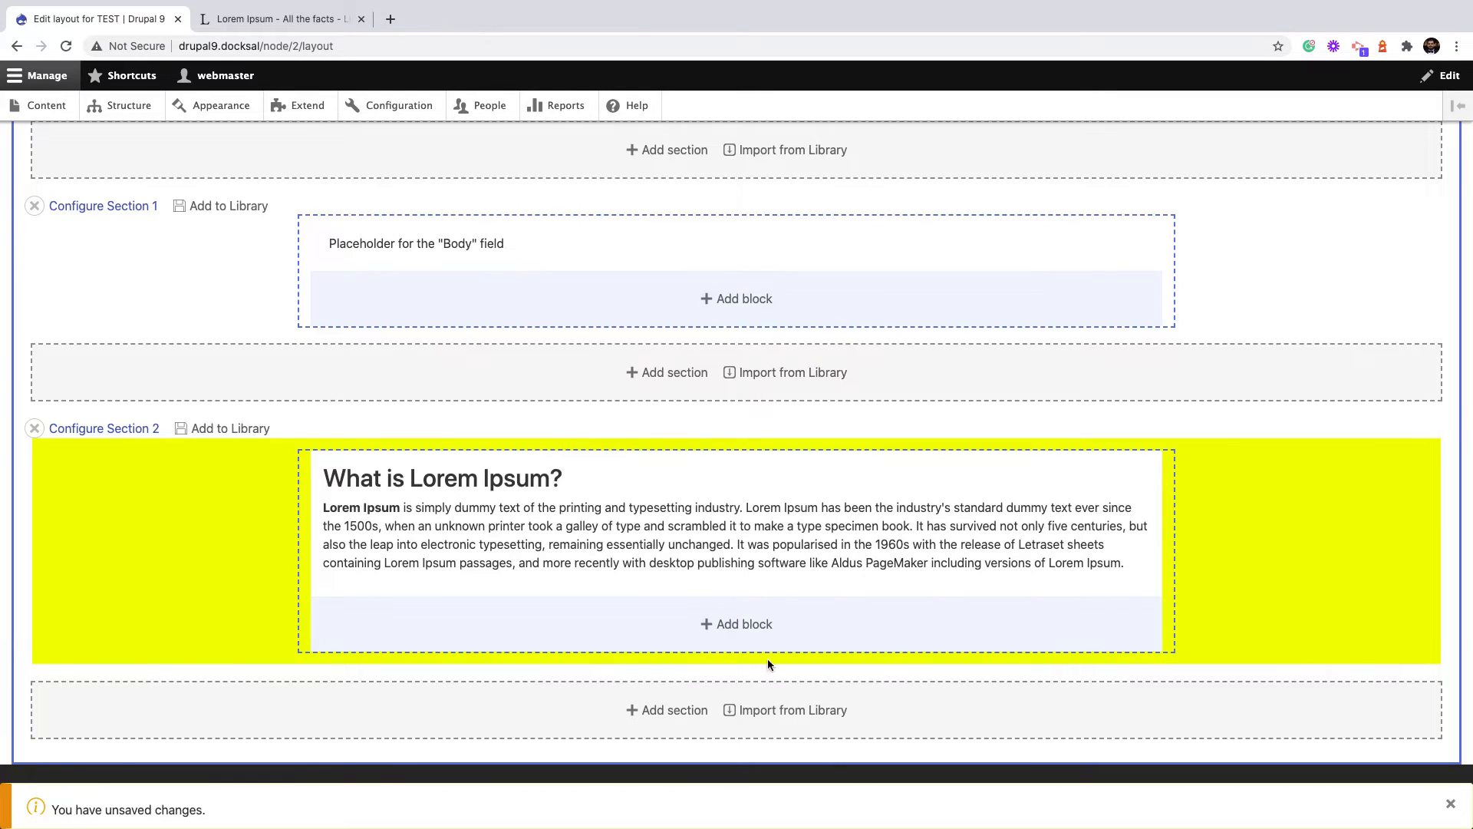
{"action": "mouse_move", "coordinate": [775, 384]}
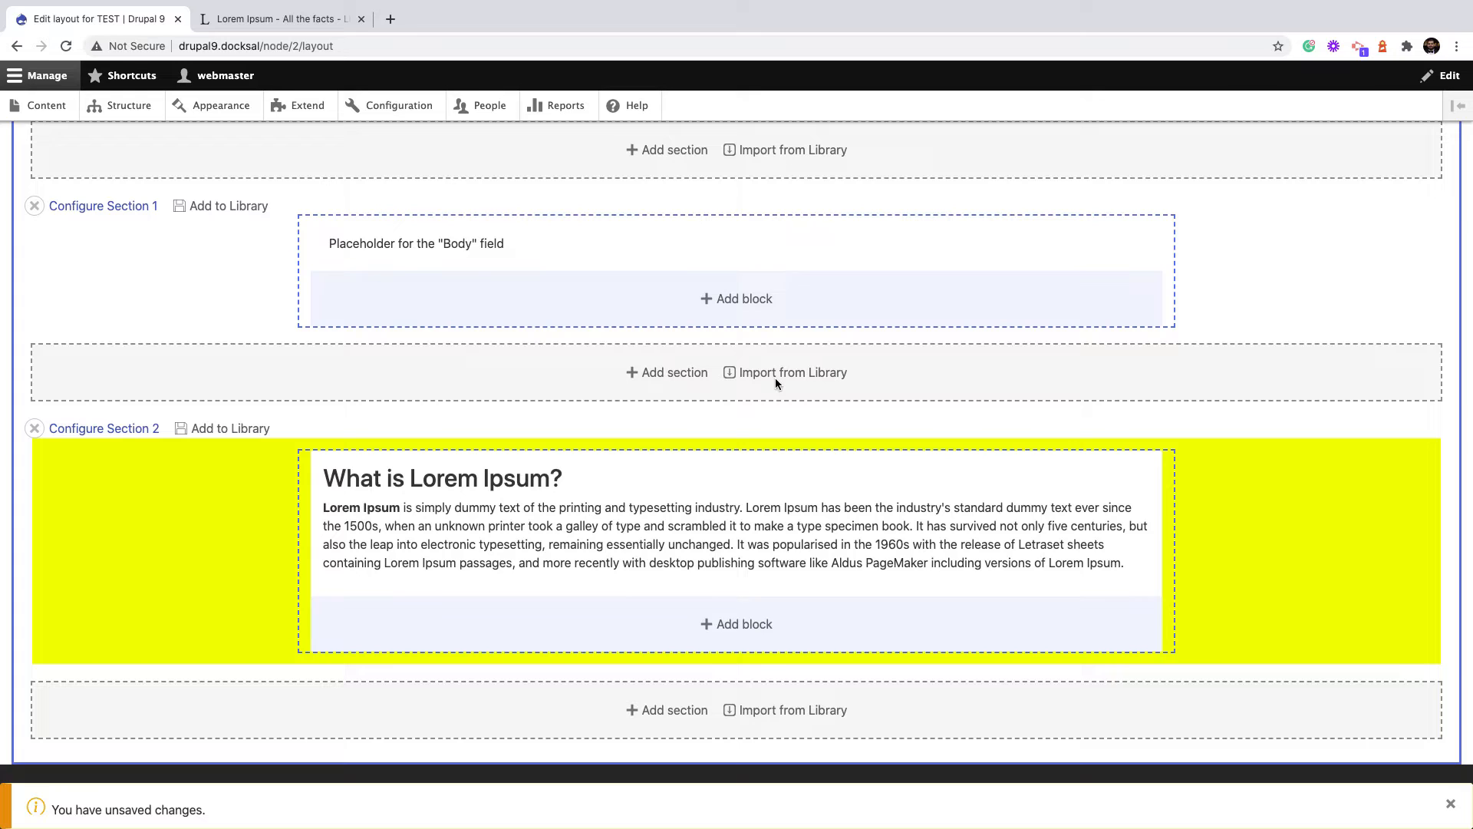
{"action": "left_click", "coordinate": [793, 371]}
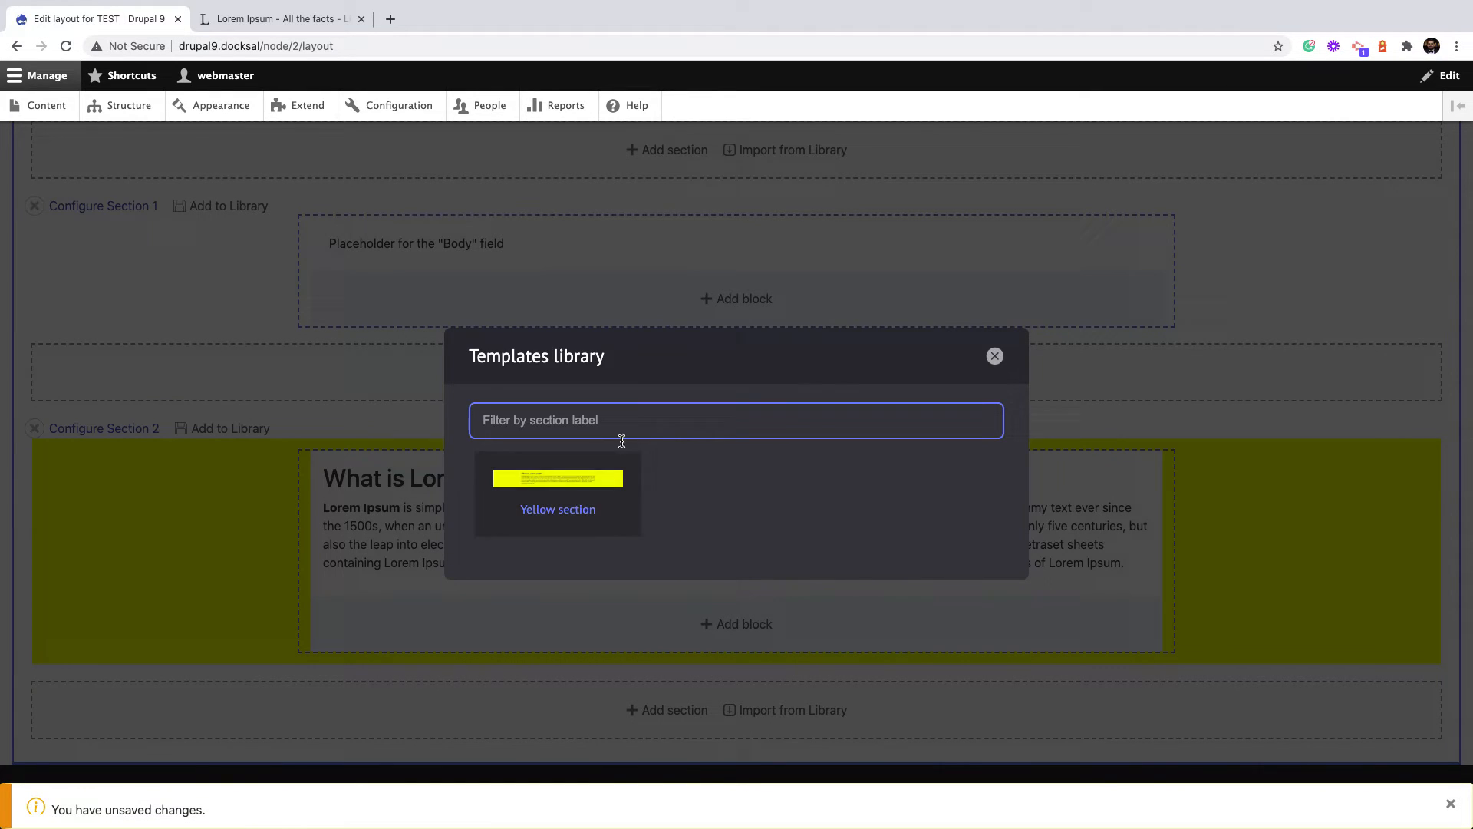
{"action": "mouse_move", "coordinate": [557, 522]}
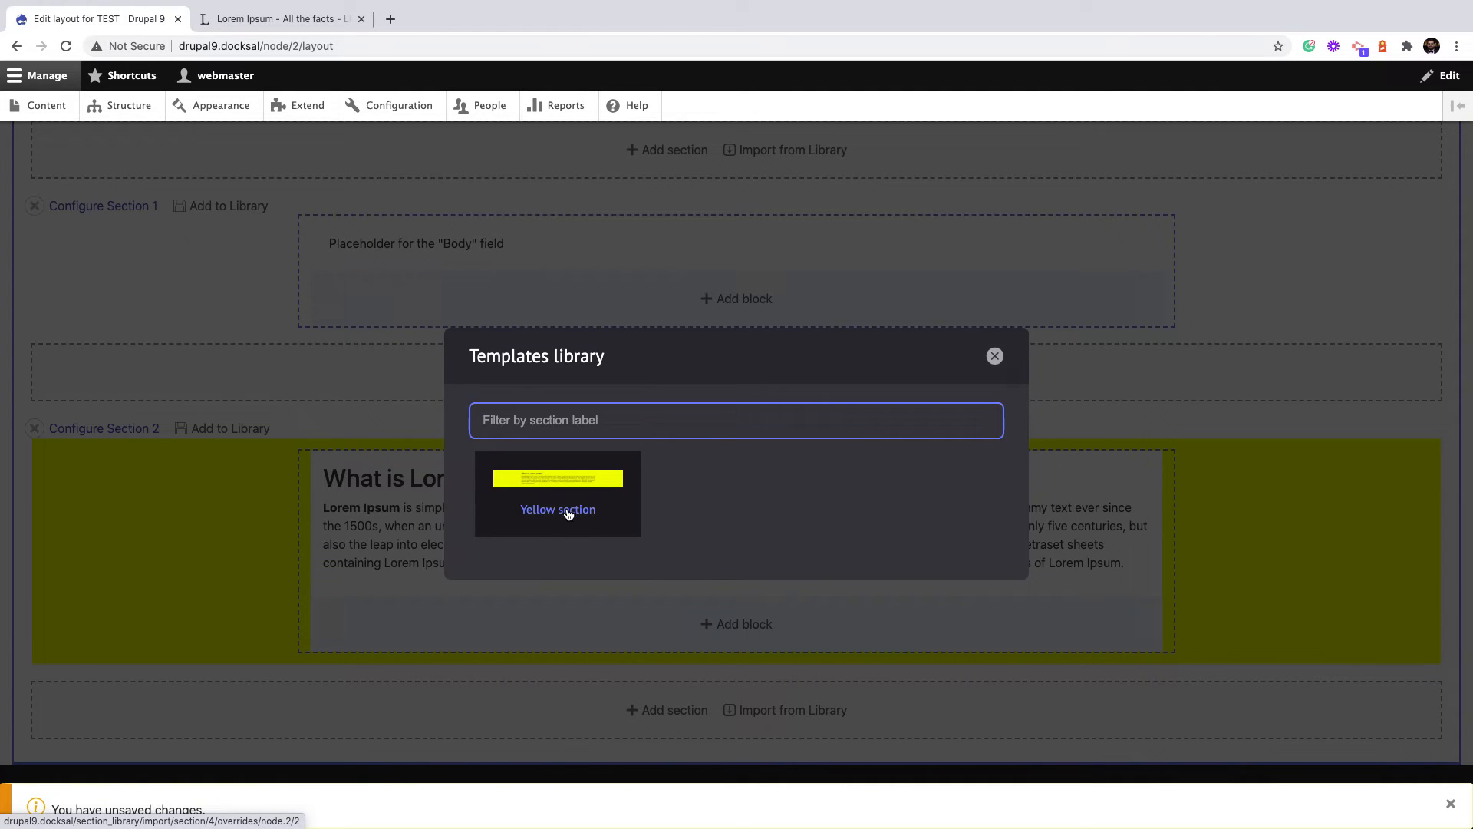
{"action": "left_click", "coordinate": [557, 508]}
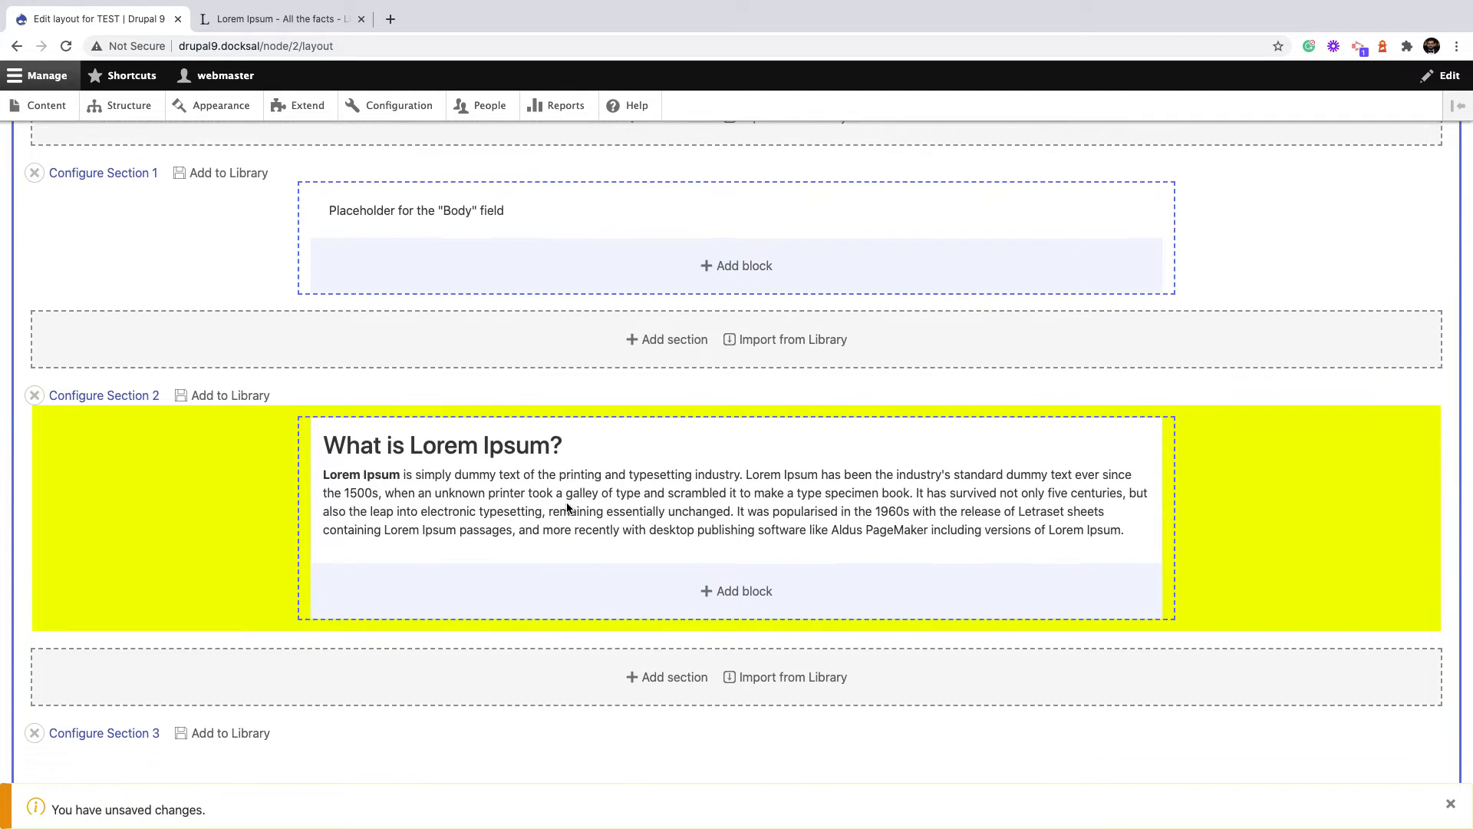
Edit Section 3's block body to begin 'Change the TEXT' and update it
{"action": "scroll", "scroll_direction": "down", "scroll_amount": 3}
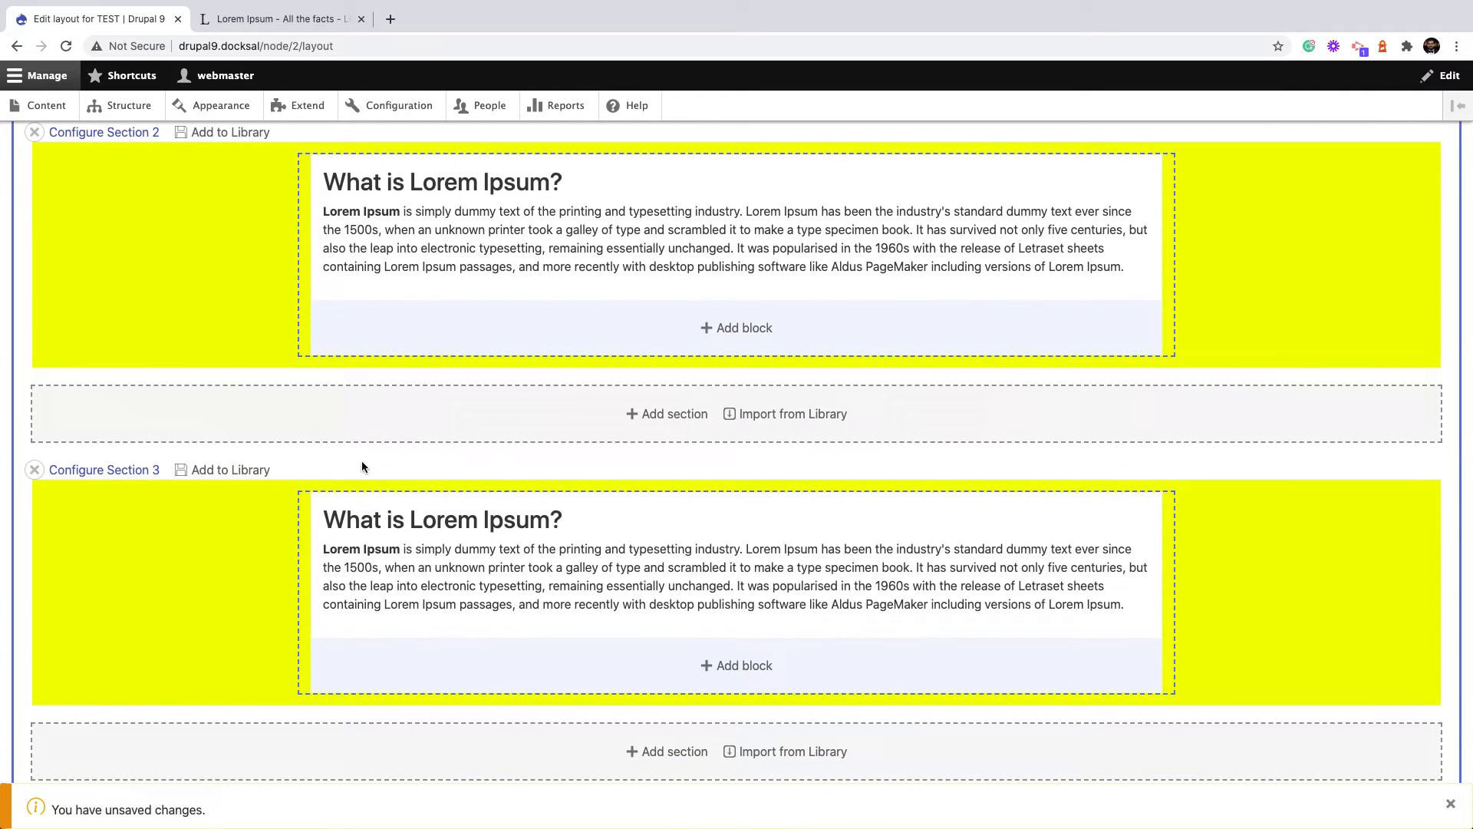
{"action": "mouse_move", "coordinate": [1047, 525]}
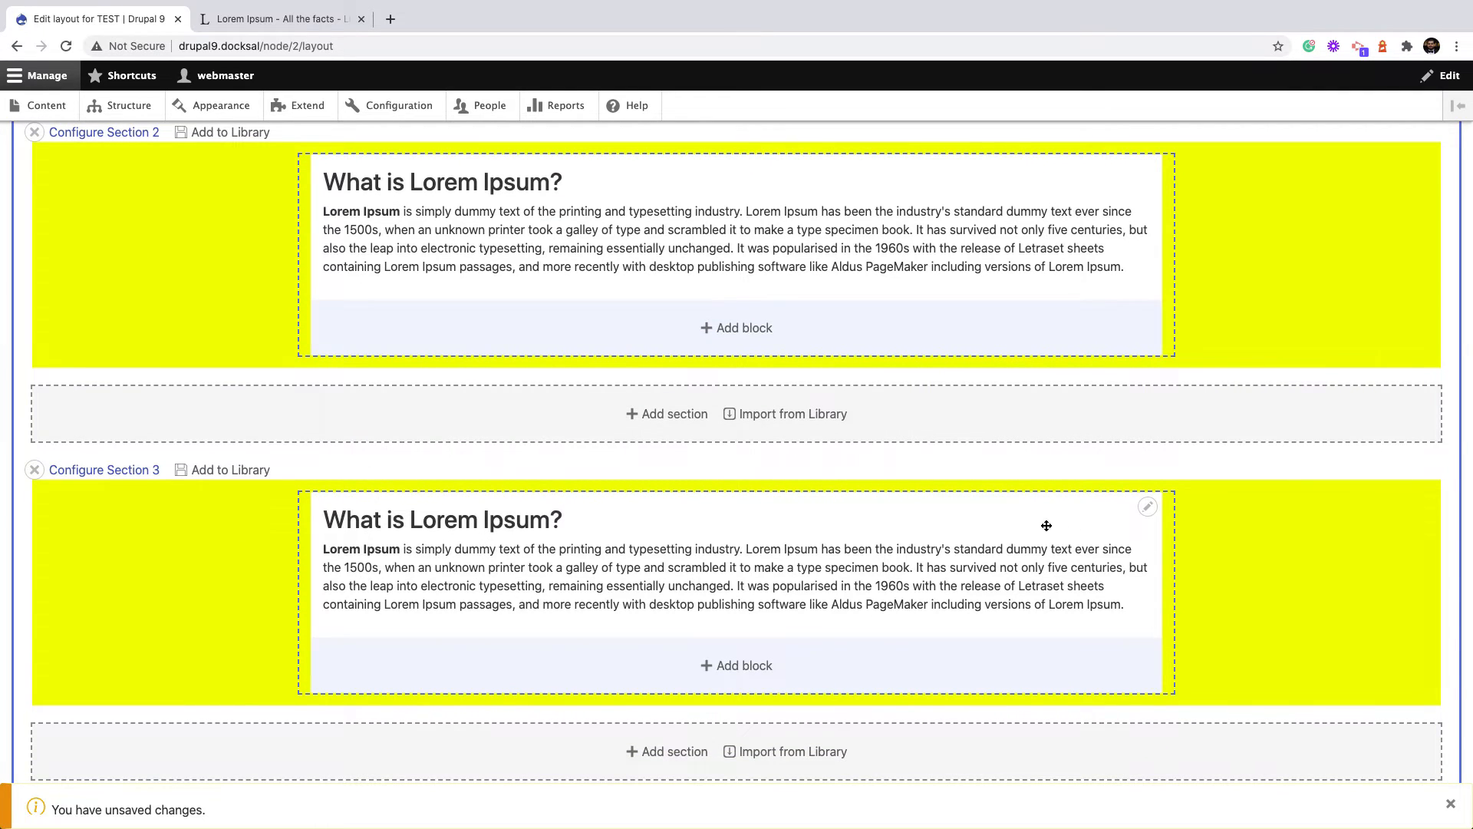
{"action": "left_click", "coordinate": [1148, 507]}
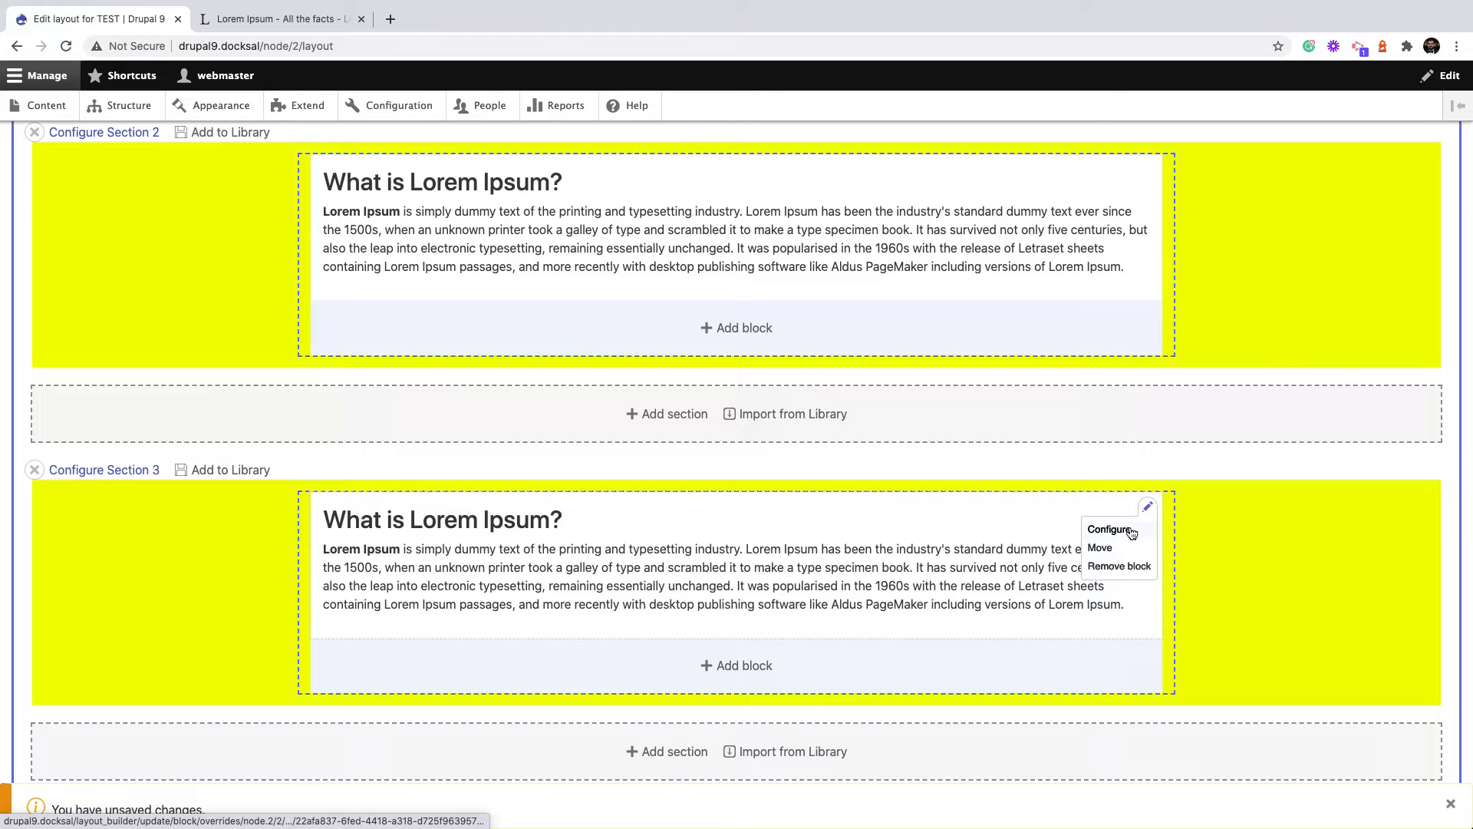
{"action": "left_click", "coordinate": [1111, 528]}
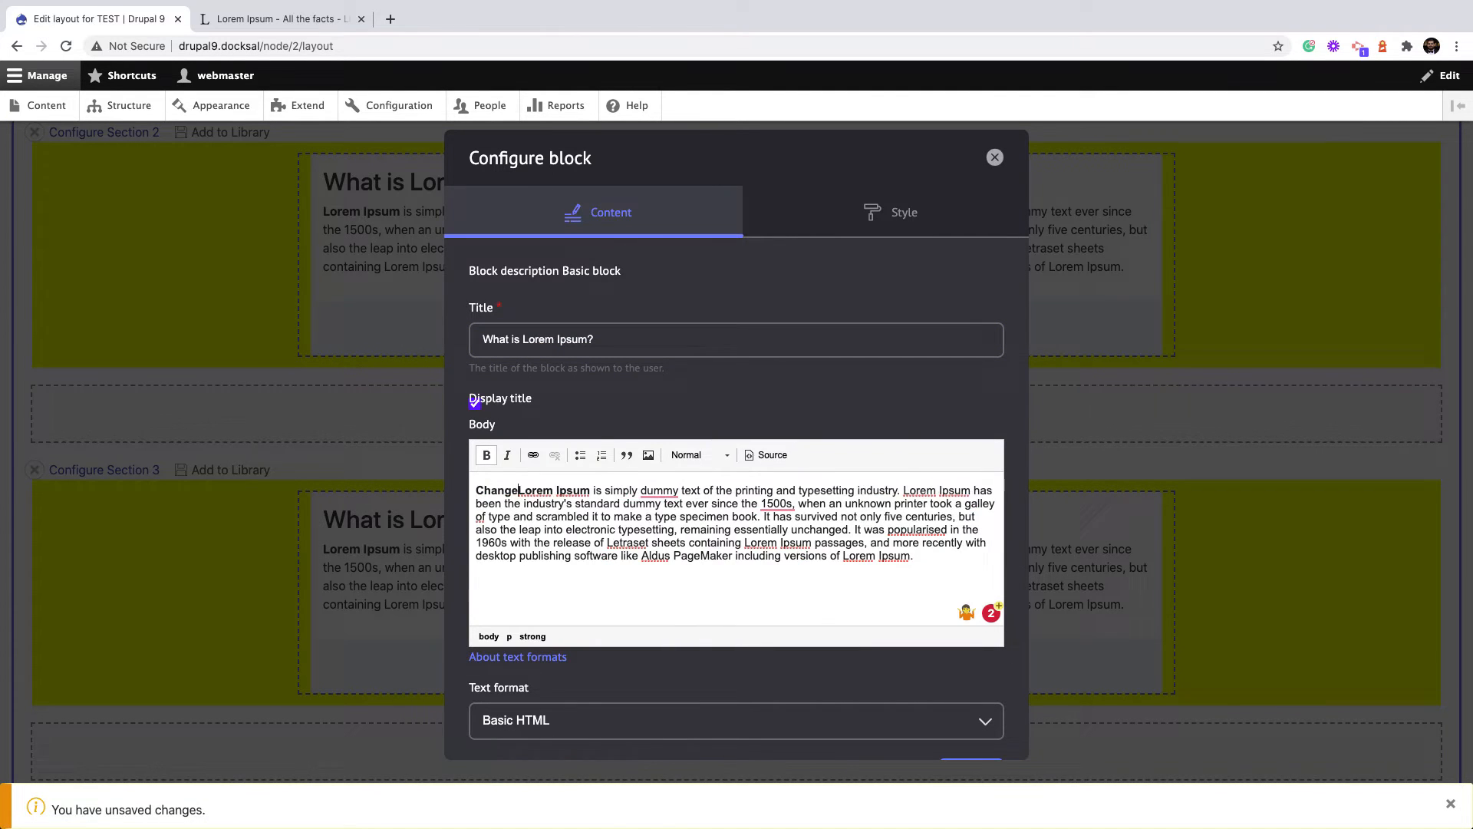
{"action": "type", "text": "the TEXT"}
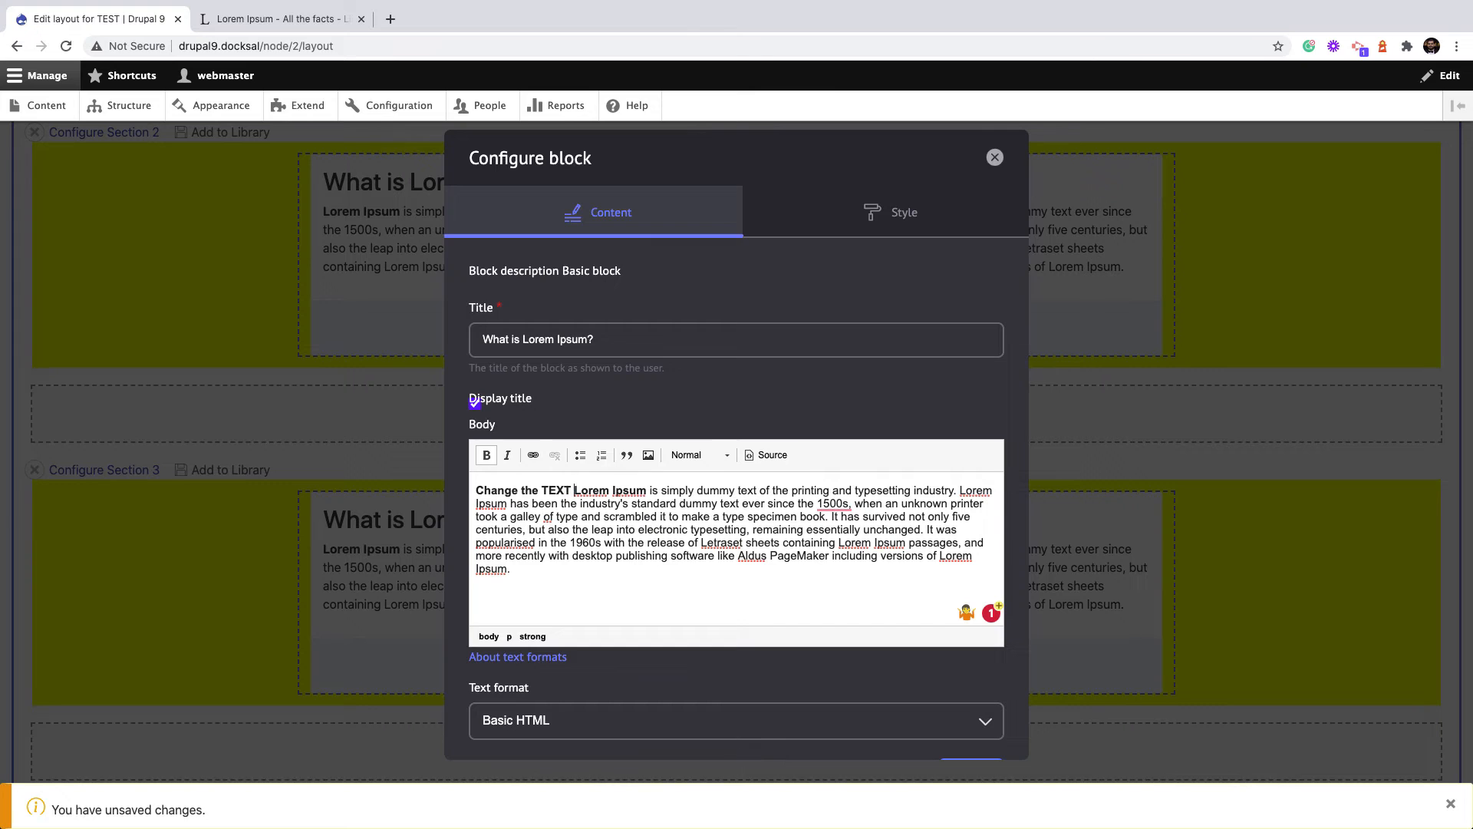
{"action": "scroll", "scroll_direction": "down", "scroll_amount": 3}
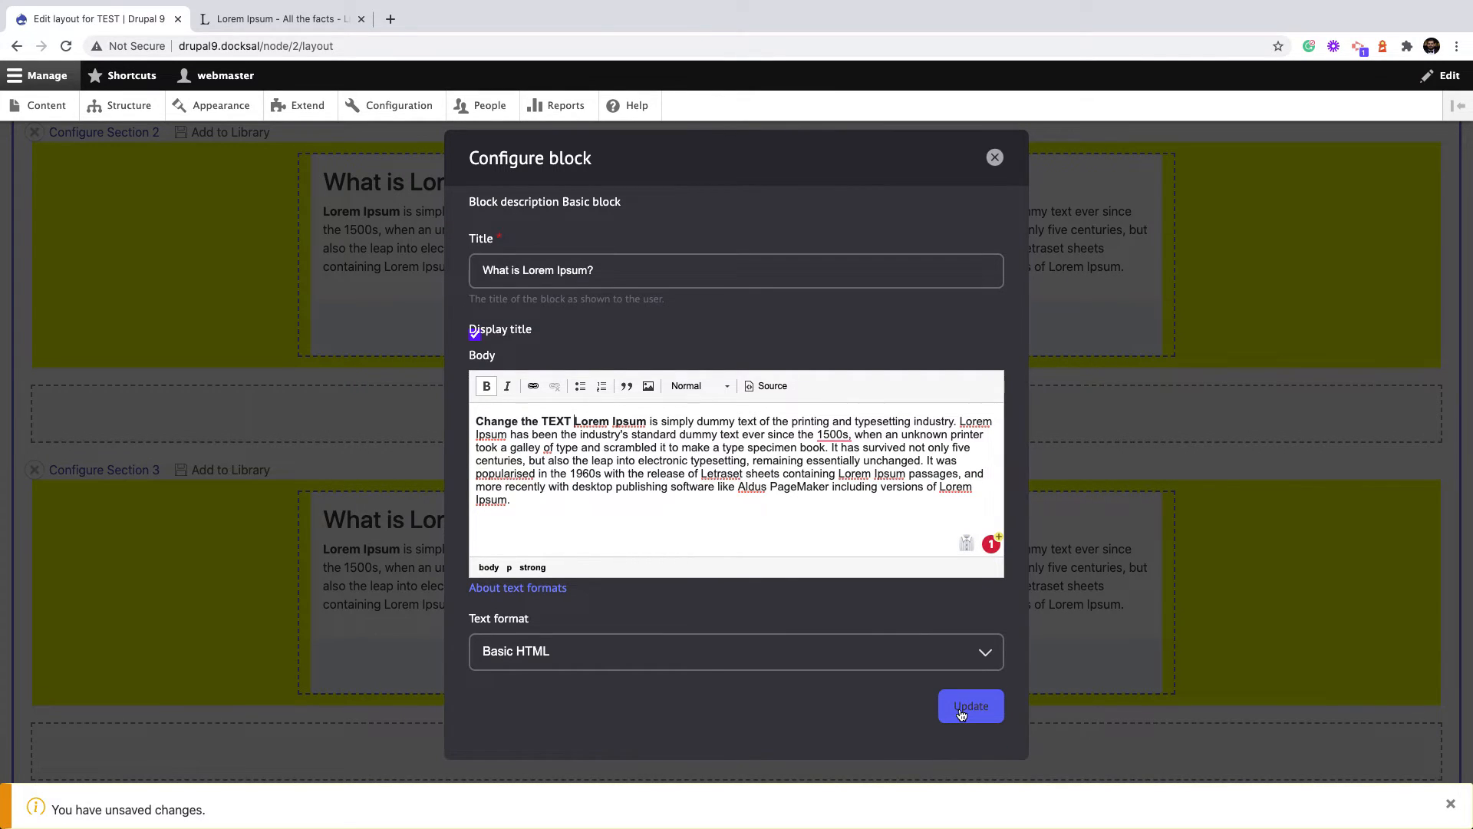
{"action": "left_click", "coordinate": [970, 705]}
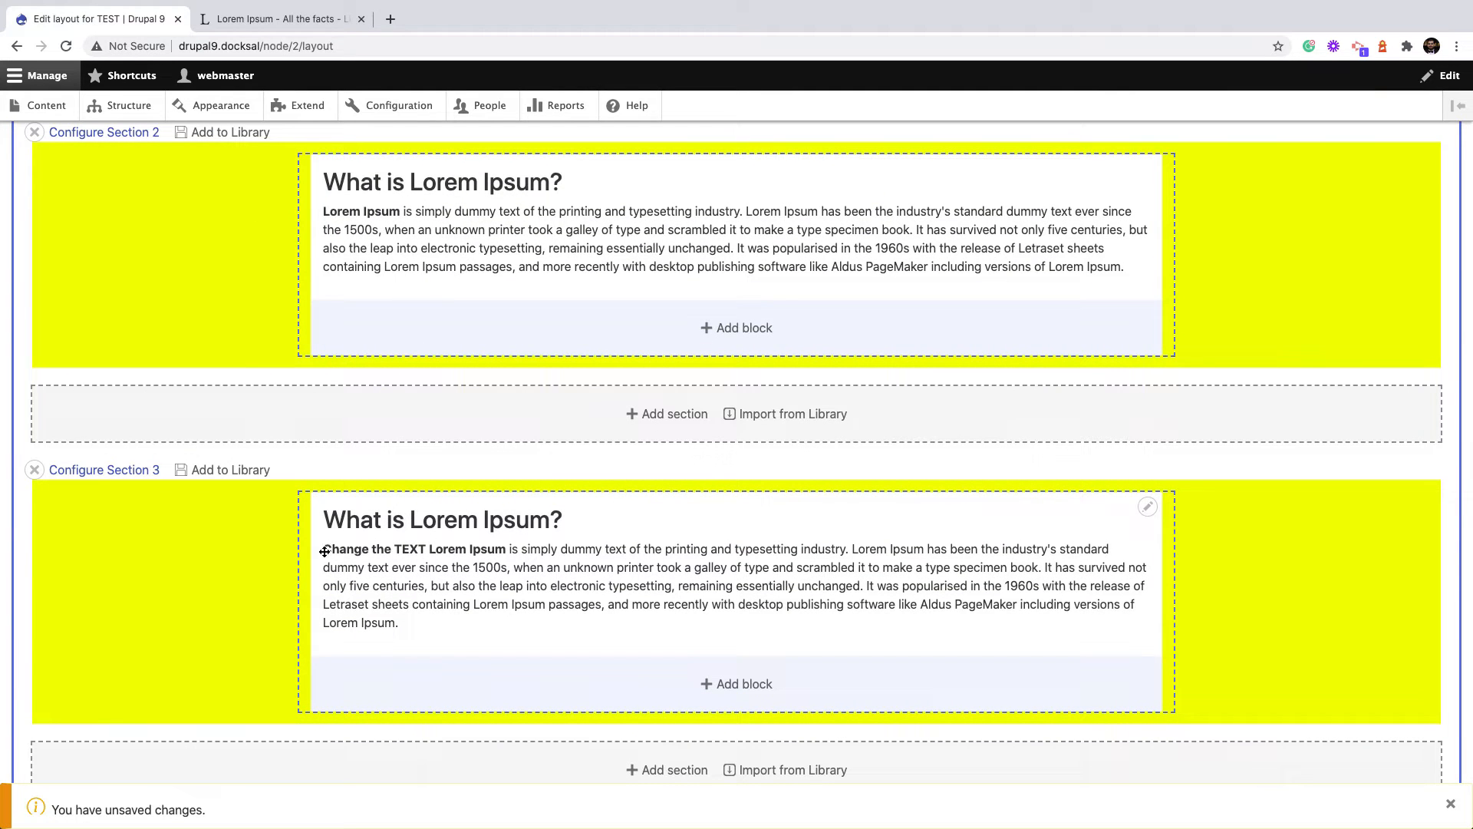
{"action": "mouse_move", "coordinate": [462, 225]}
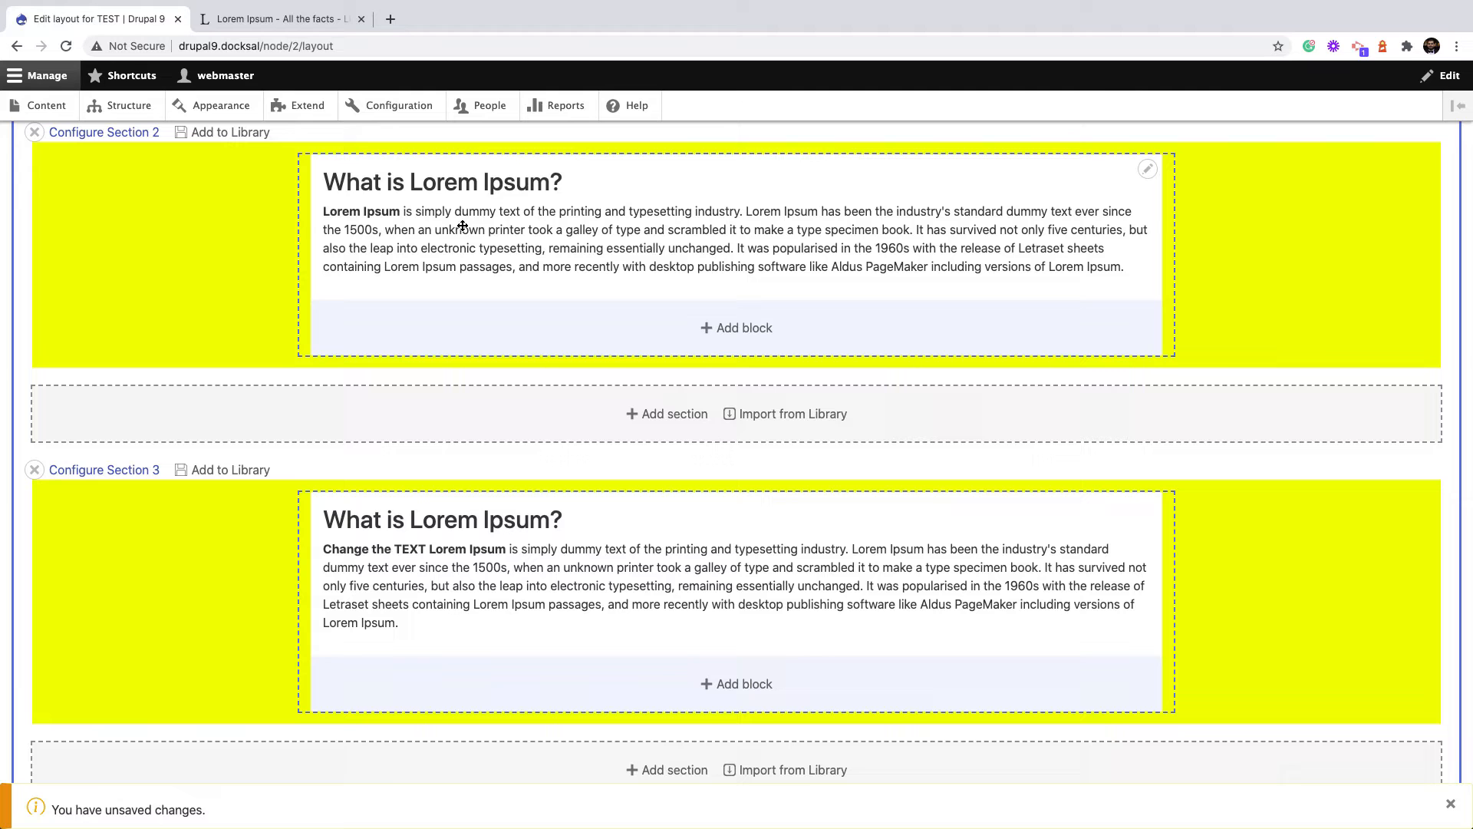
{"action": "mouse_move", "coordinate": [437, 371]}
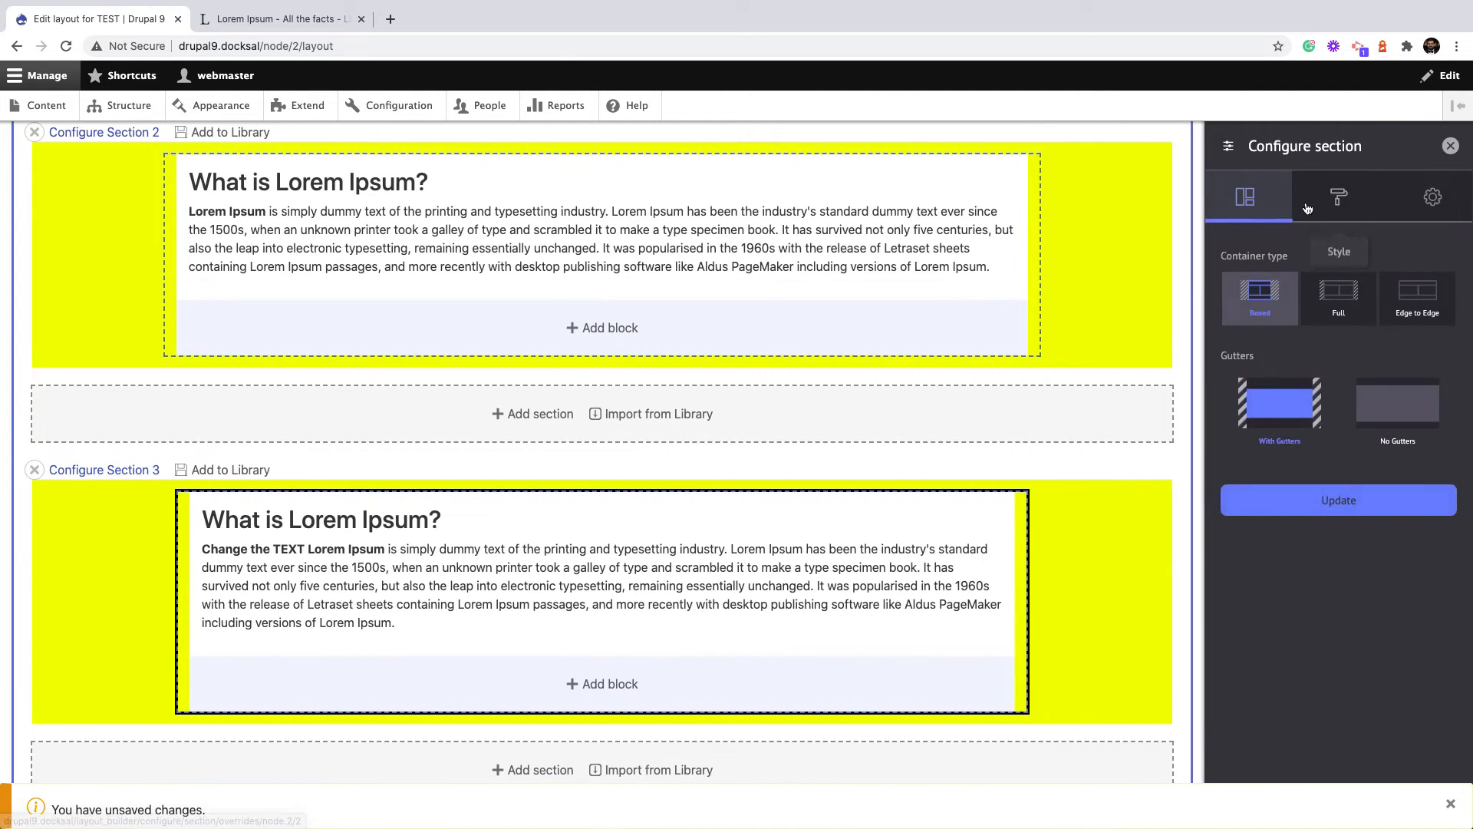
Set a grey background on Section 3, save the TEST layout, and go to Add content
{"action": "left_click", "coordinate": [1338, 197]}
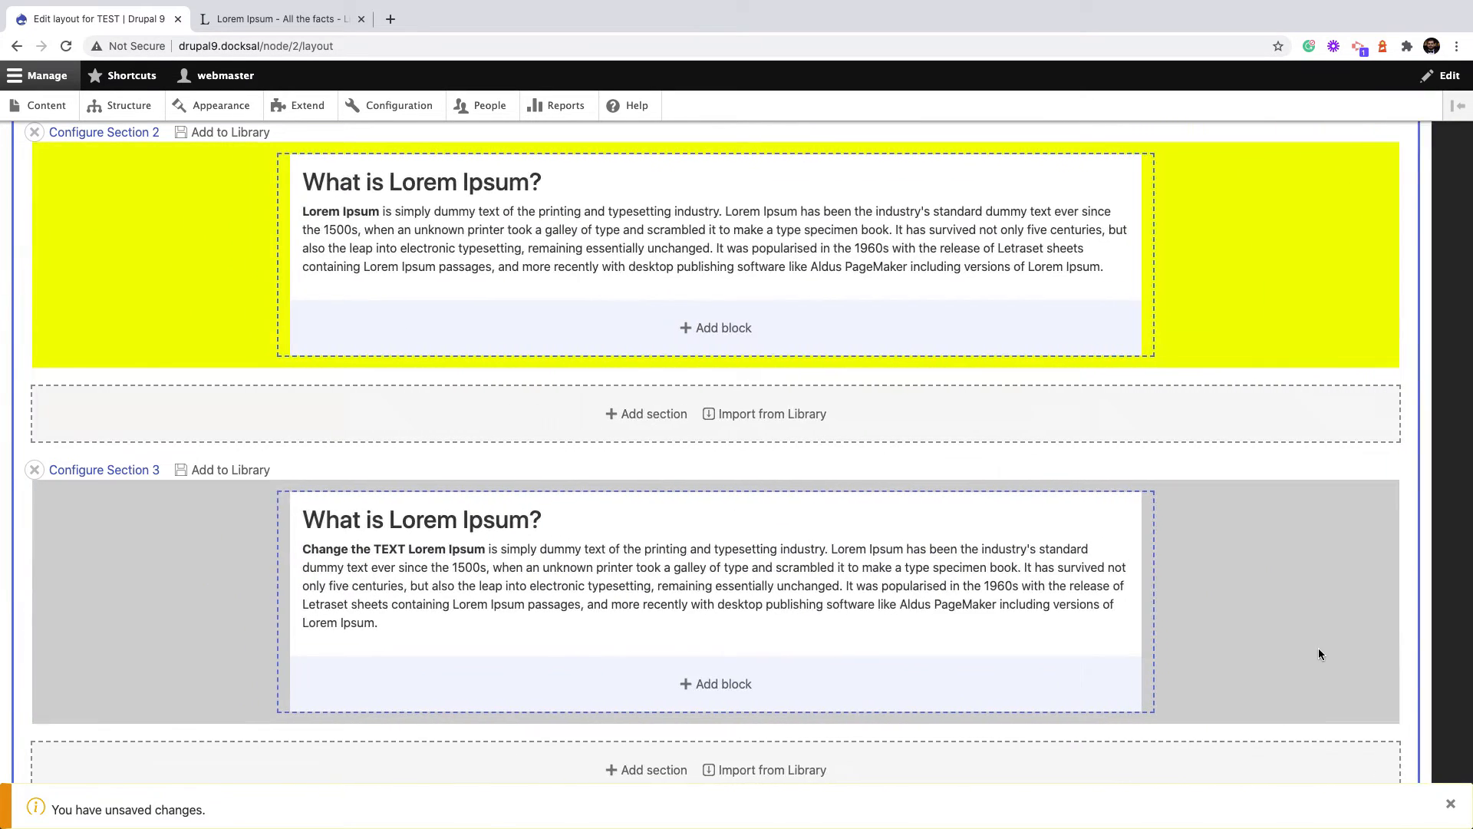
{"action": "scroll", "scroll_direction": "up", "scroll_amount": 3}
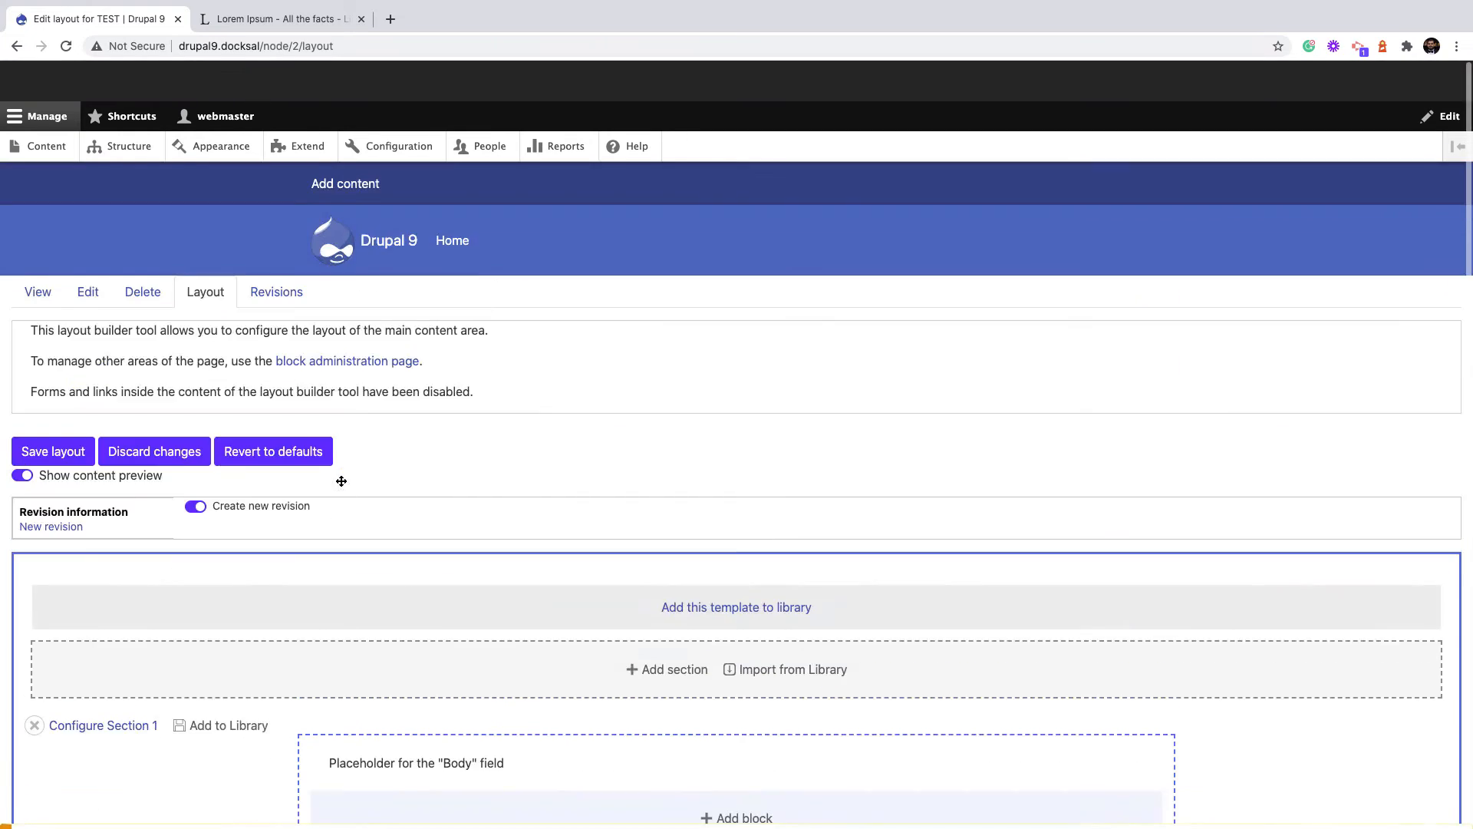
{"action": "left_click", "coordinate": [53, 451]}
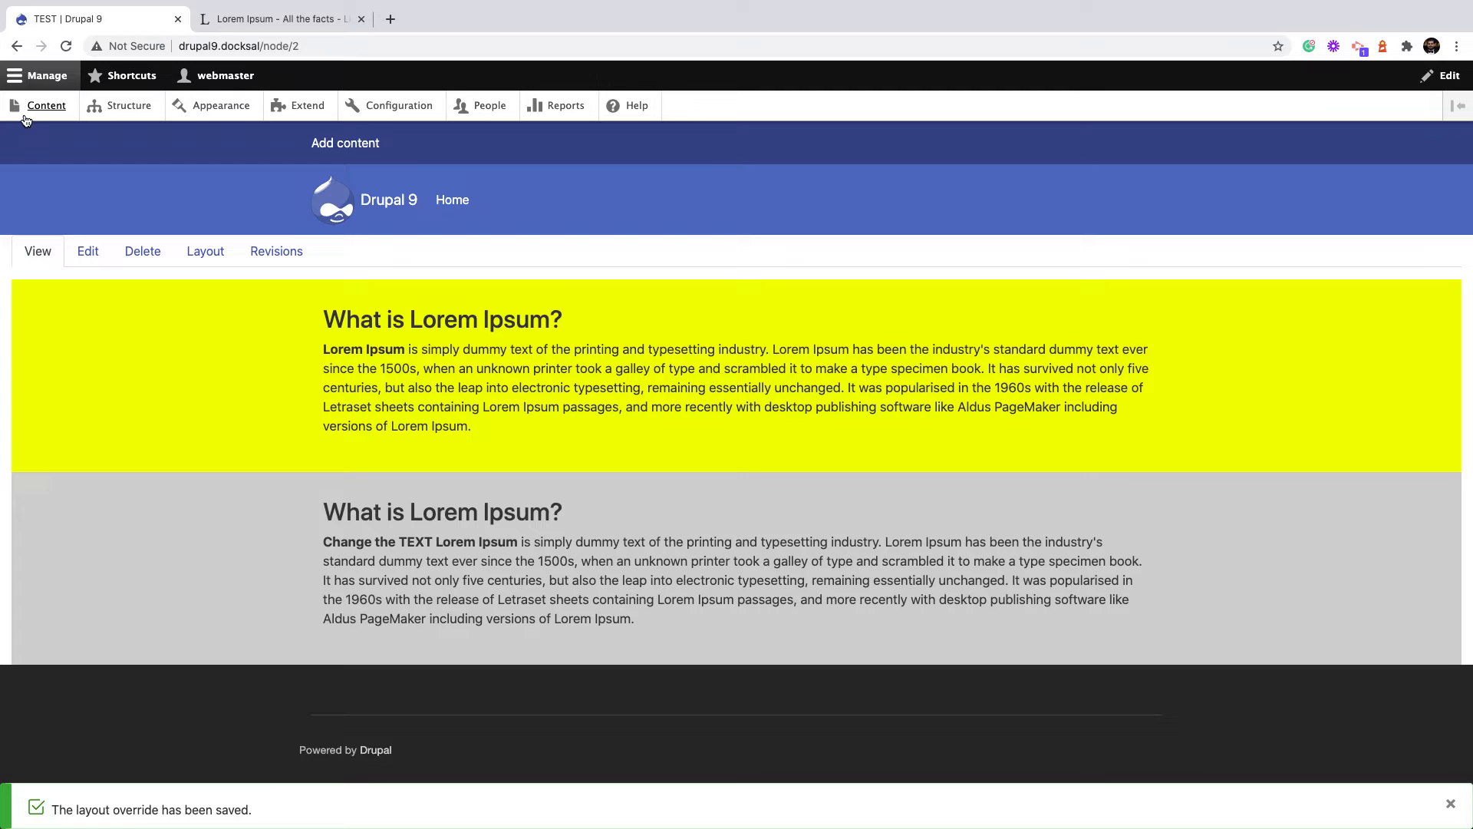
{"action": "left_click", "coordinate": [45, 106]}
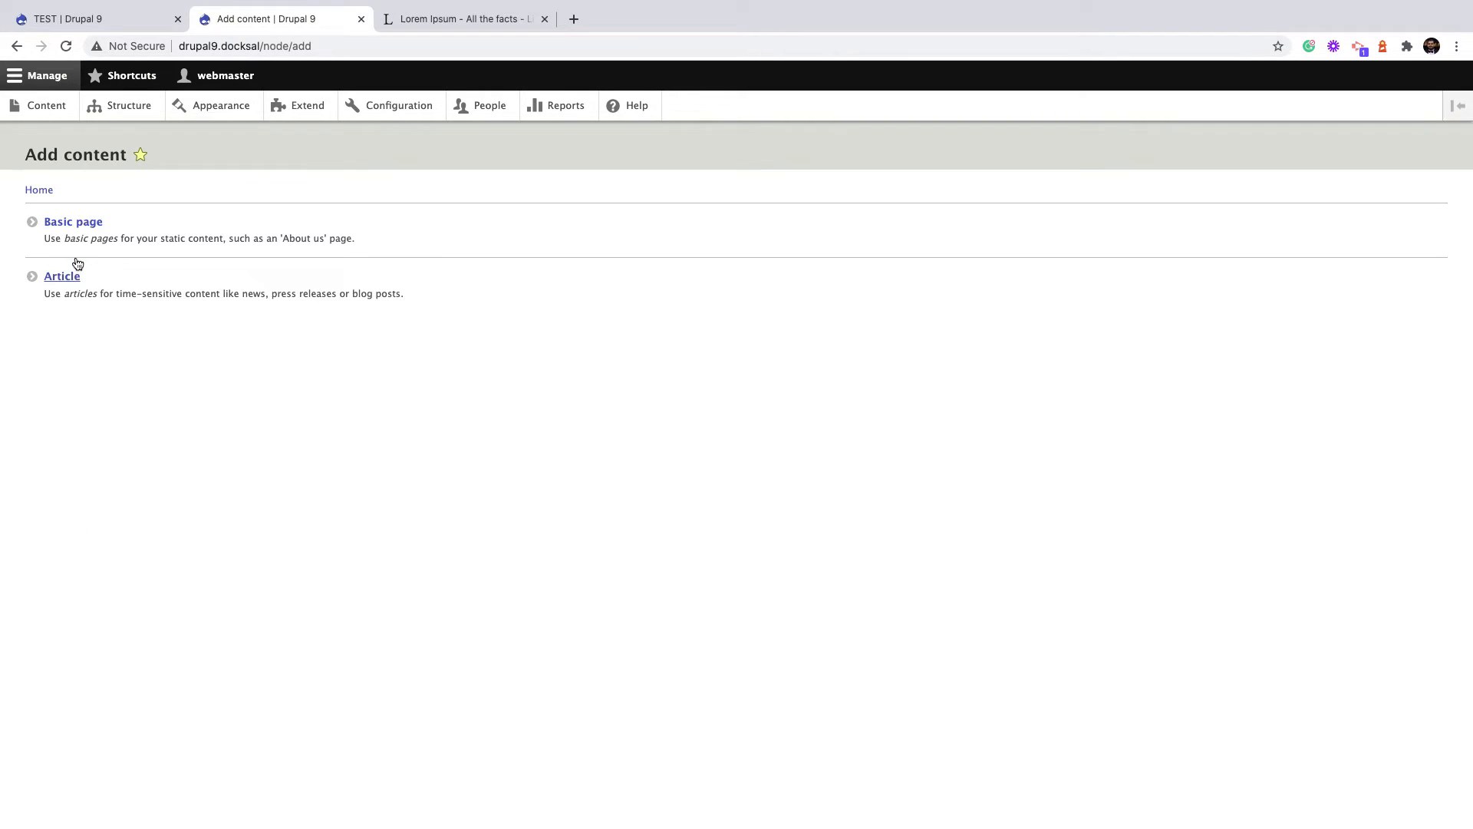
Create a new Basic page titled 'Test 2'
{"action": "left_click", "coordinate": [72, 221]}
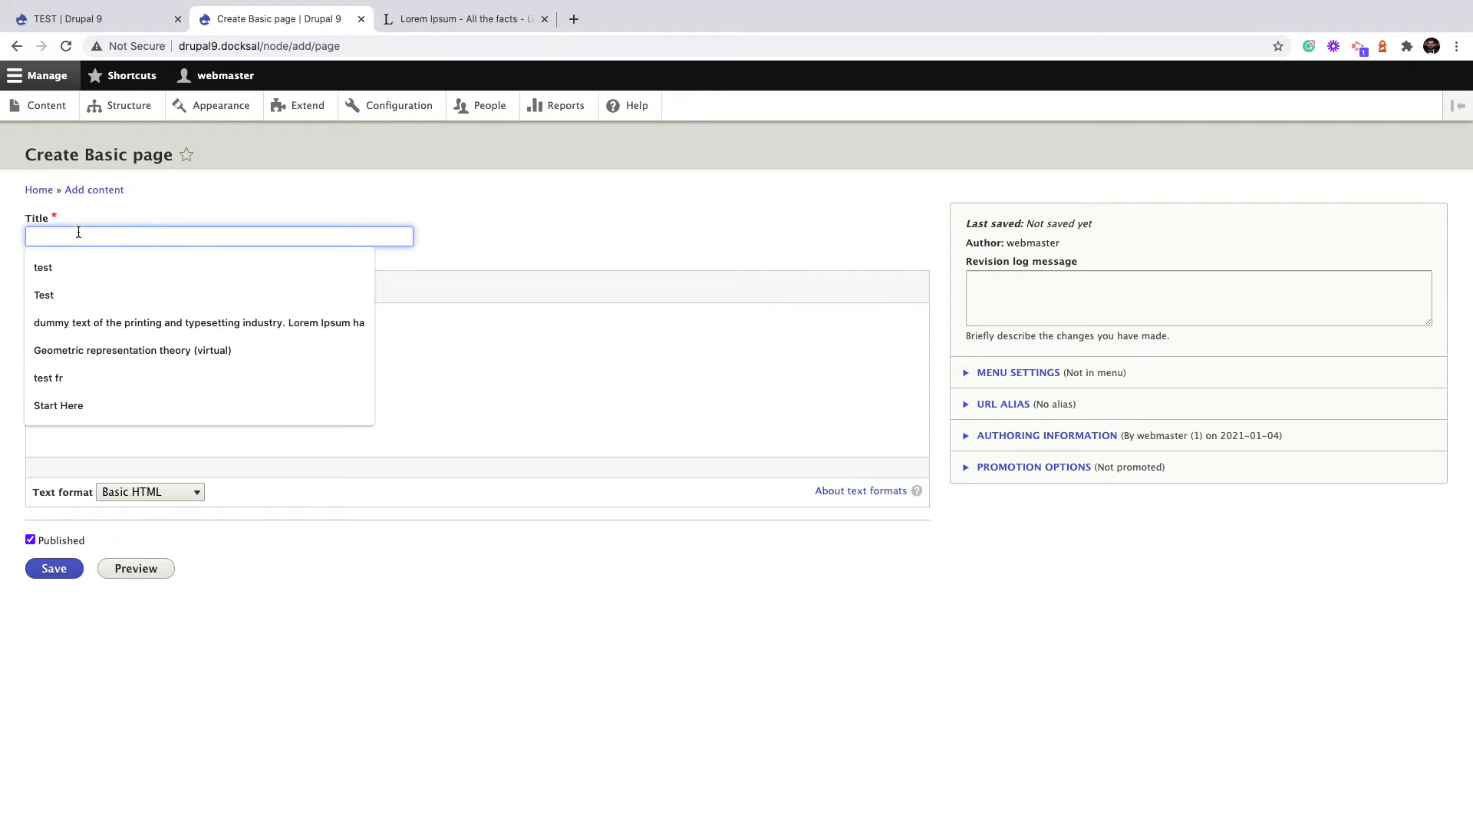
{"action": "type", "text": "Test 2"}
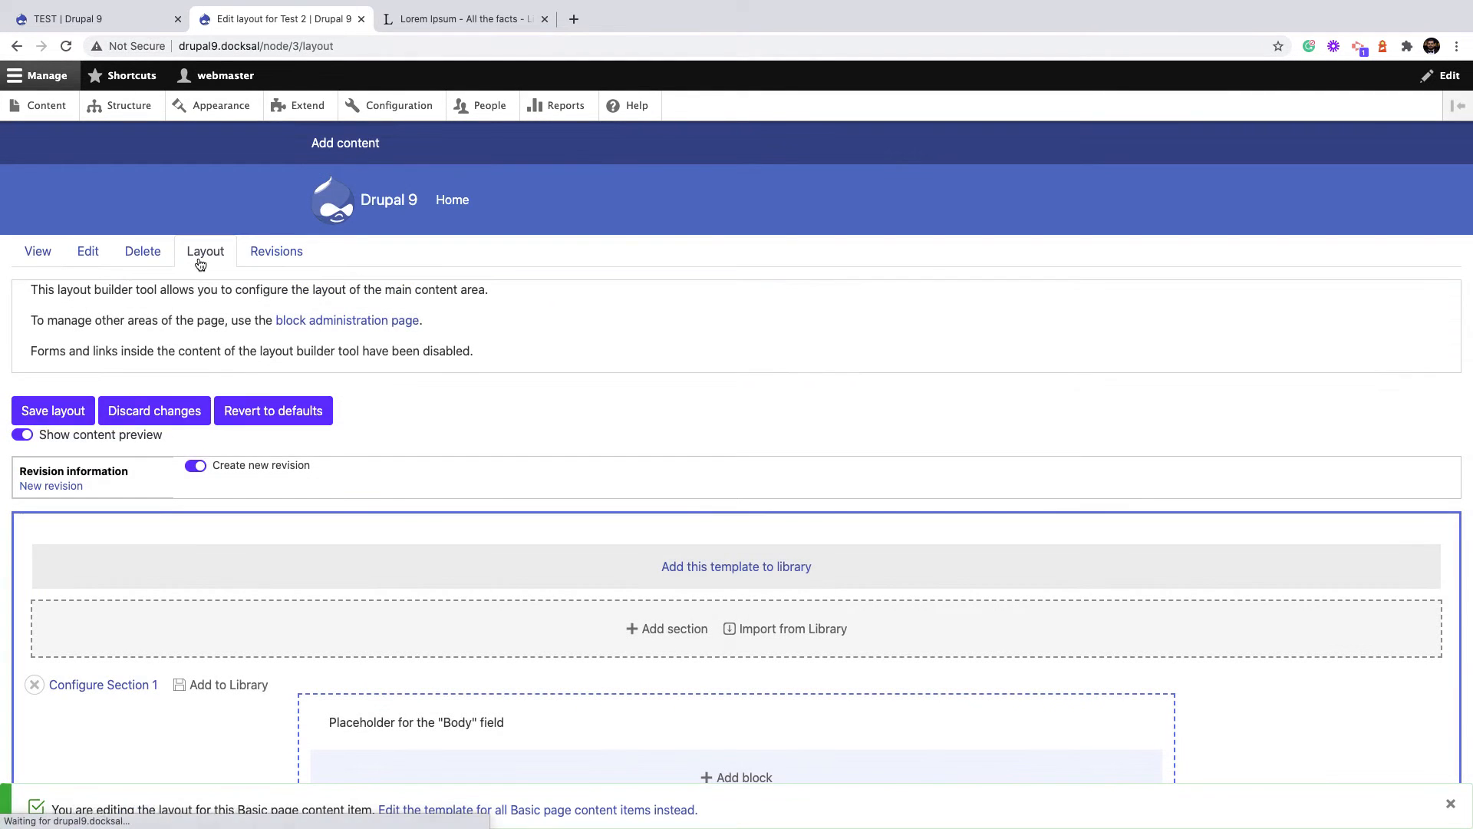
Import the saved yellow 'What is Lorem Ipsum?' section from the library below Section 1
{"action": "scroll", "scroll_direction": "down", "scroll_amount": 3}
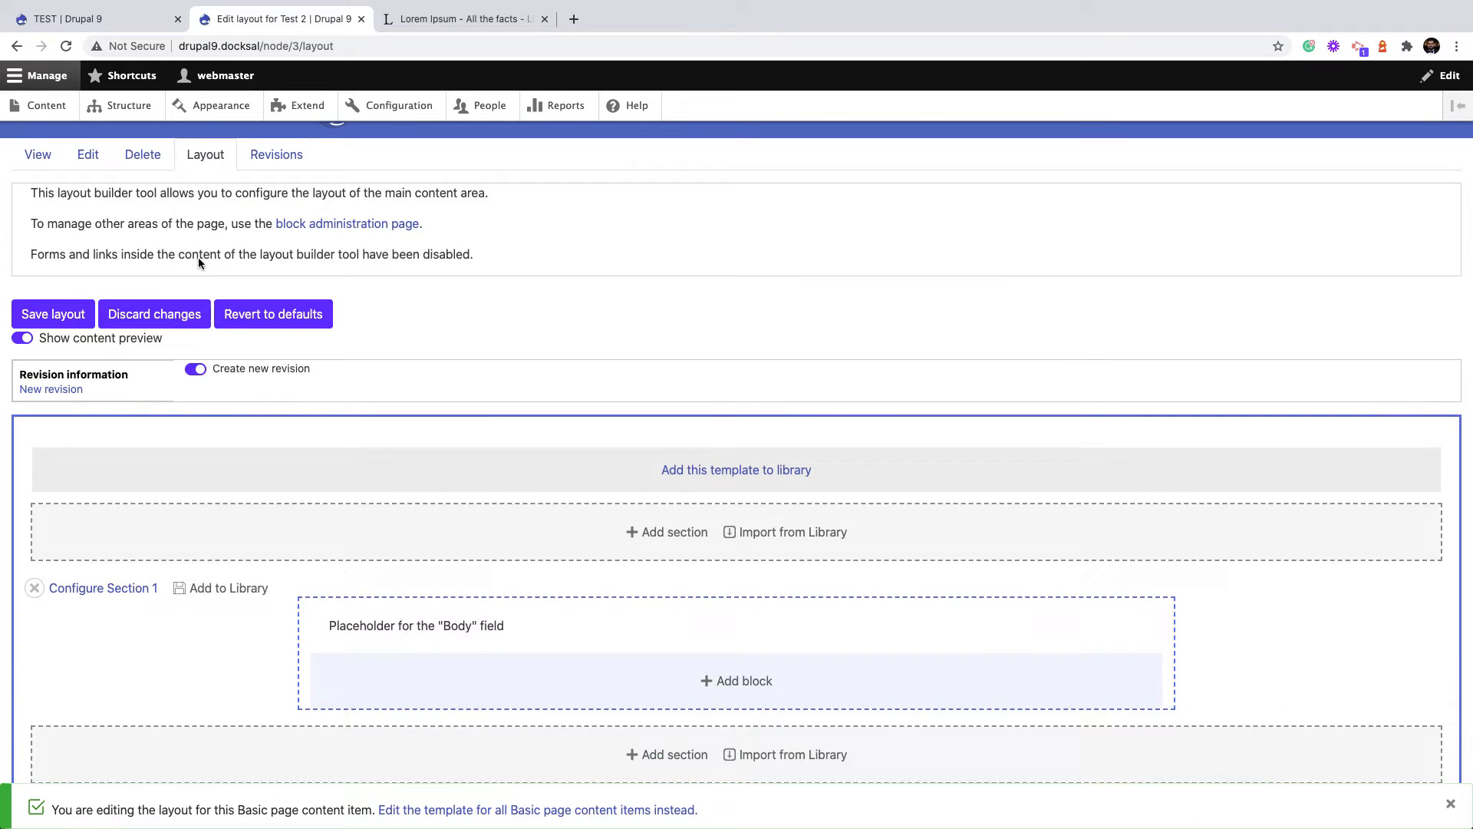
{"action": "scroll", "scroll_direction": "down", "scroll_amount": 3}
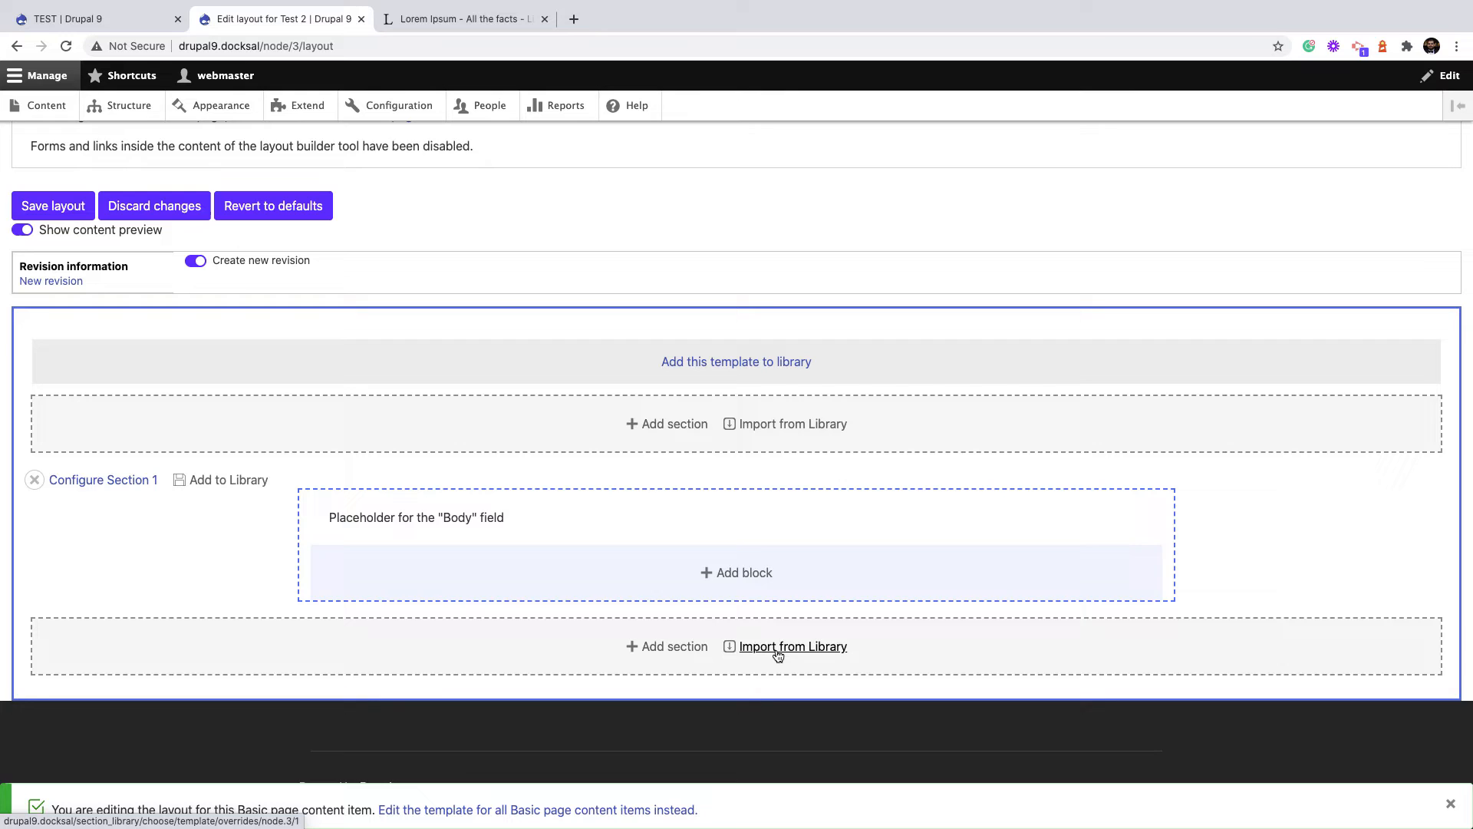
{"action": "left_click", "coordinate": [792, 646]}
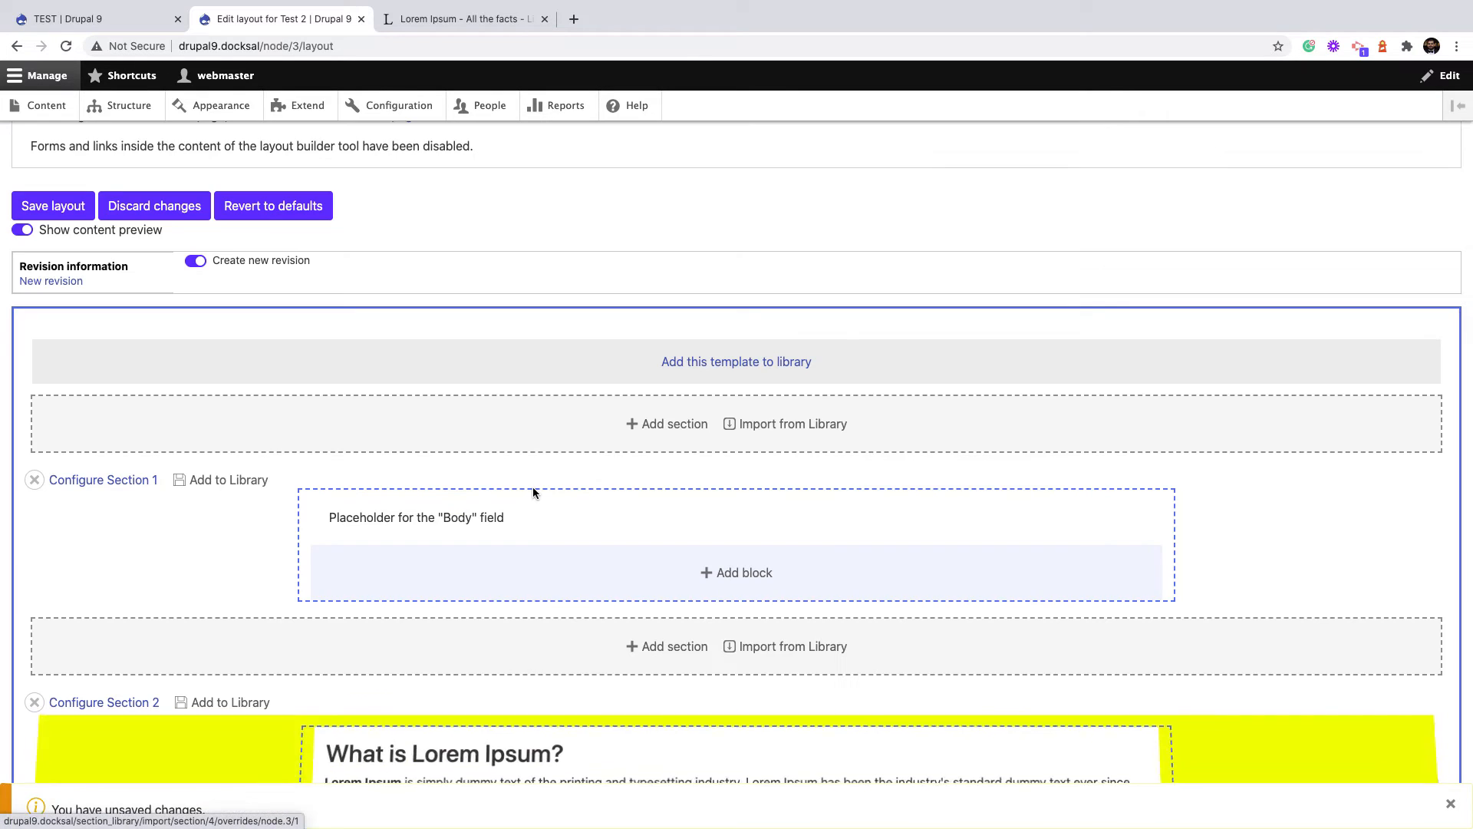
{"action": "scroll", "scroll_direction": "down", "scroll_amount": 3}
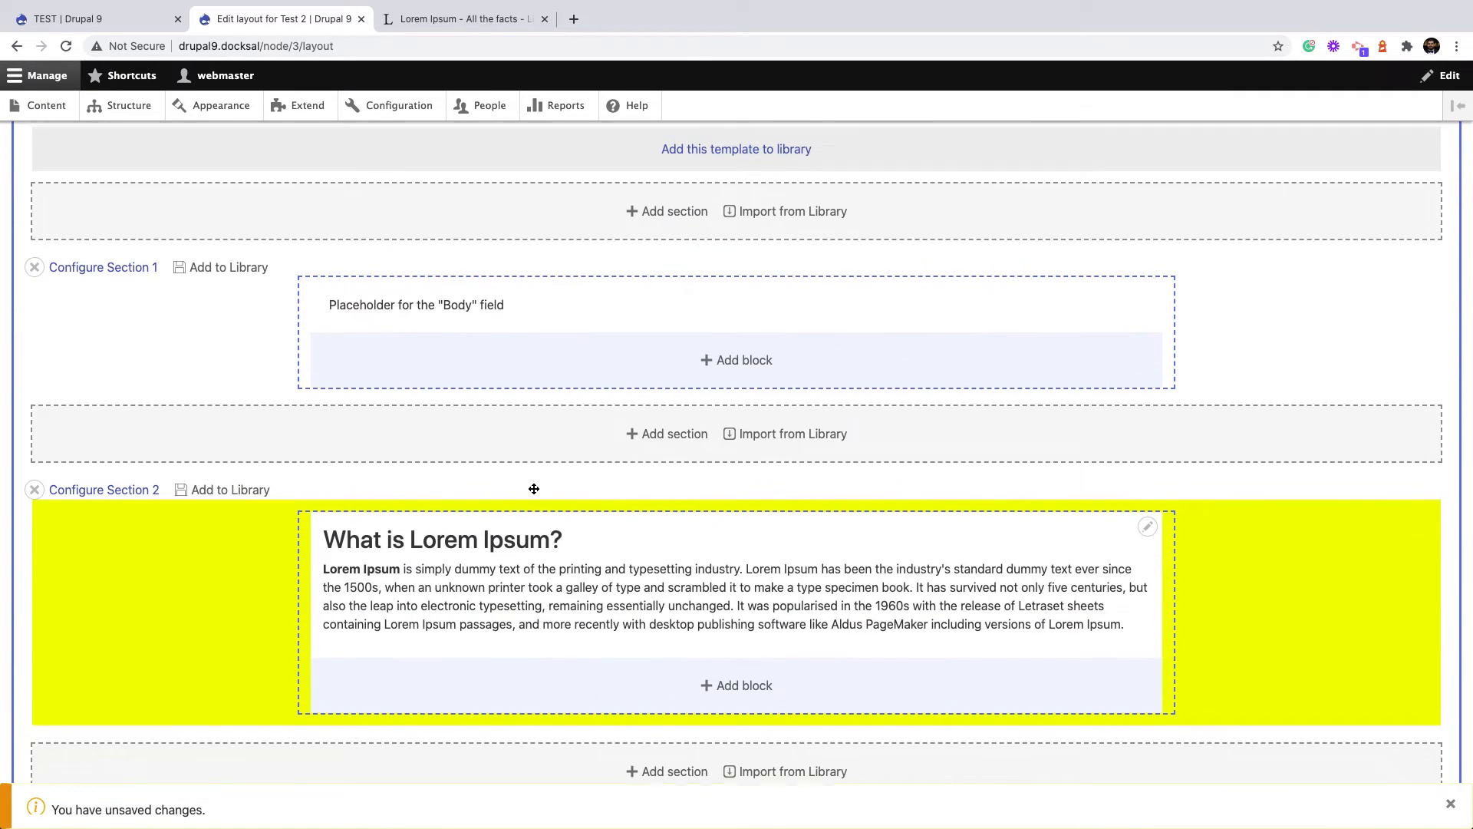
{"action": "scroll", "scroll_direction": "down", "scroll_amount": 3}
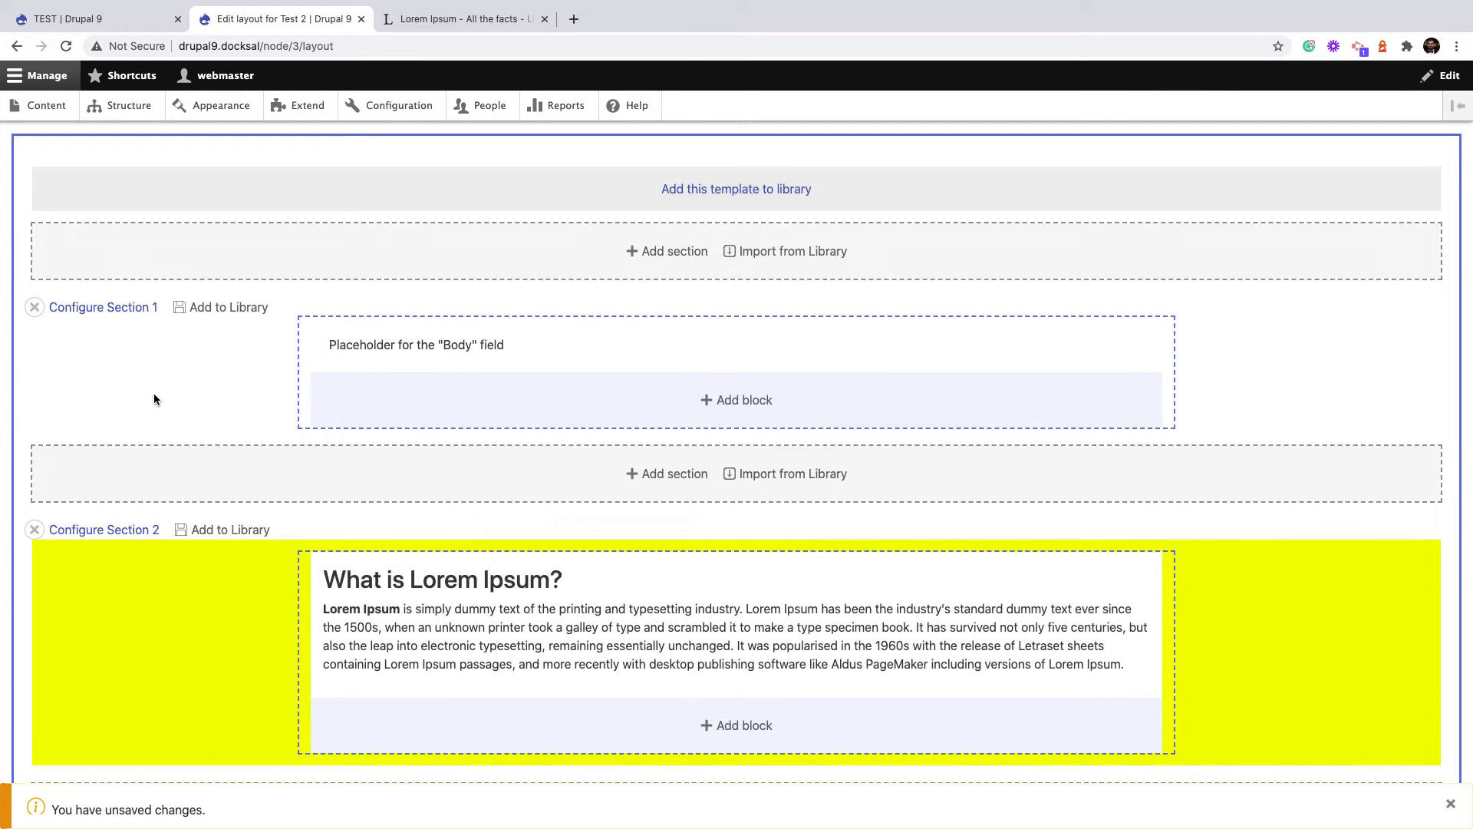
{"action": "scroll", "scroll_direction": "up", "scroll_amount": 3}
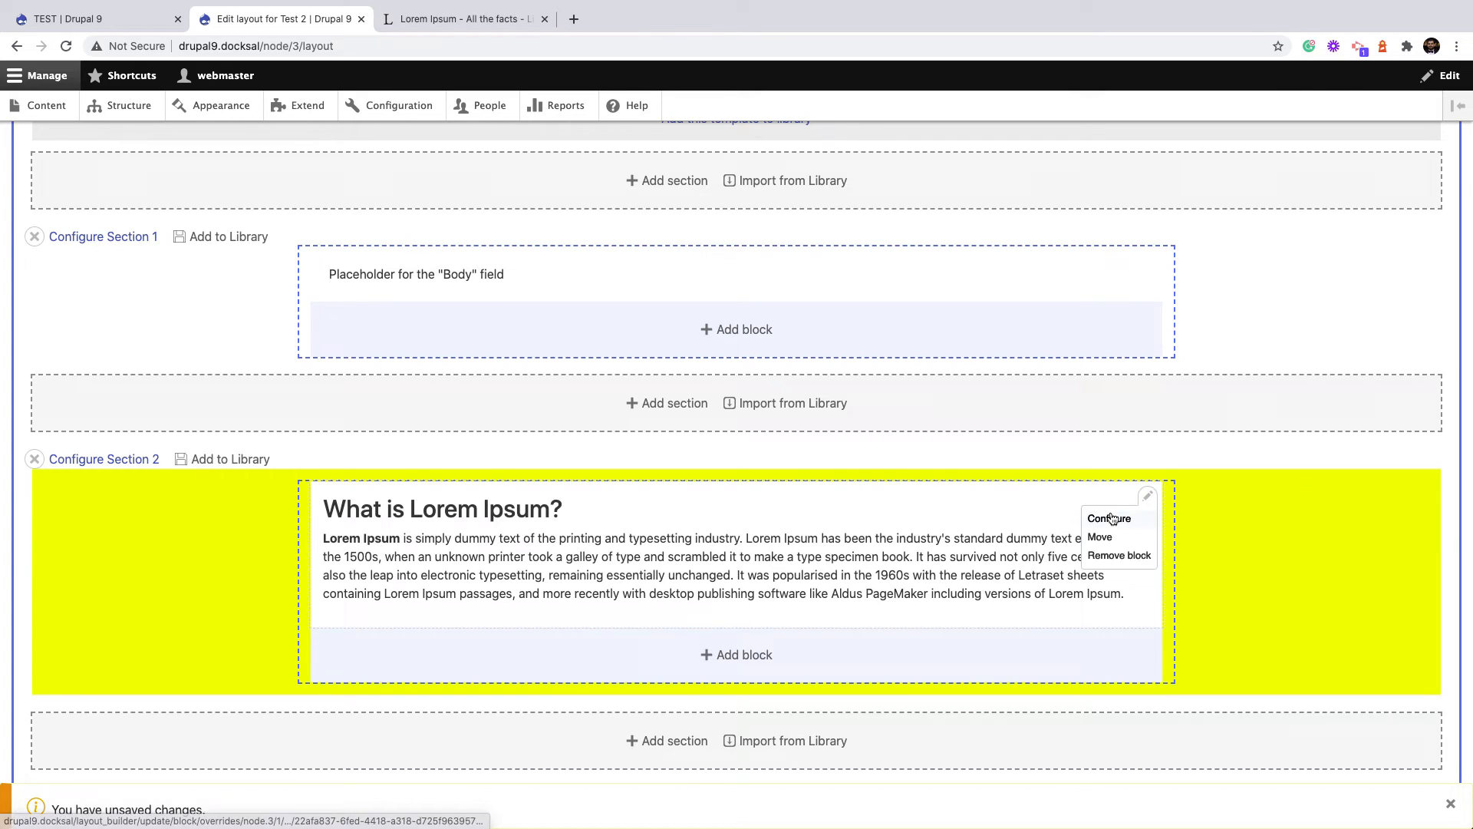
Prefix the imported block's title and body with 'TEST 2' and update the block
{"action": "left_click", "coordinate": [1108, 517]}
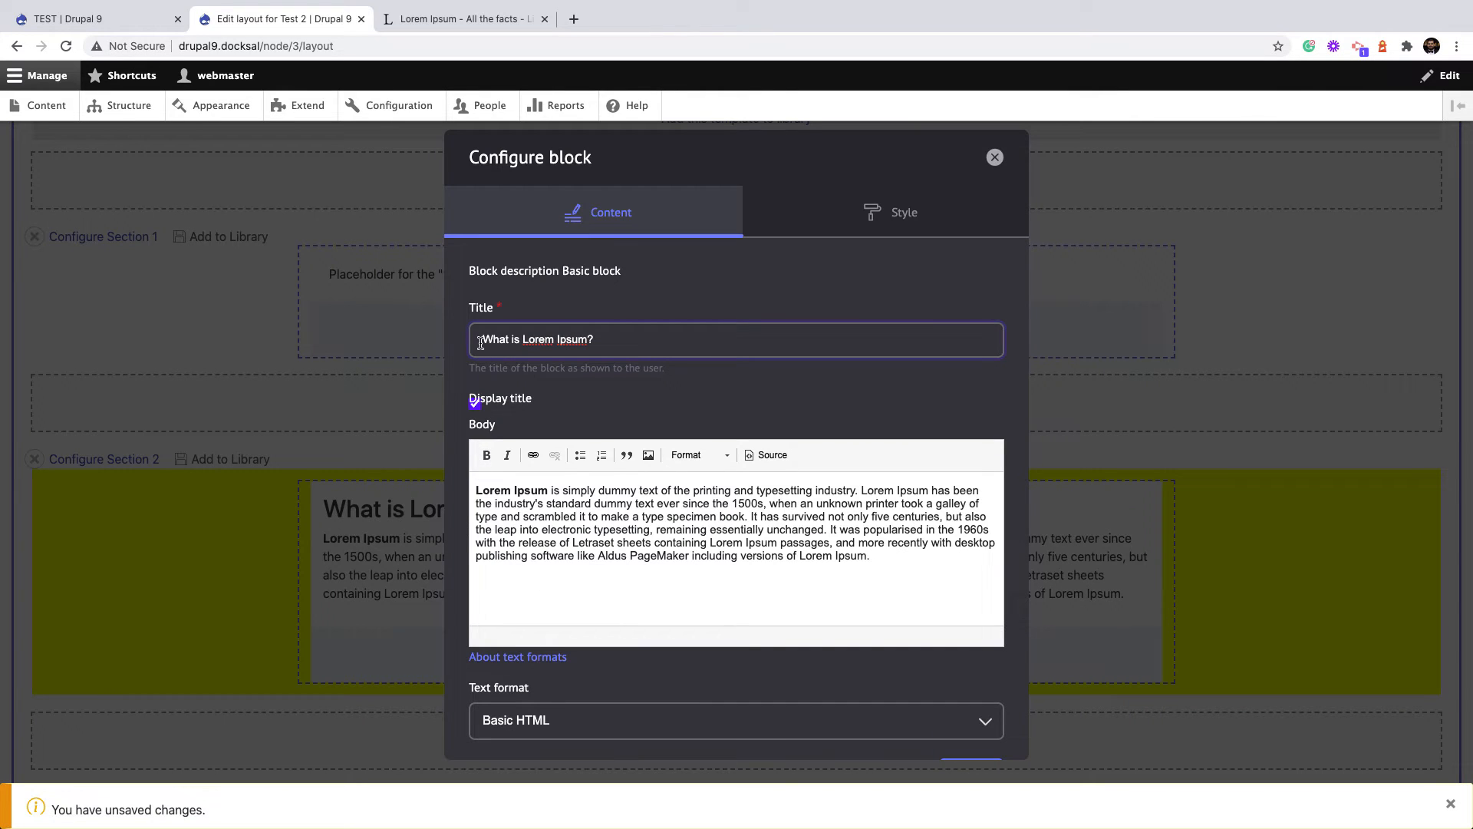
{"action": "type", "text": "TEST2"}
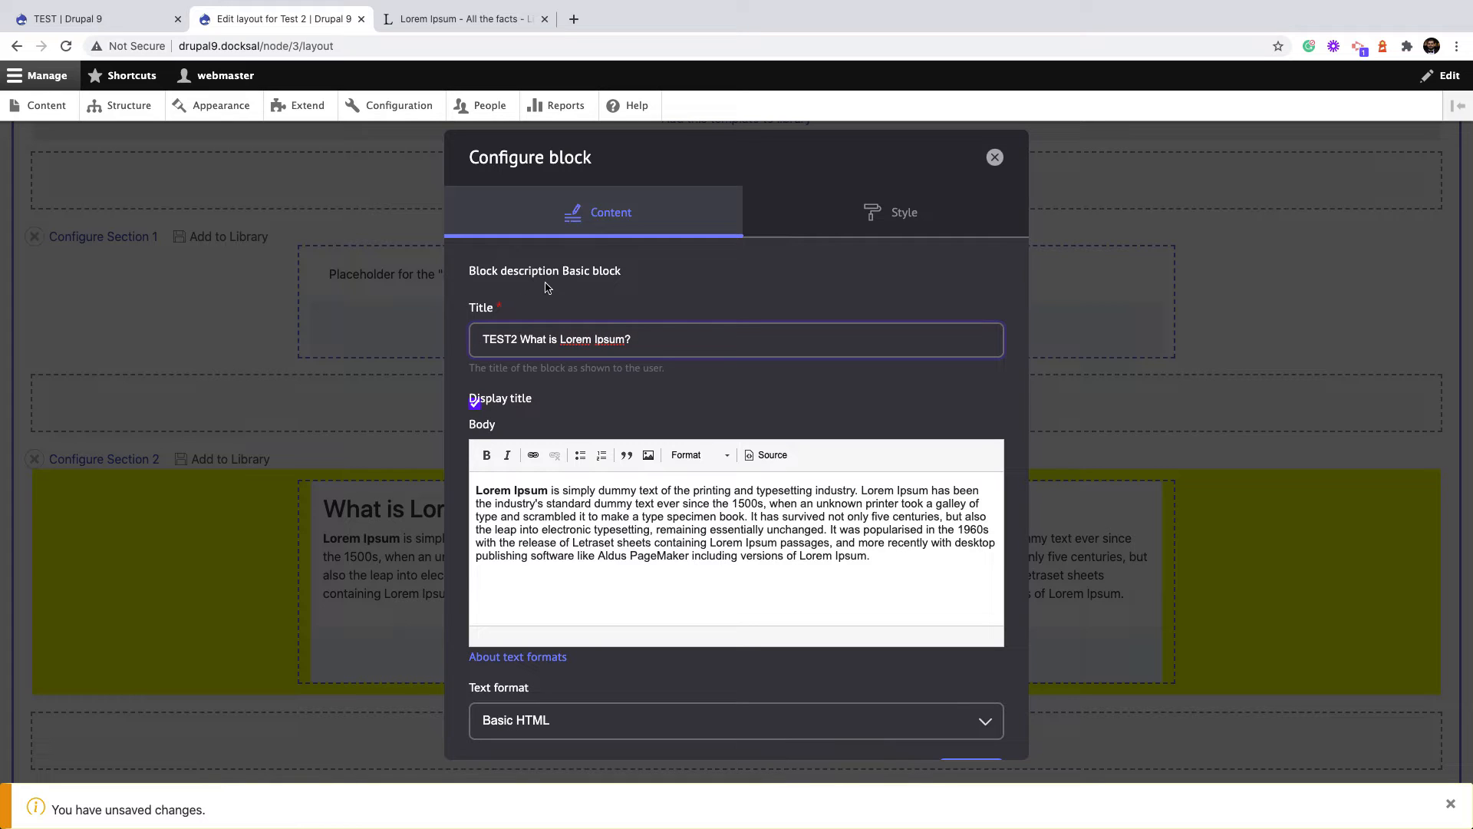
{"action": "left_click", "coordinate": [479, 489]}
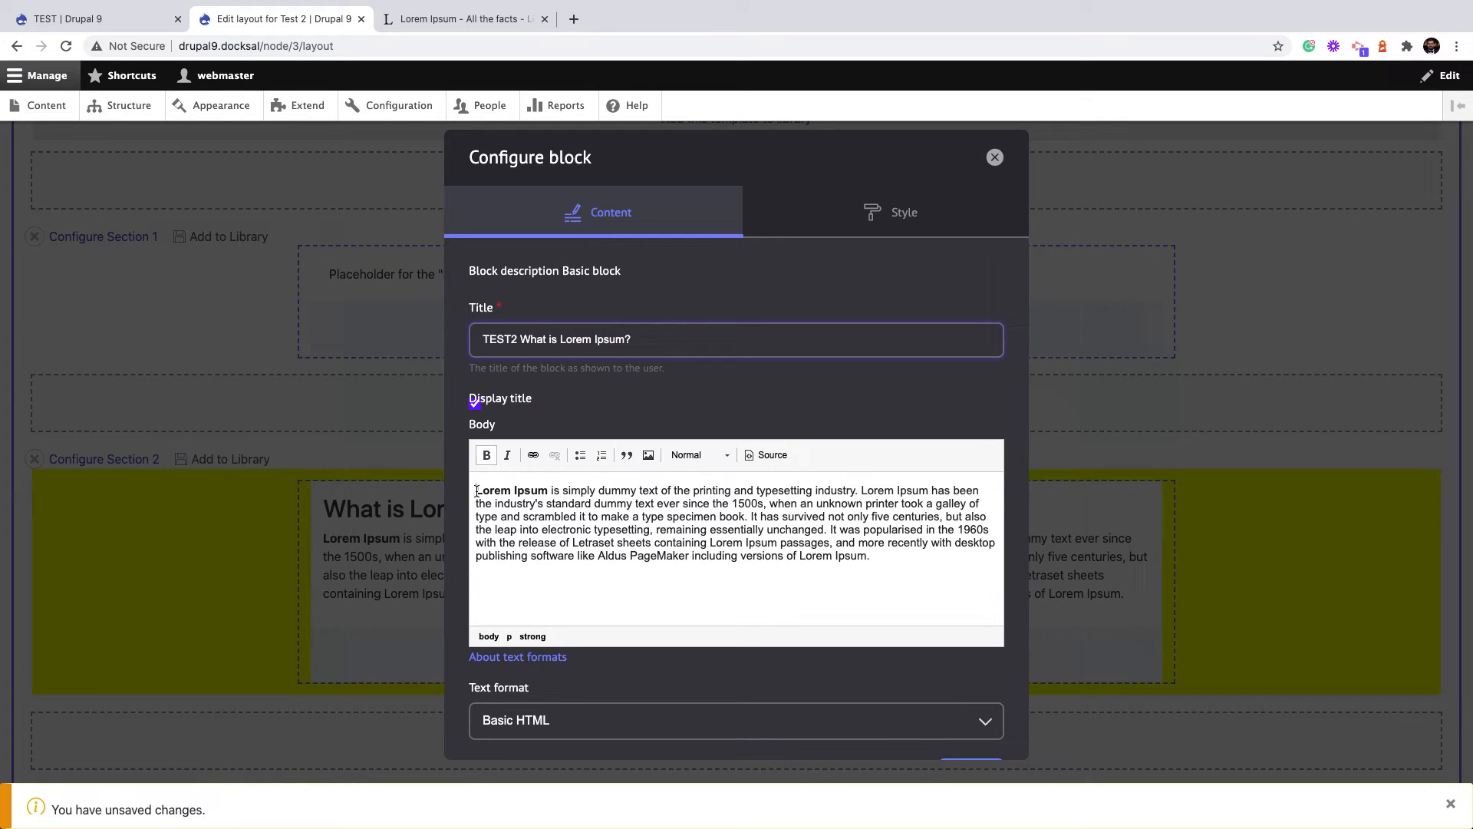
{"action": "left_click", "coordinate": [970, 706]}
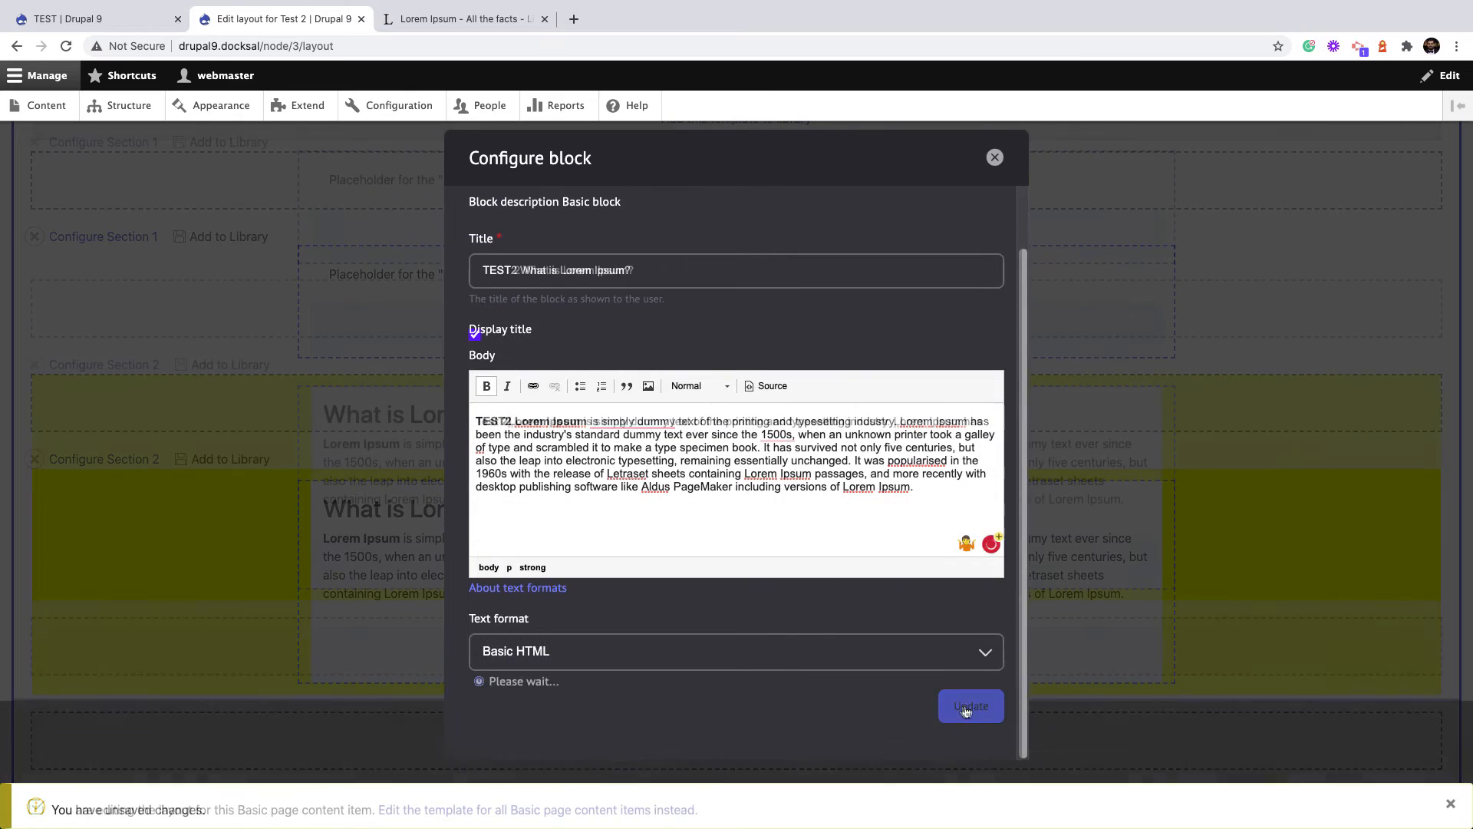
{"action": "left_click", "coordinate": [970, 706]}
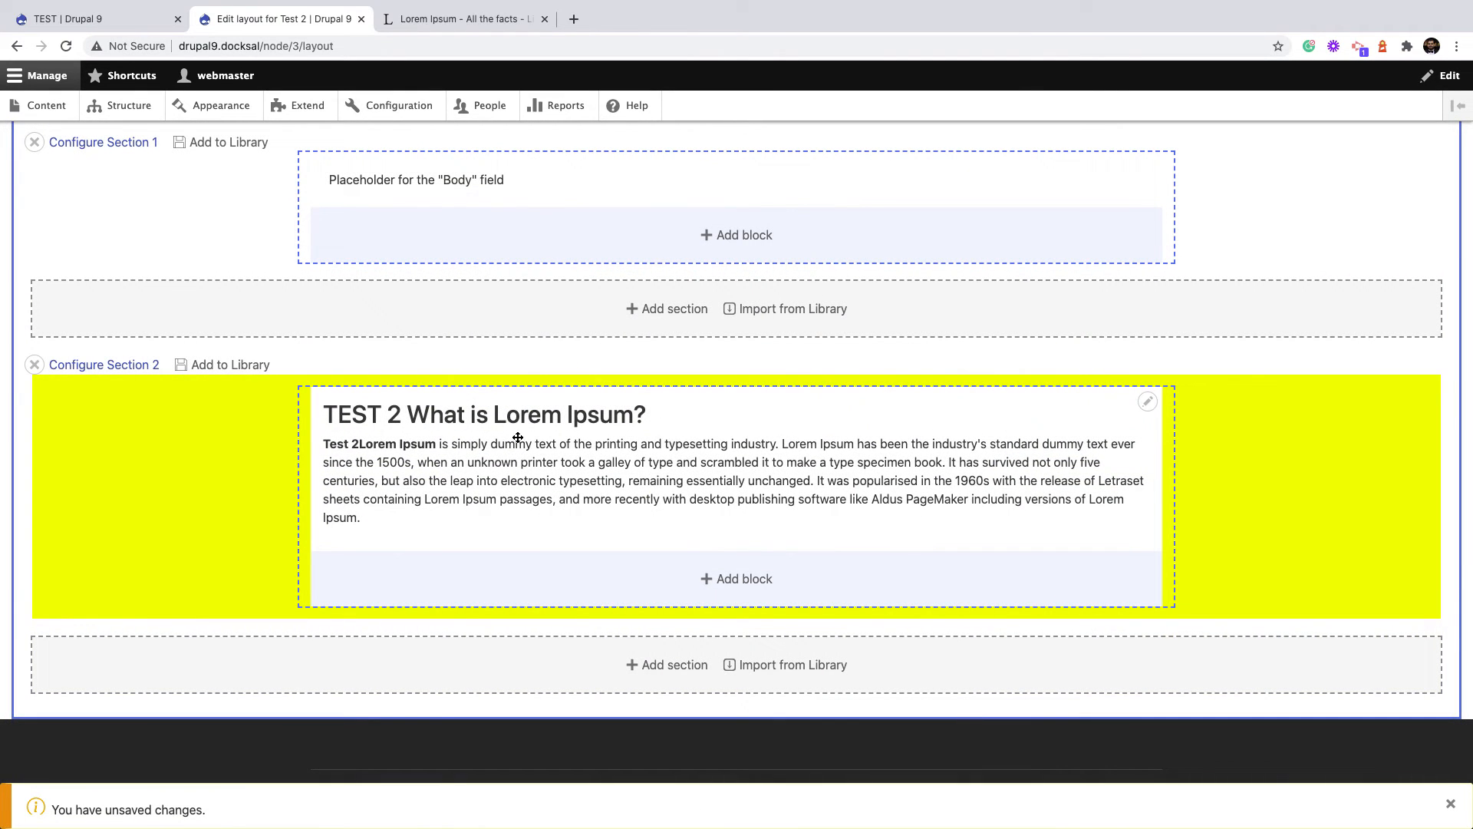
Save the Test 2 page layout
{"action": "scroll", "scroll_direction": "up", "scroll_amount": 3}
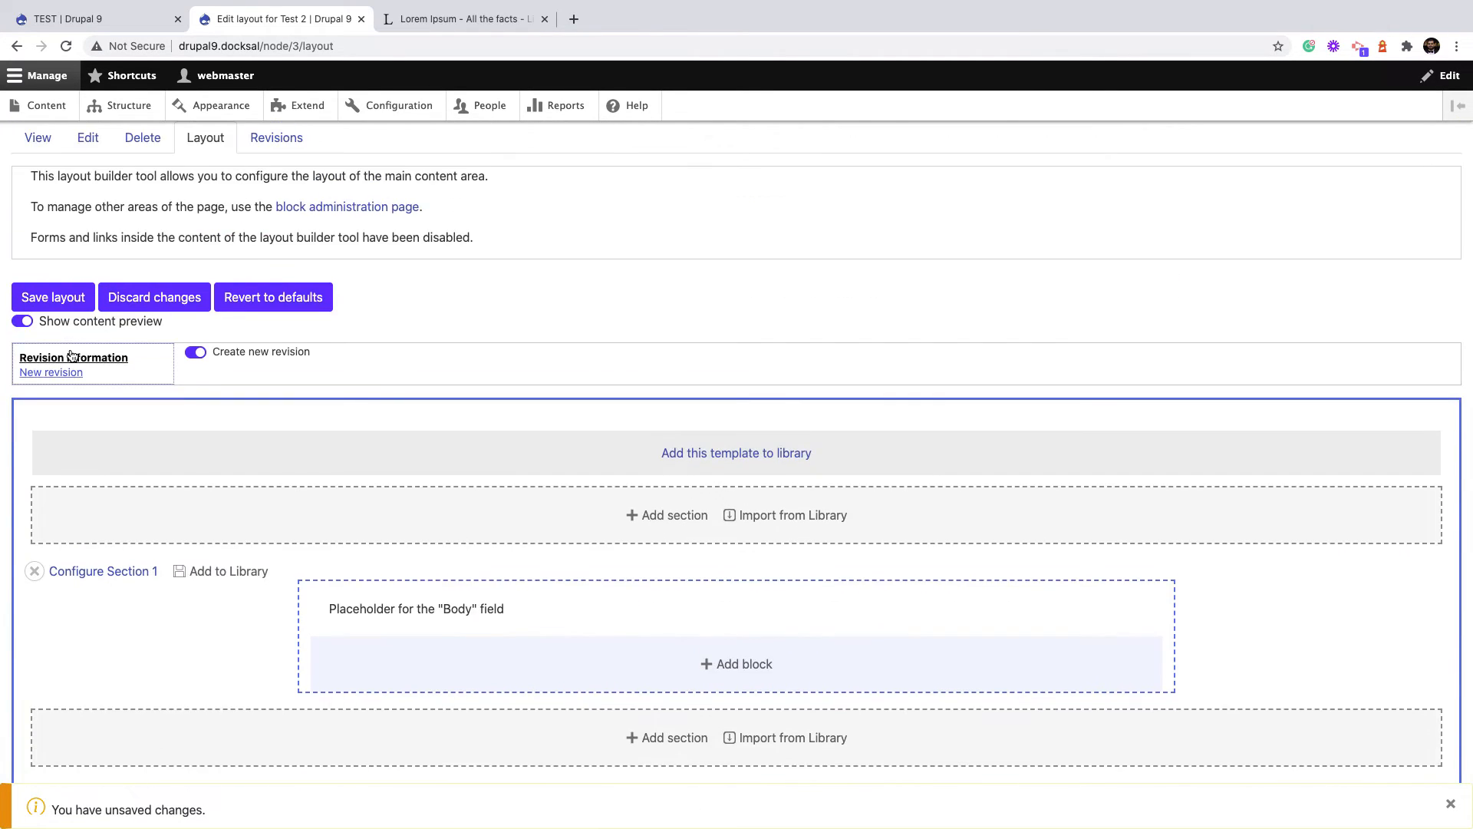
{"action": "left_click", "coordinate": [52, 296]}
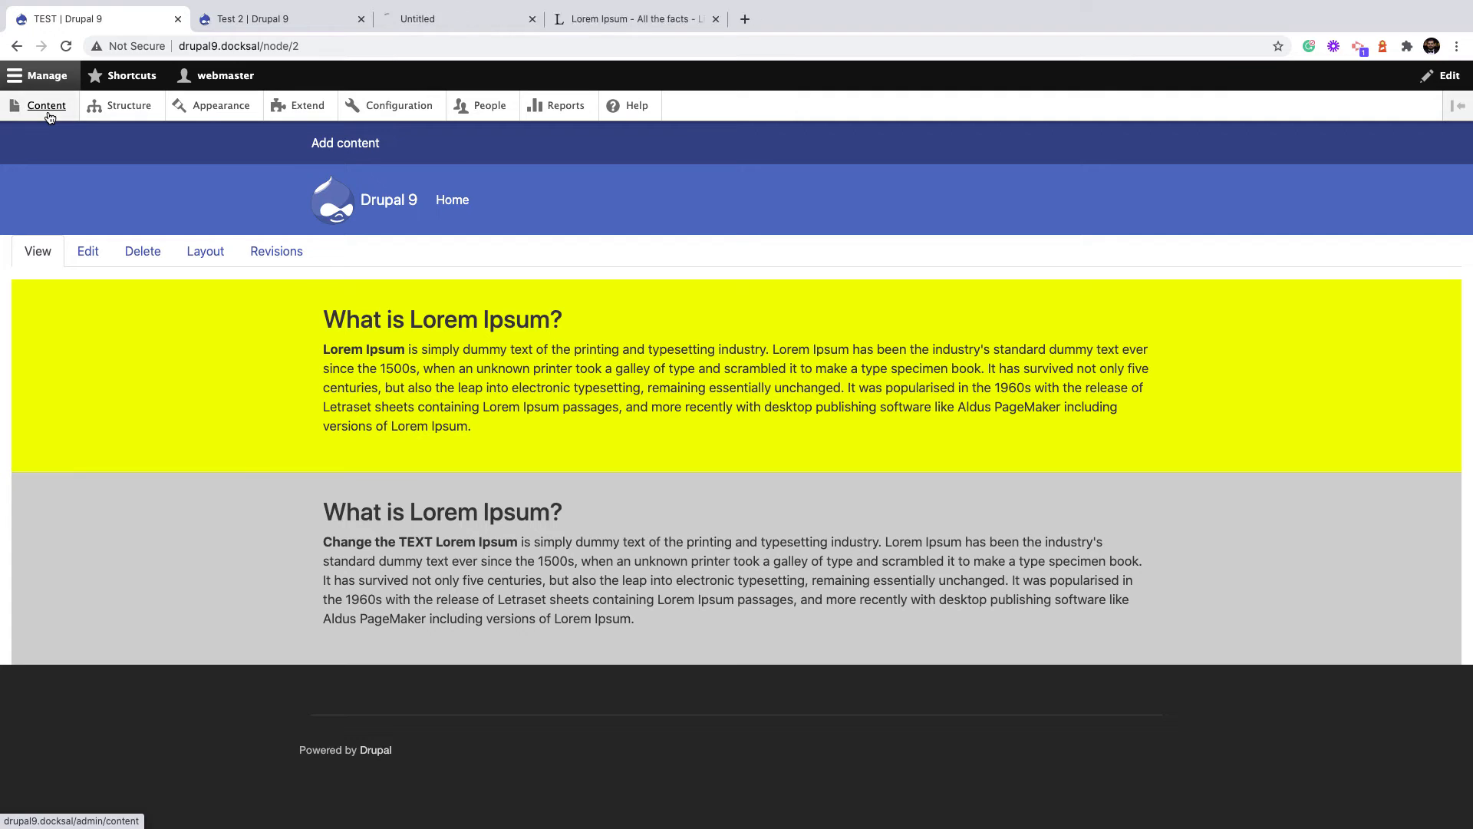
From the Layout Builder Library list, go to the TEST page that the Yellow section came from
{"action": "left_click", "coordinate": [46, 106]}
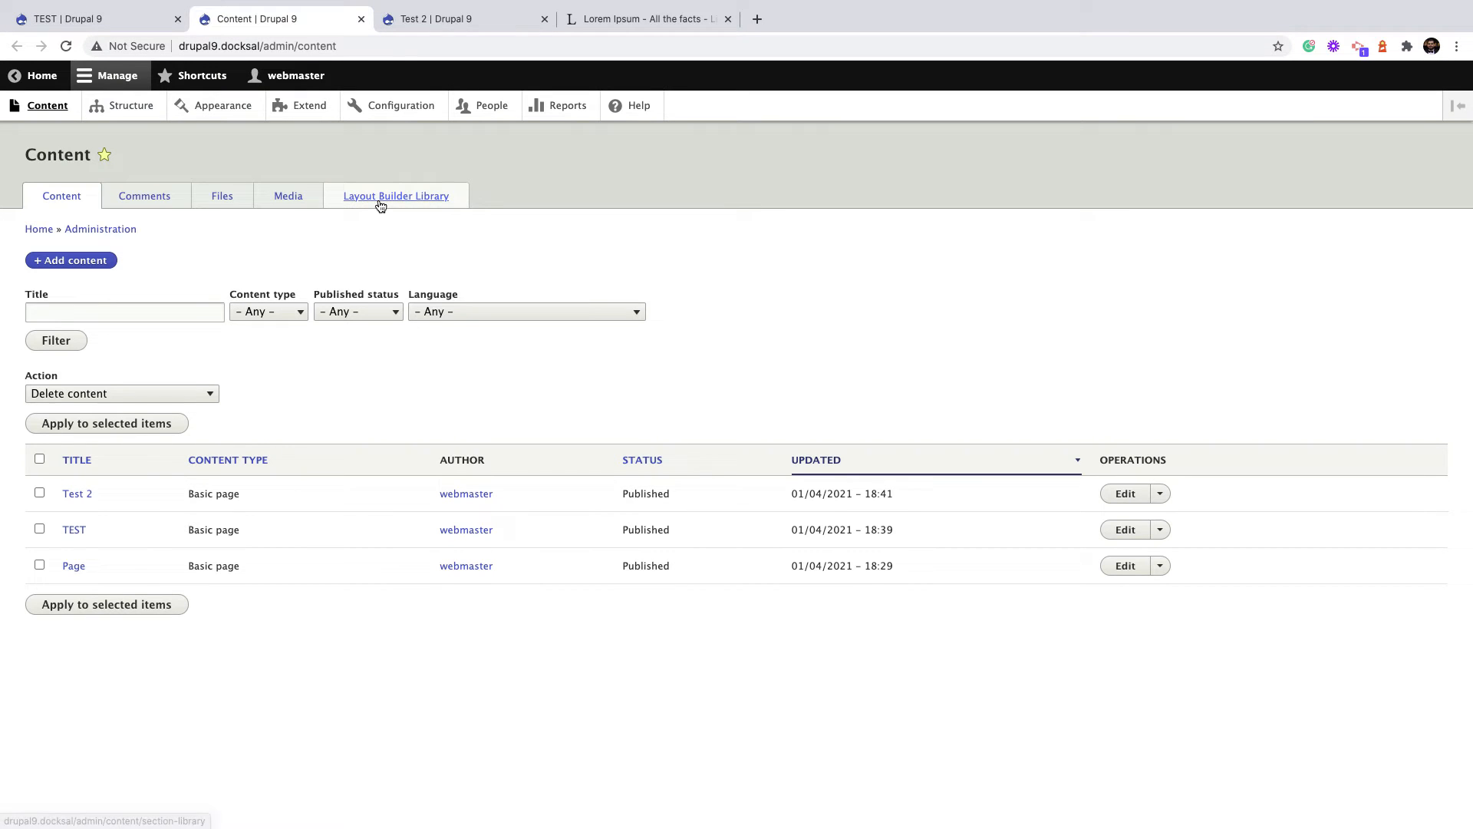
{"action": "left_click", "coordinate": [394, 195]}
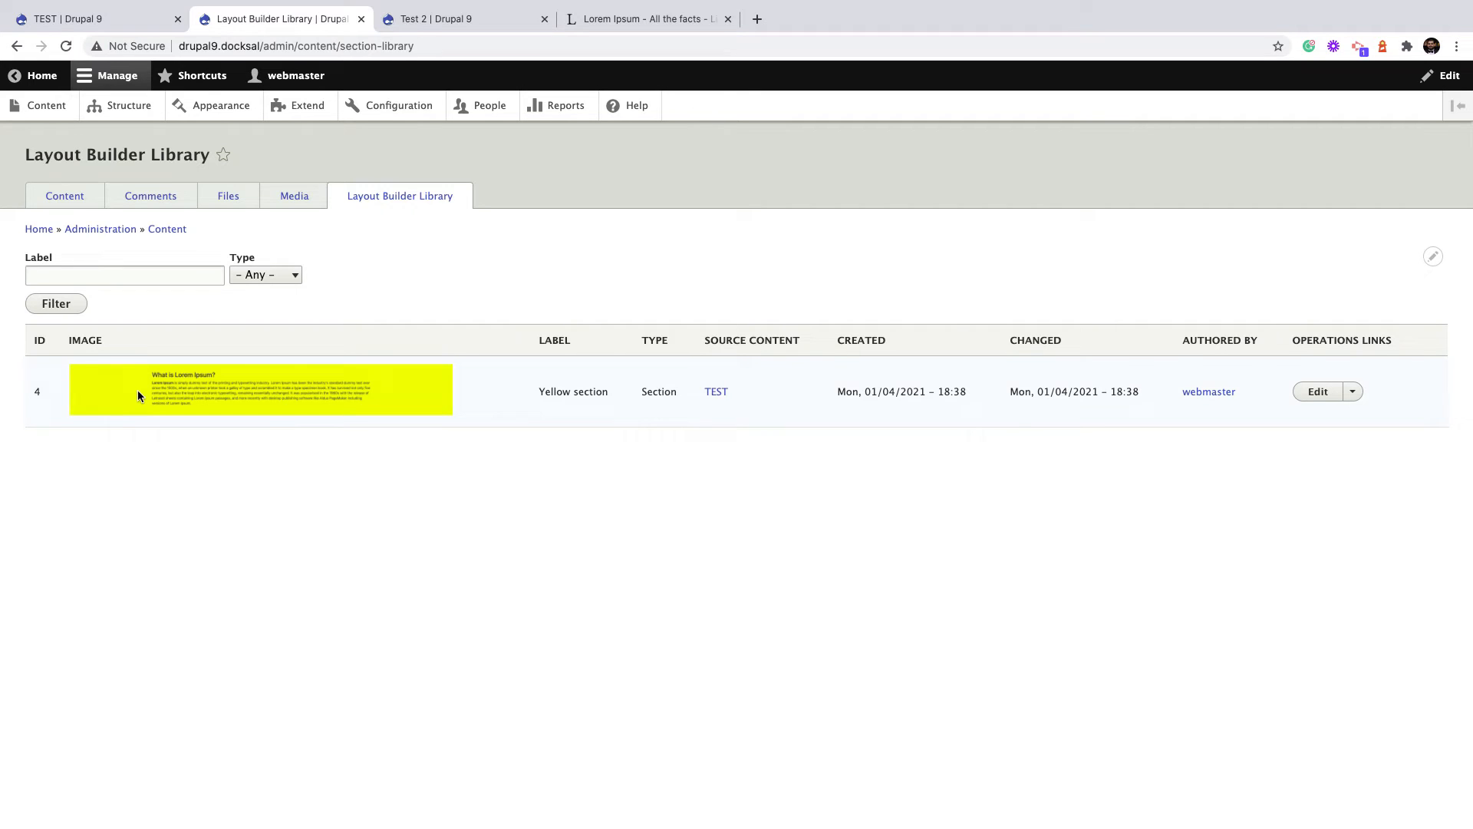
{"action": "mouse_move", "coordinate": [600, 425]}
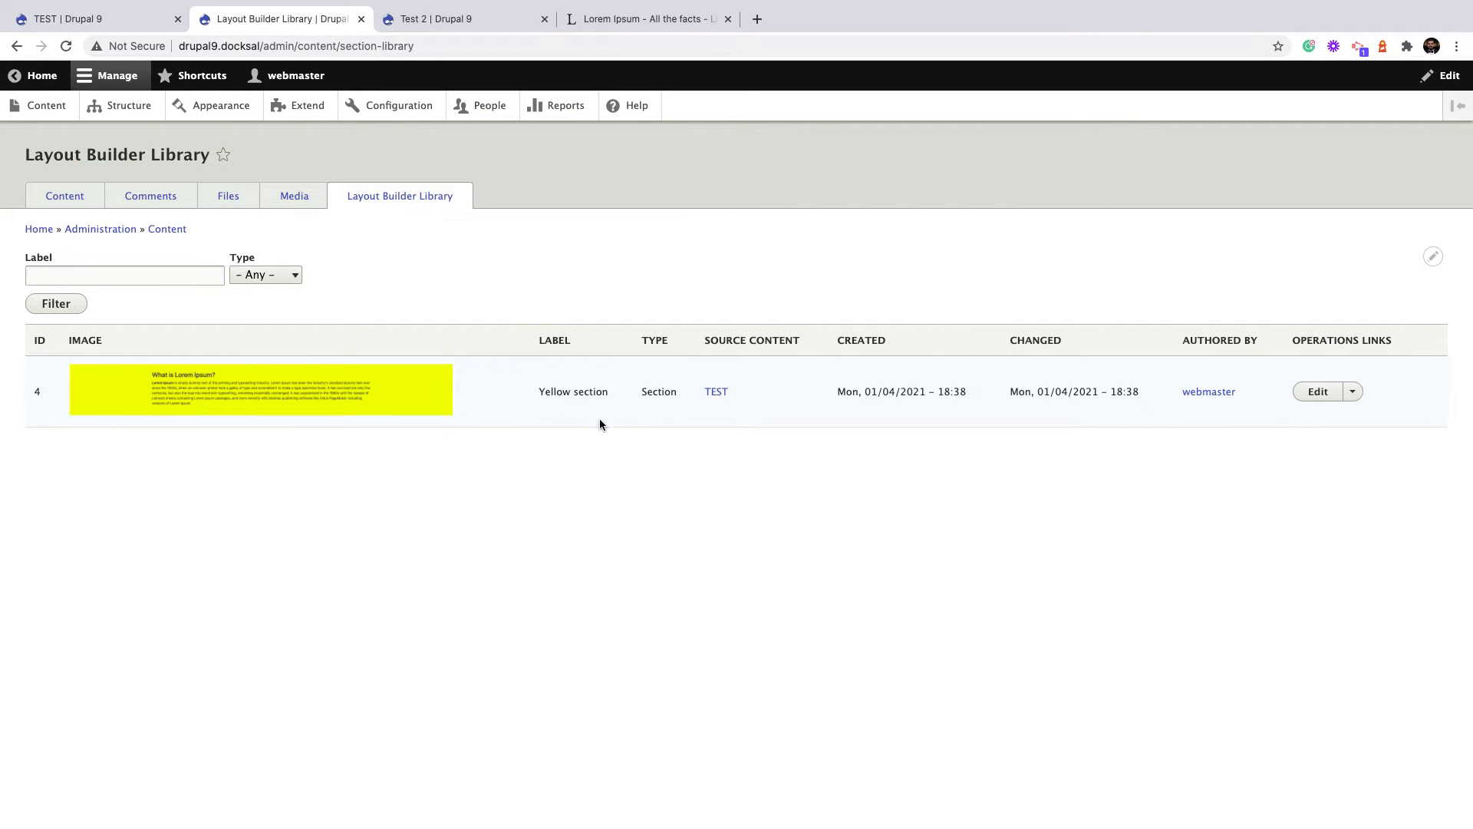
{"action": "mouse_move", "coordinate": [727, 332]}
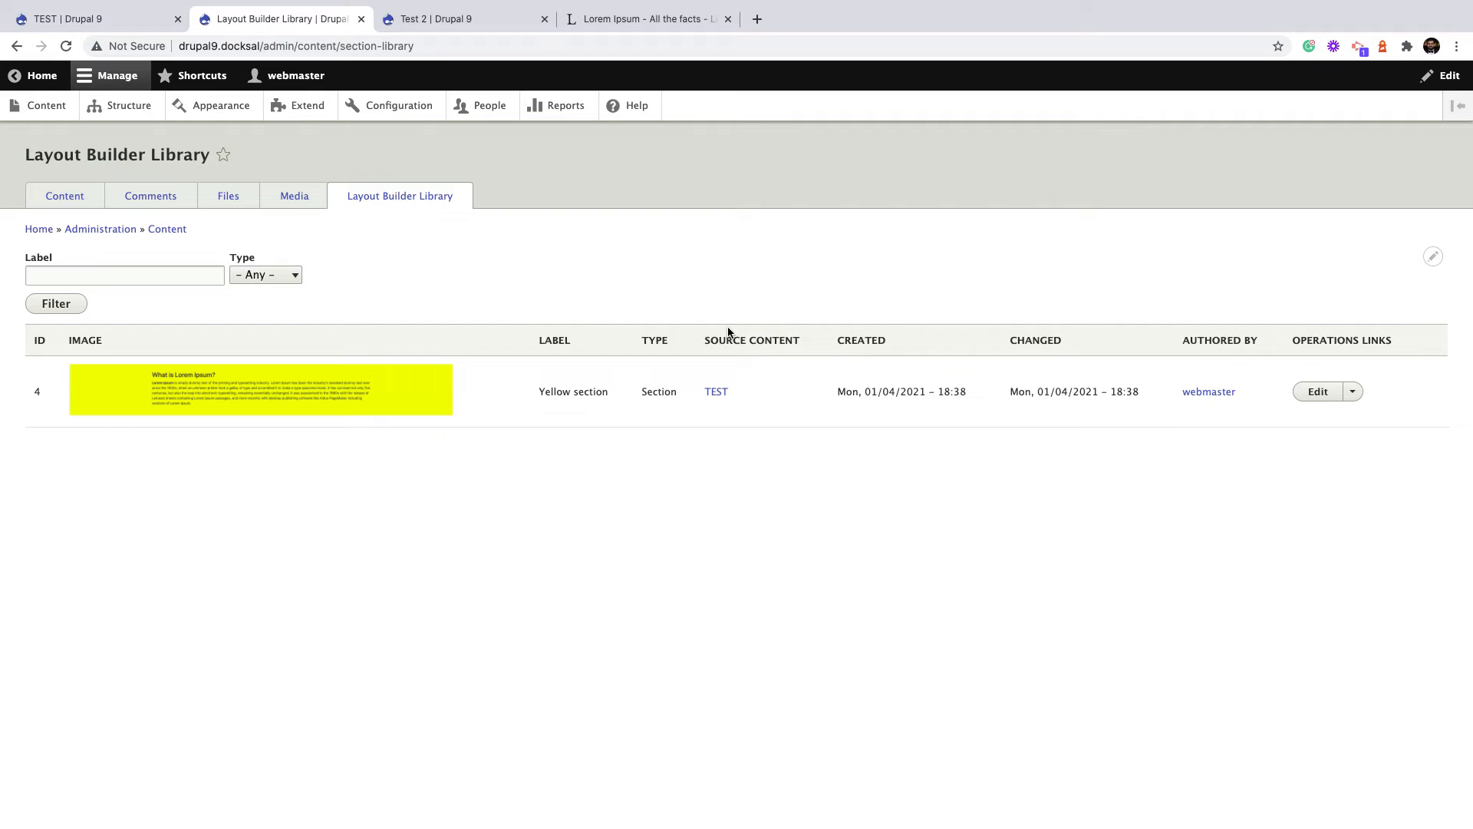
{"action": "mouse_move", "coordinate": [748, 354]}
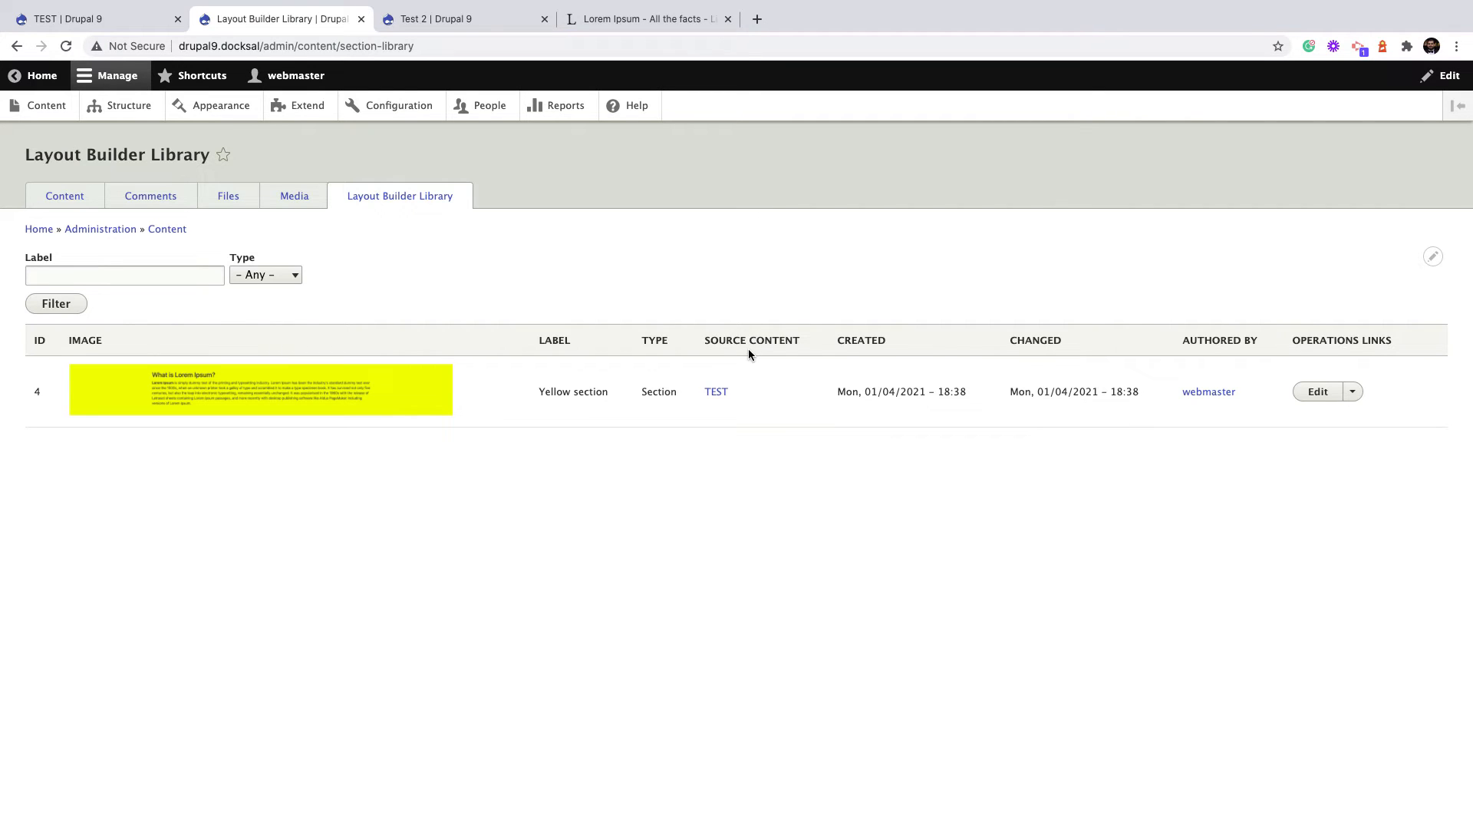
{"action": "mouse_move", "coordinate": [76, 425]}
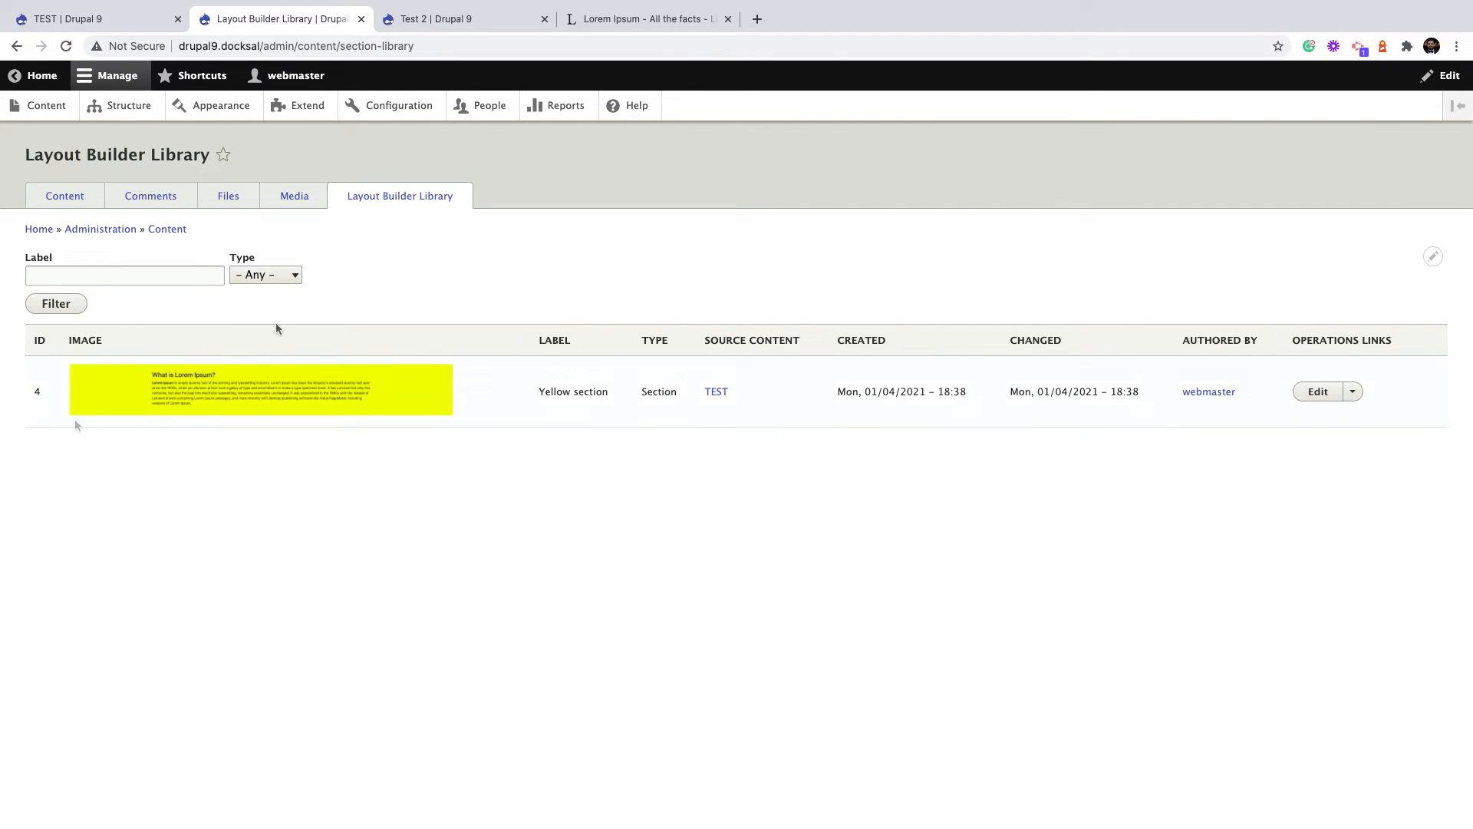
{"action": "mouse_move", "coordinate": [290, 382]}
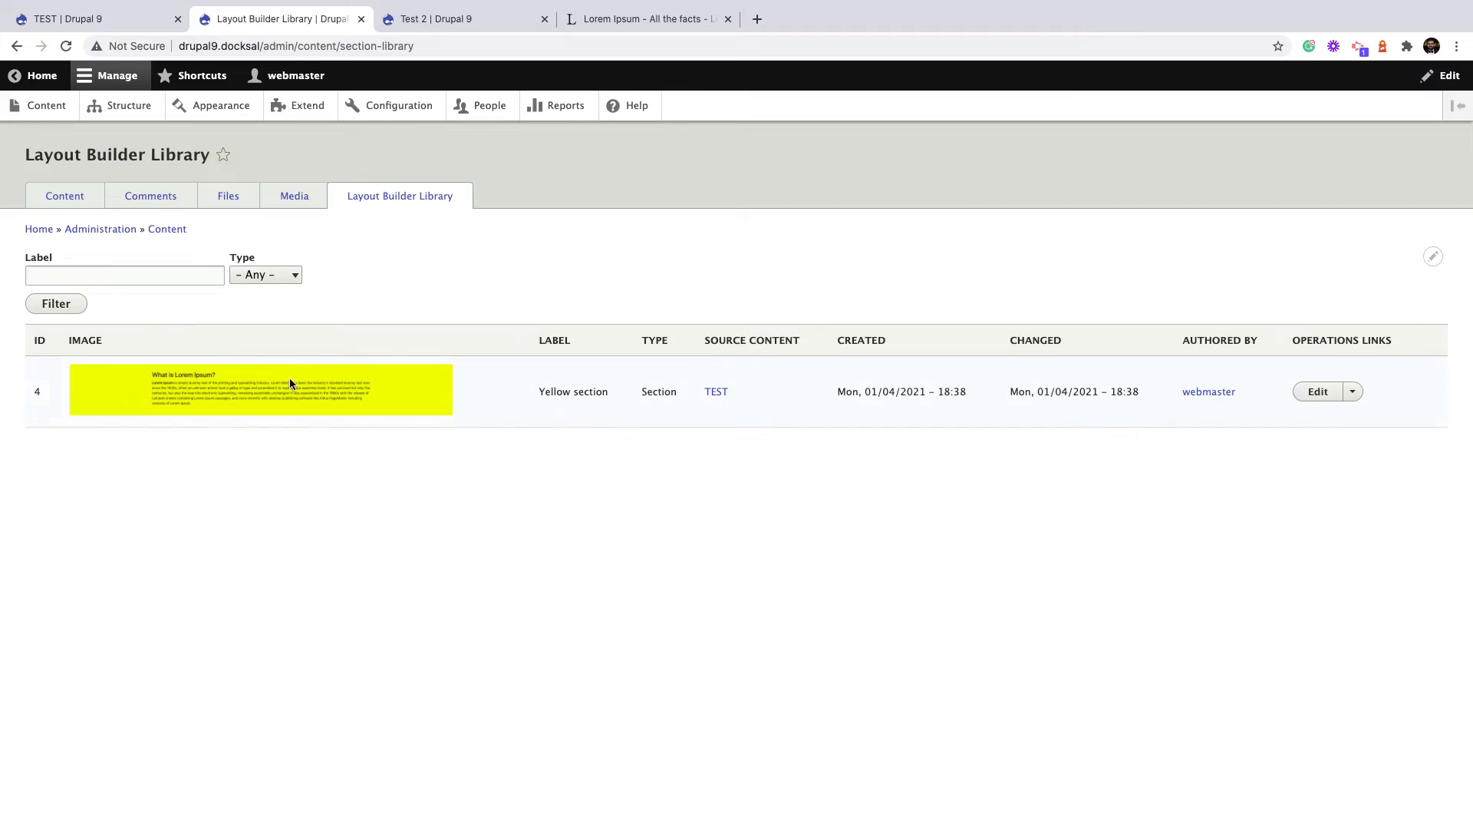
{"action": "mouse_move", "coordinate": [717, 392]}
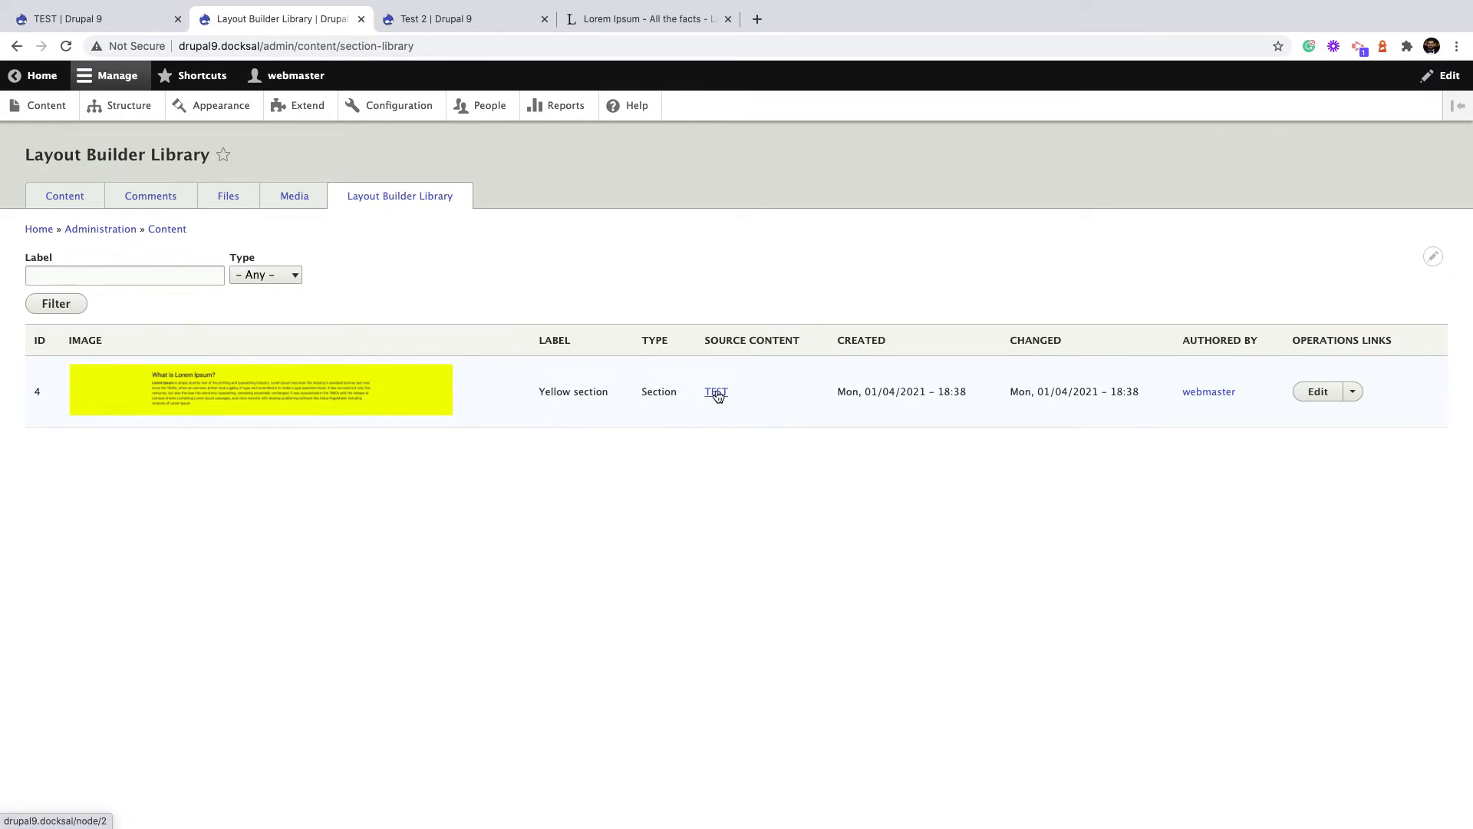
{"action": "left_click", "coordinate": [715, 391]}
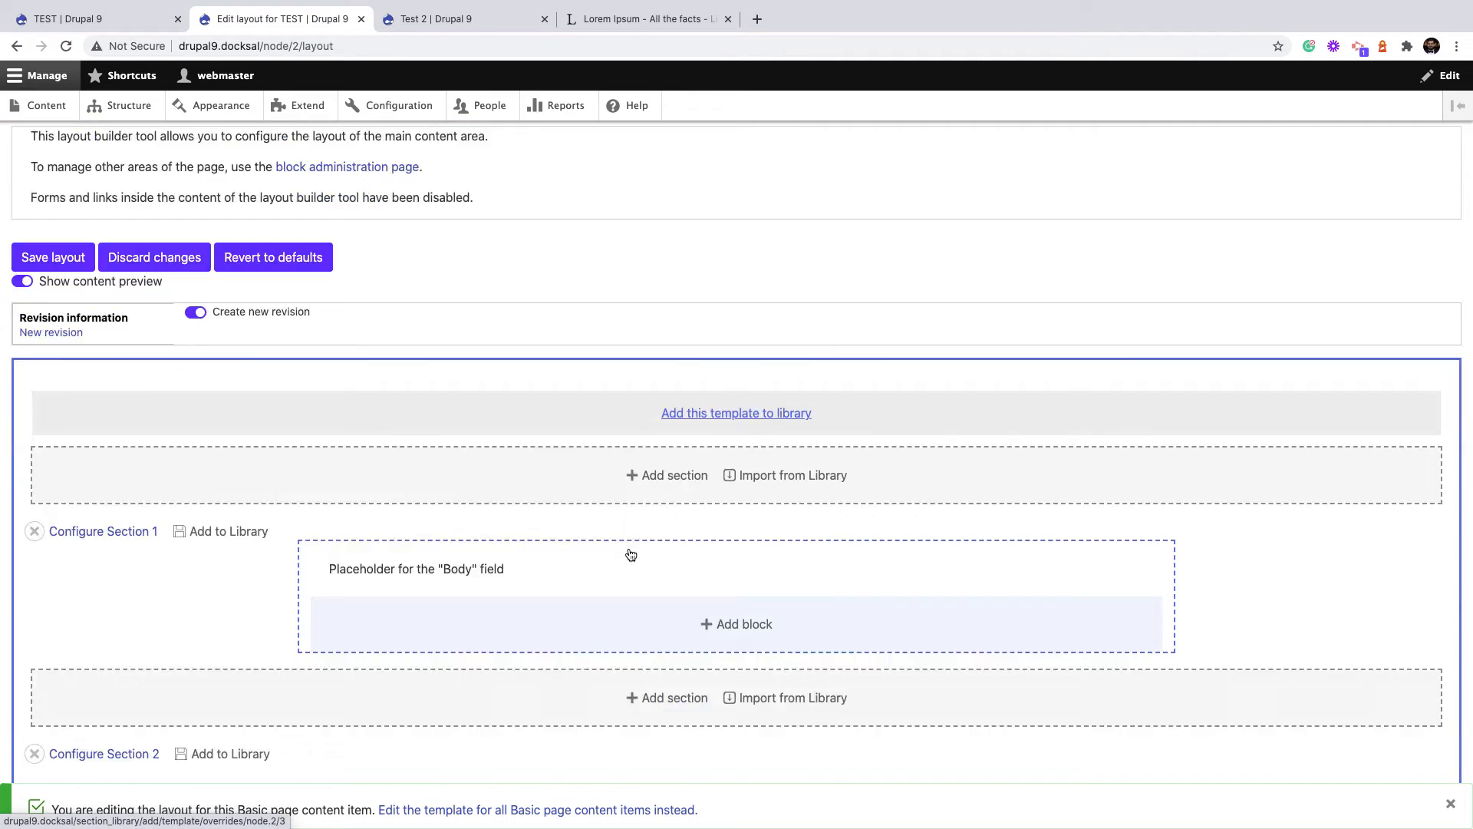
Reset the browser zoom and start adding the whole TEST layout as a library template
{"action": "scroll", "scroll_direction": "down", "scroll_amount": 3}
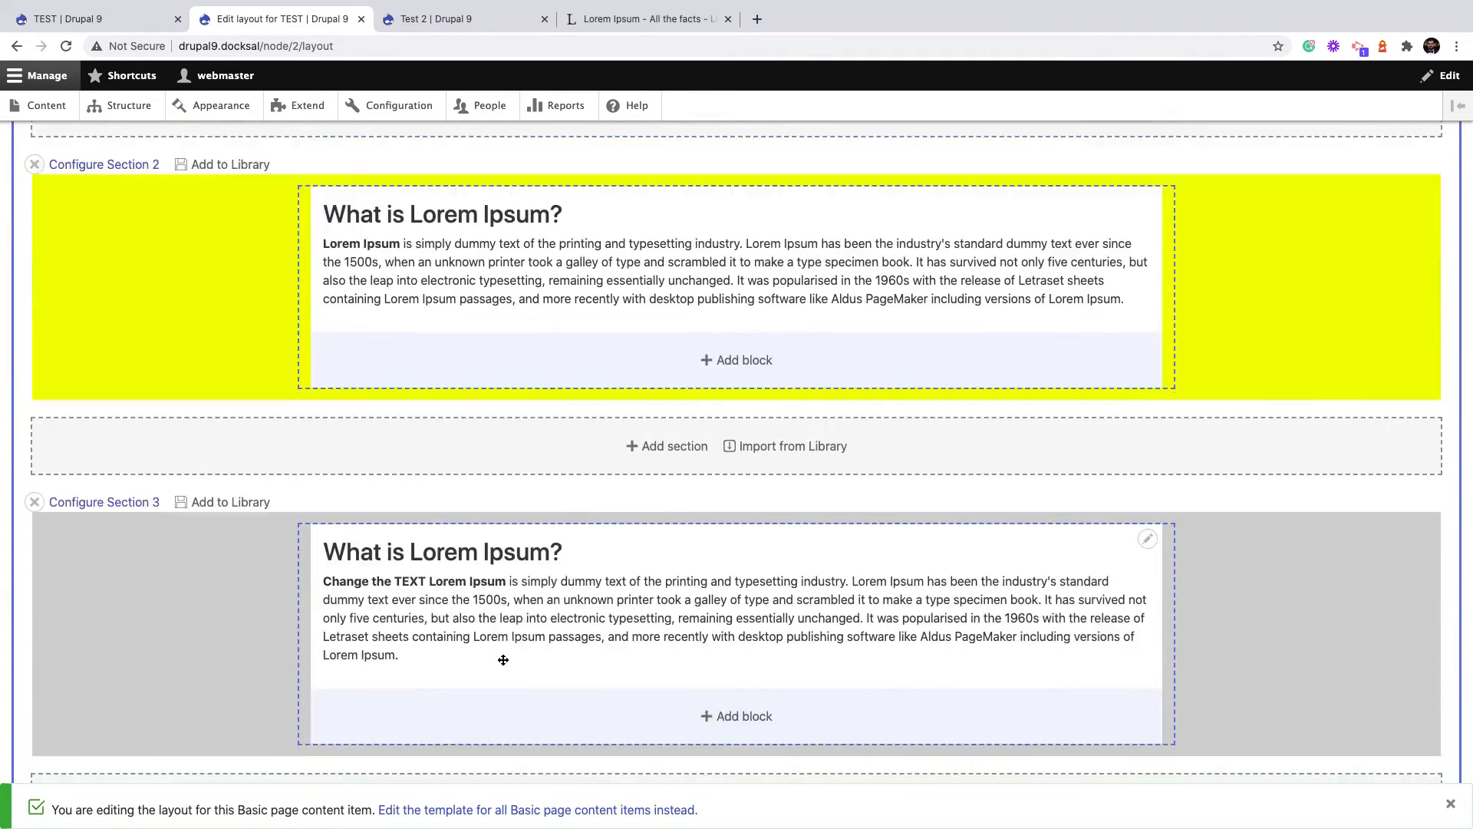
{"action": "scroll", "scroll_direction": "up", "scroll_amount": 3}
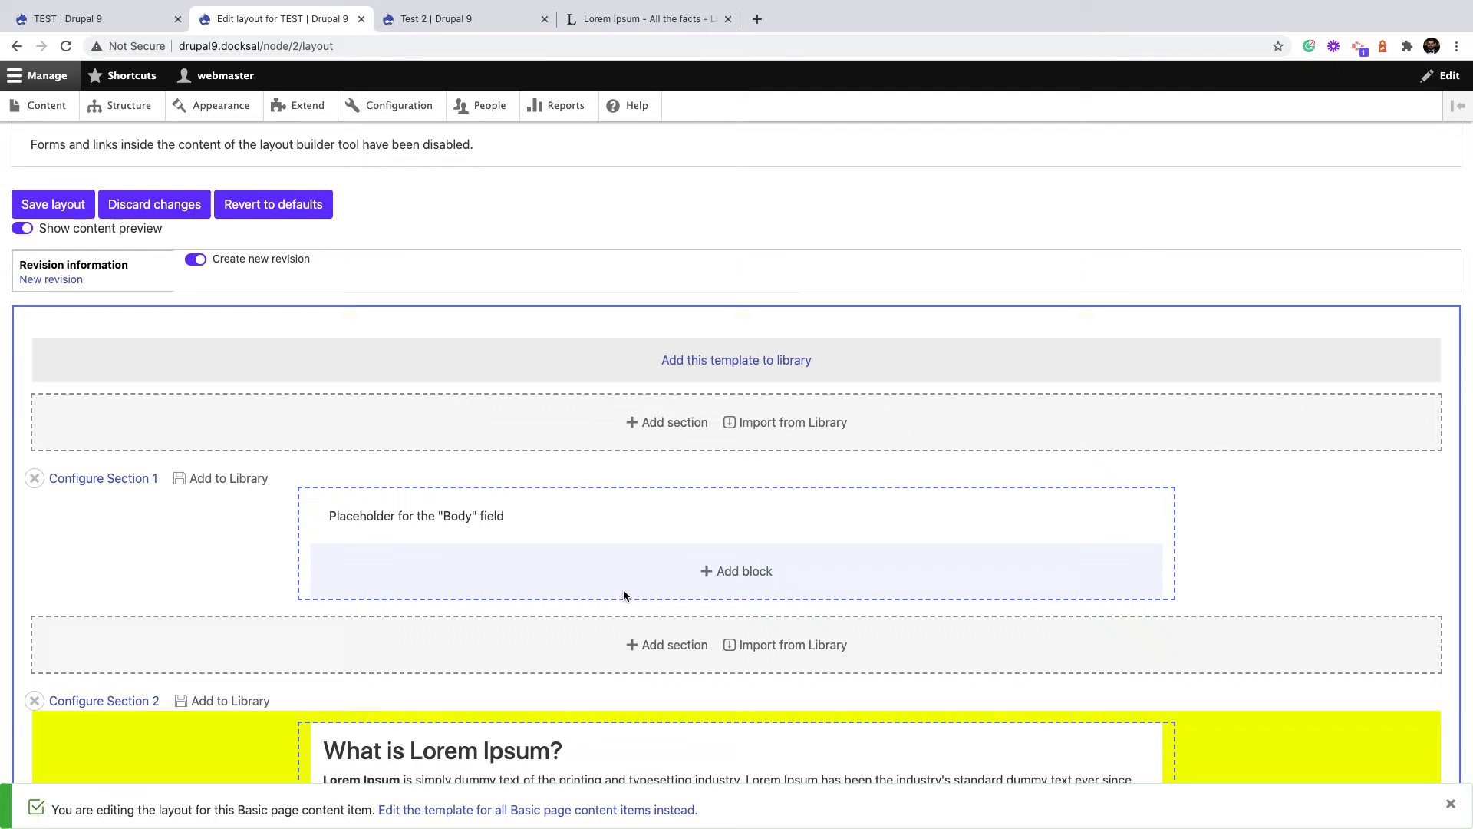
{"action": "mouse_move", "coordinate": [689, 409]}
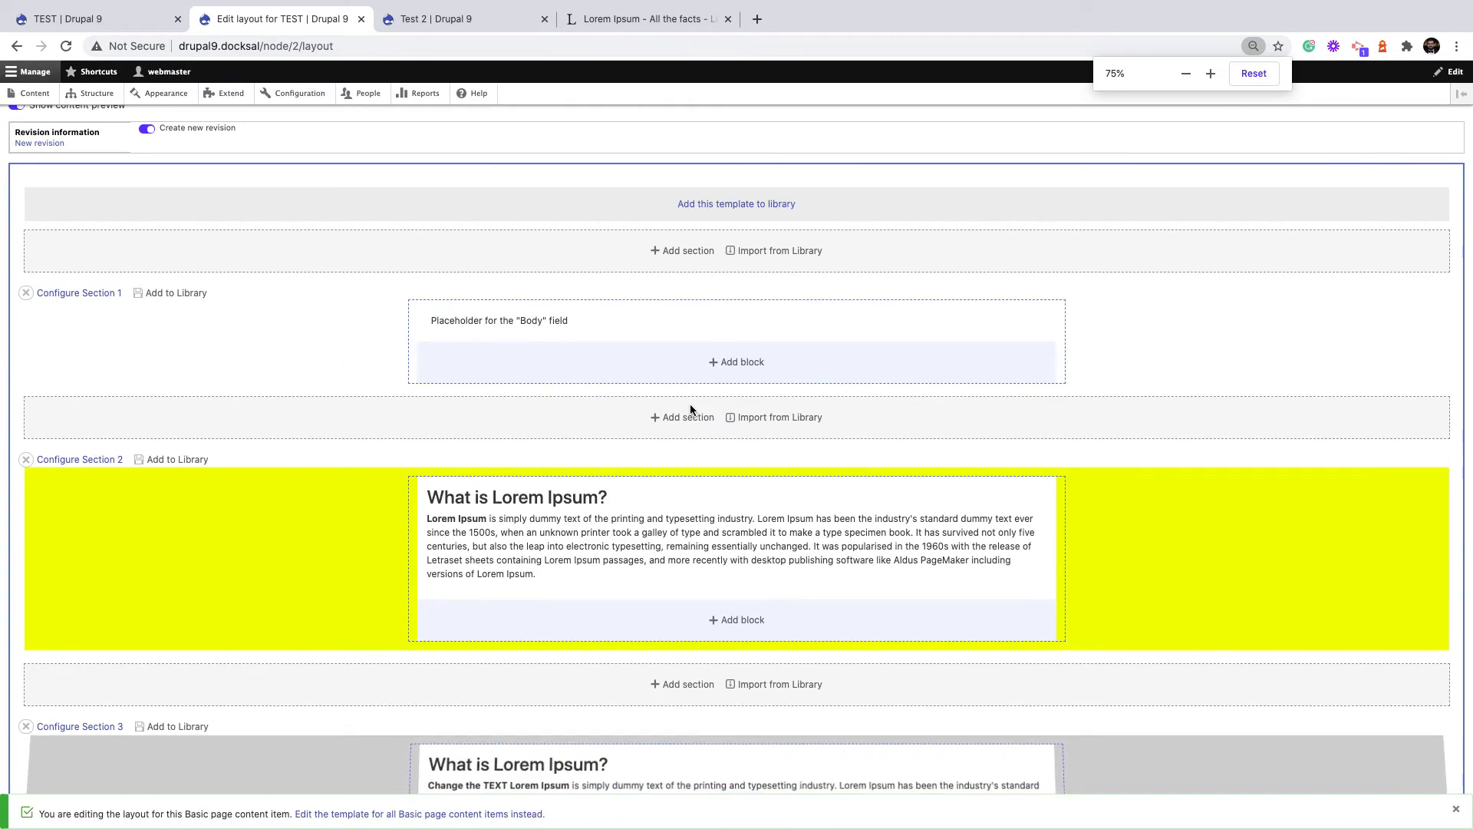
{"action": "left_click", "coordinate": [1254, 72]}
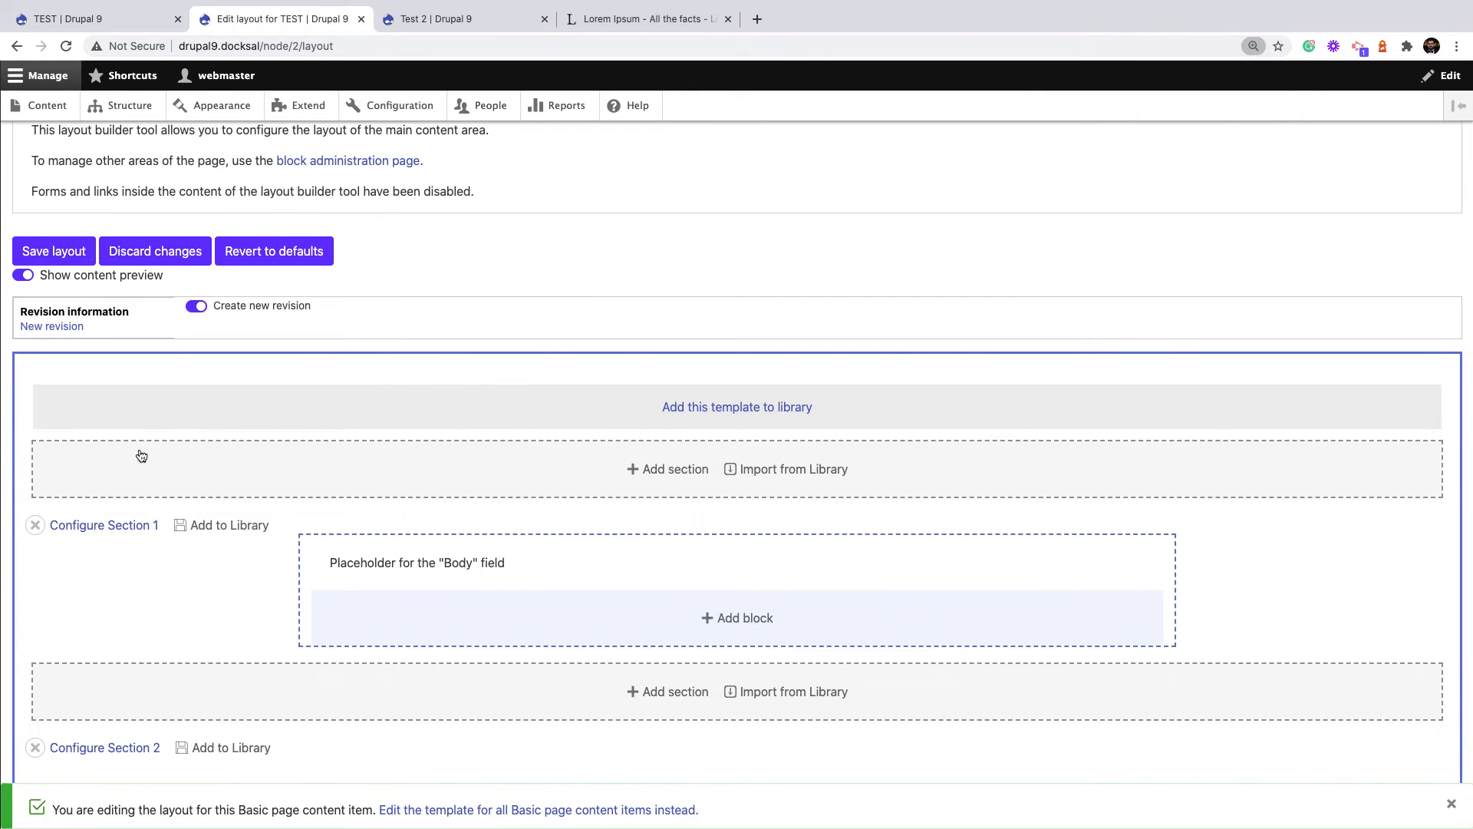
{"action": "left_click", "coordinate": [736, 405]}
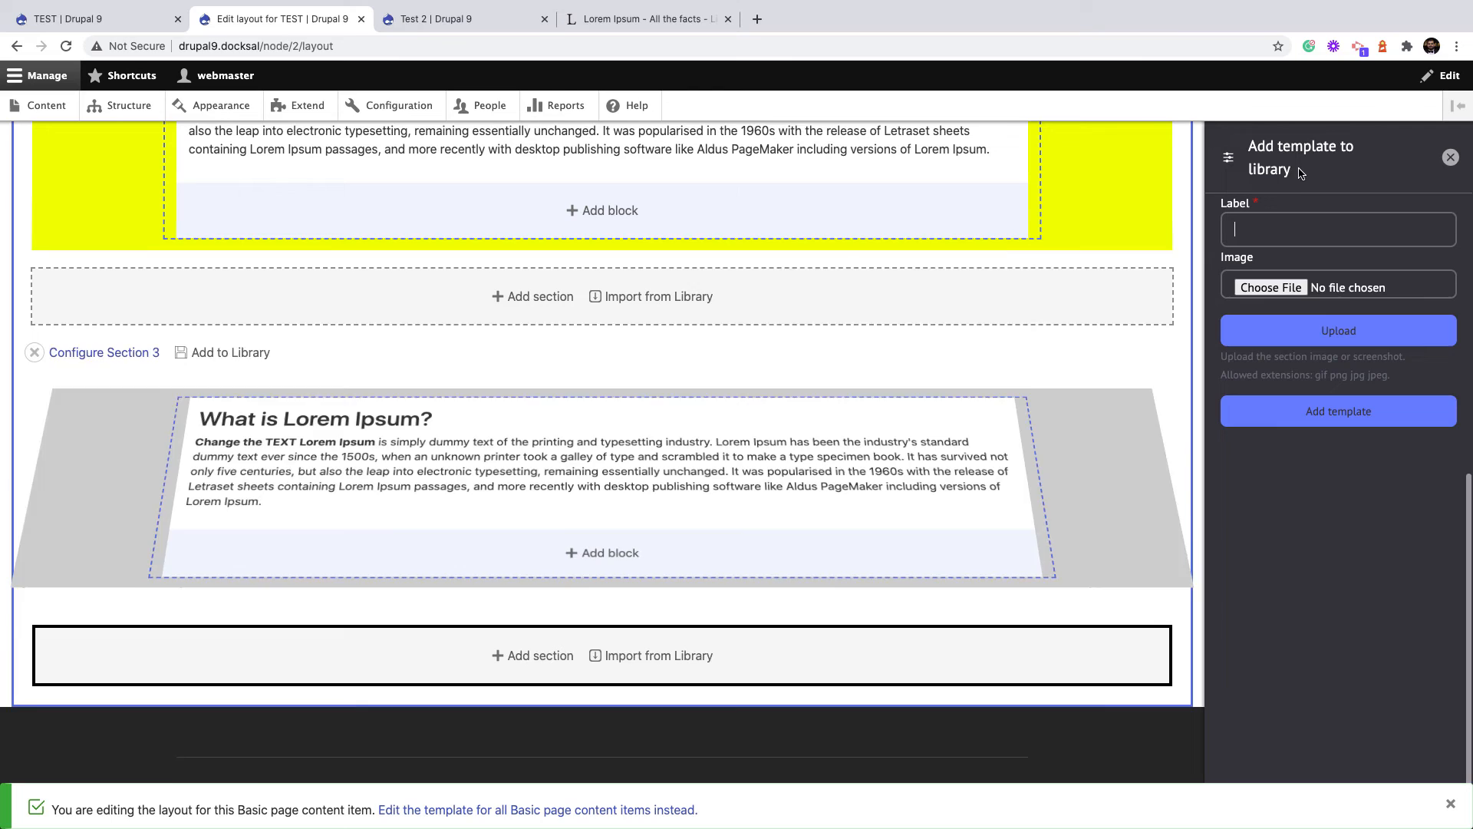
Label the template 'Template 1' and add it to the library
{"action": "left_click", "coordinate": [1337, 228]}
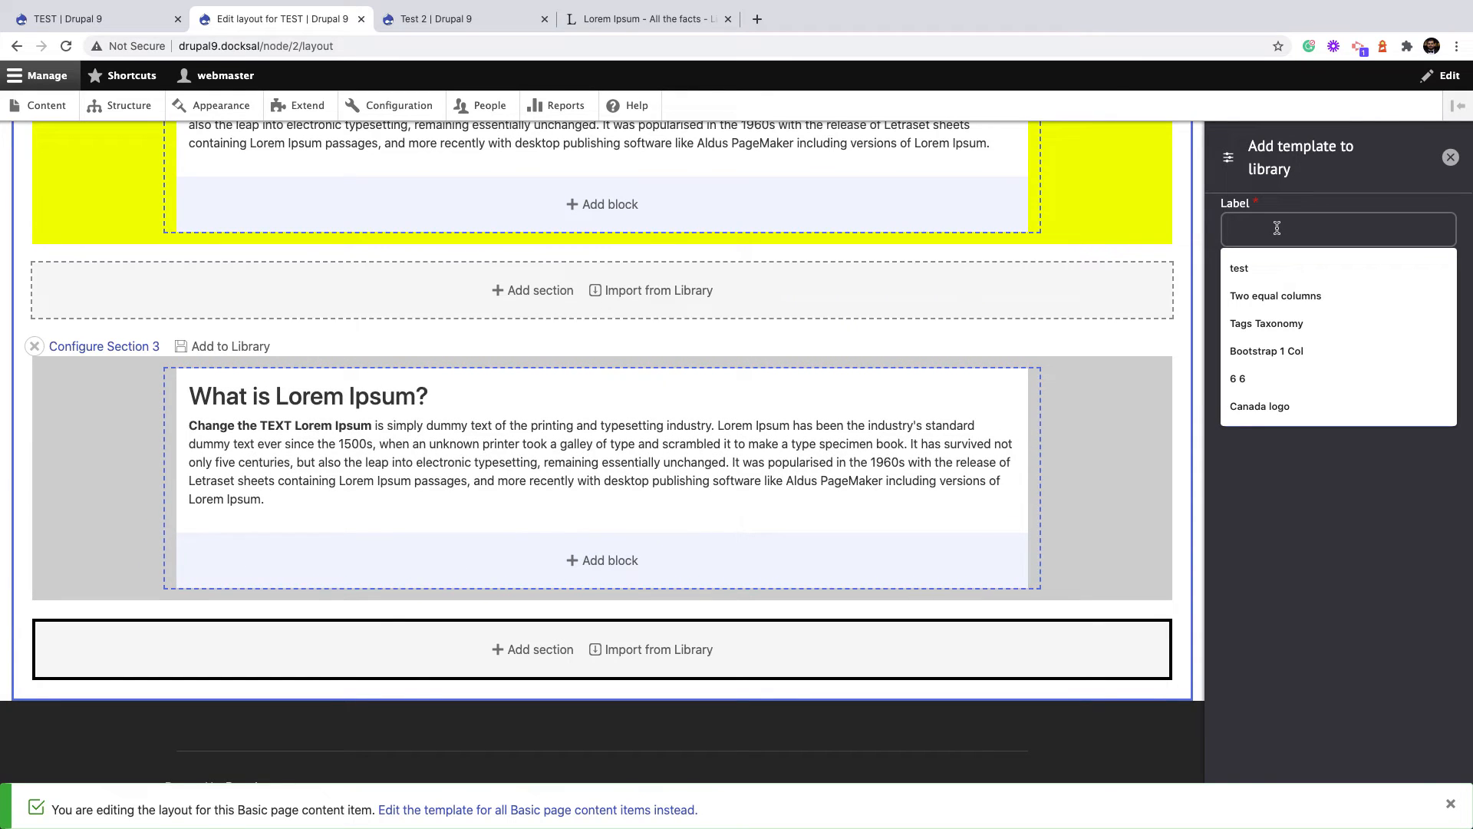
{"action": "type", "text": "Tem"}
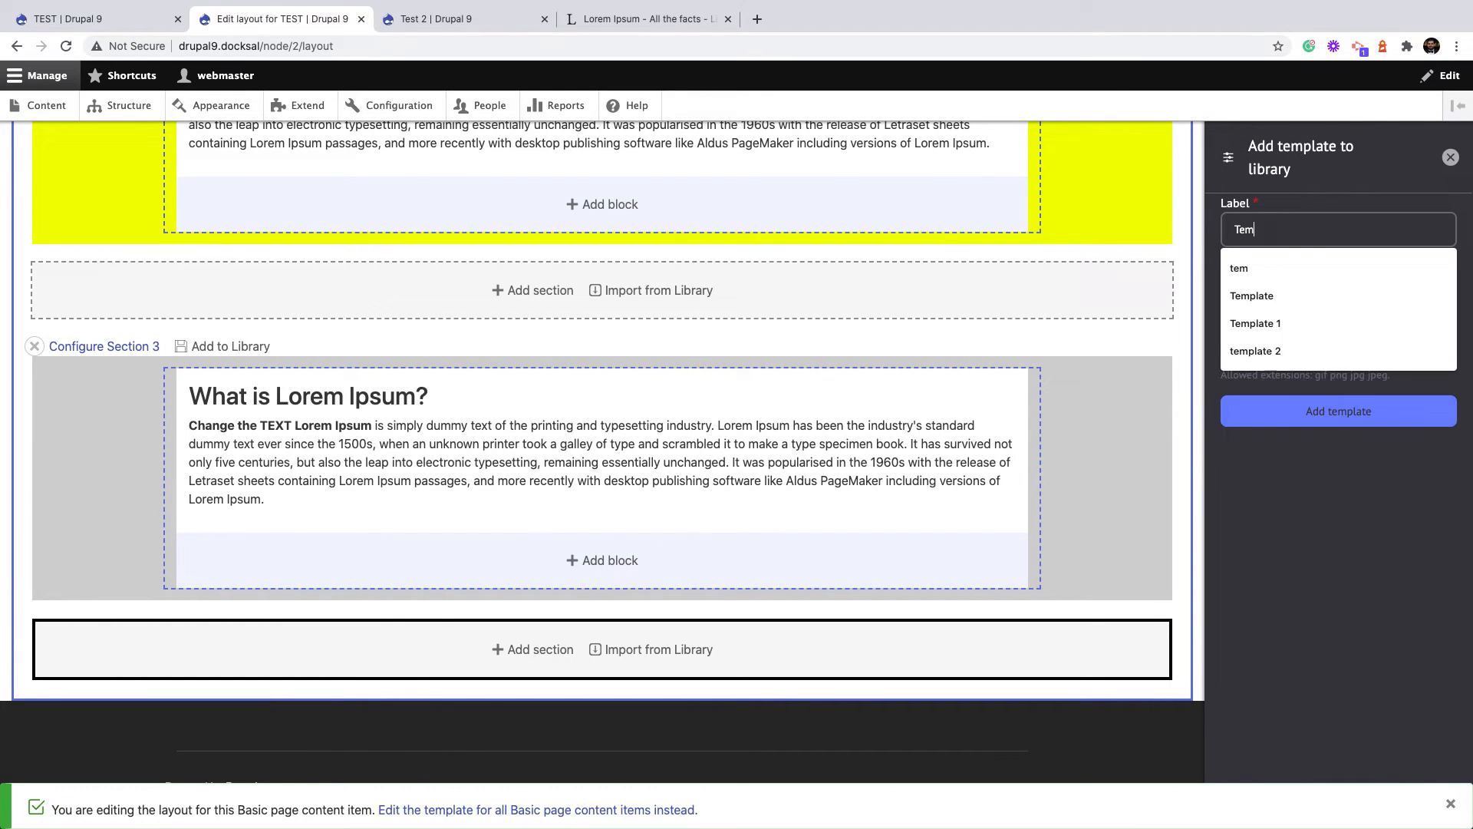
{"action": "left_click", "coordinate": [1255, 324]}
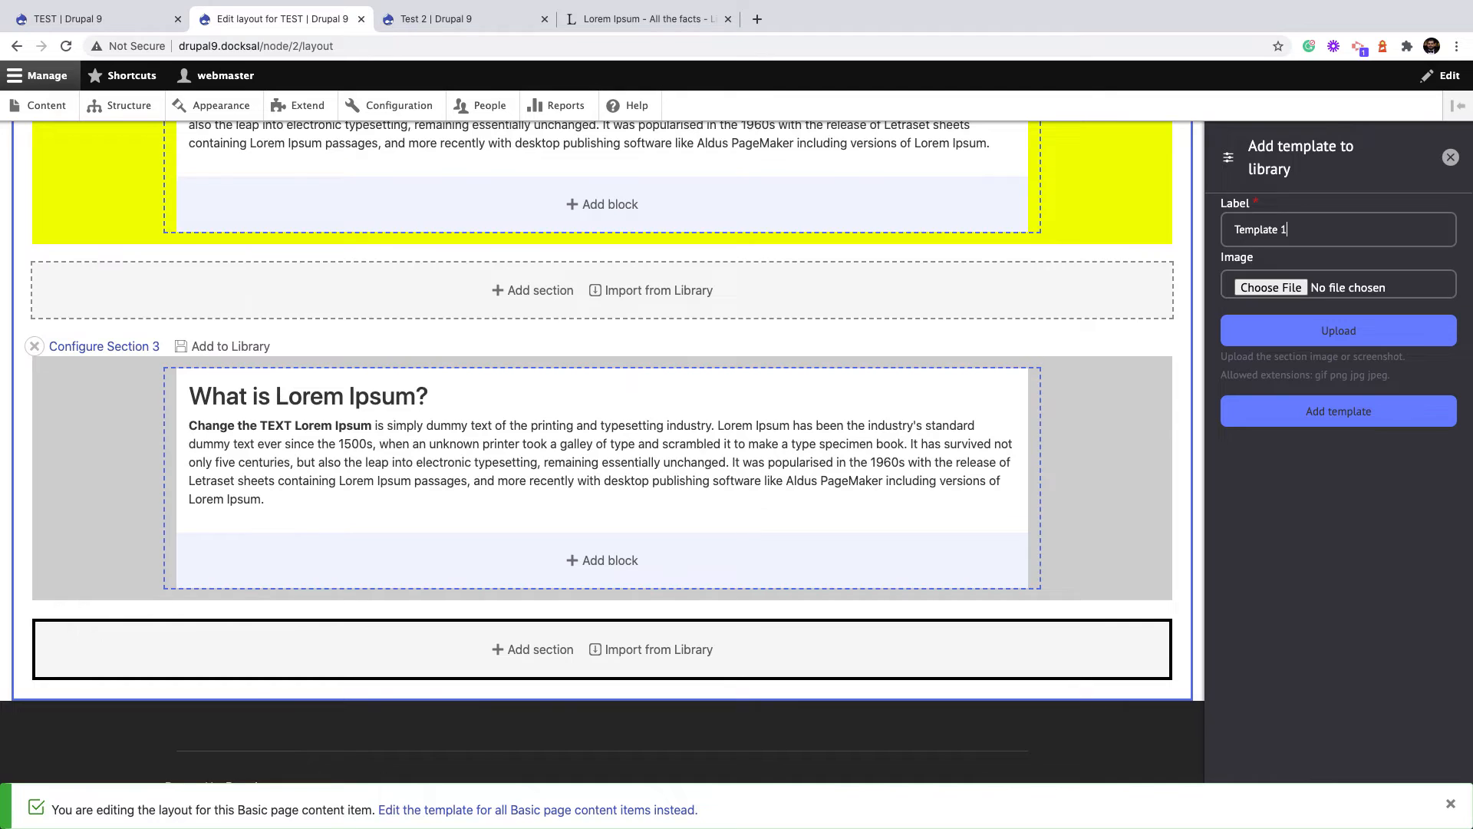
{"action": "left_click", "coordinate": [1269, 287]}
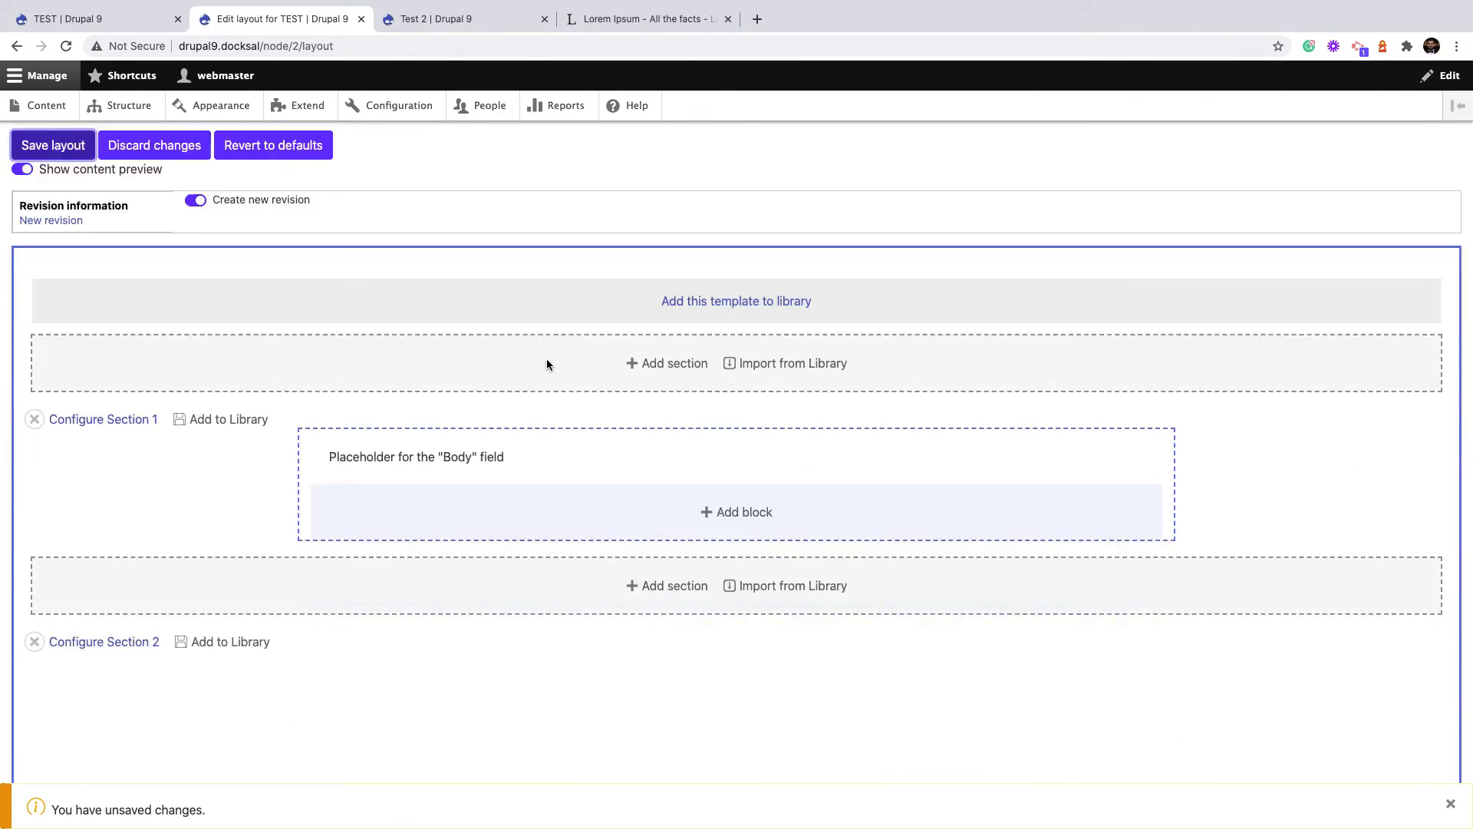
Go to the site's Content list
{"action": "scroll", "scroll_direction": "up", "scroll_amount": 3}
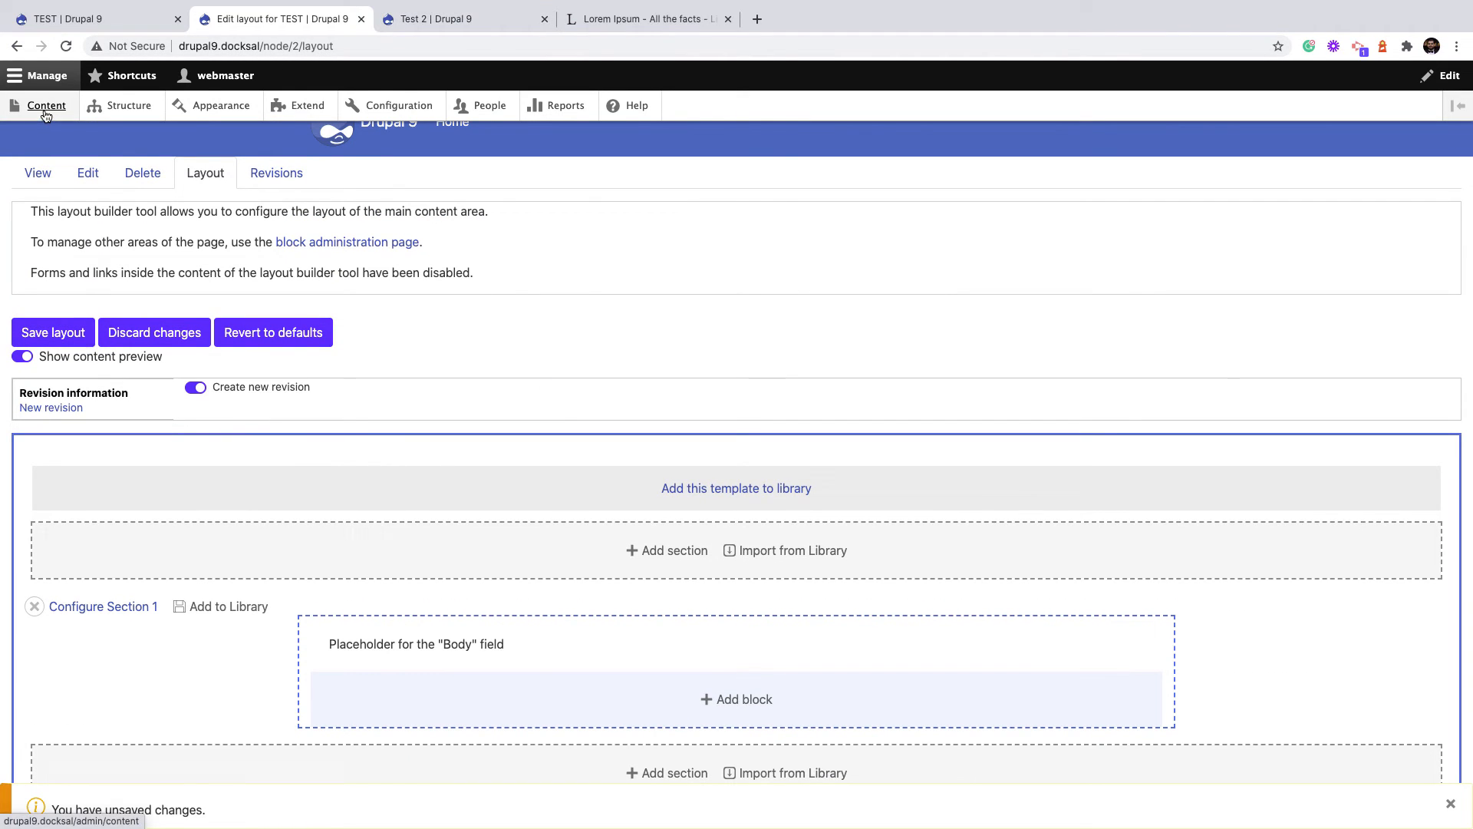
{"action": "left_click", "coordinate": [46, 106]}
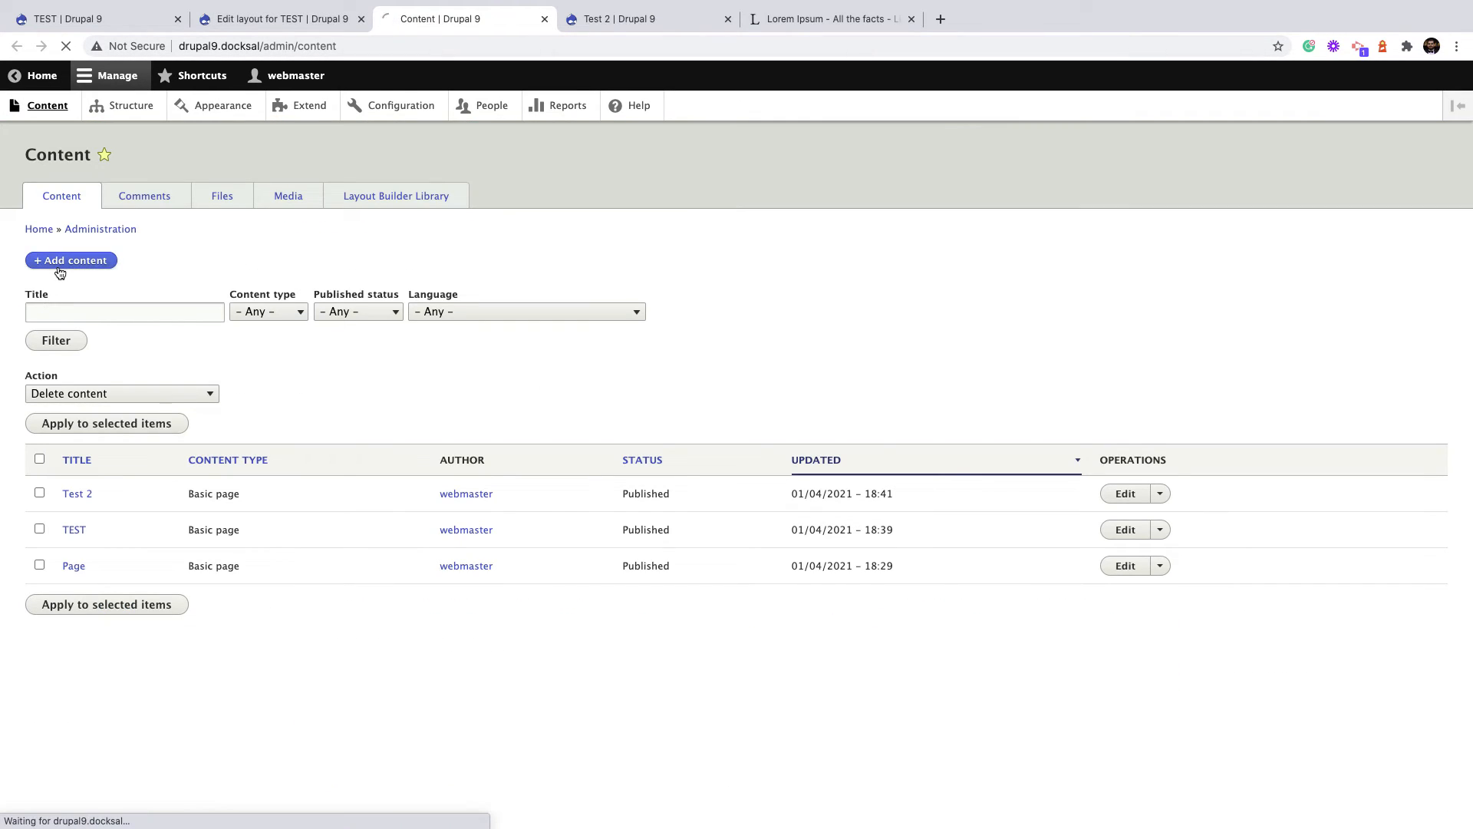
Create a new basic page titled 'test 3', save it and open its Layout editor
{"action": "left_click", "coordinate": [69, 261]}
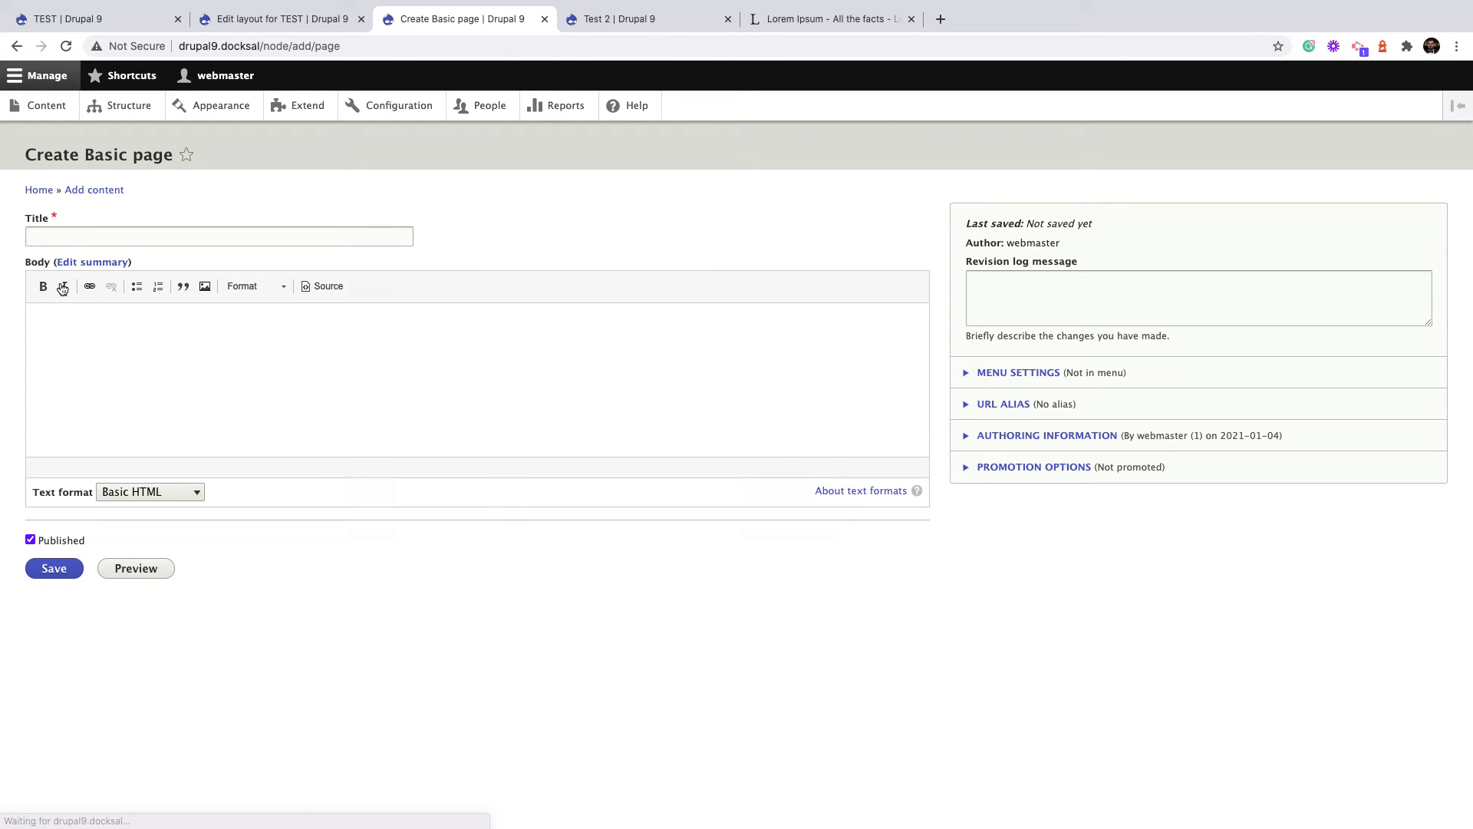
{"action": "type", "text": "test 3"}
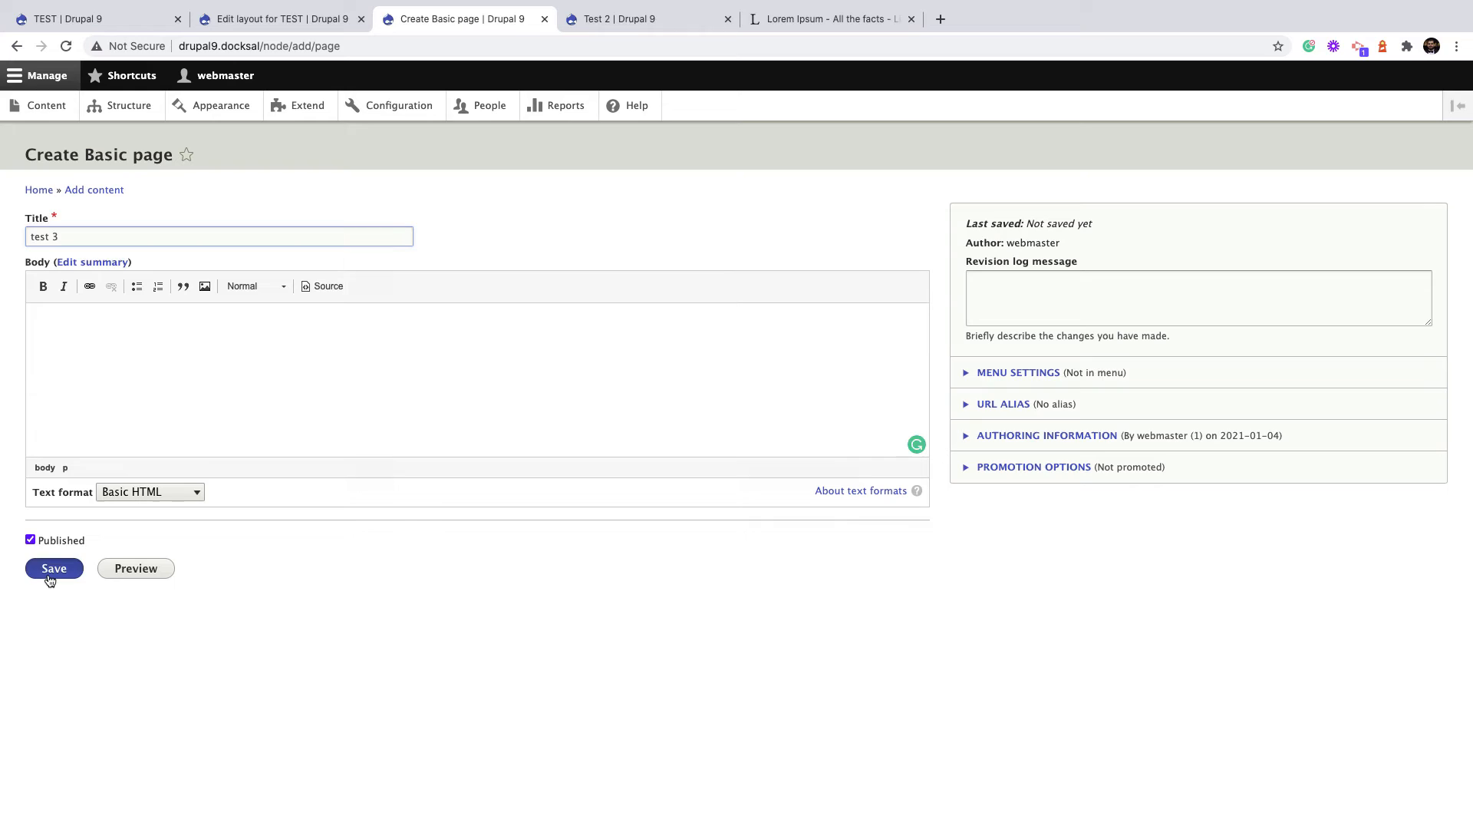
{"action": "left_click", "coordinate": [54, 568]}
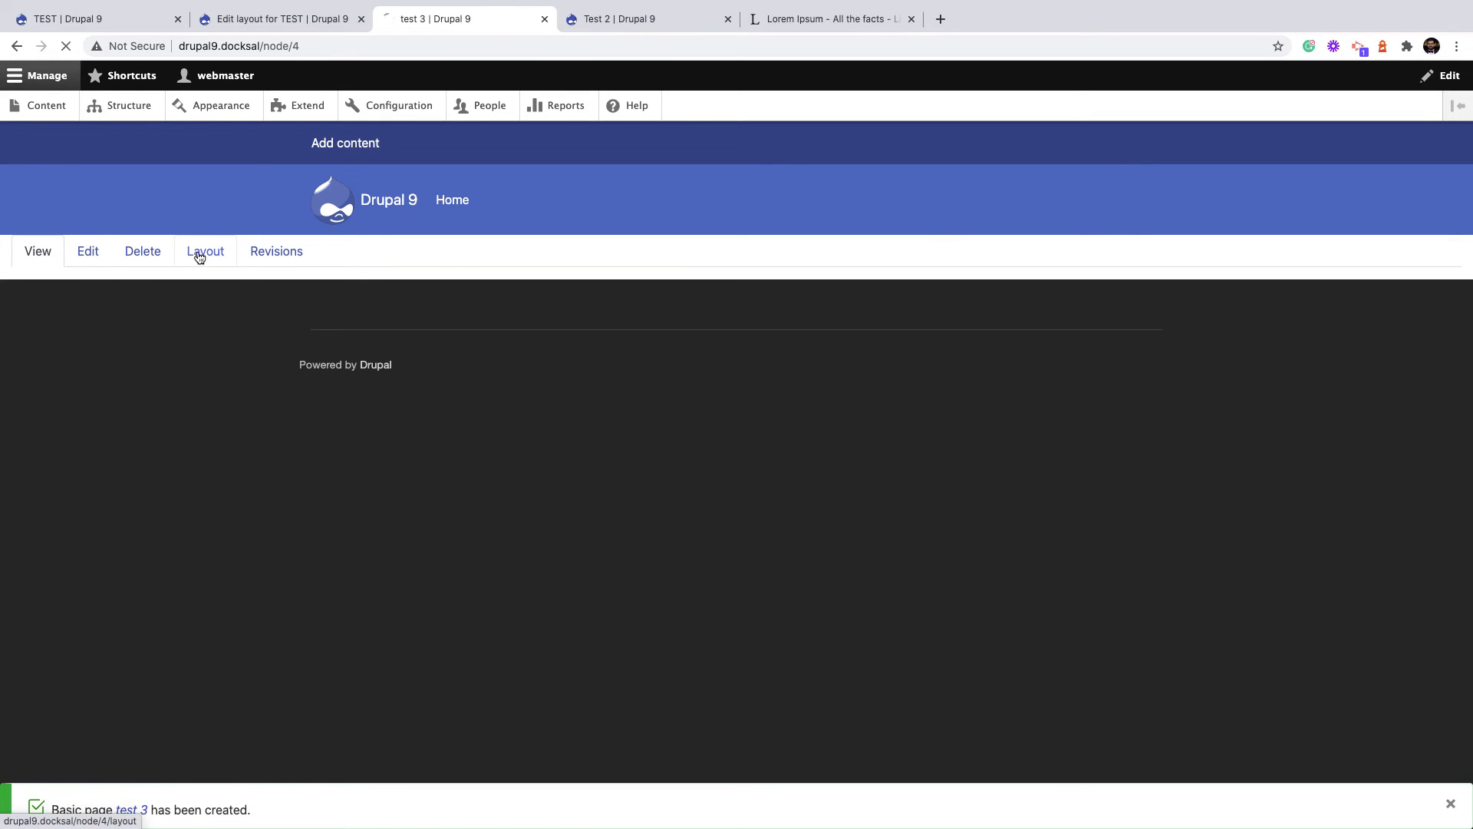
{"action": "left_click", "coordinate": [204, 250]}
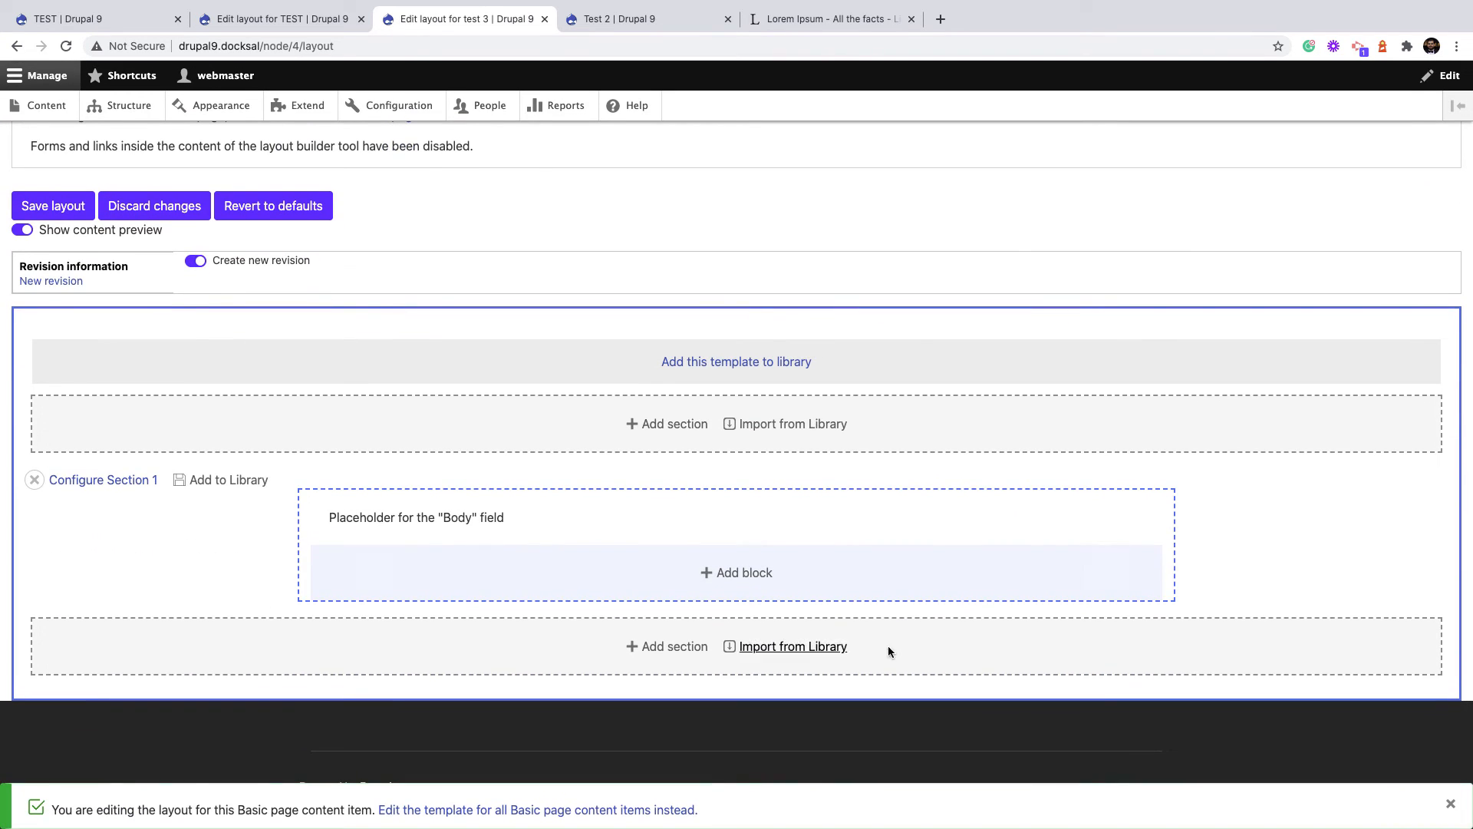
{"action": "mouse_move", "coordinate": [385, 508]}
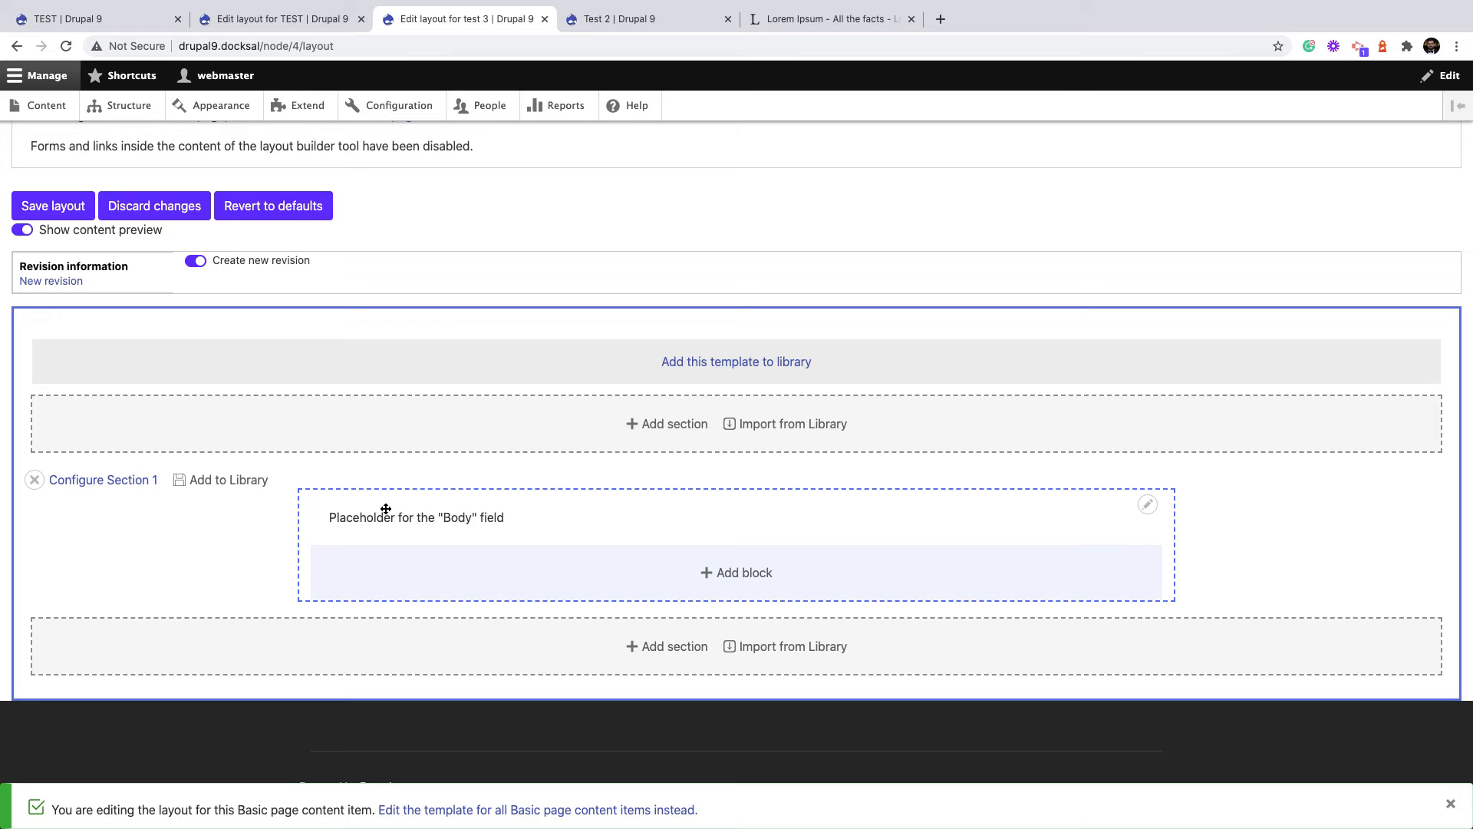
Remove the default Body section from test 3 and bring up the Templates library
{"action": "left_click", "coordinate": [34, 478]}
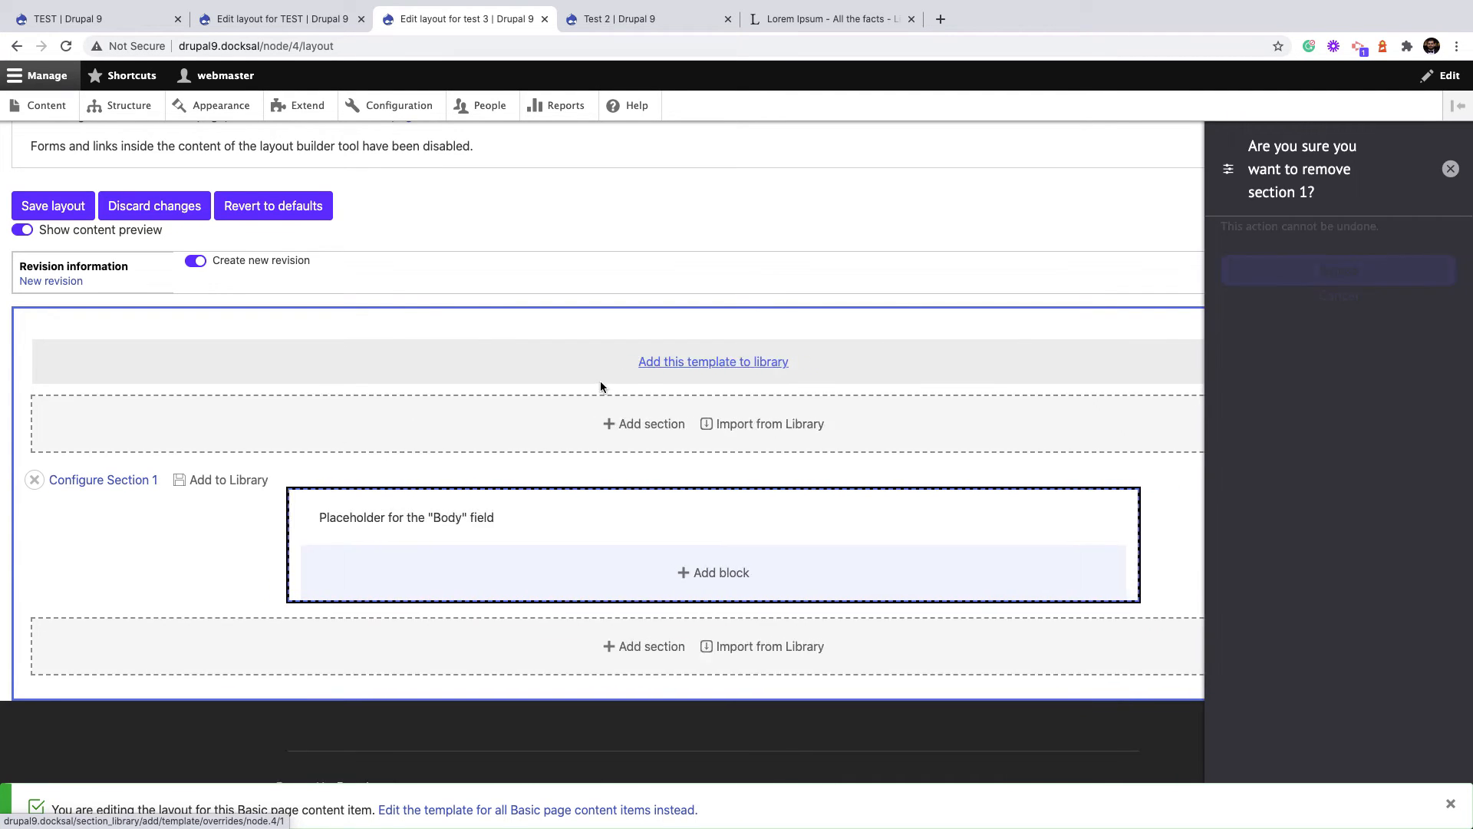
{"action": "left_click", "coordinate": [1336, 270]}
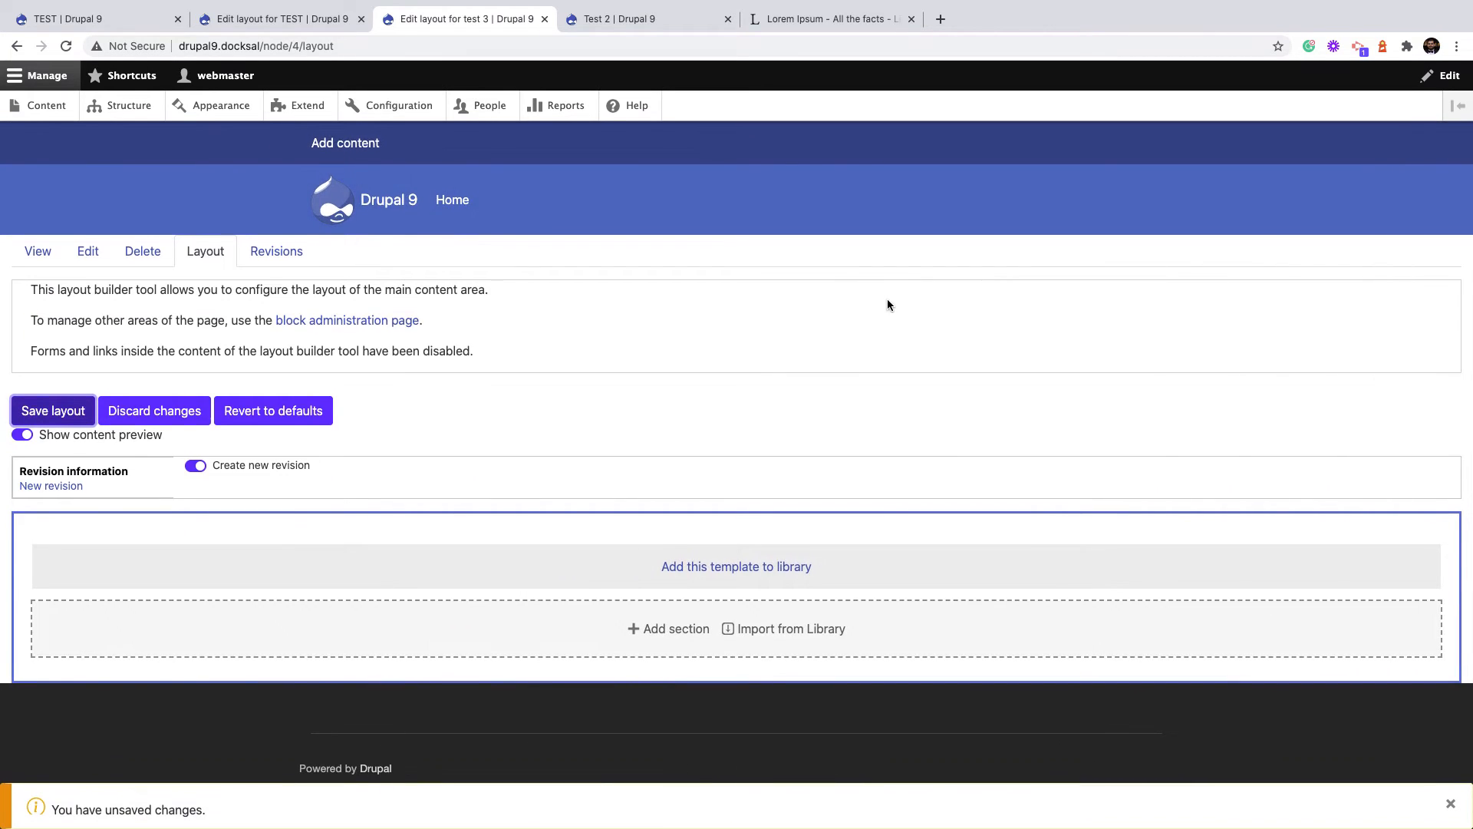
{"action": "left_click", "coordinate": [788, 629]}
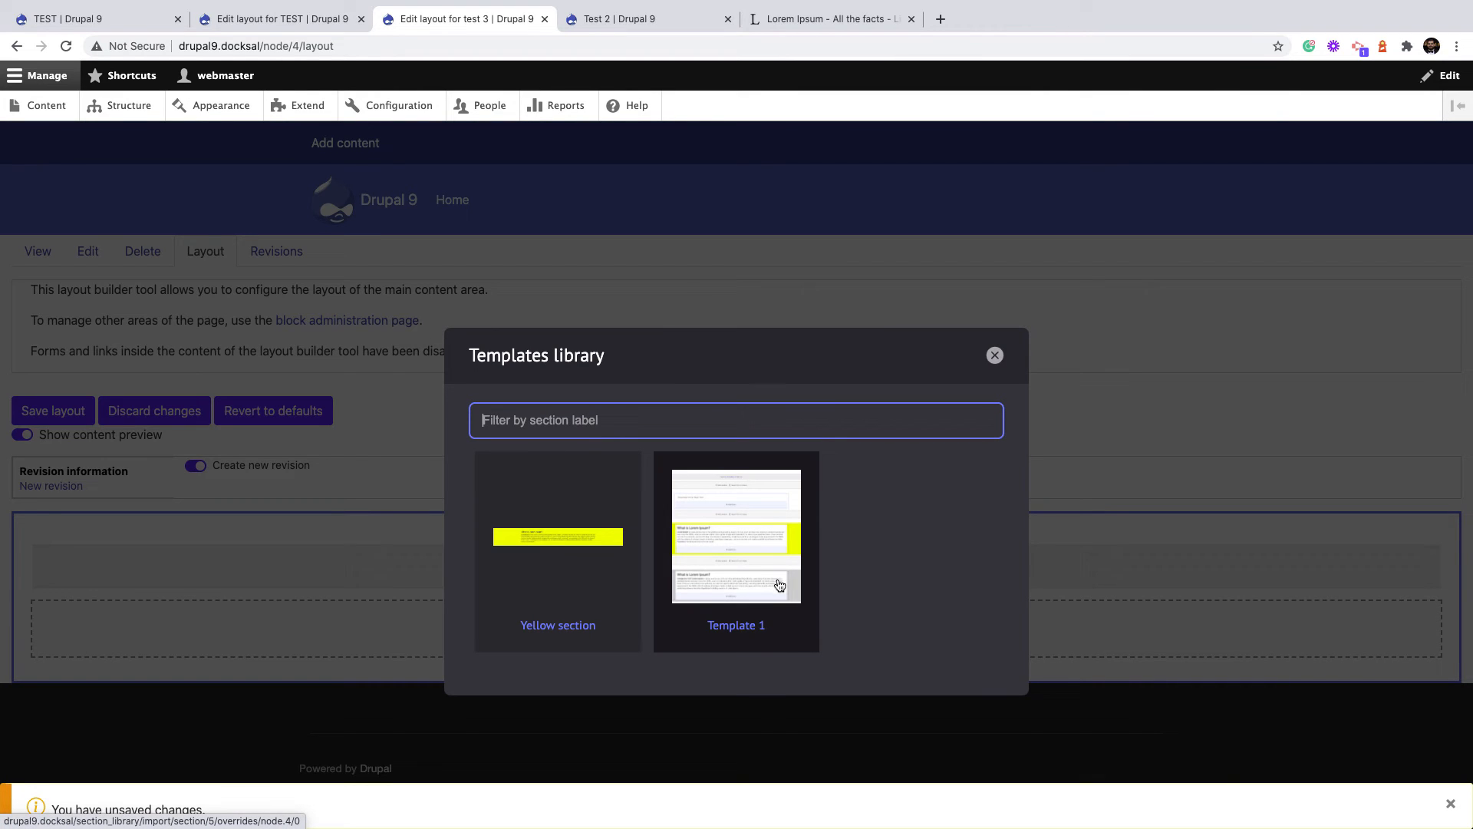
Import Template 1, adding the Body, yellow and grey Lorem Ipsum sections to test 3
{"action": "left_click", "coordinate": [735, 536]}
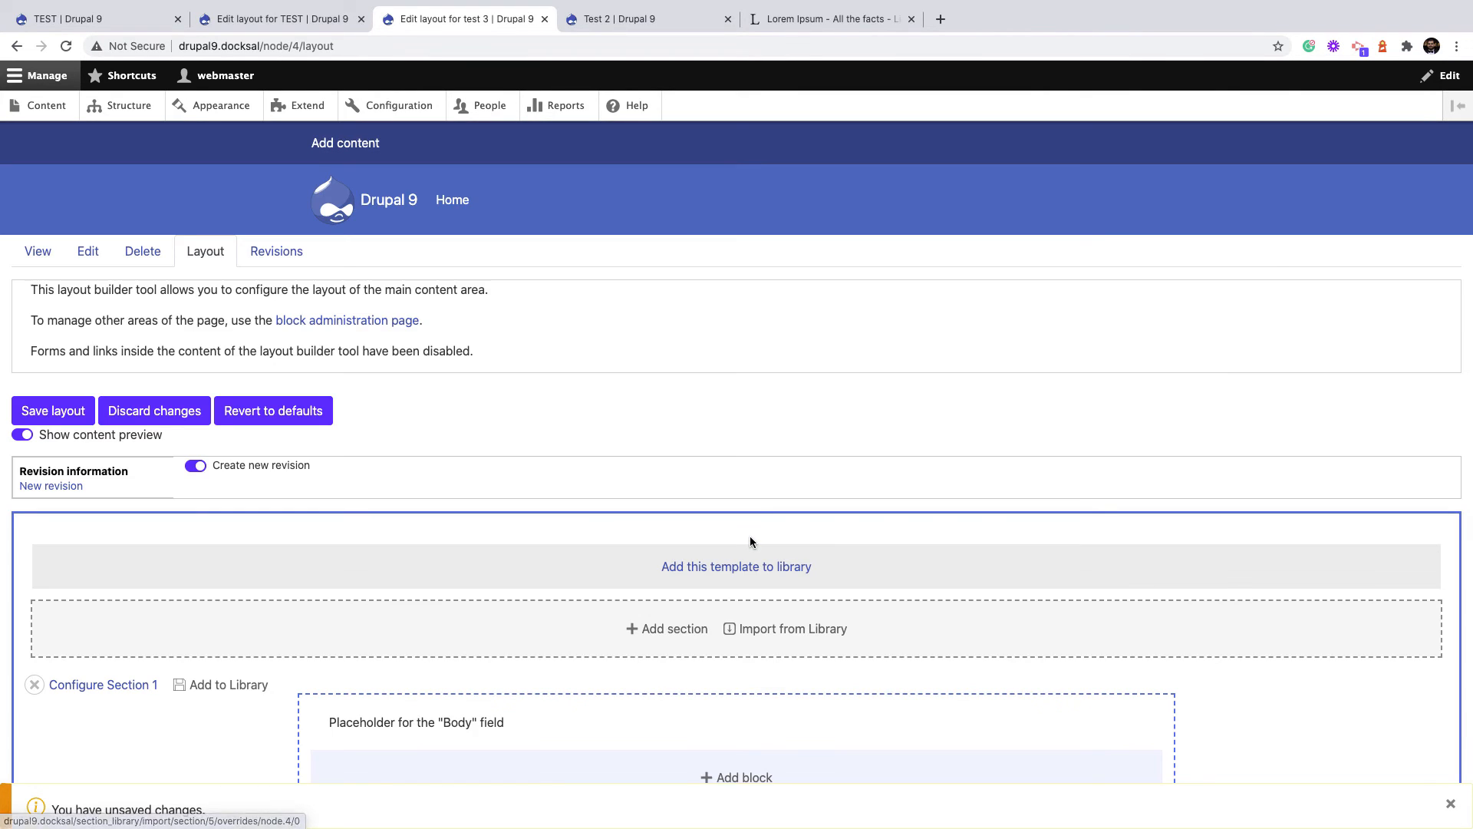
{"action": "scroll", "scroll_direction": "down", "scroll_amount": 3}
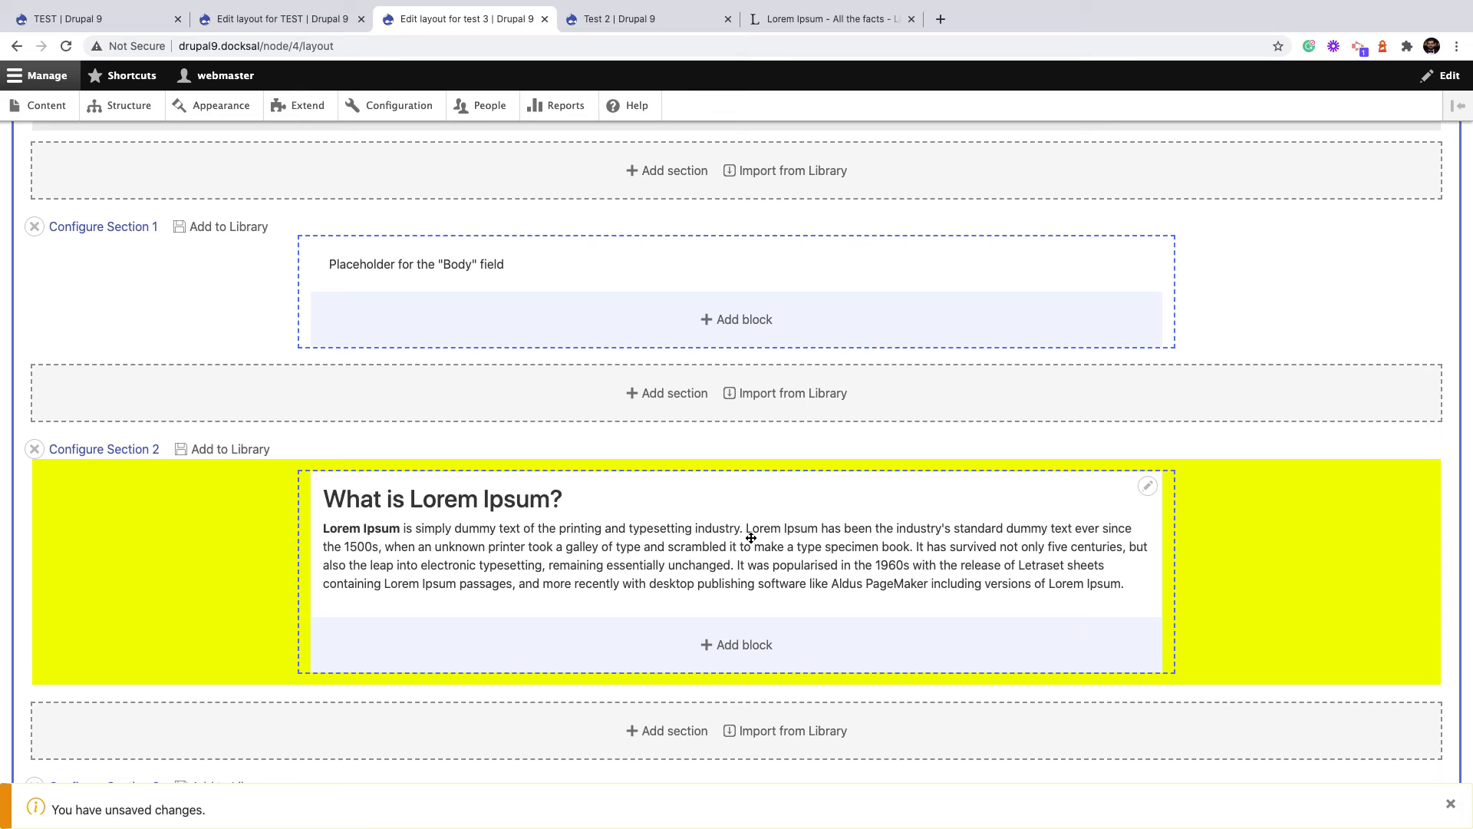
{"action": "scroll", "scroll_direction": "down", "scroll_amount": 3}
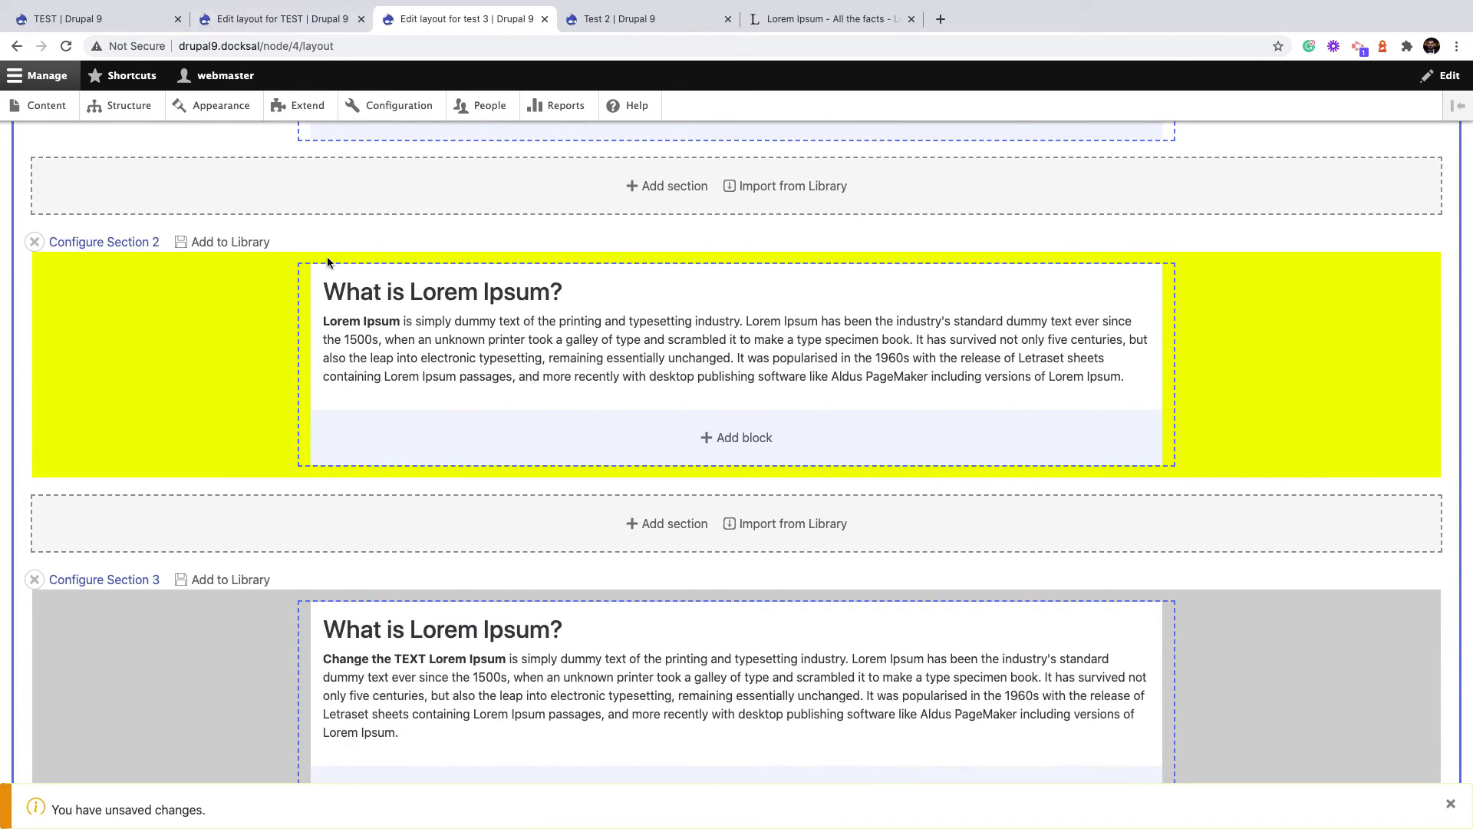
{"action": "mouse_move", "coordinate": [307, 447]}
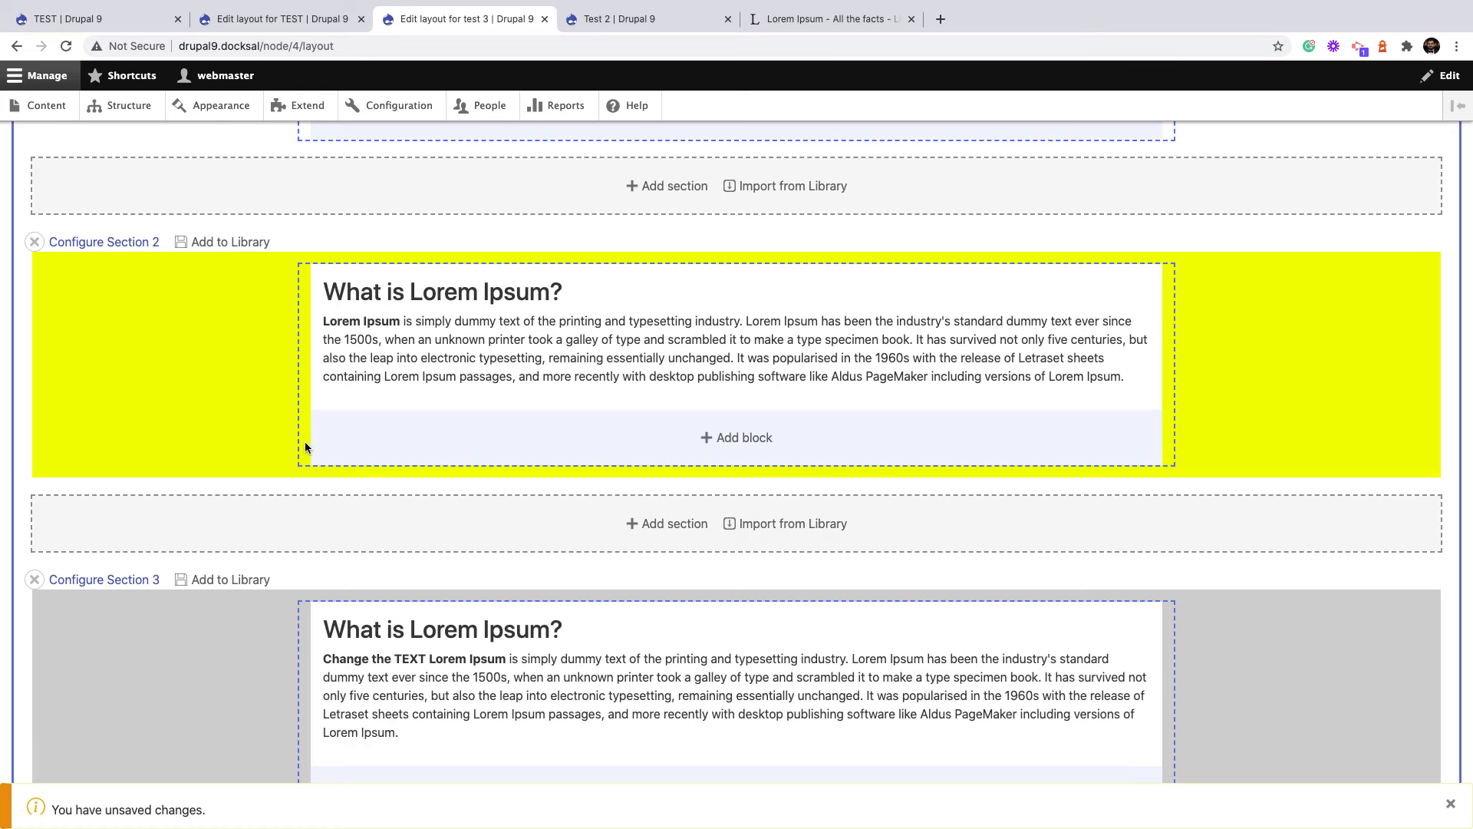
{"action": "mouse_move", "coordinate": [229, 434]}
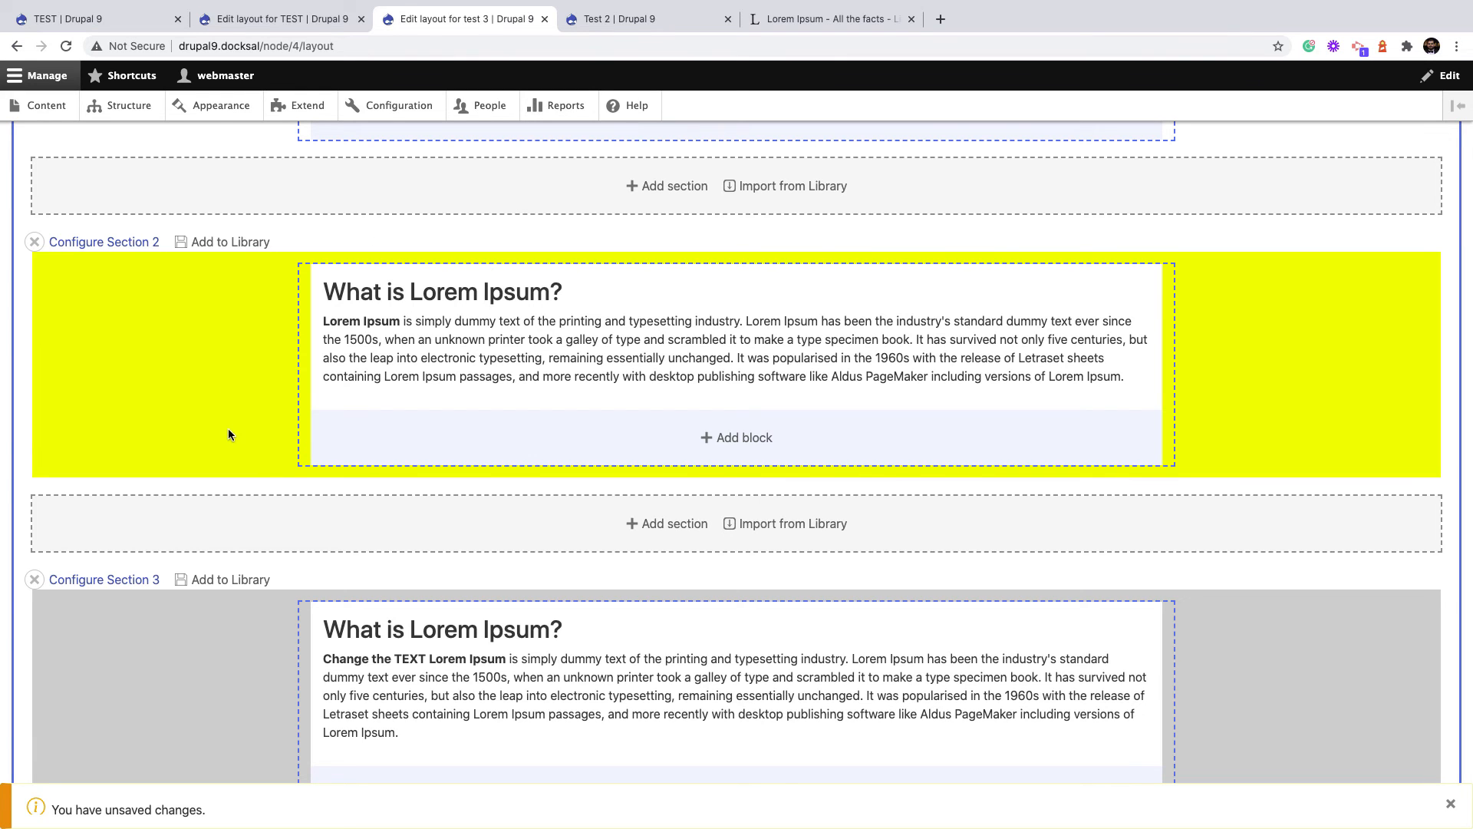